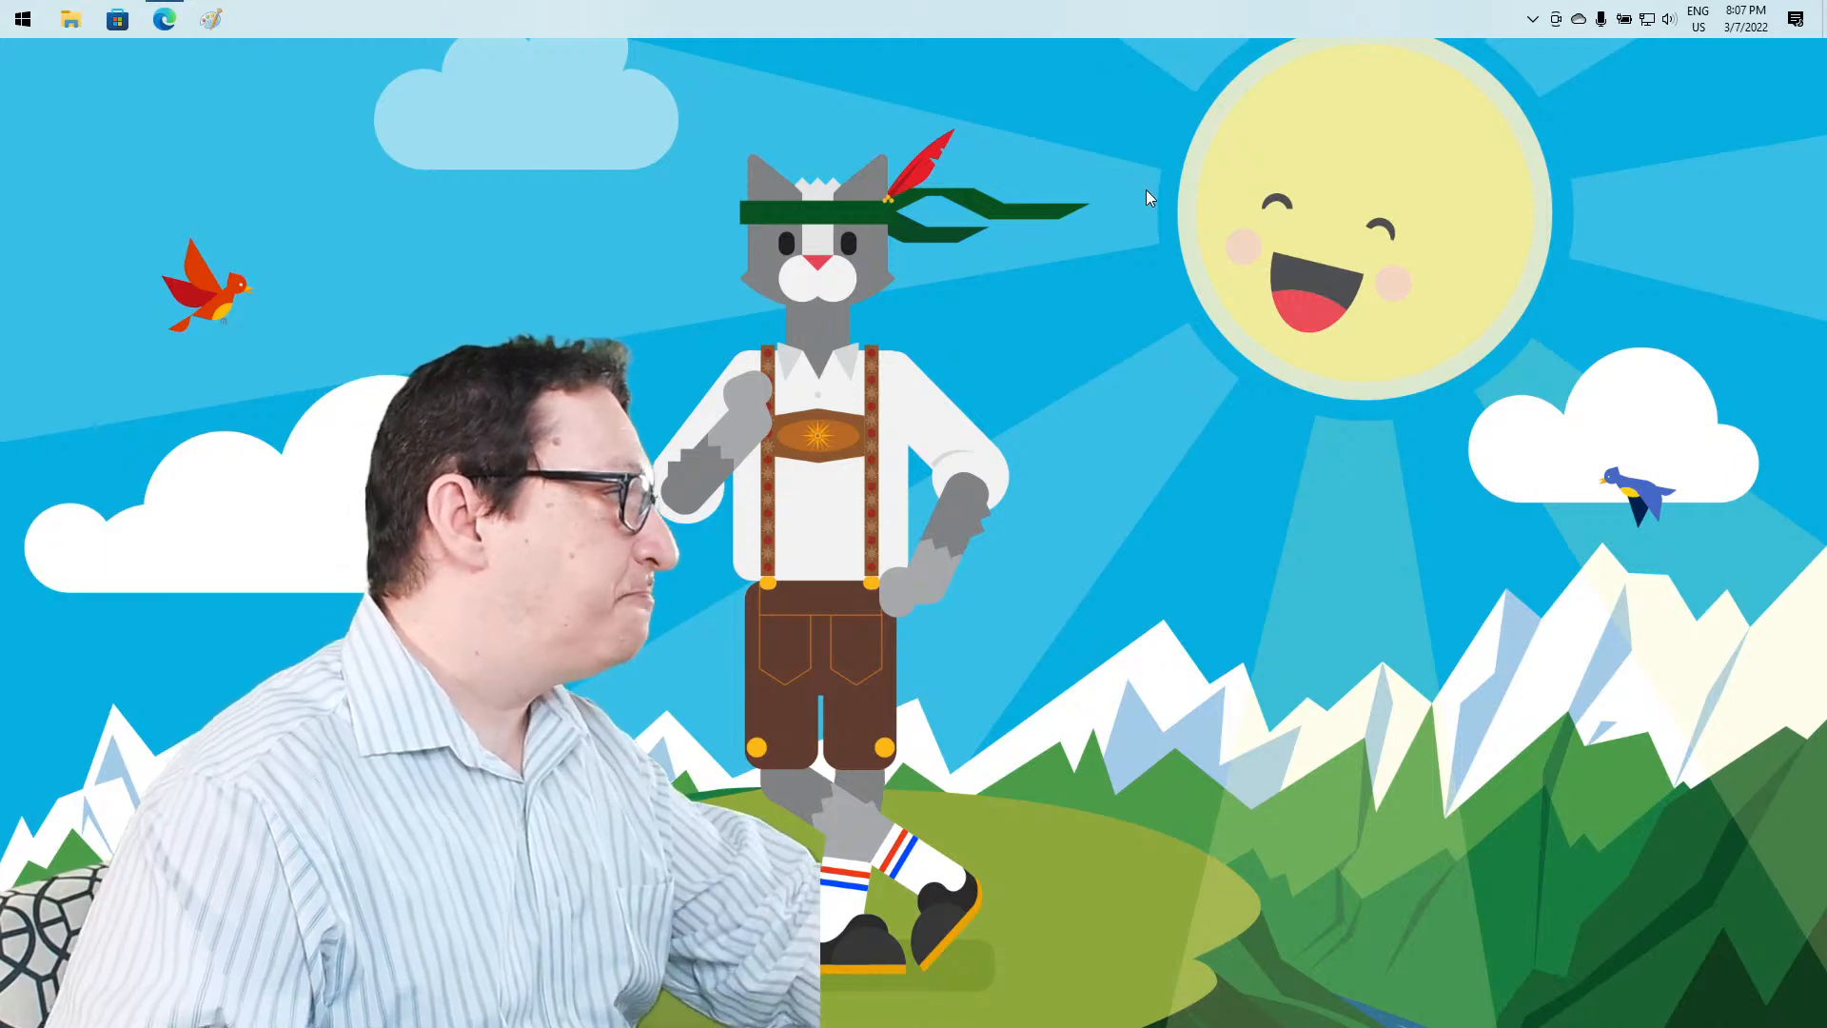
mouse_move(267, 98)
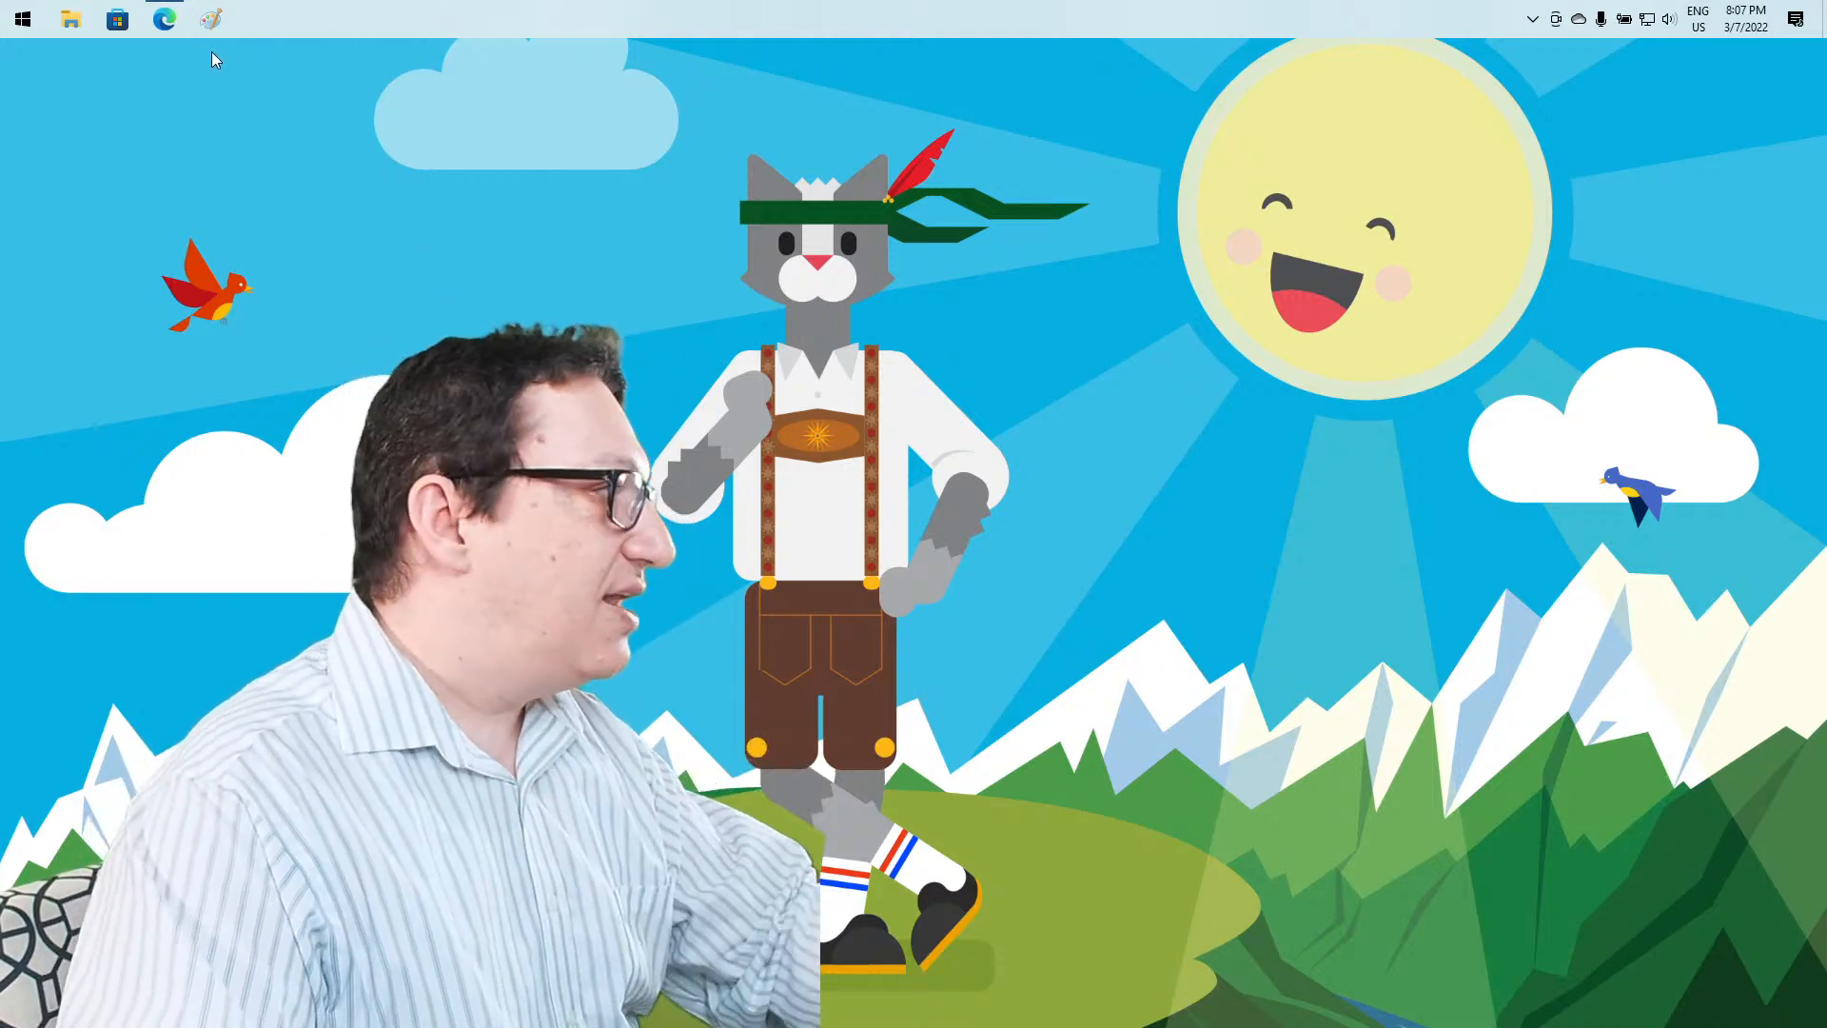
Launch Microsoft Paint from the taskbar
left_click(212, 19)
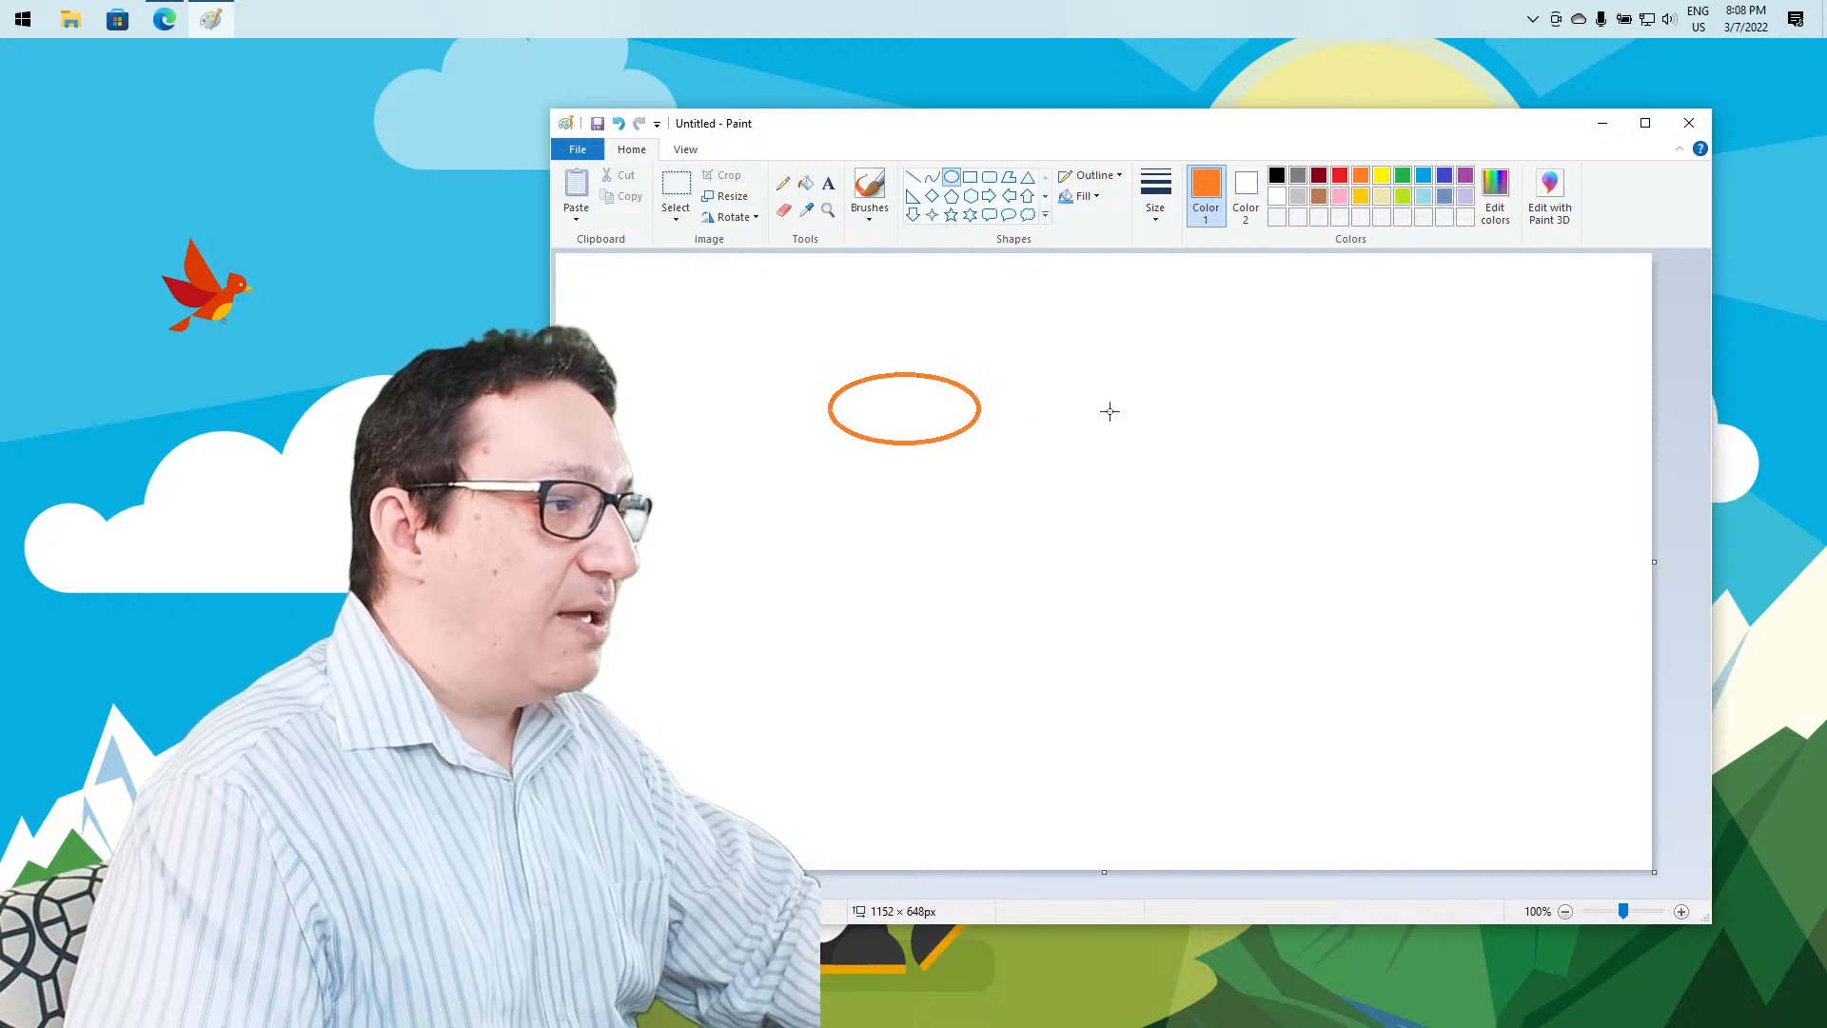
mouse_move(1338, 325)
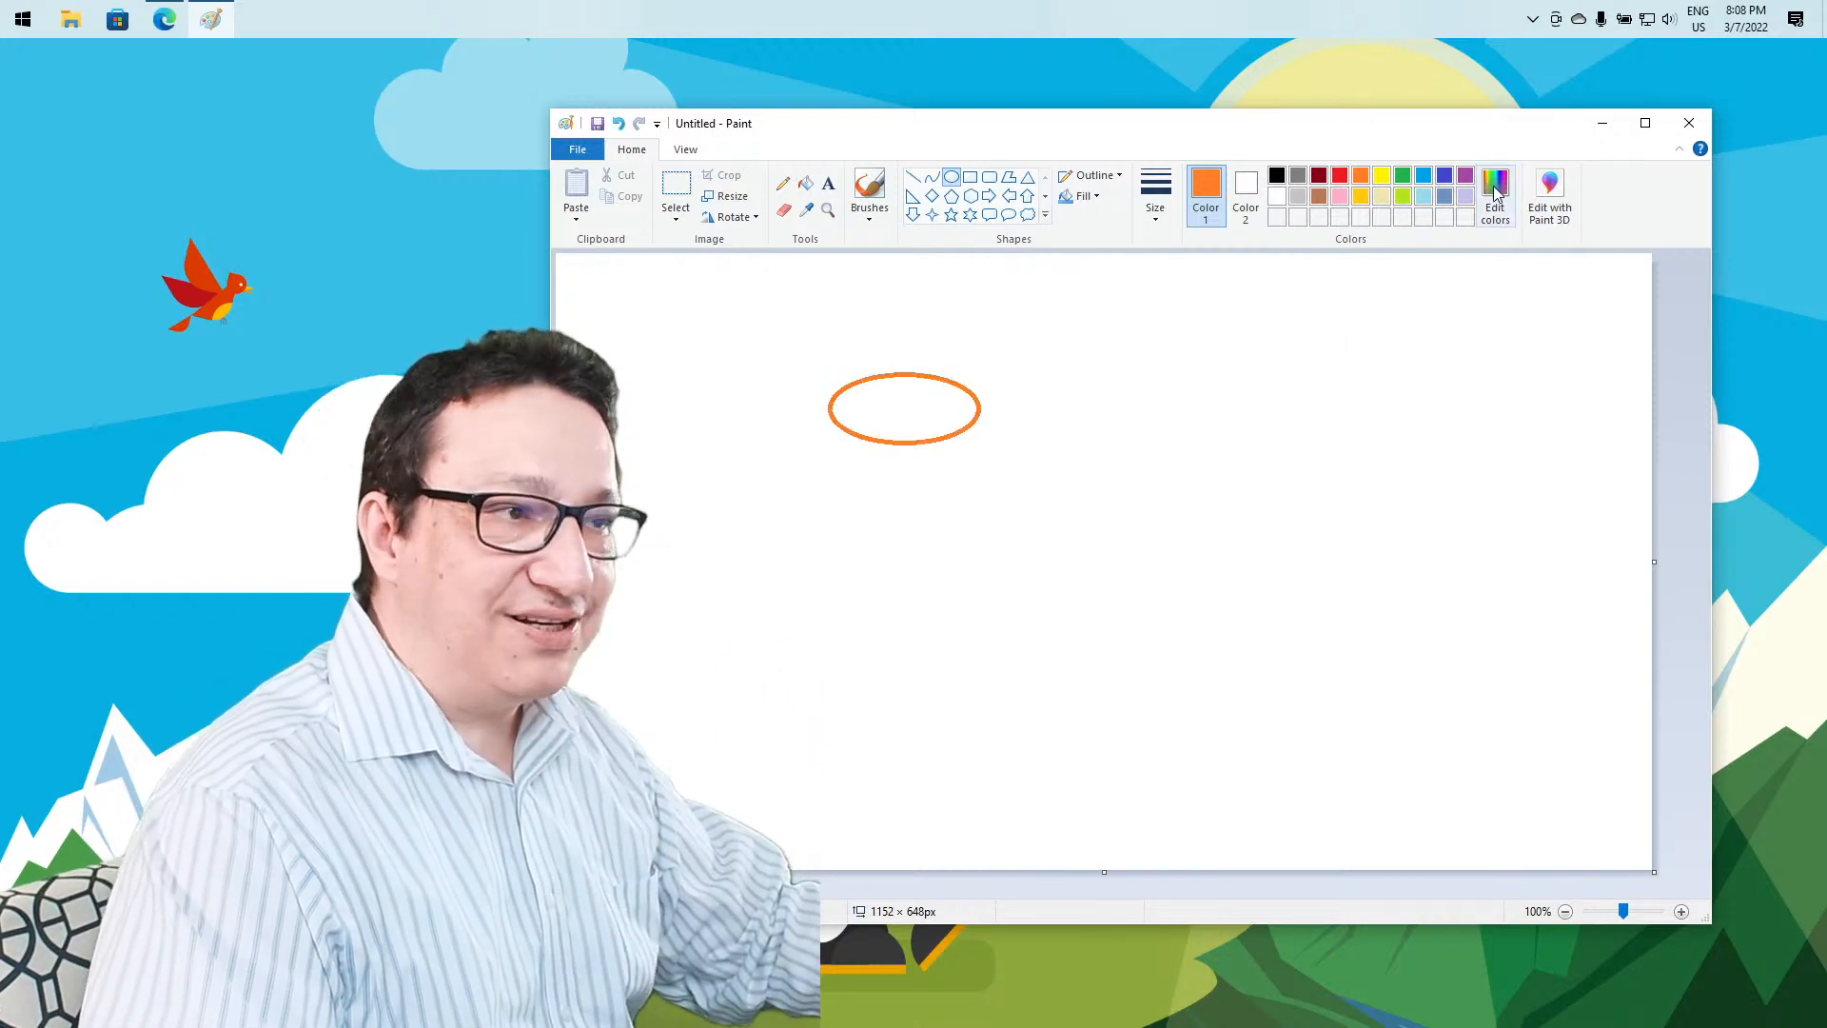
left_click(1494, 192)
type("100")
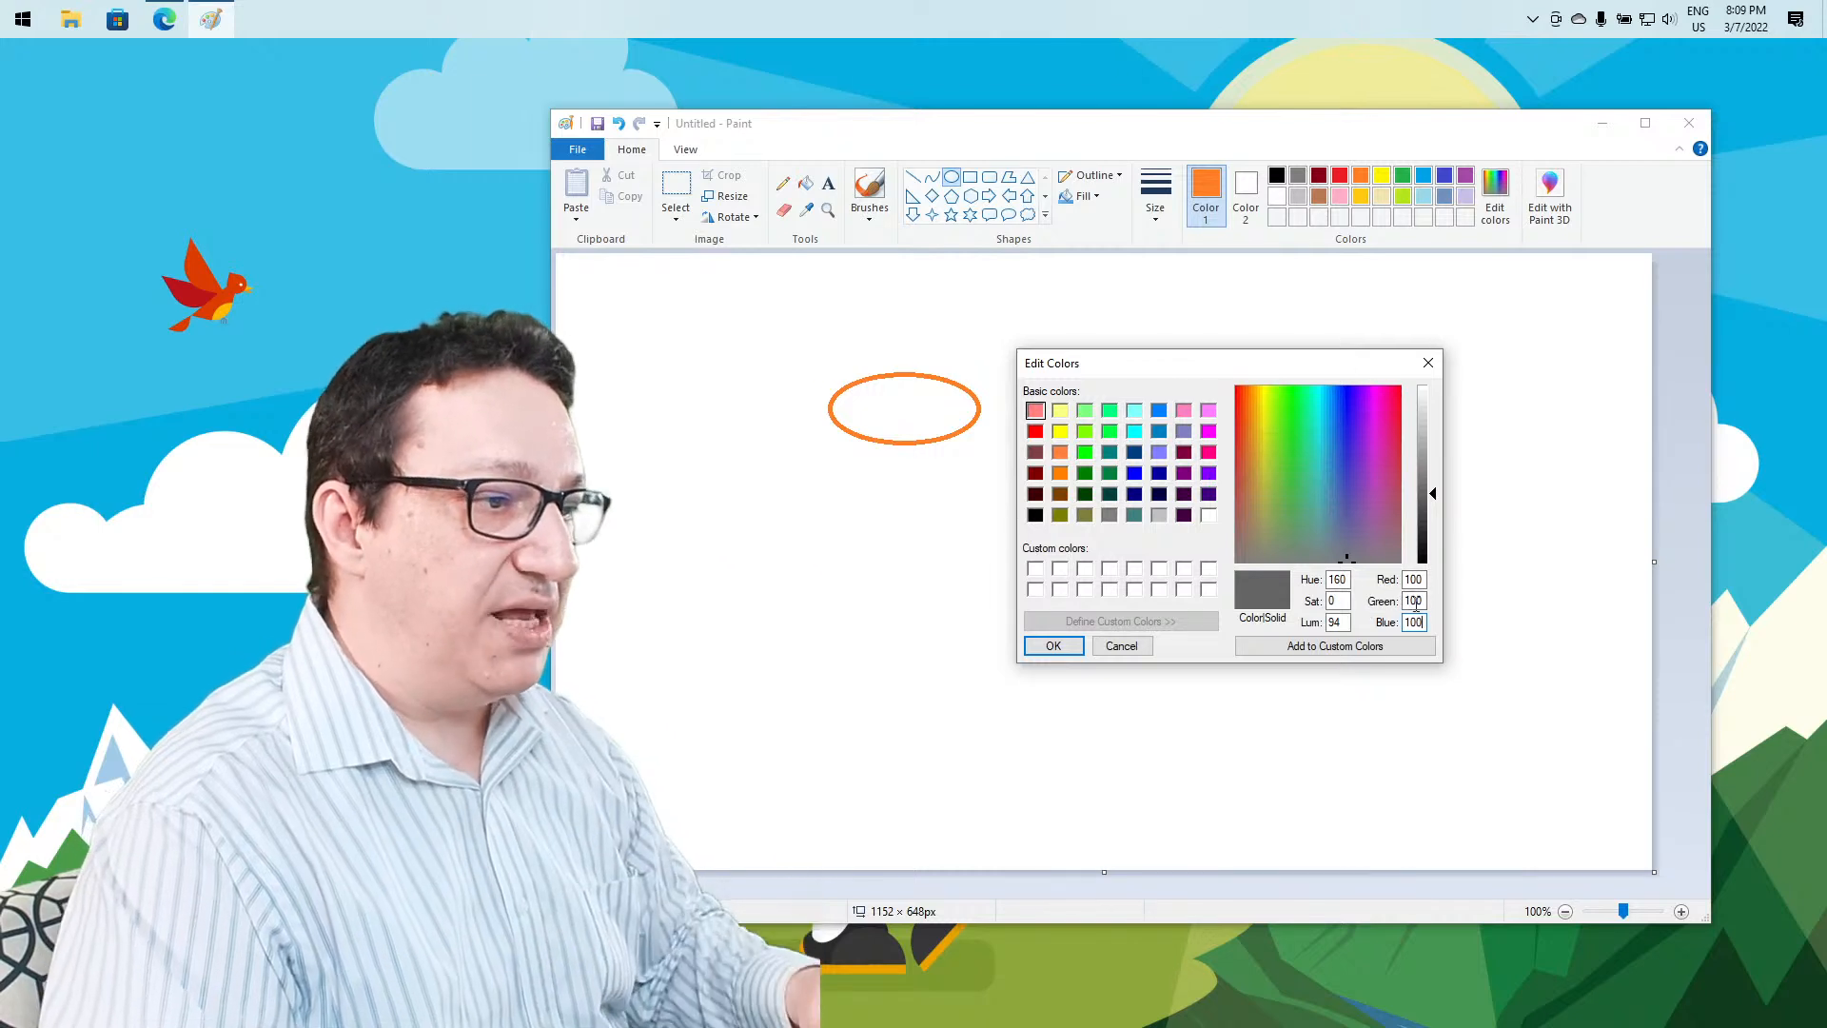
left_click(1291, 456)
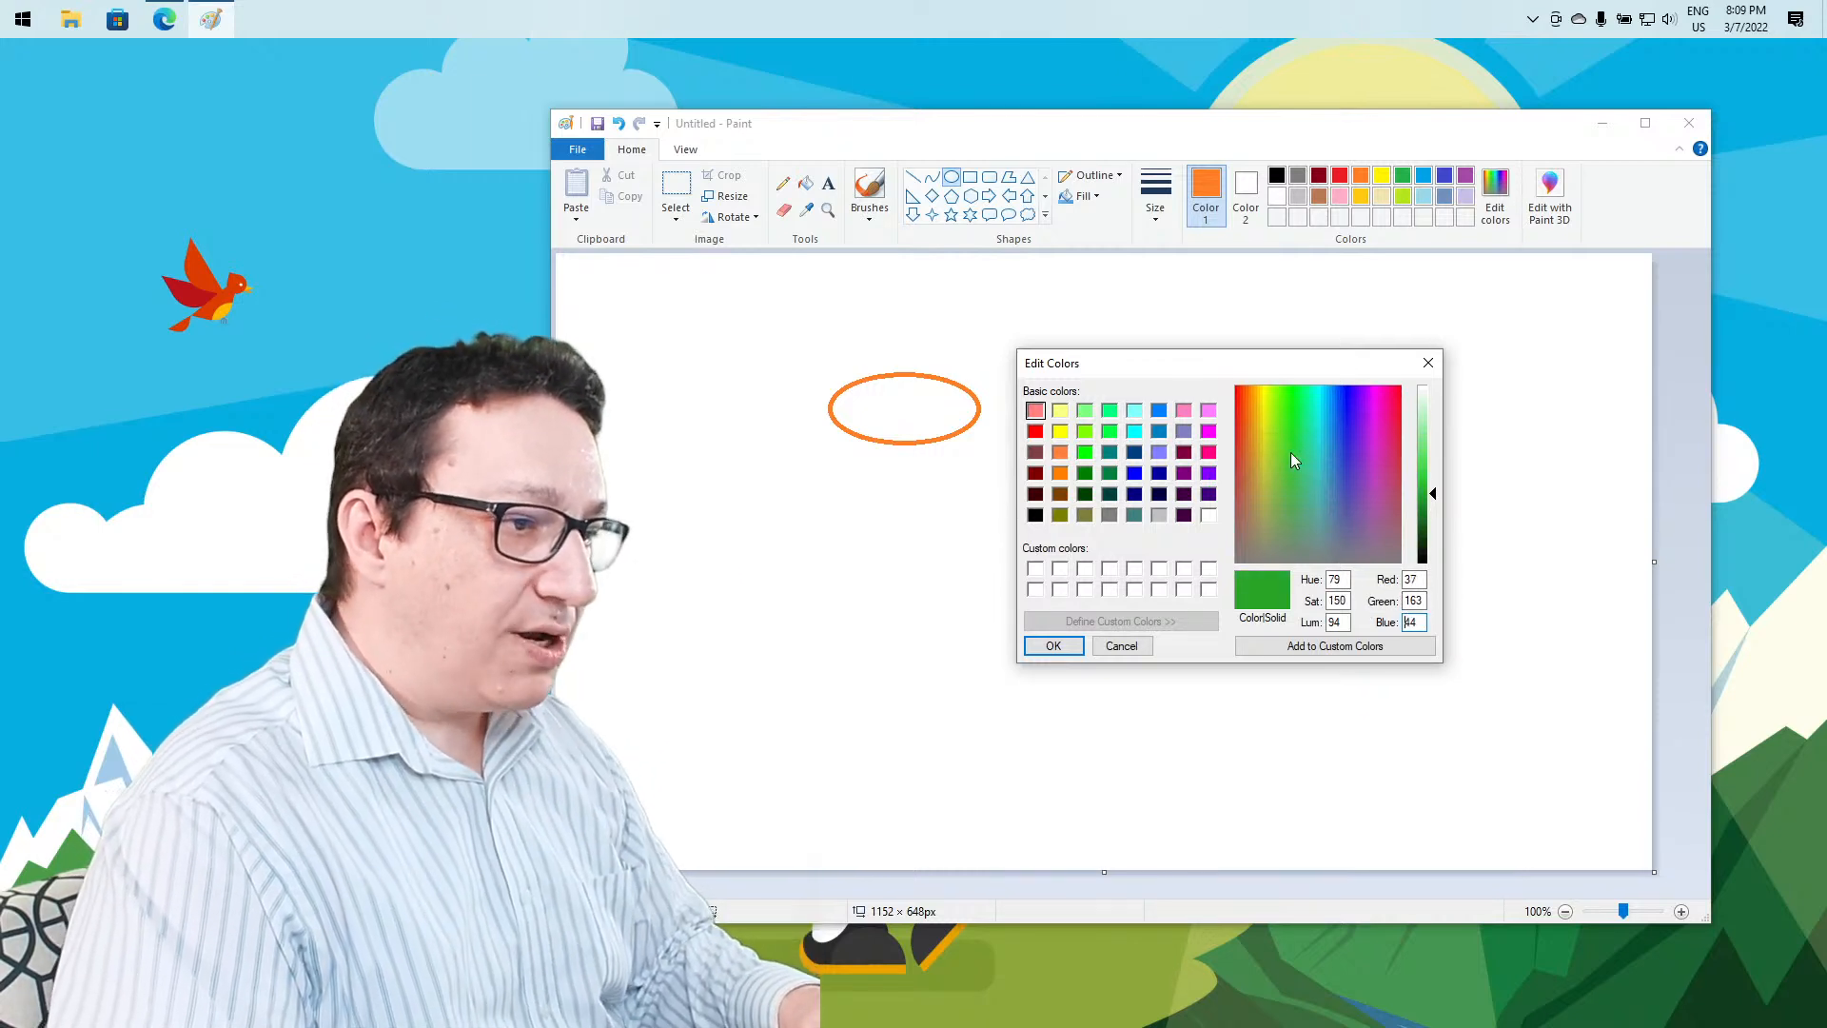
left_click(1297, 466)
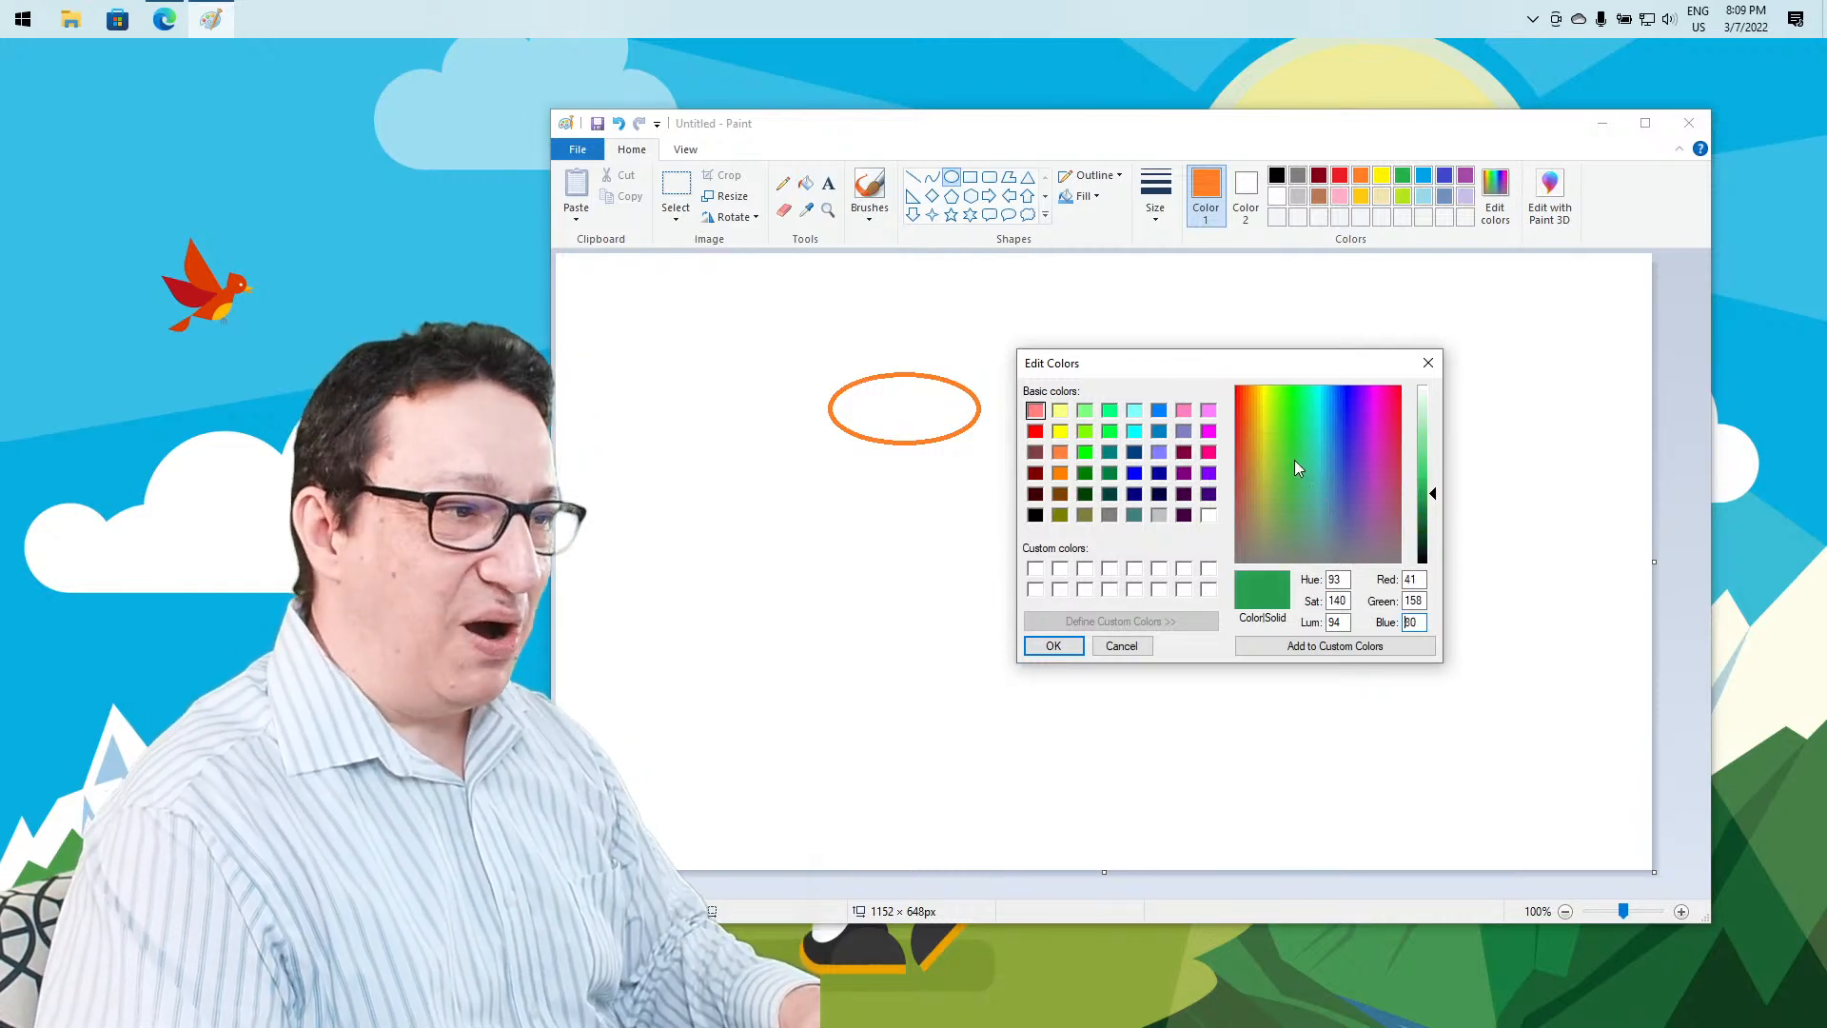
left_click(1278, 452)
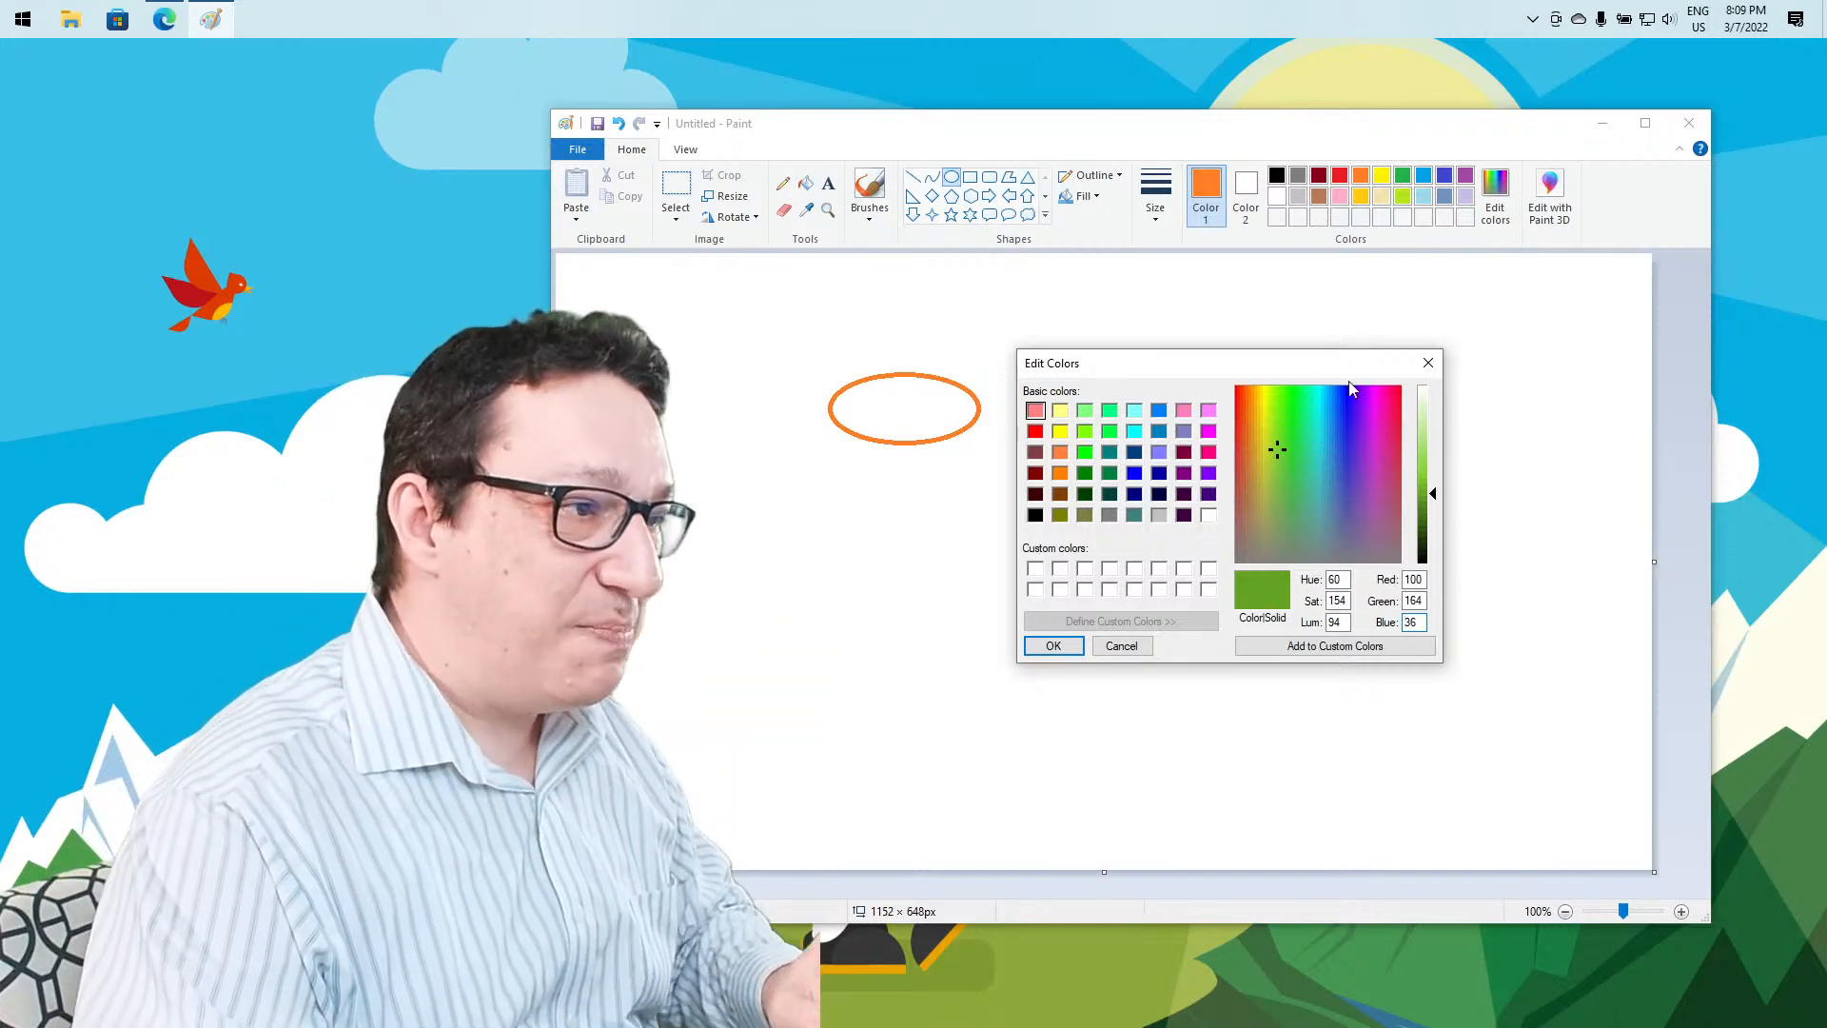
left_click(1051, 645)
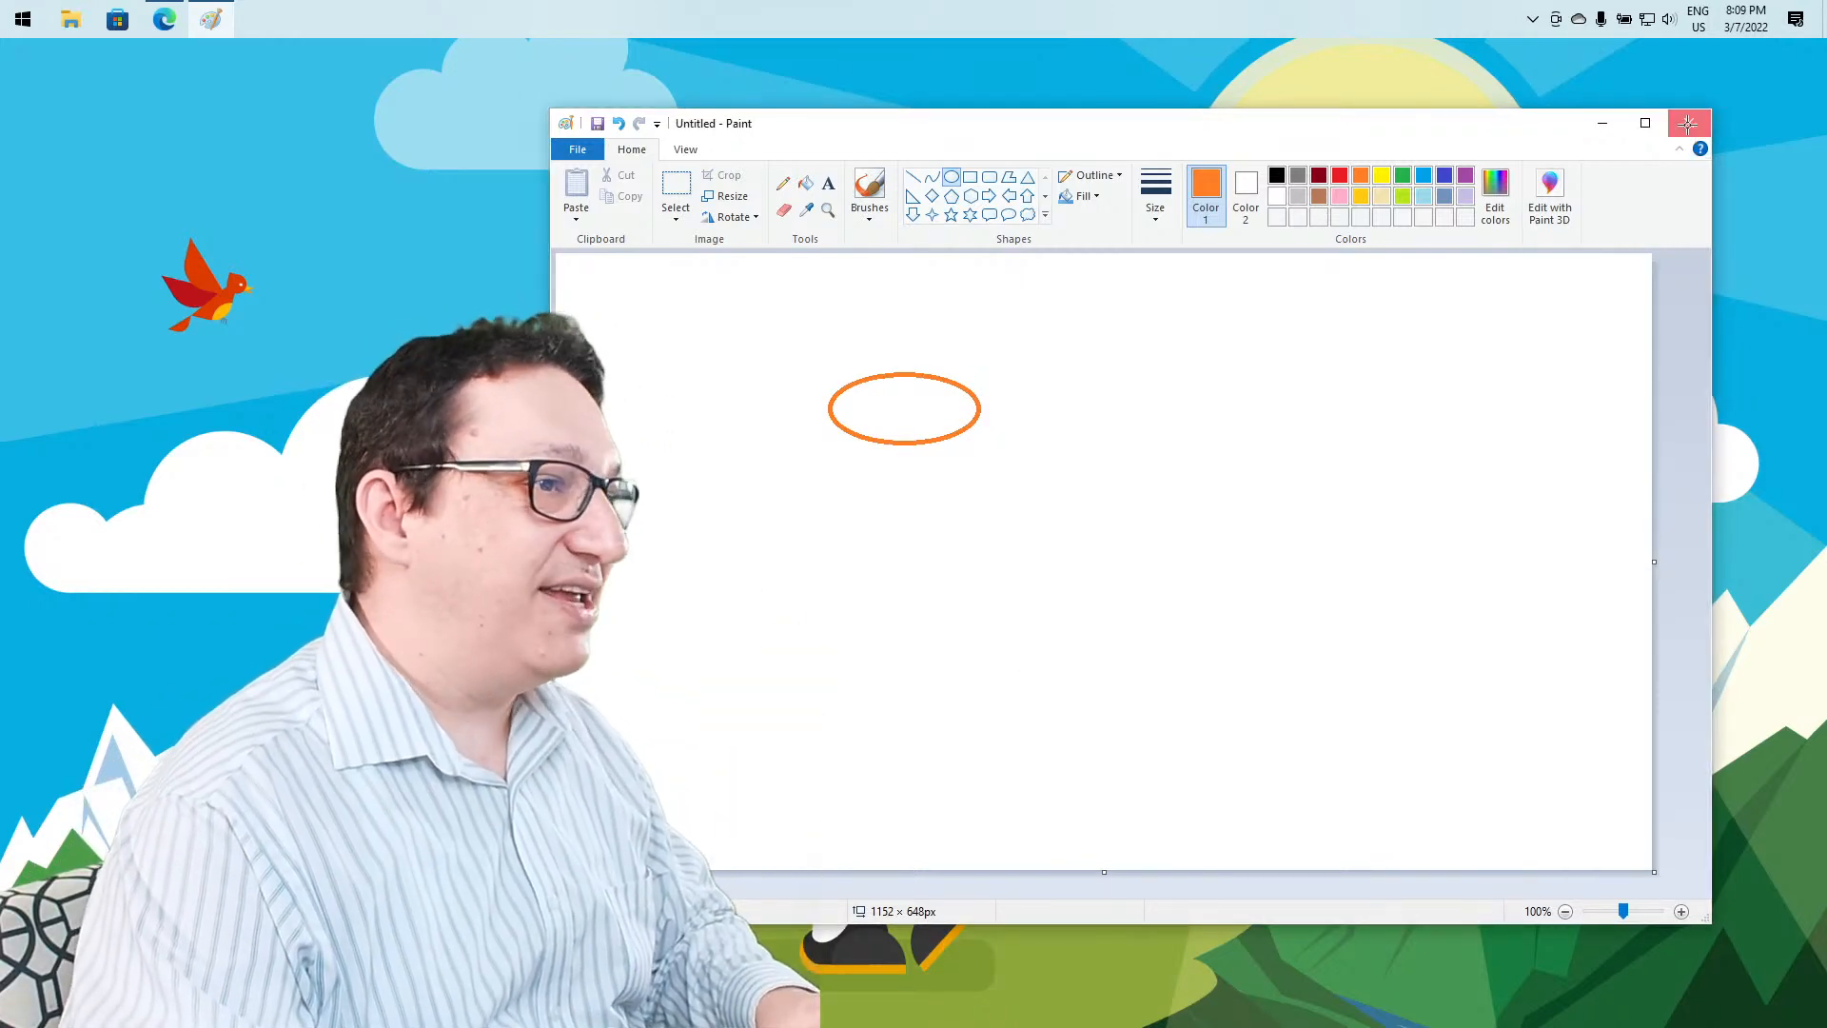
Close Paint and start a new sketch on codeguppy.com in Edge
left_click(1686, 123)
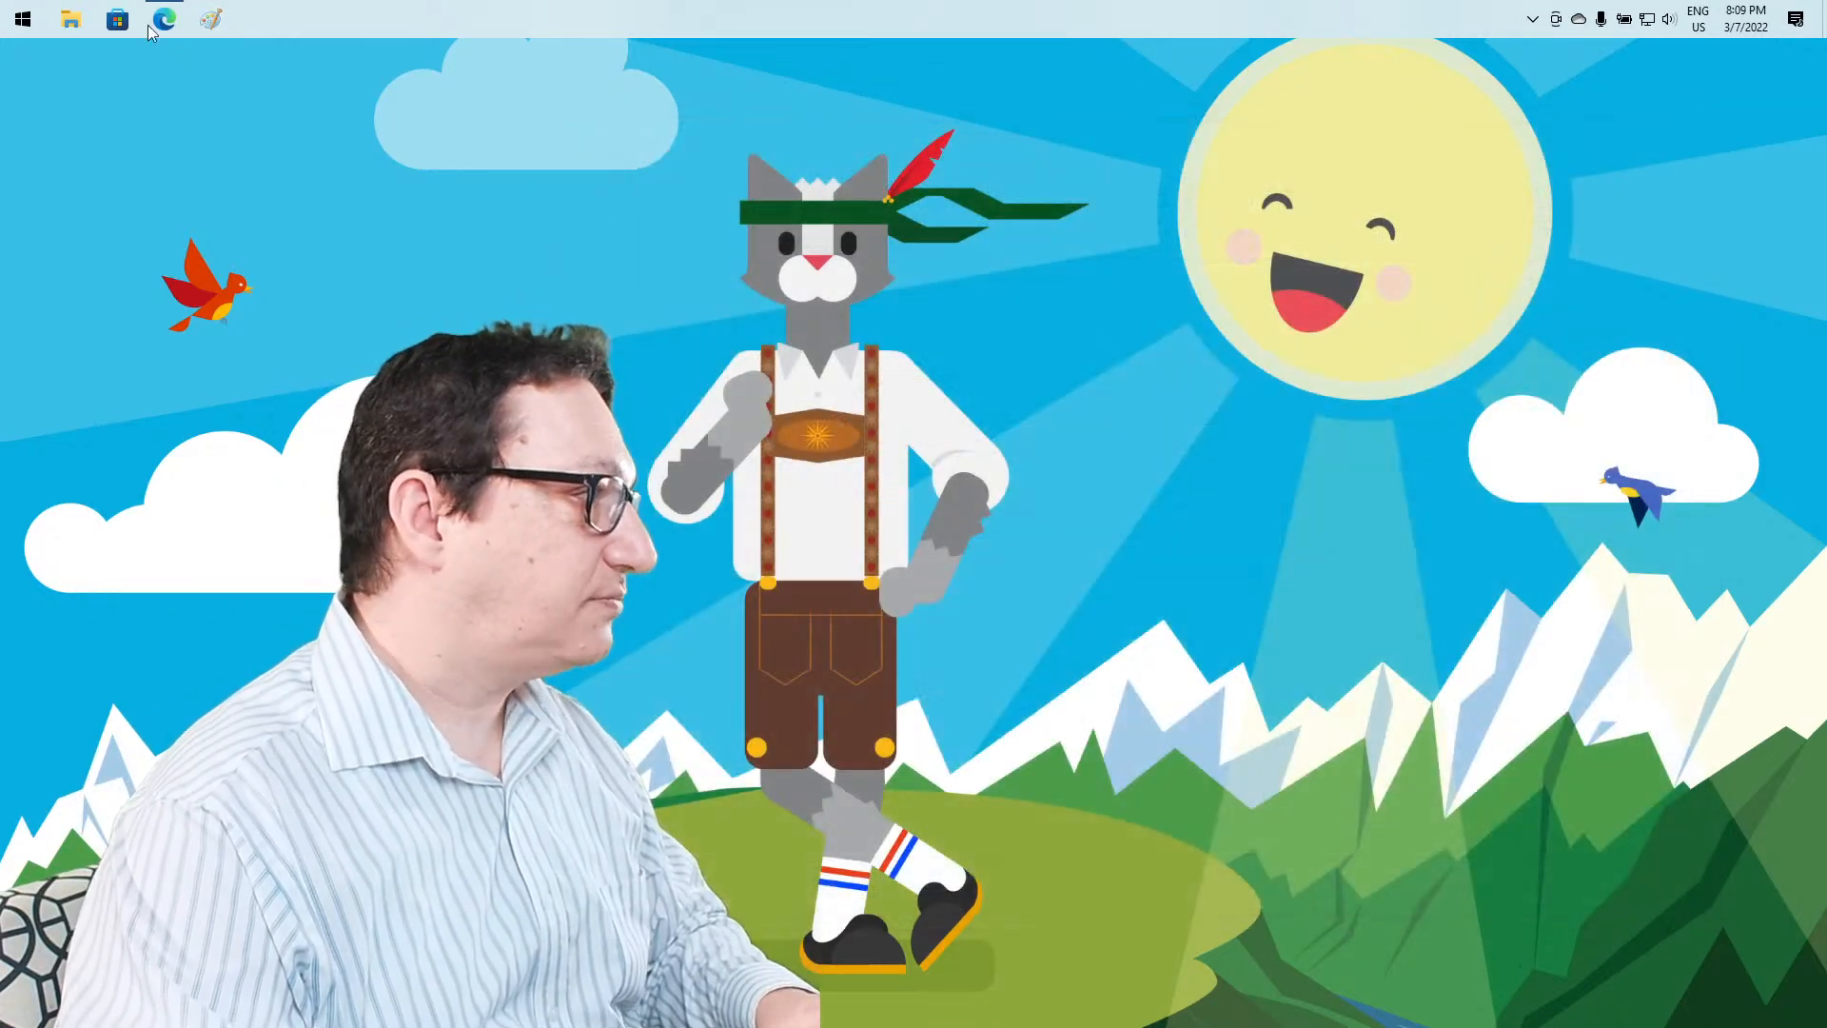
left_click(162, 19)
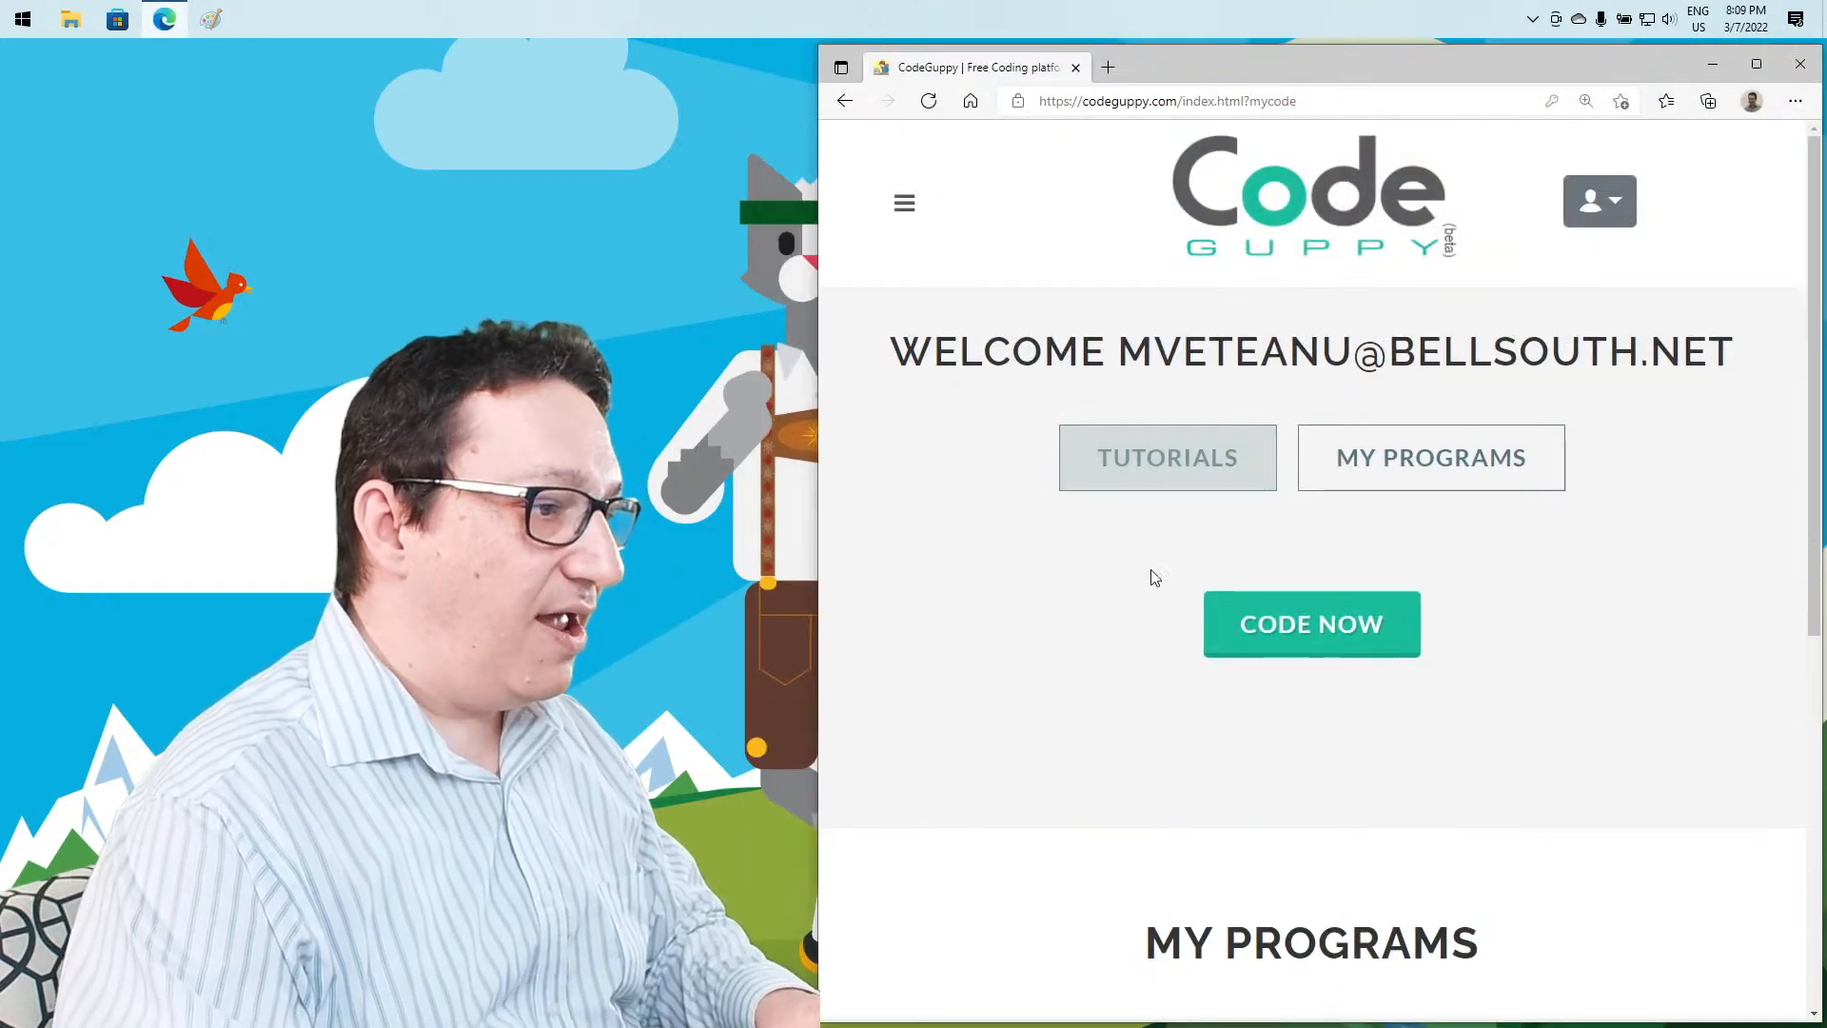
left_click(1309, 623)
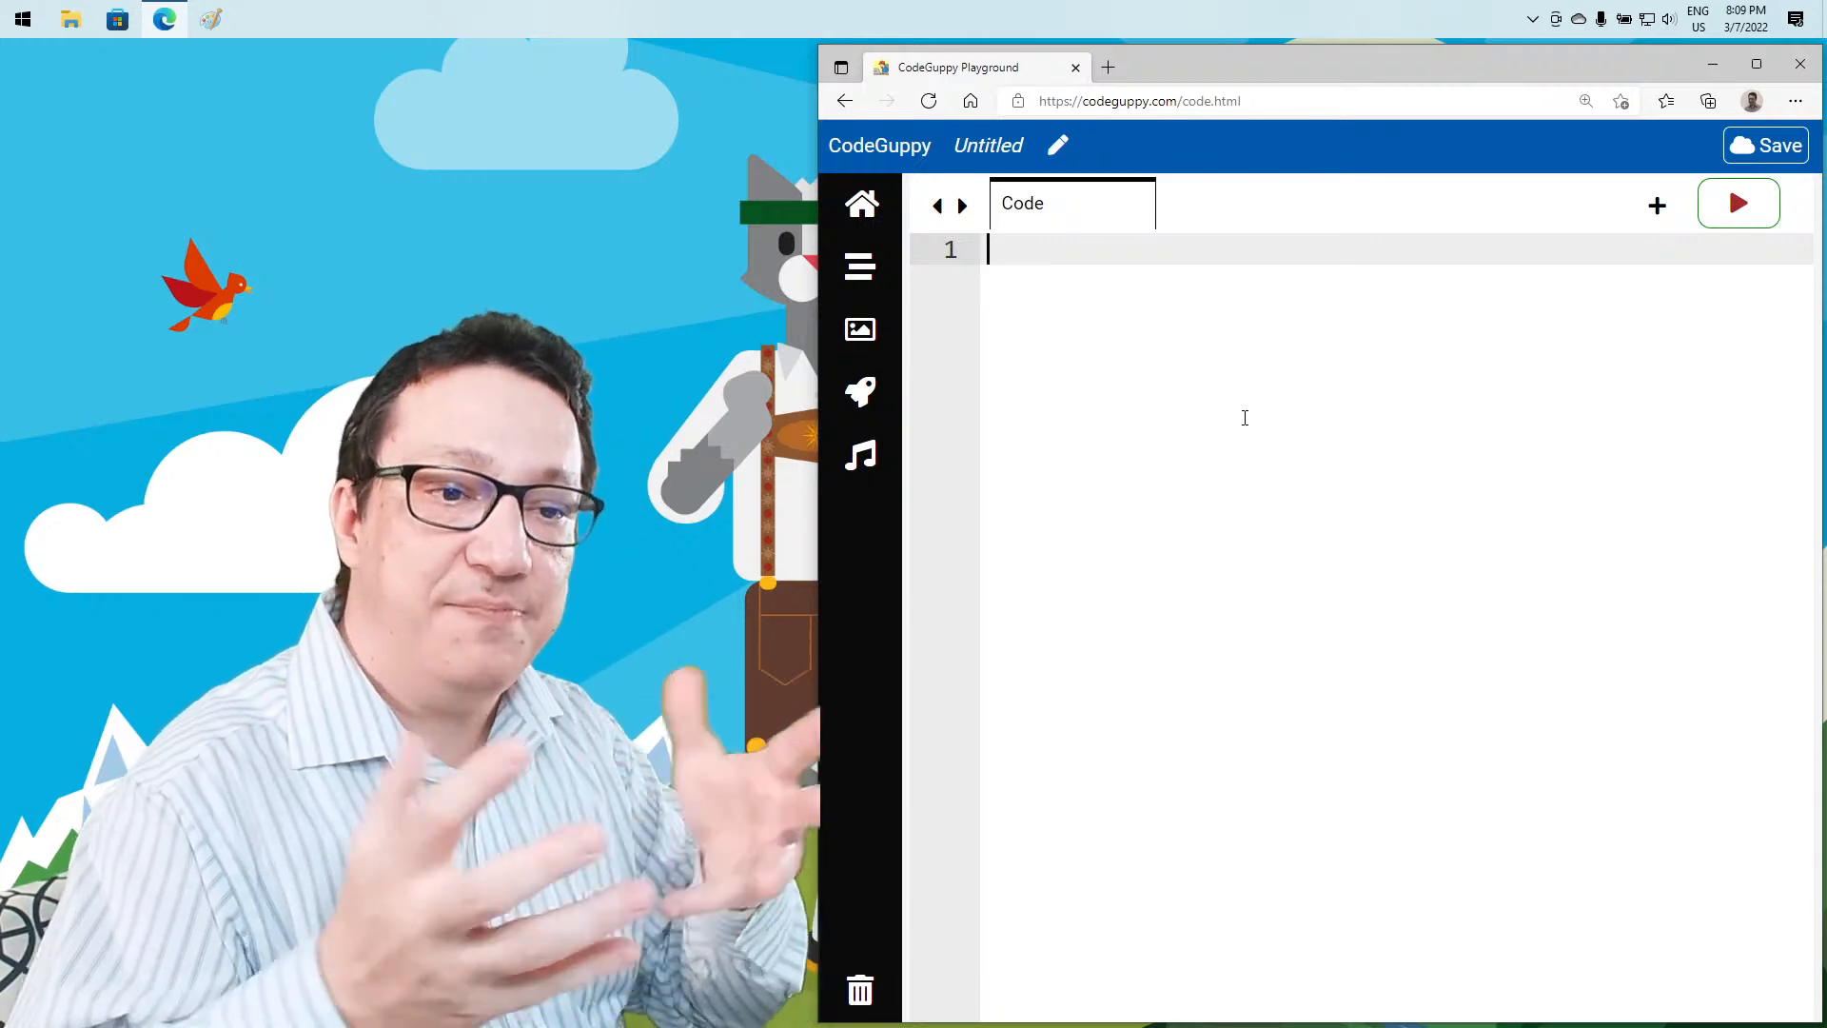
Write fill("Red"); circle(400, 300, 200); in the editor
type("fill()l;")
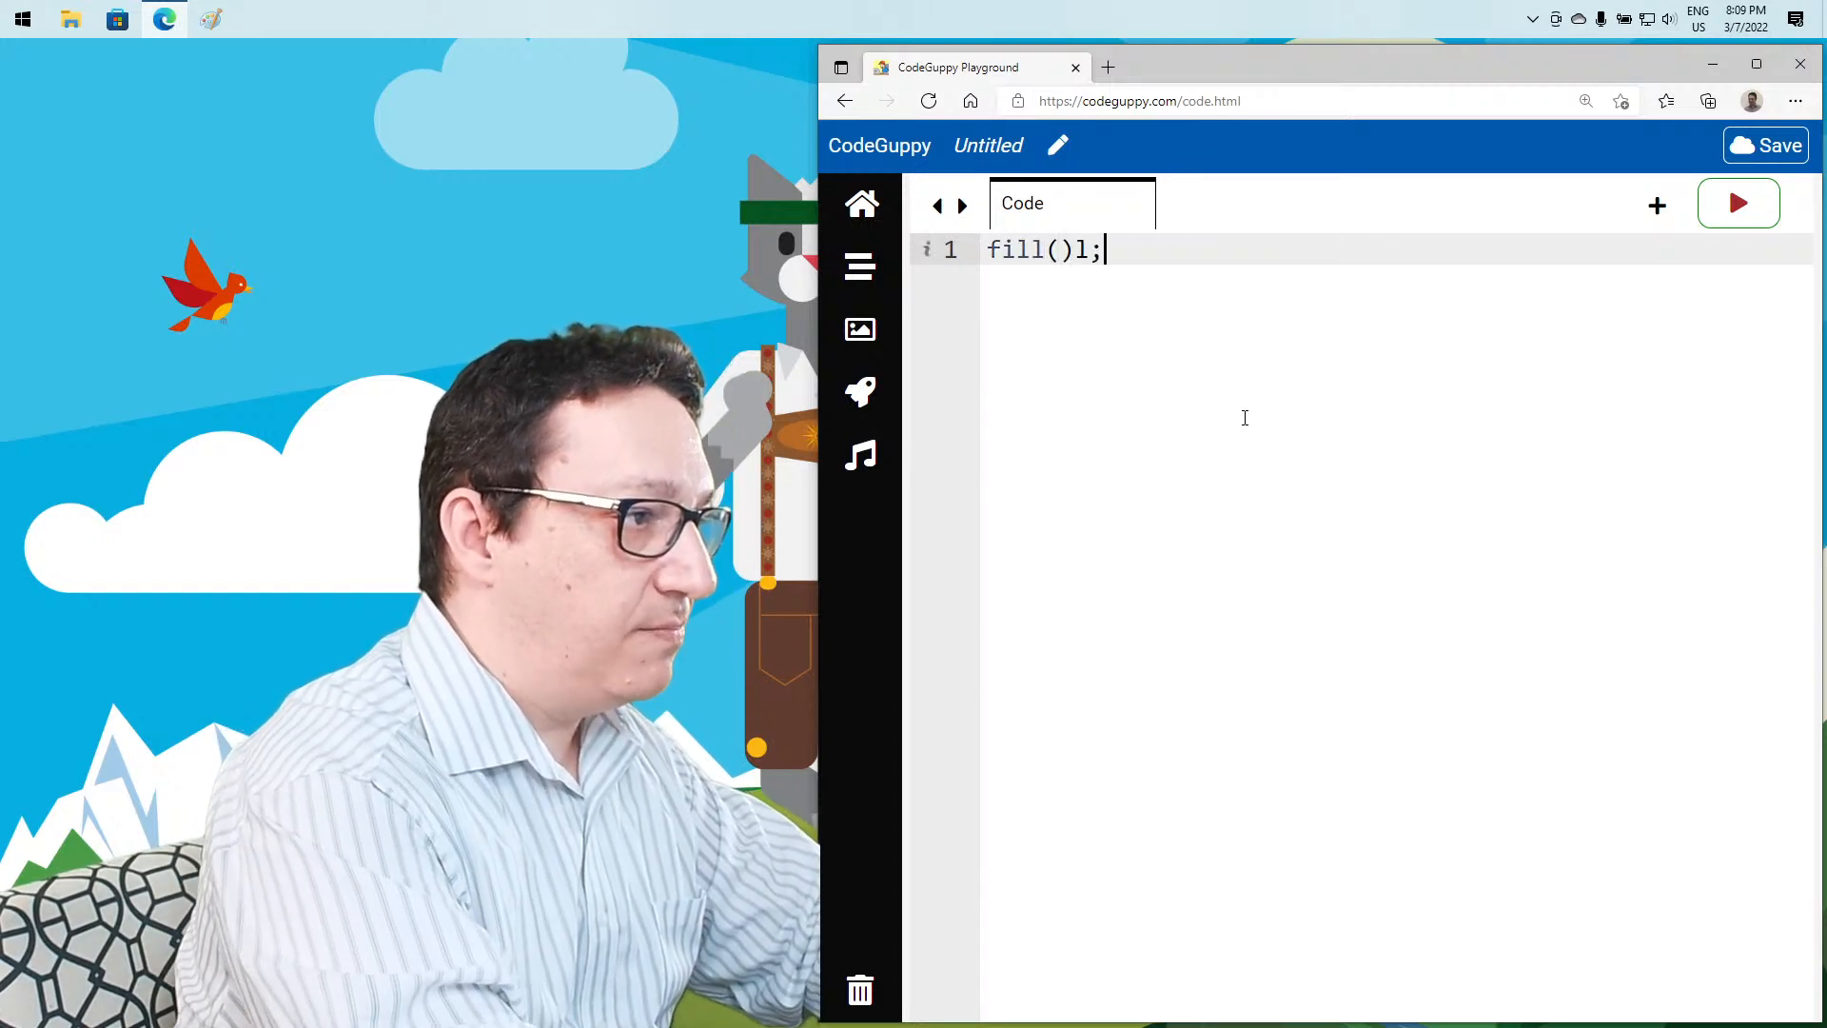
key("Backspace")
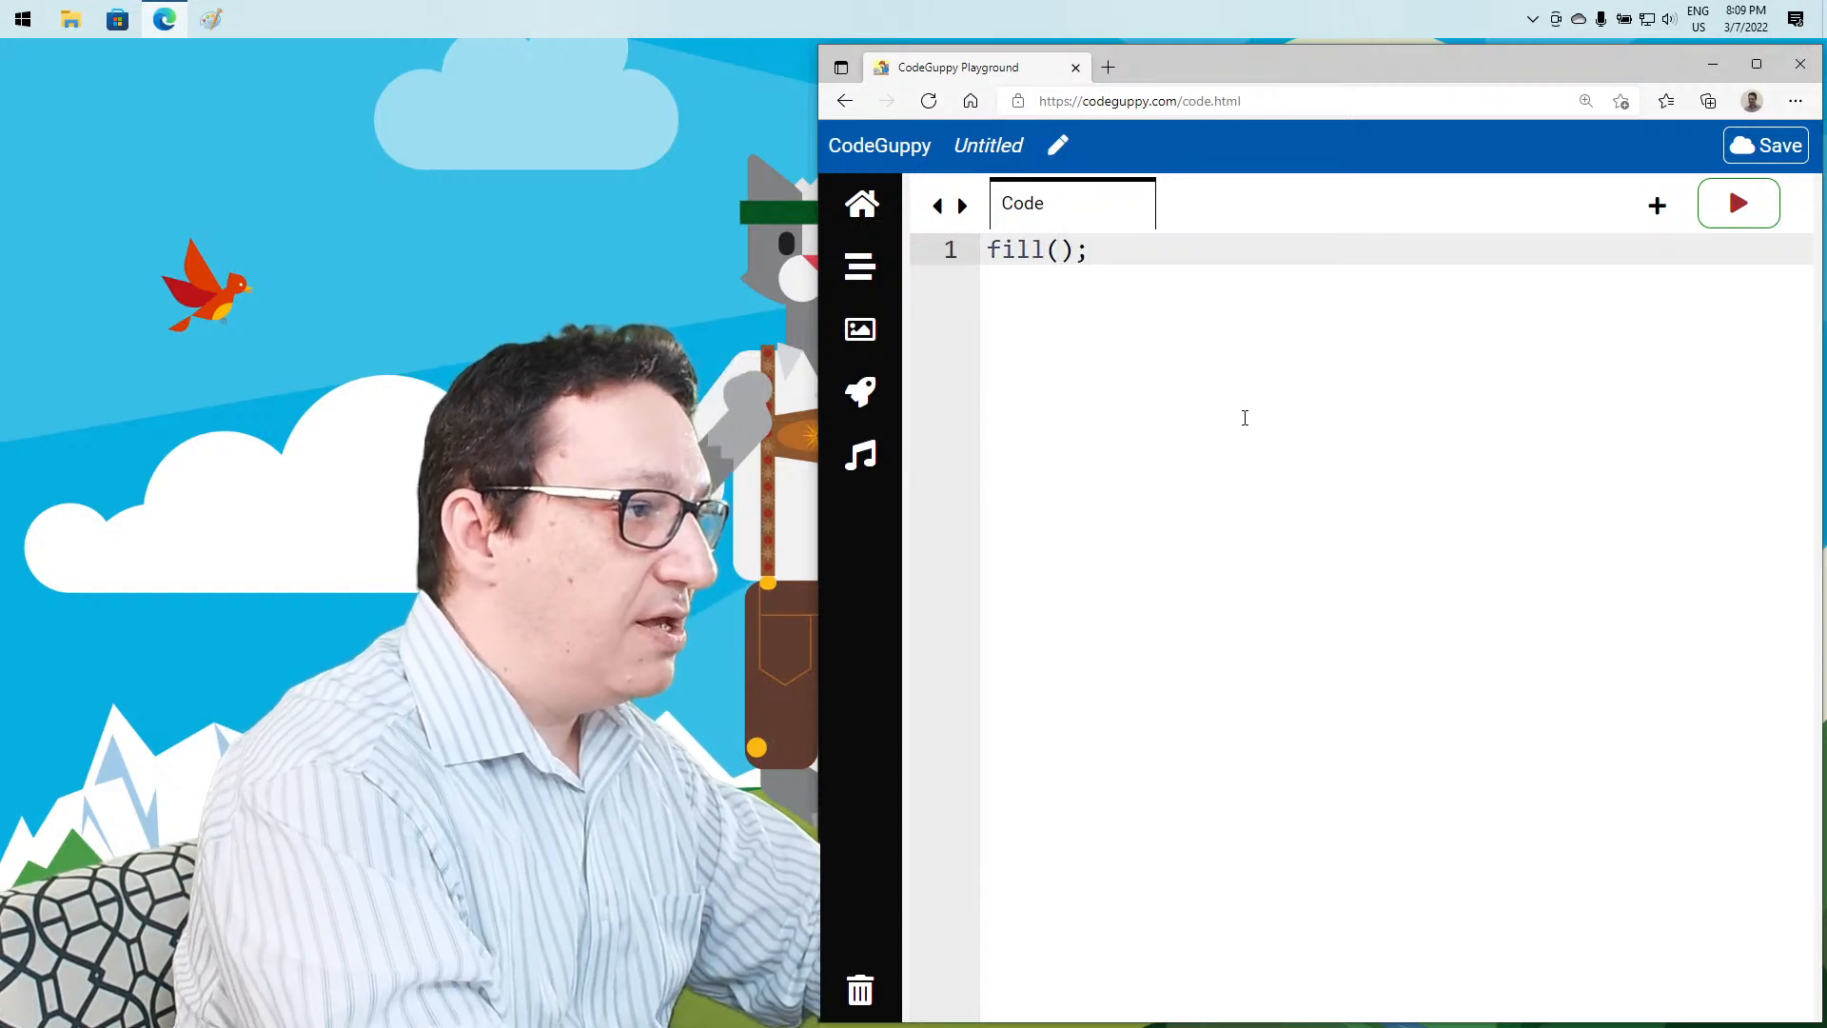
type("\"Red\"")
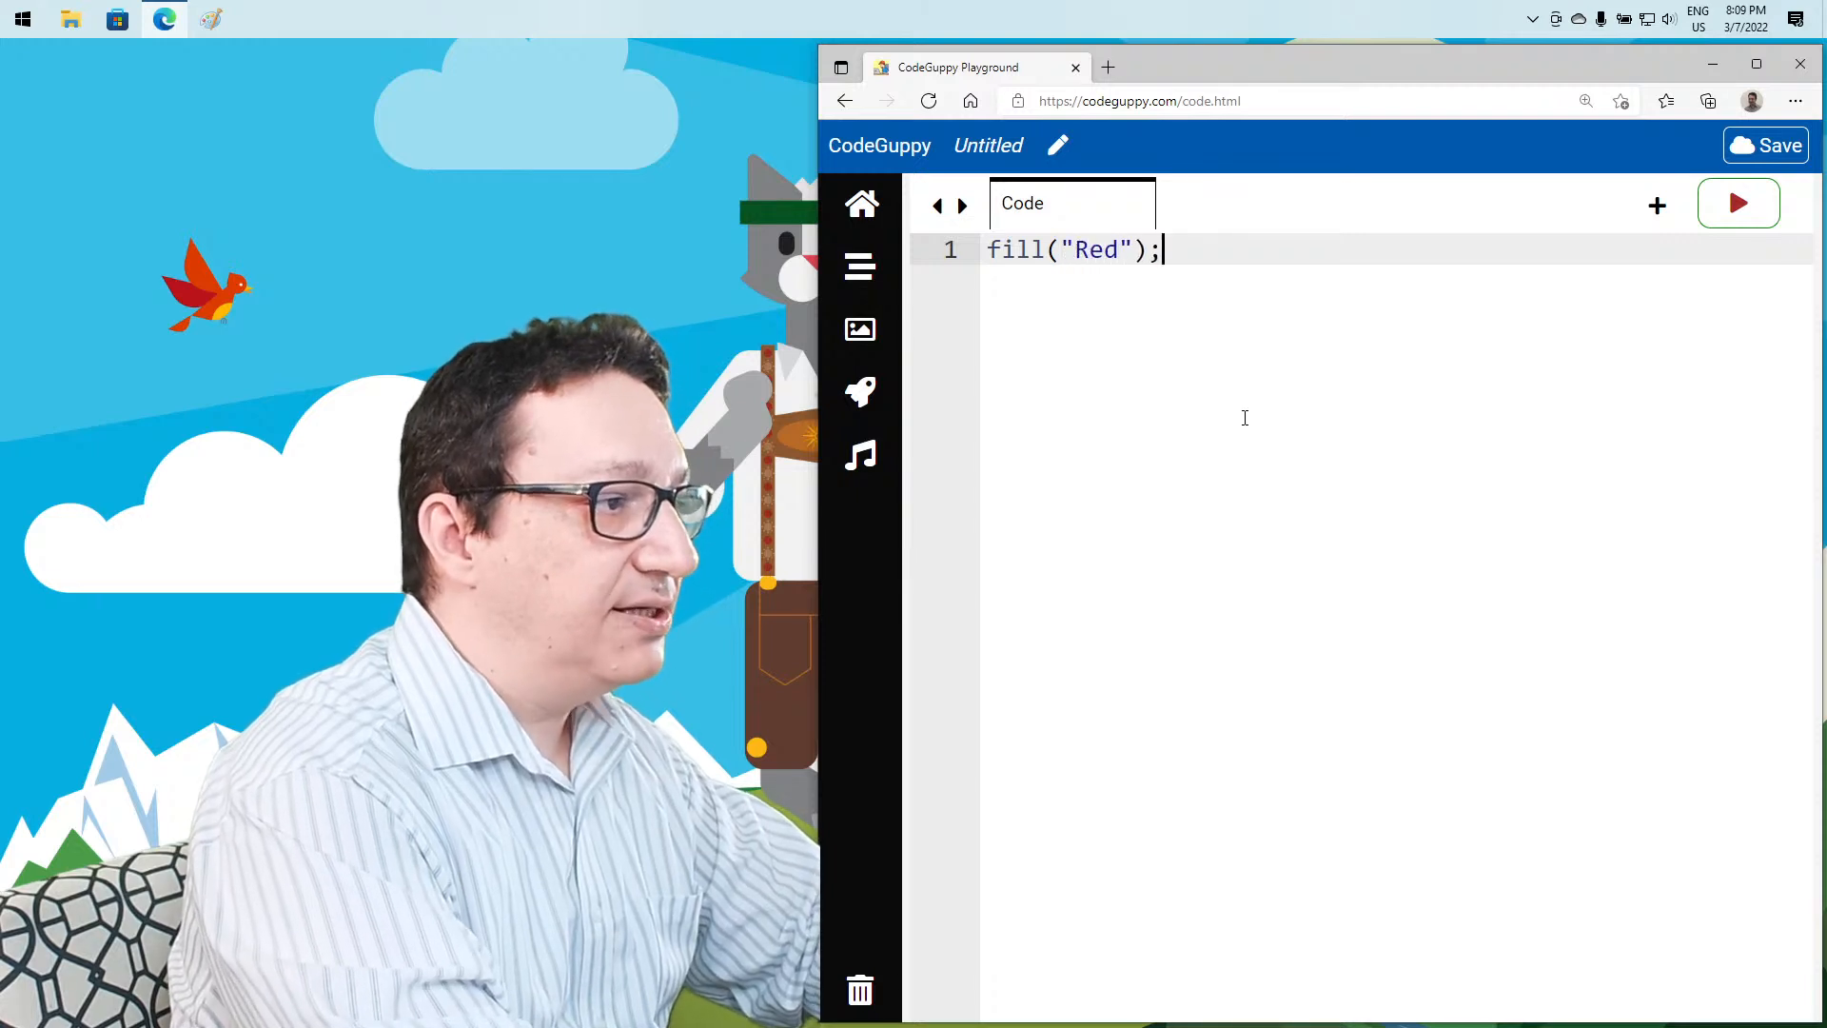
type("circle(")
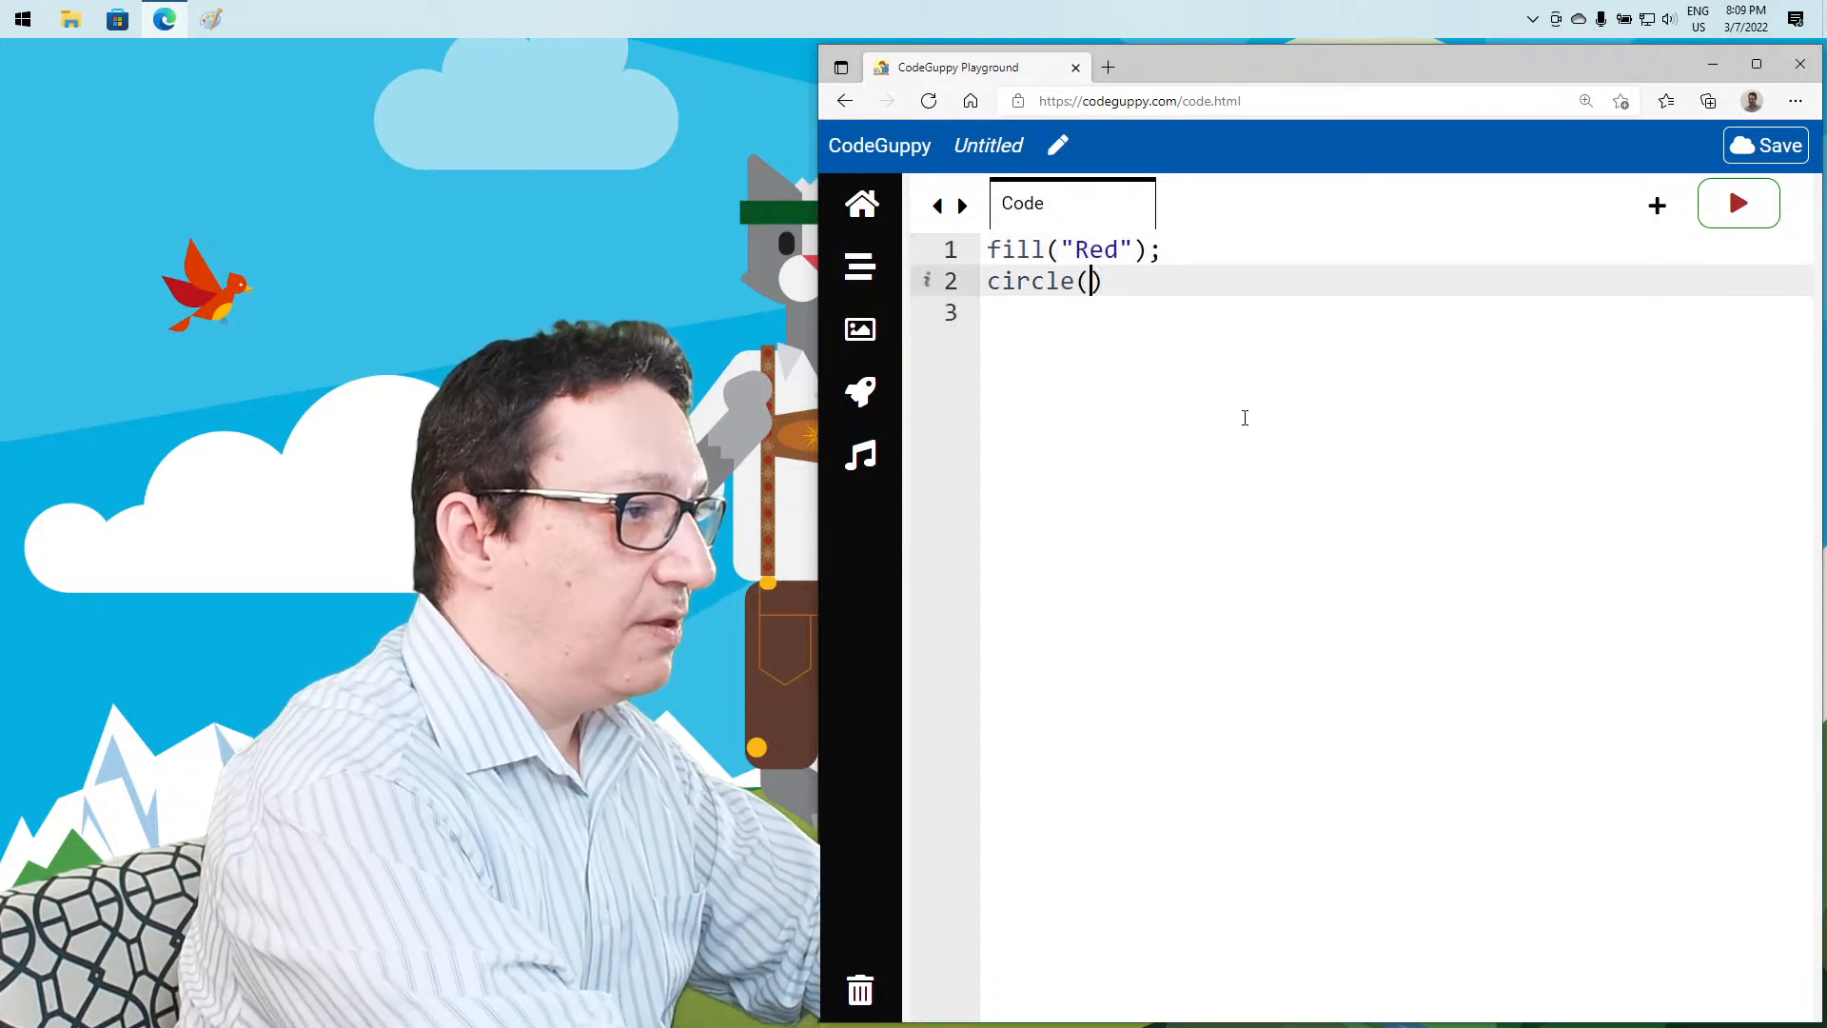
type("400, 300,")
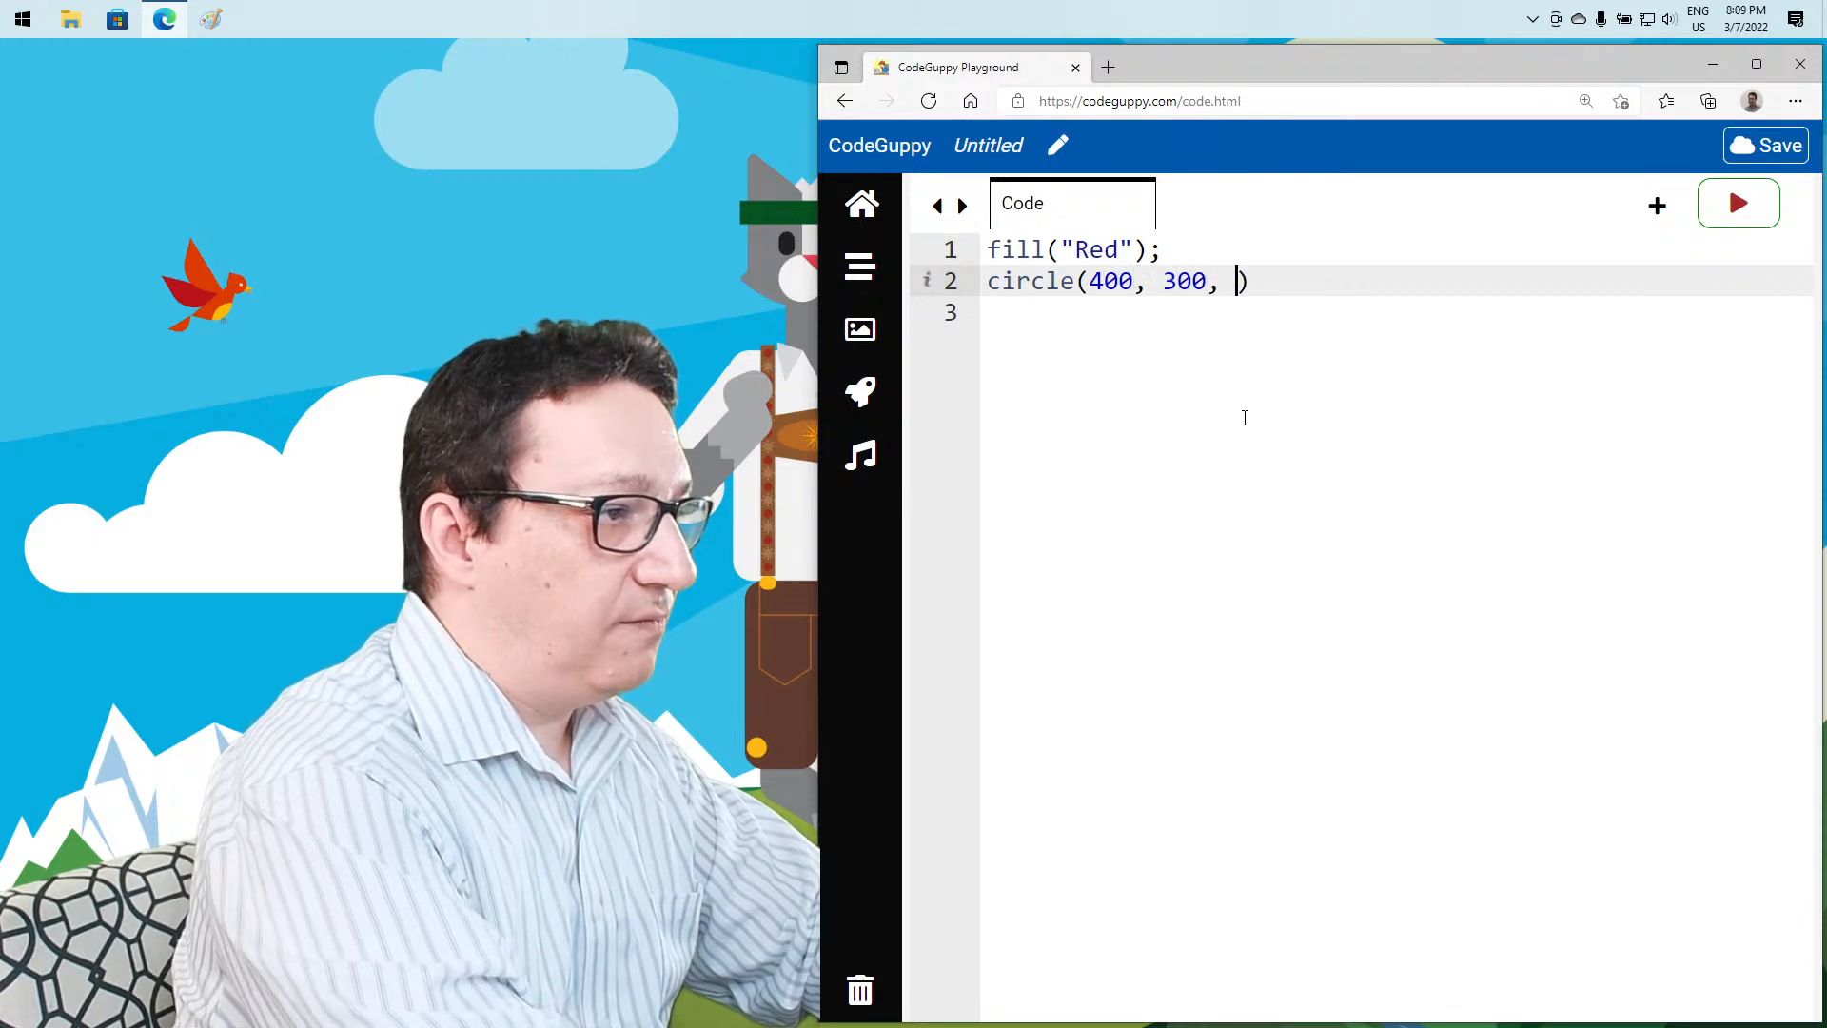
type("200);")
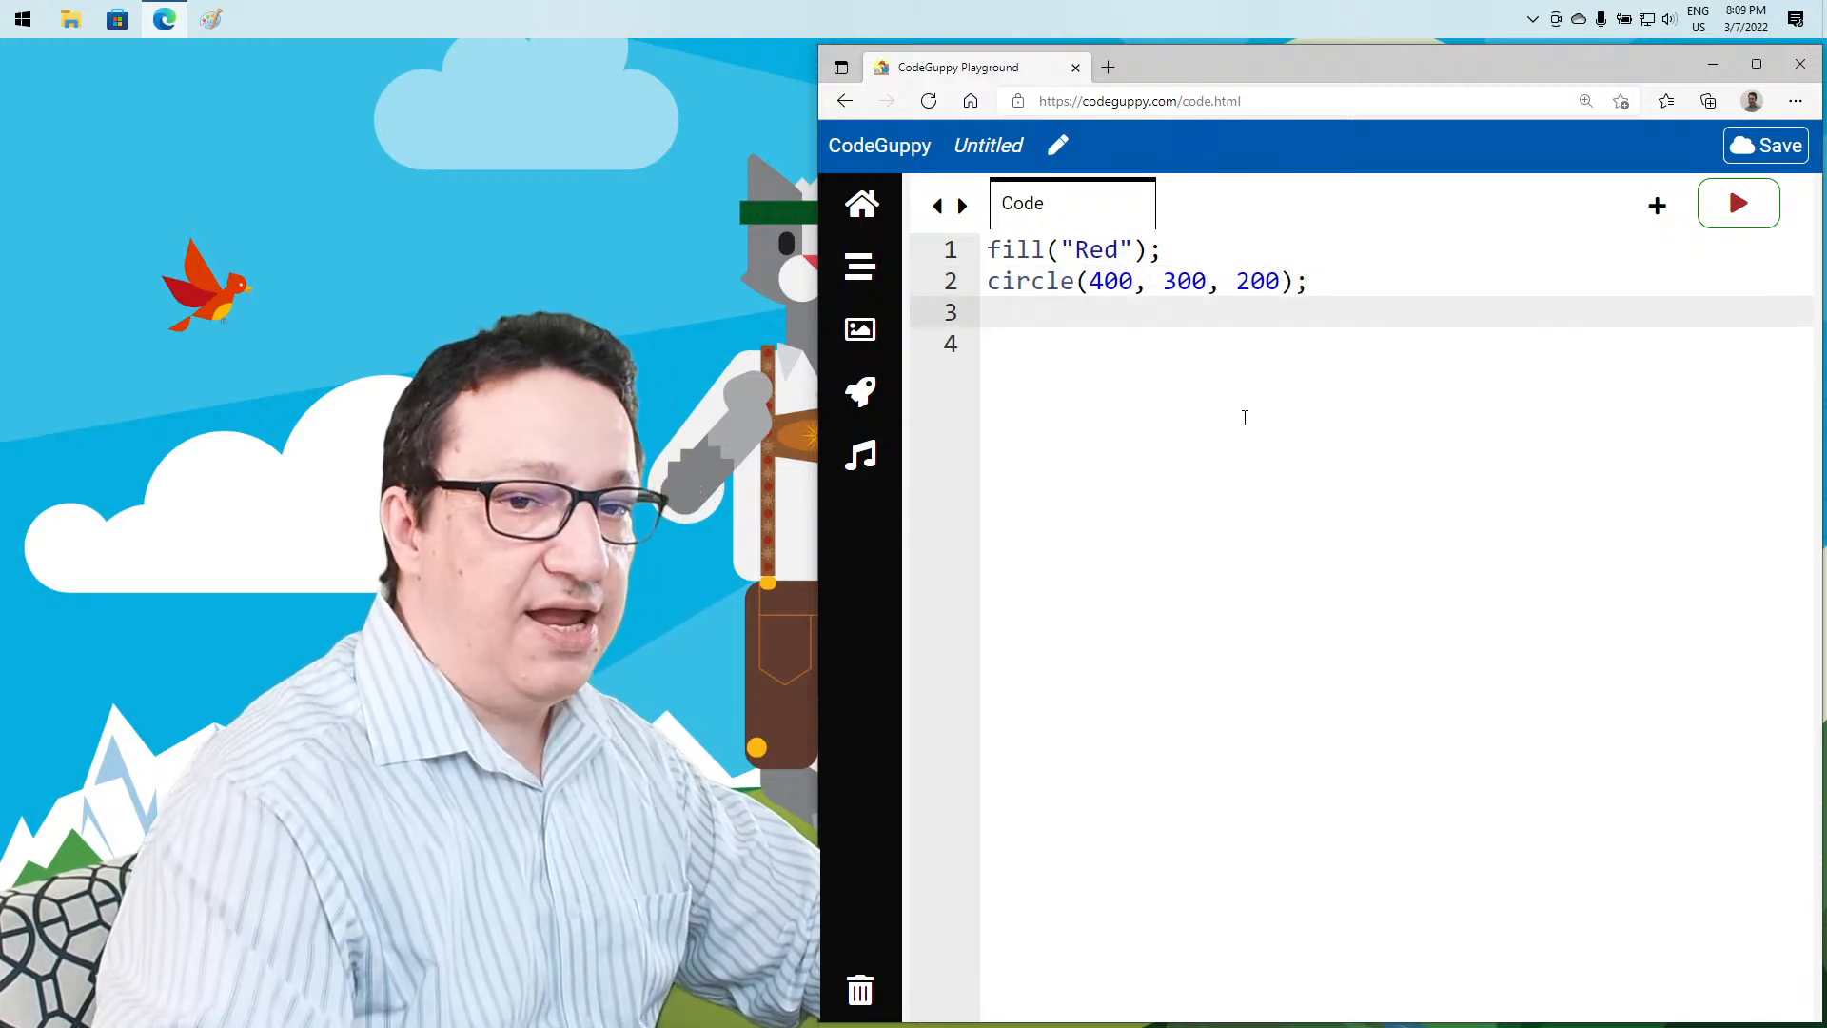
left_click(1738, 203)
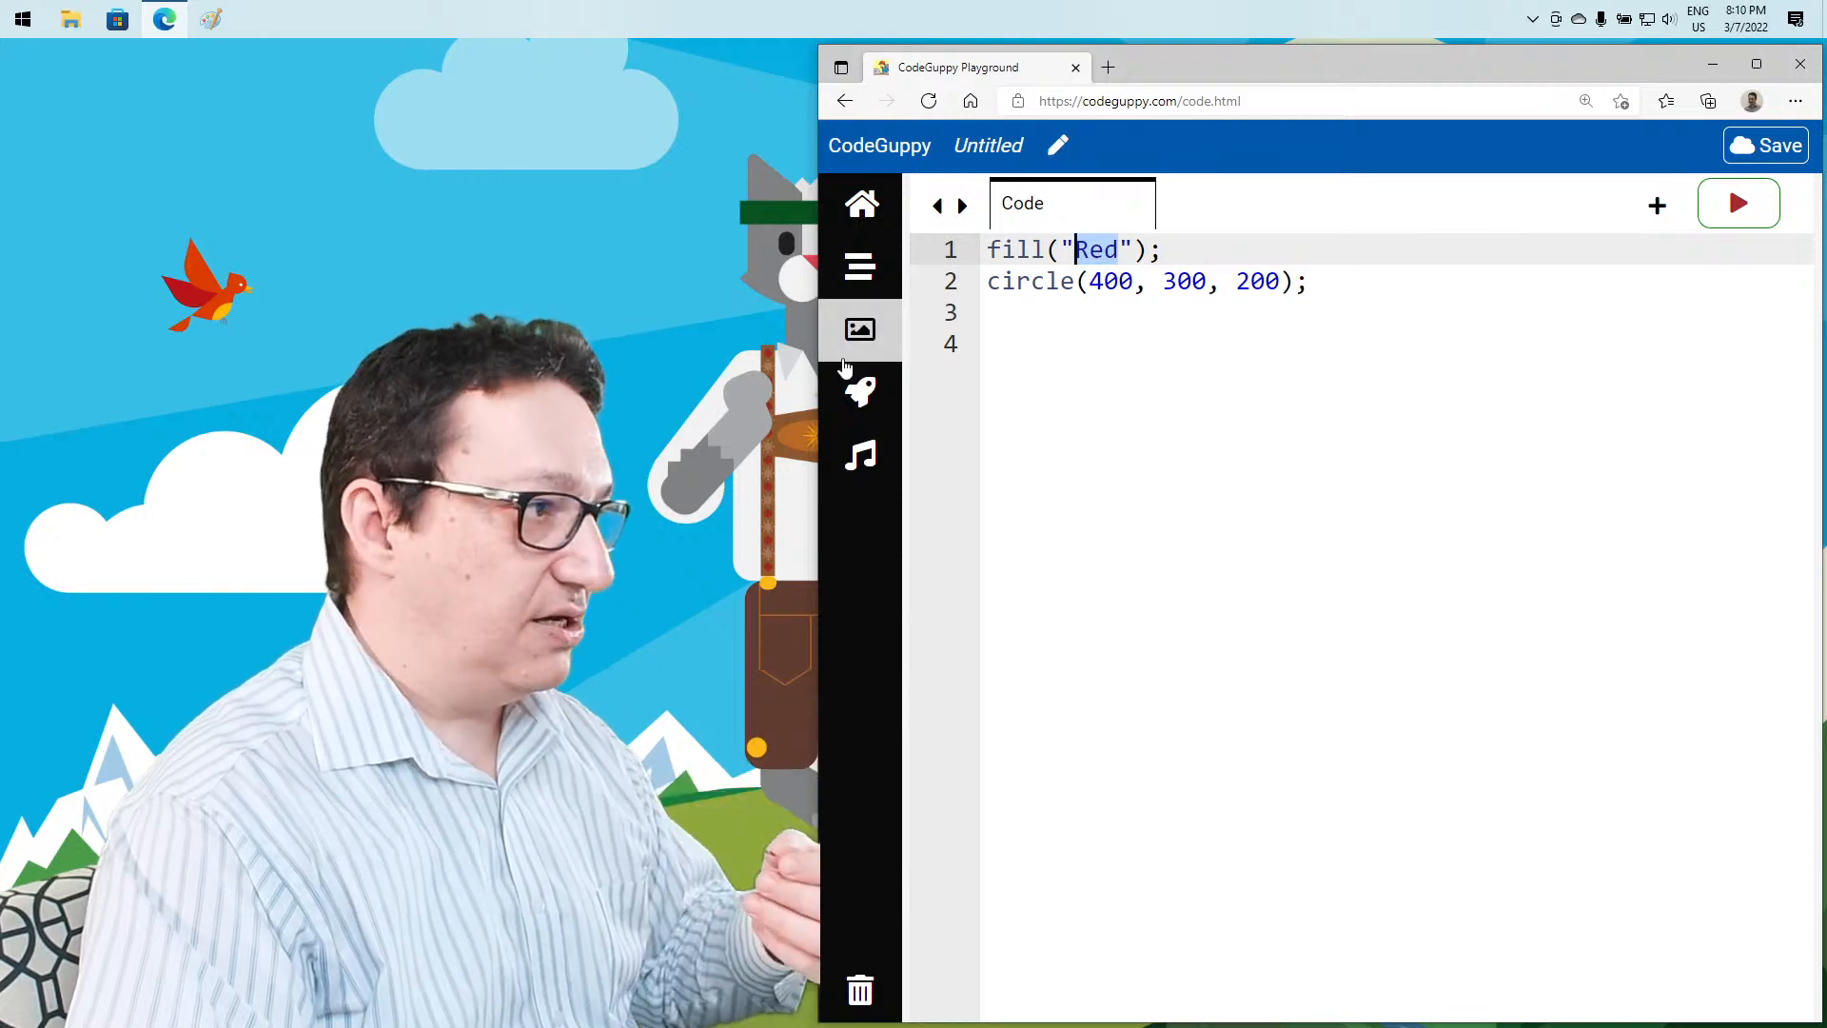
mouse_move(861, 265)
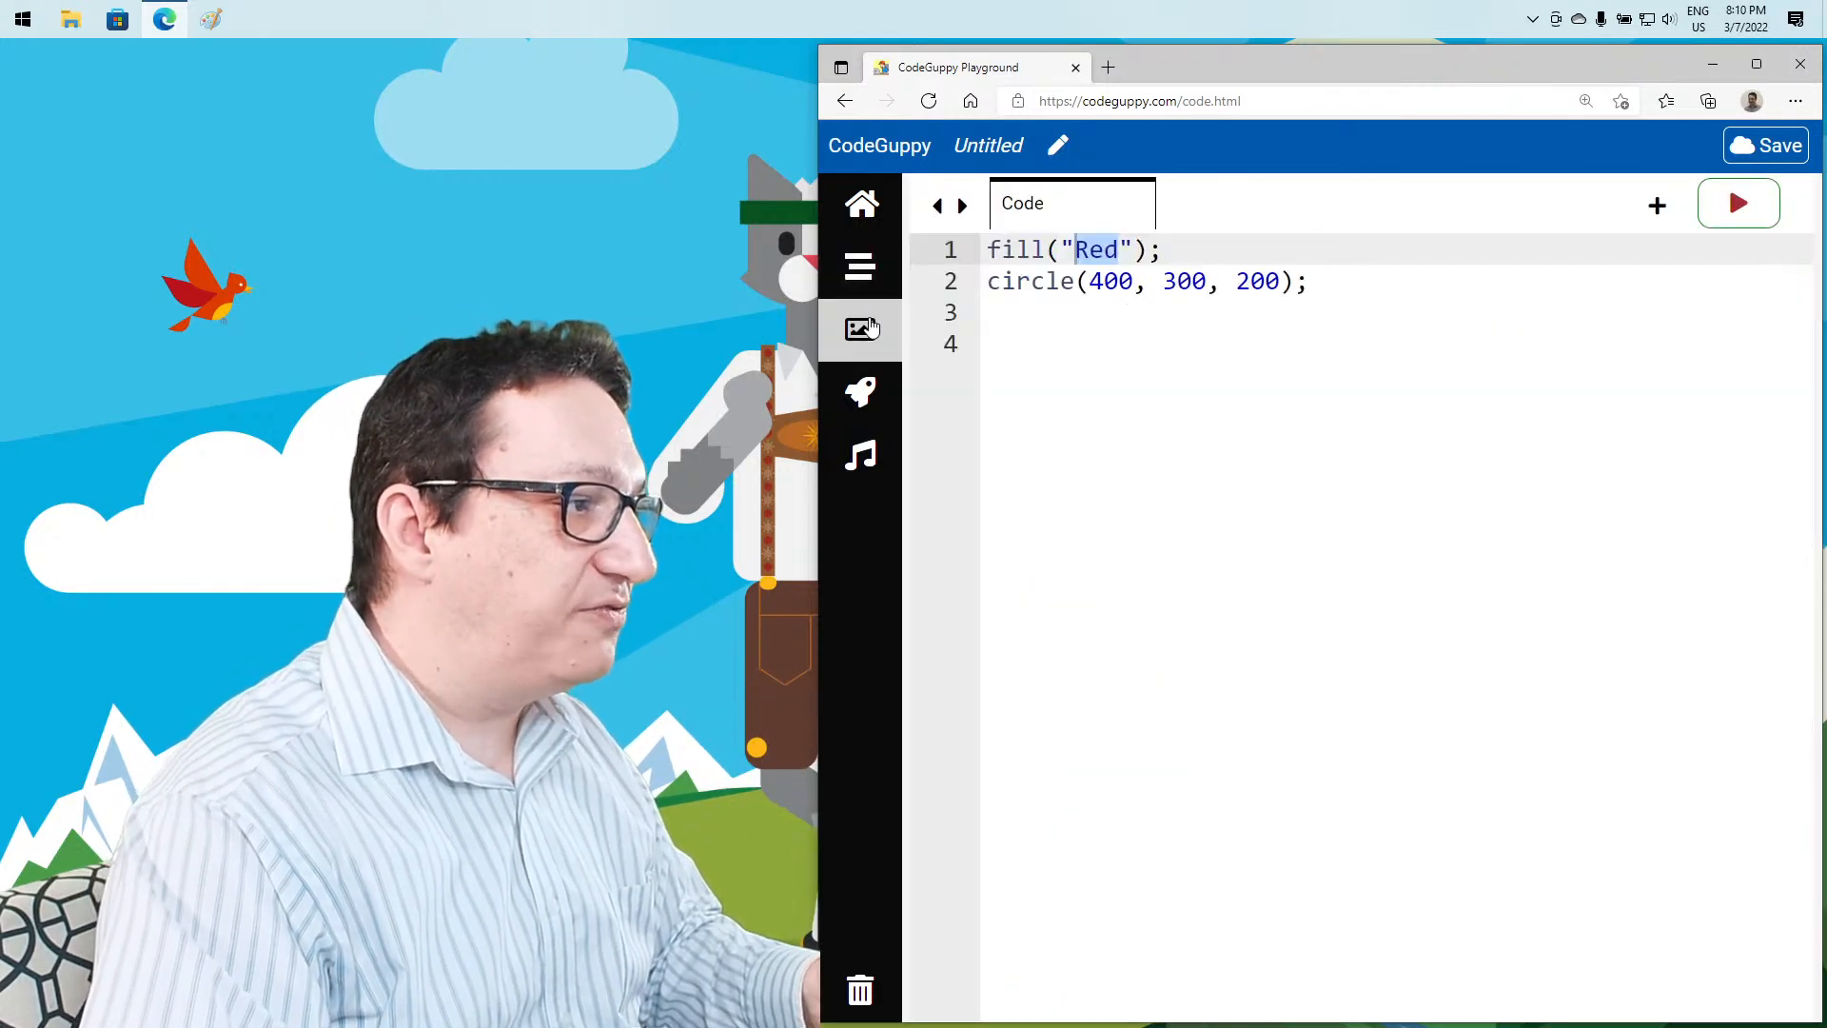
left_click(861, 329)
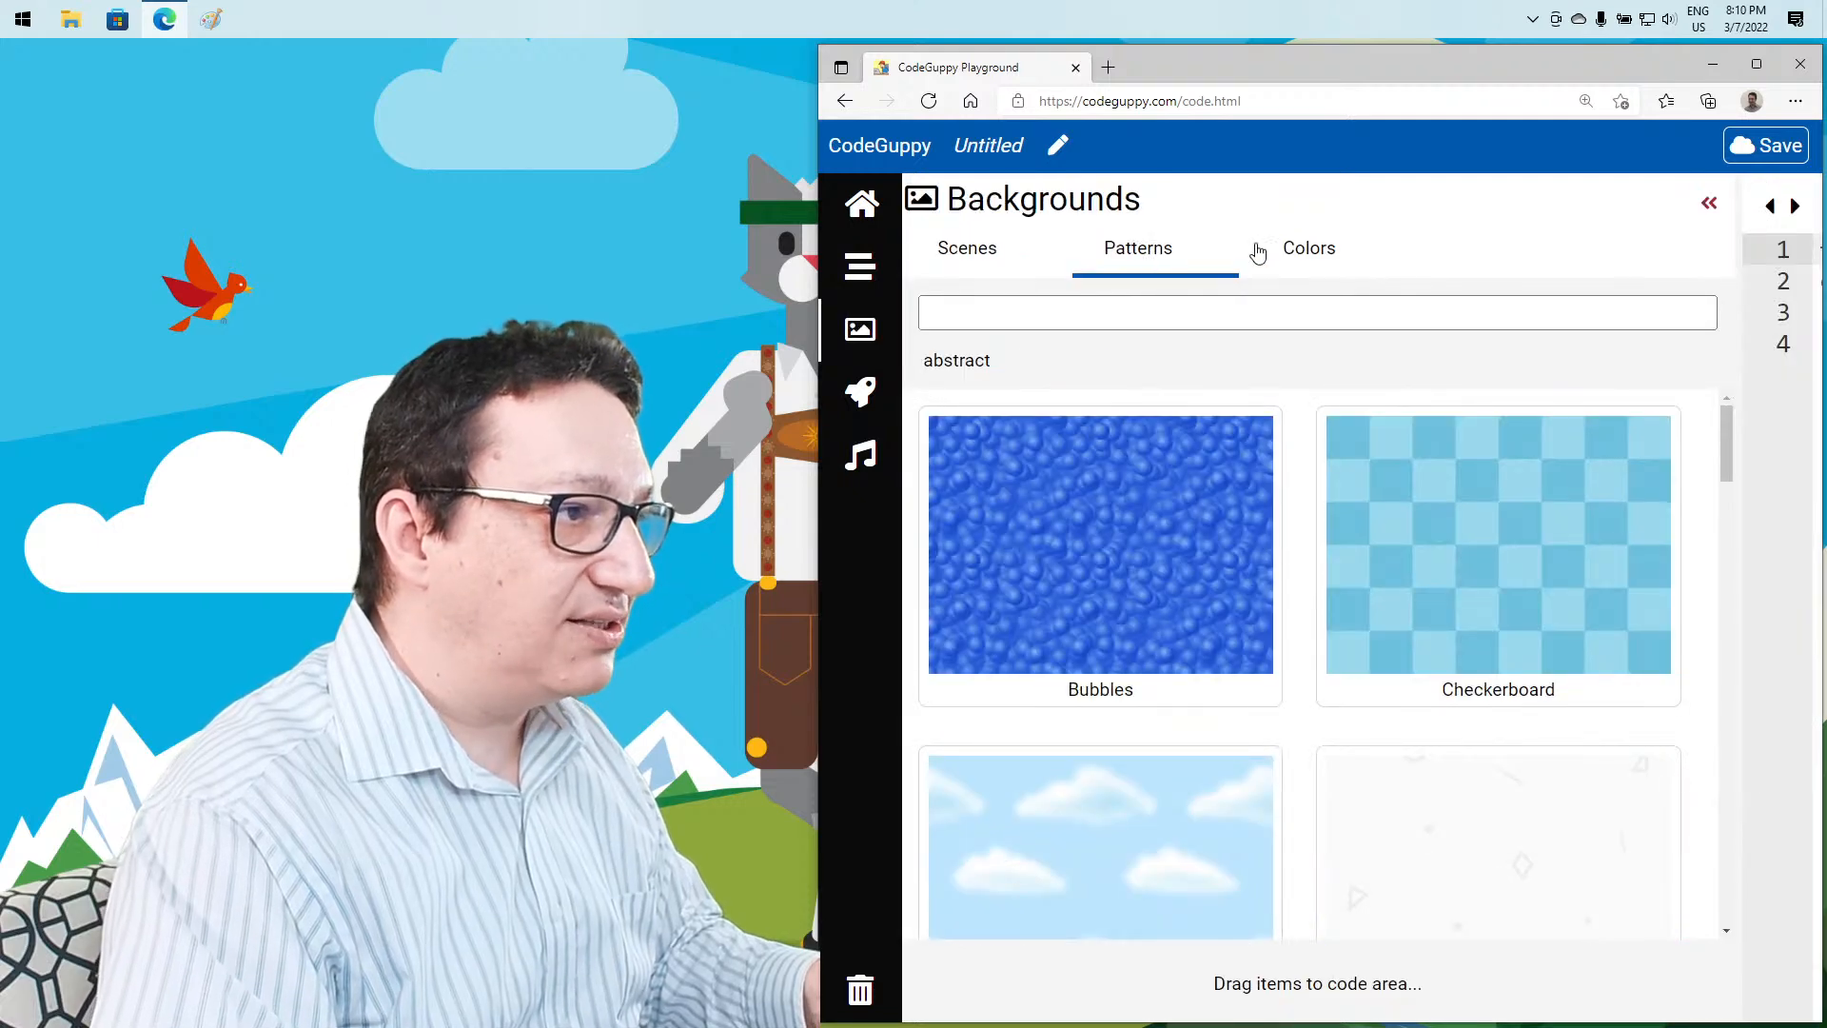
left_click(1308, 247)
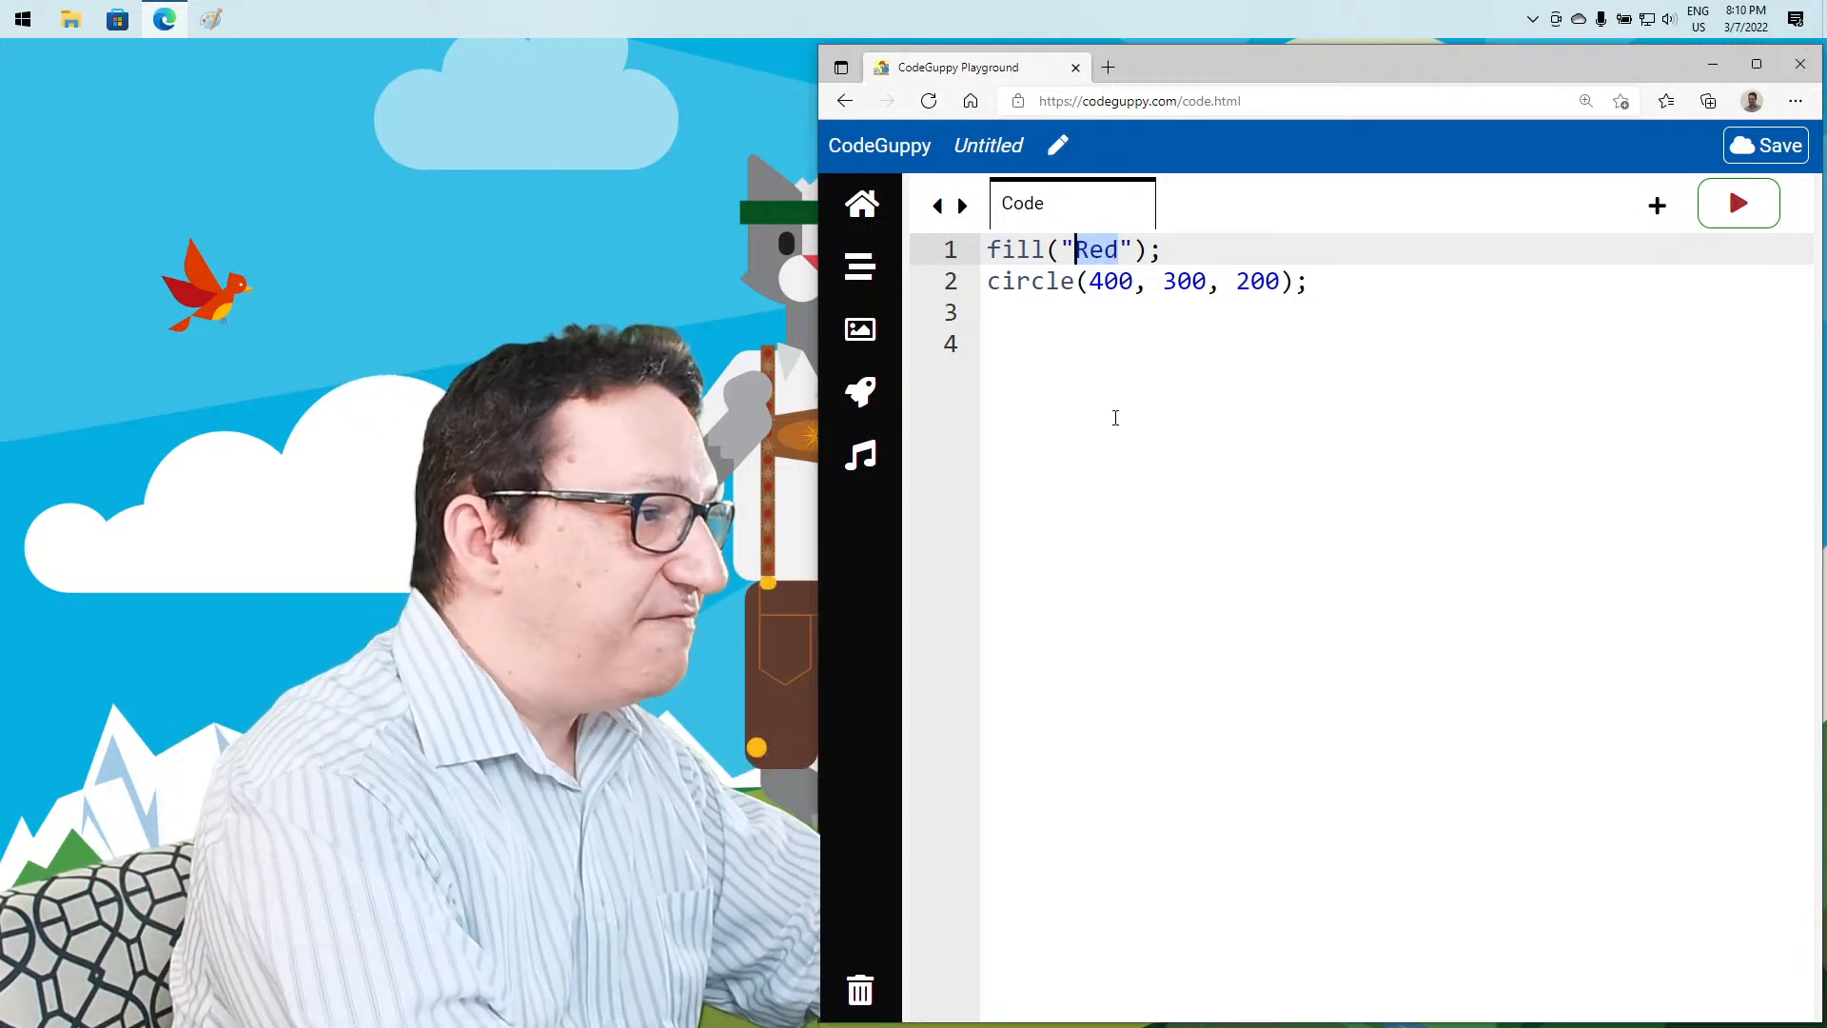
Change the fill argument to "#rrggbb" and open Calculator in Programmer mode
type("rg")
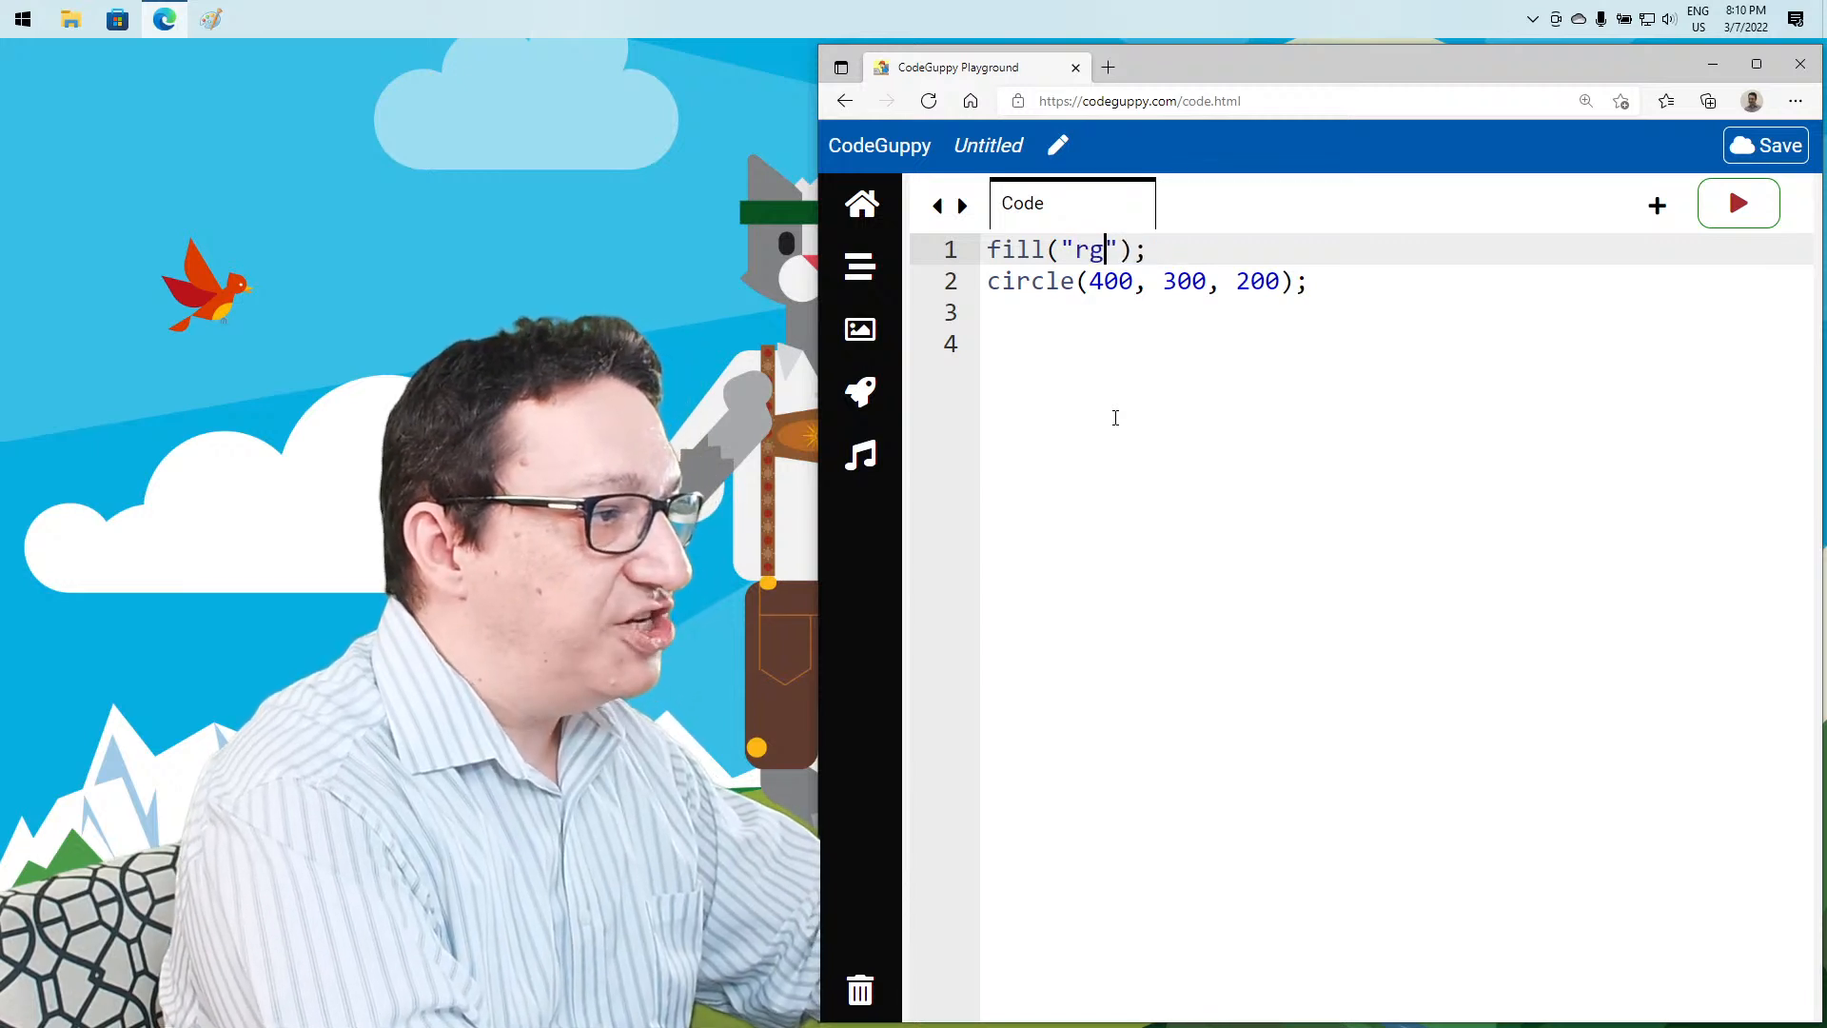
type("b")
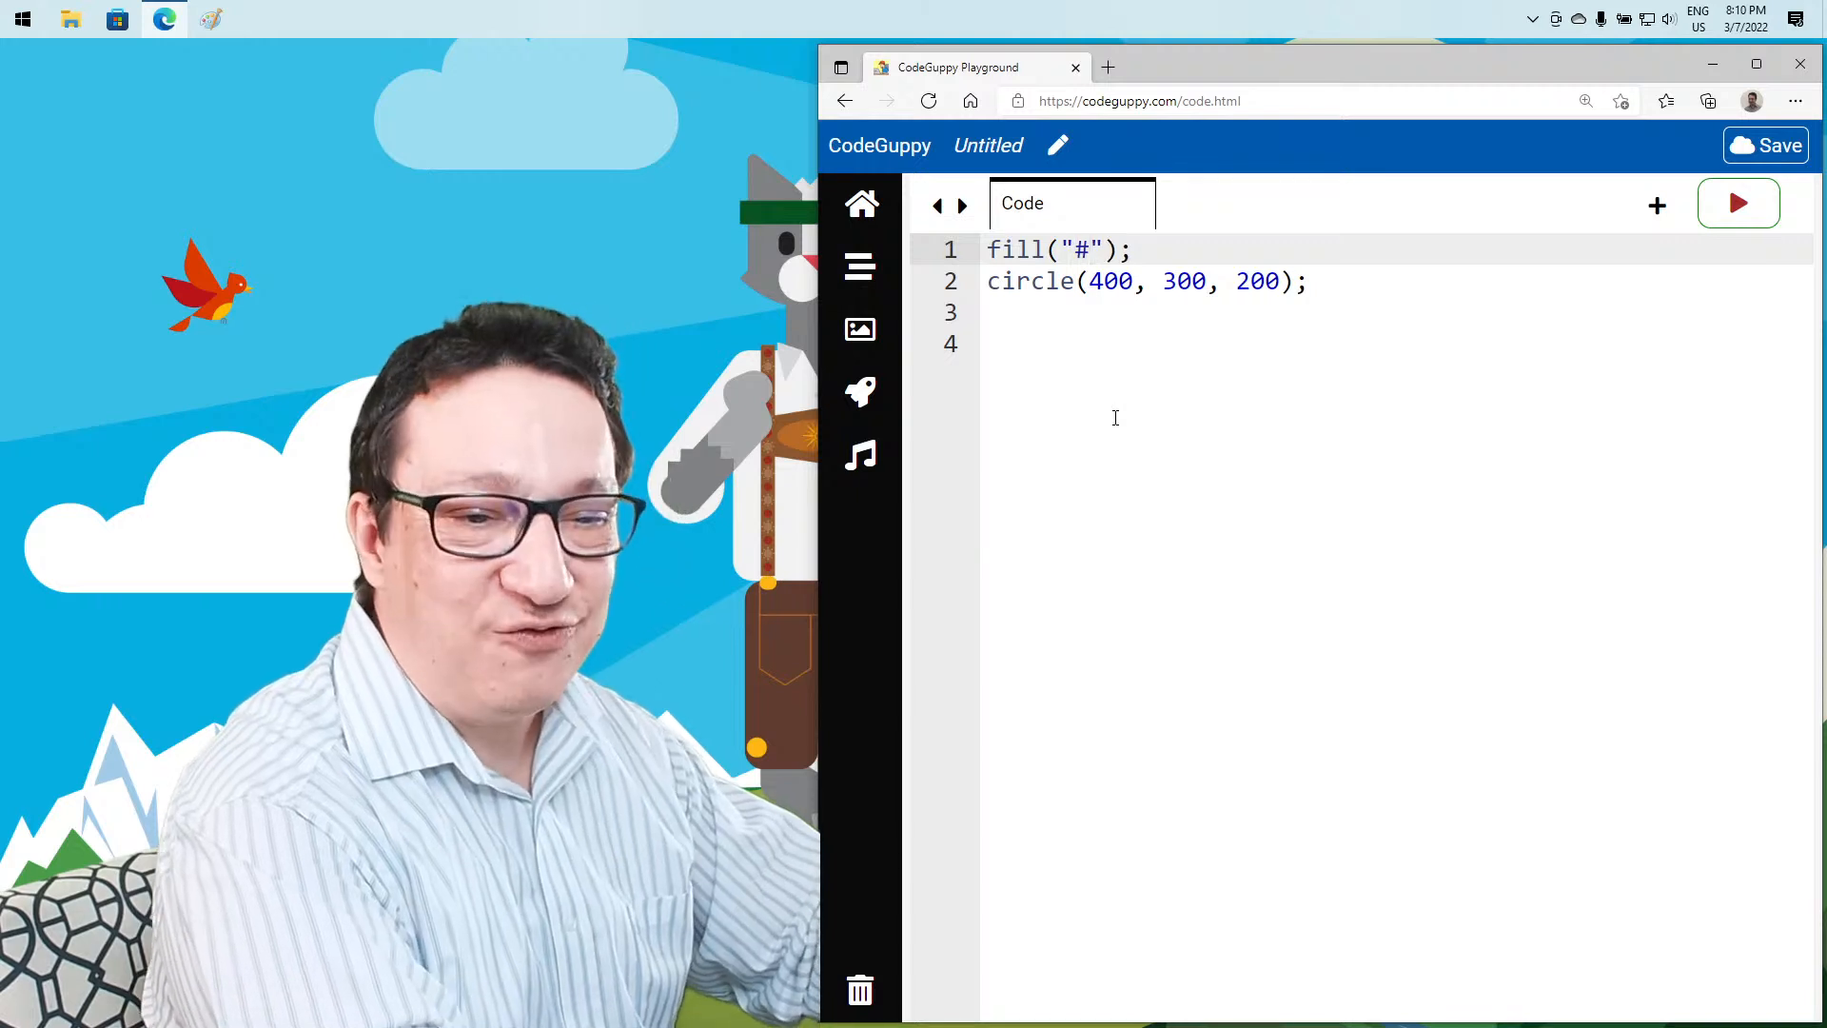
type("rrg")
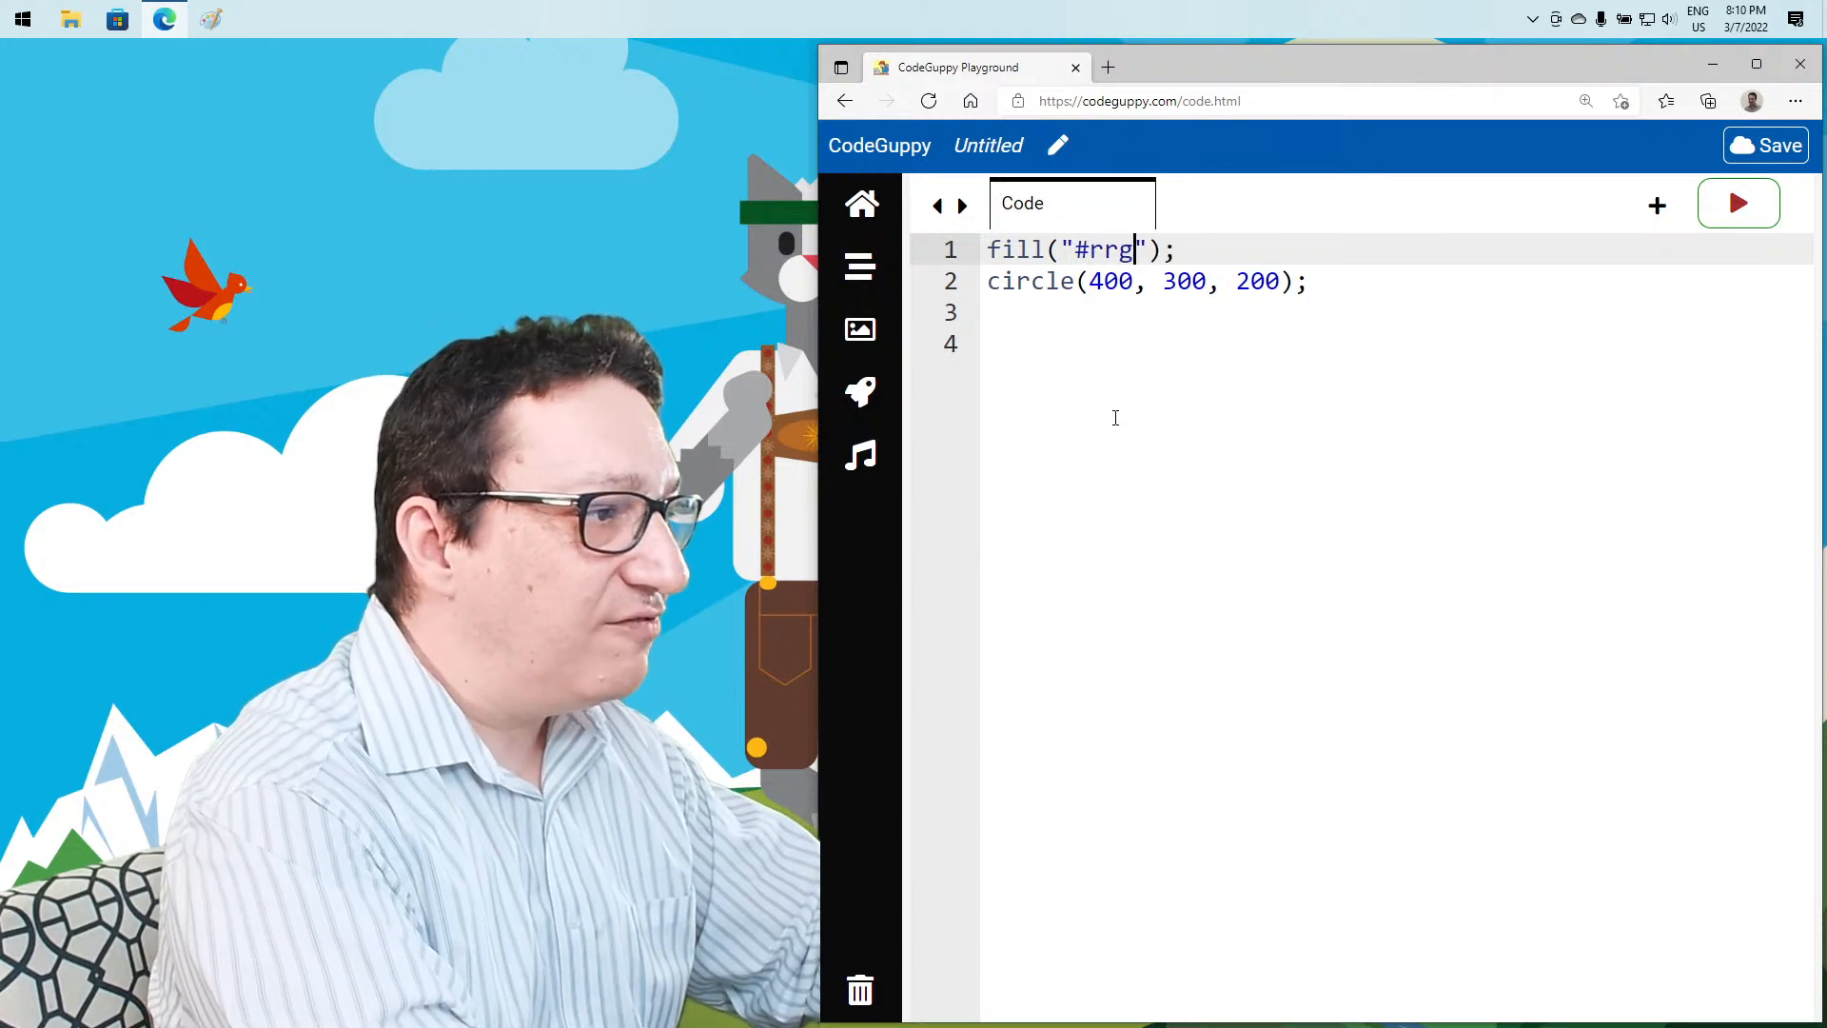
type("gbb")
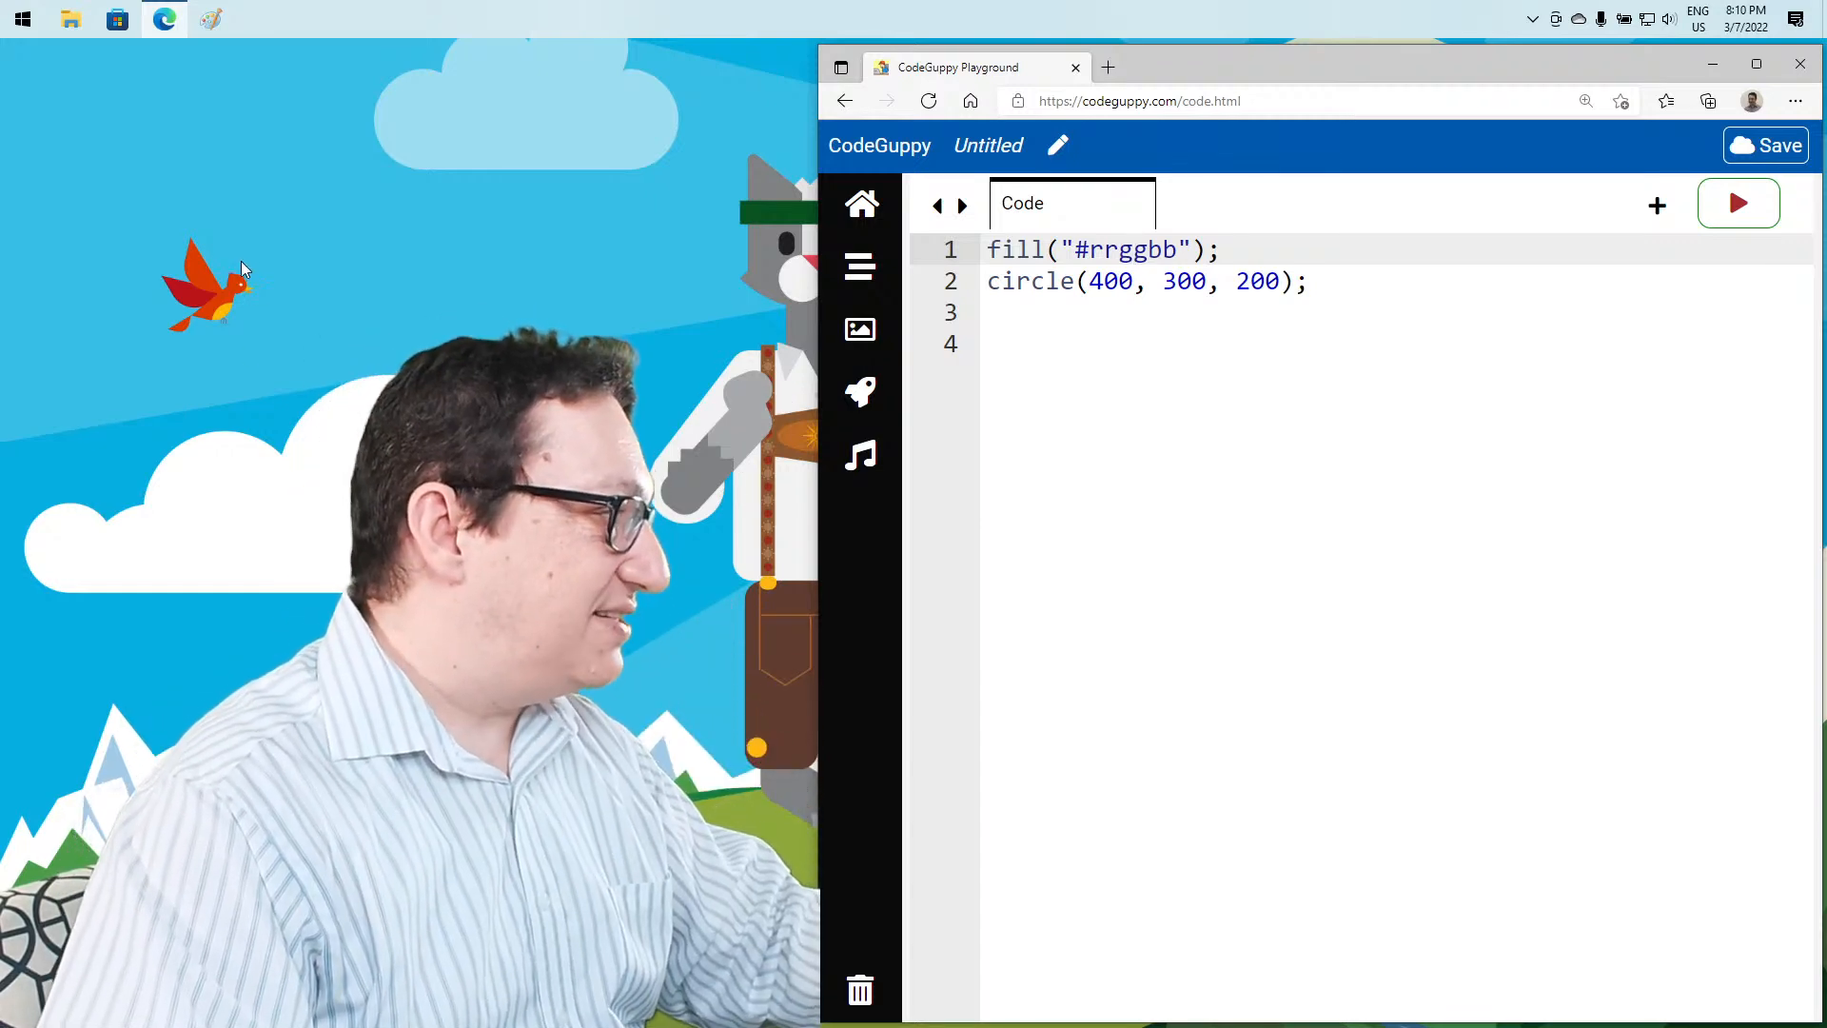
type("calculator")
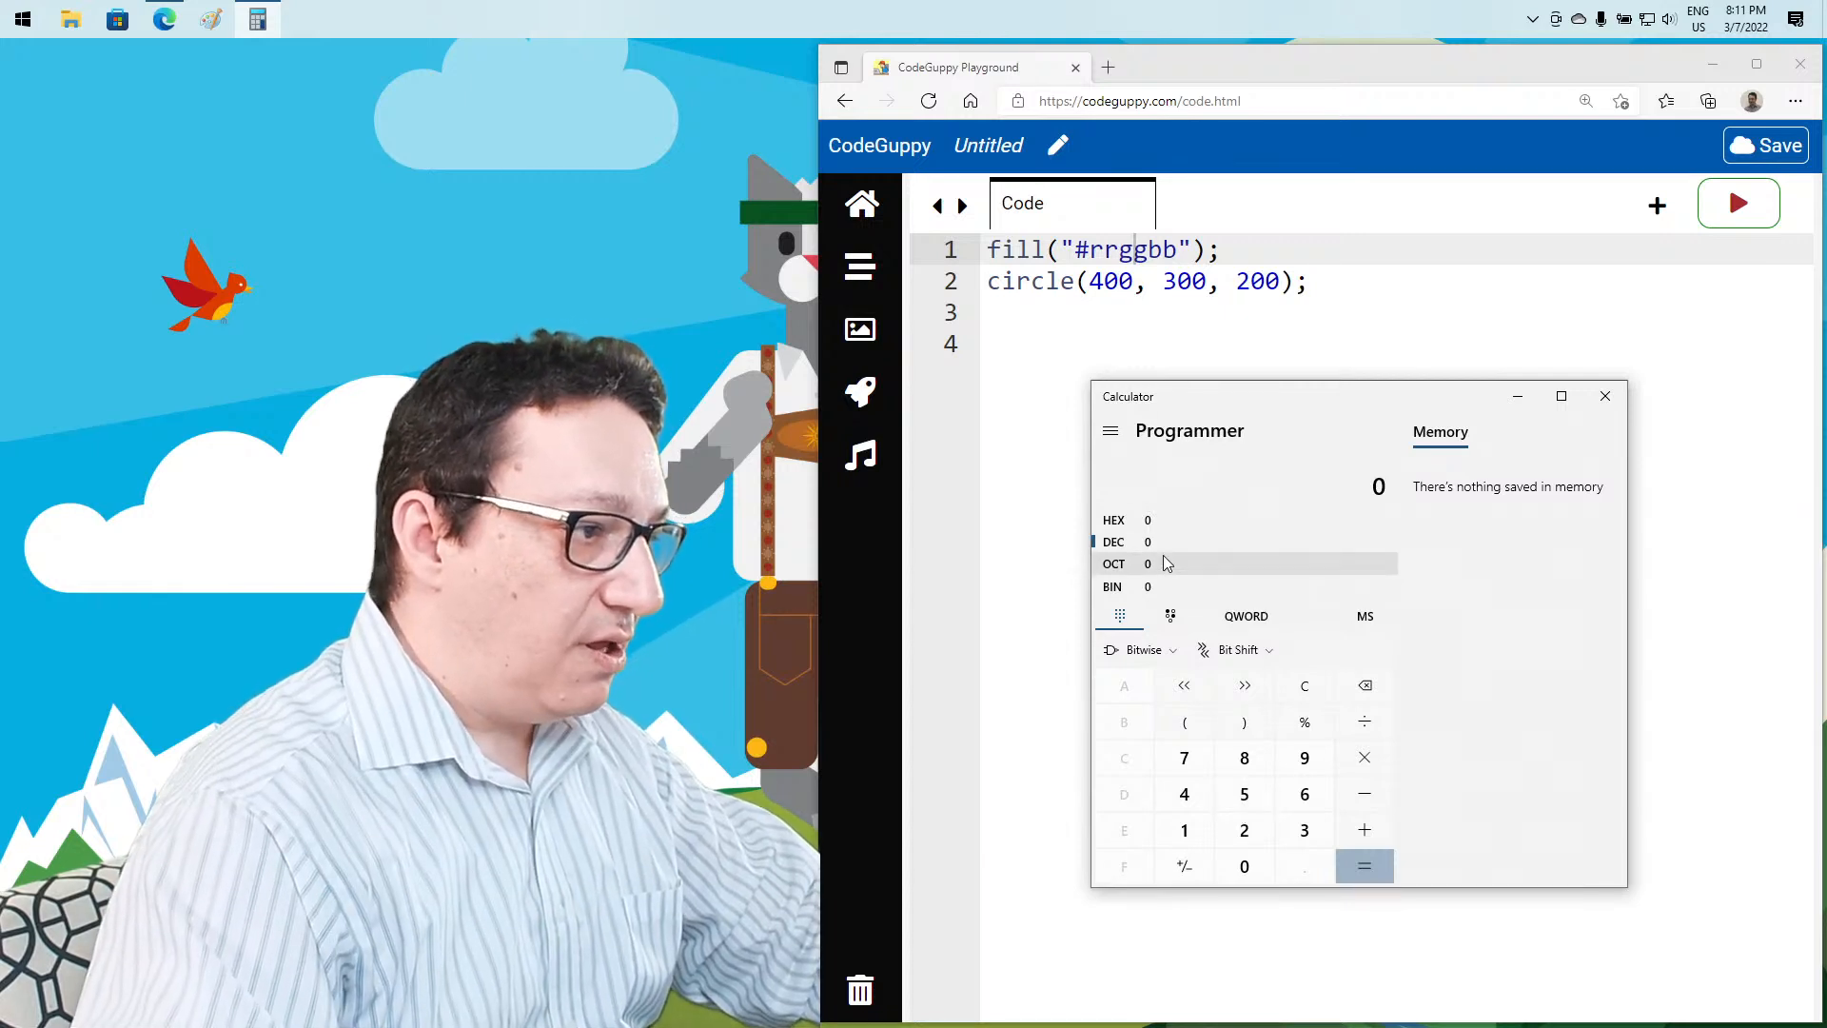
Convert decimal 255 to hex FF in Calculator and set the fill to "#ffffff"
left_click(1244, 829)
type("100")
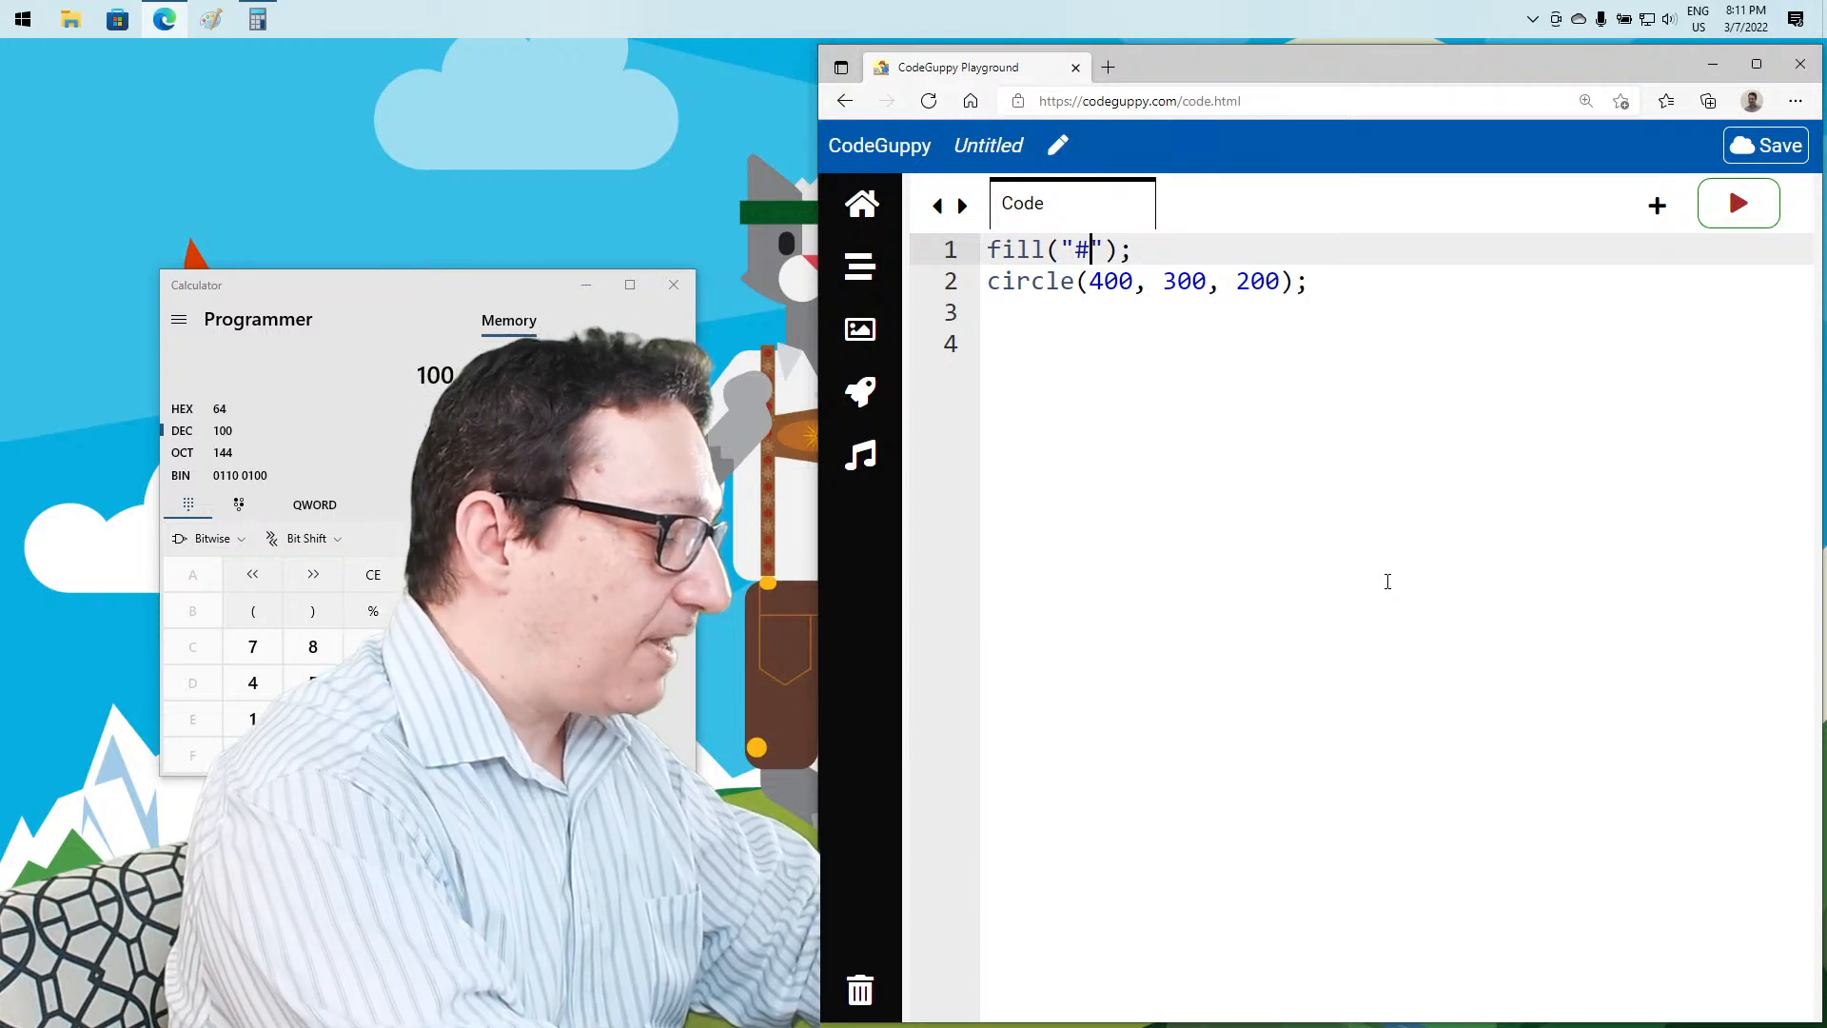
type("ffffff")
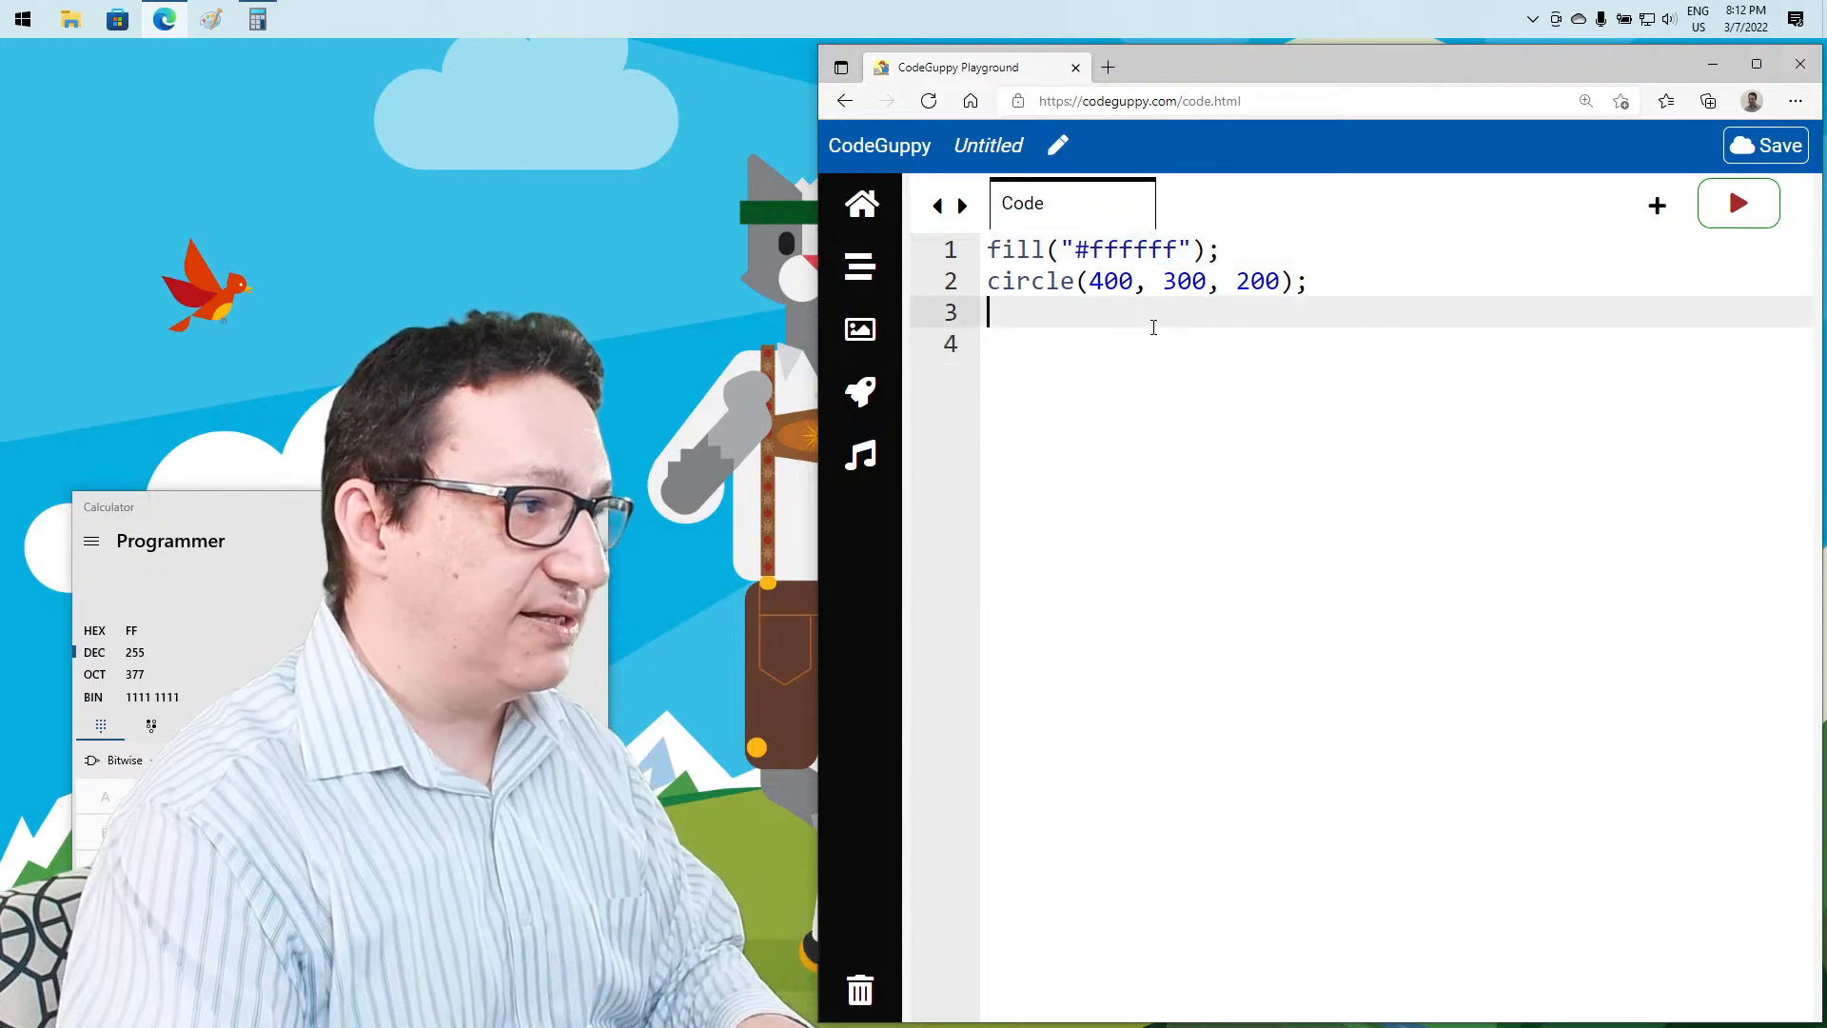
Run the sketch, change the fill to "#000000", and run it again
left_click(1738, 201)
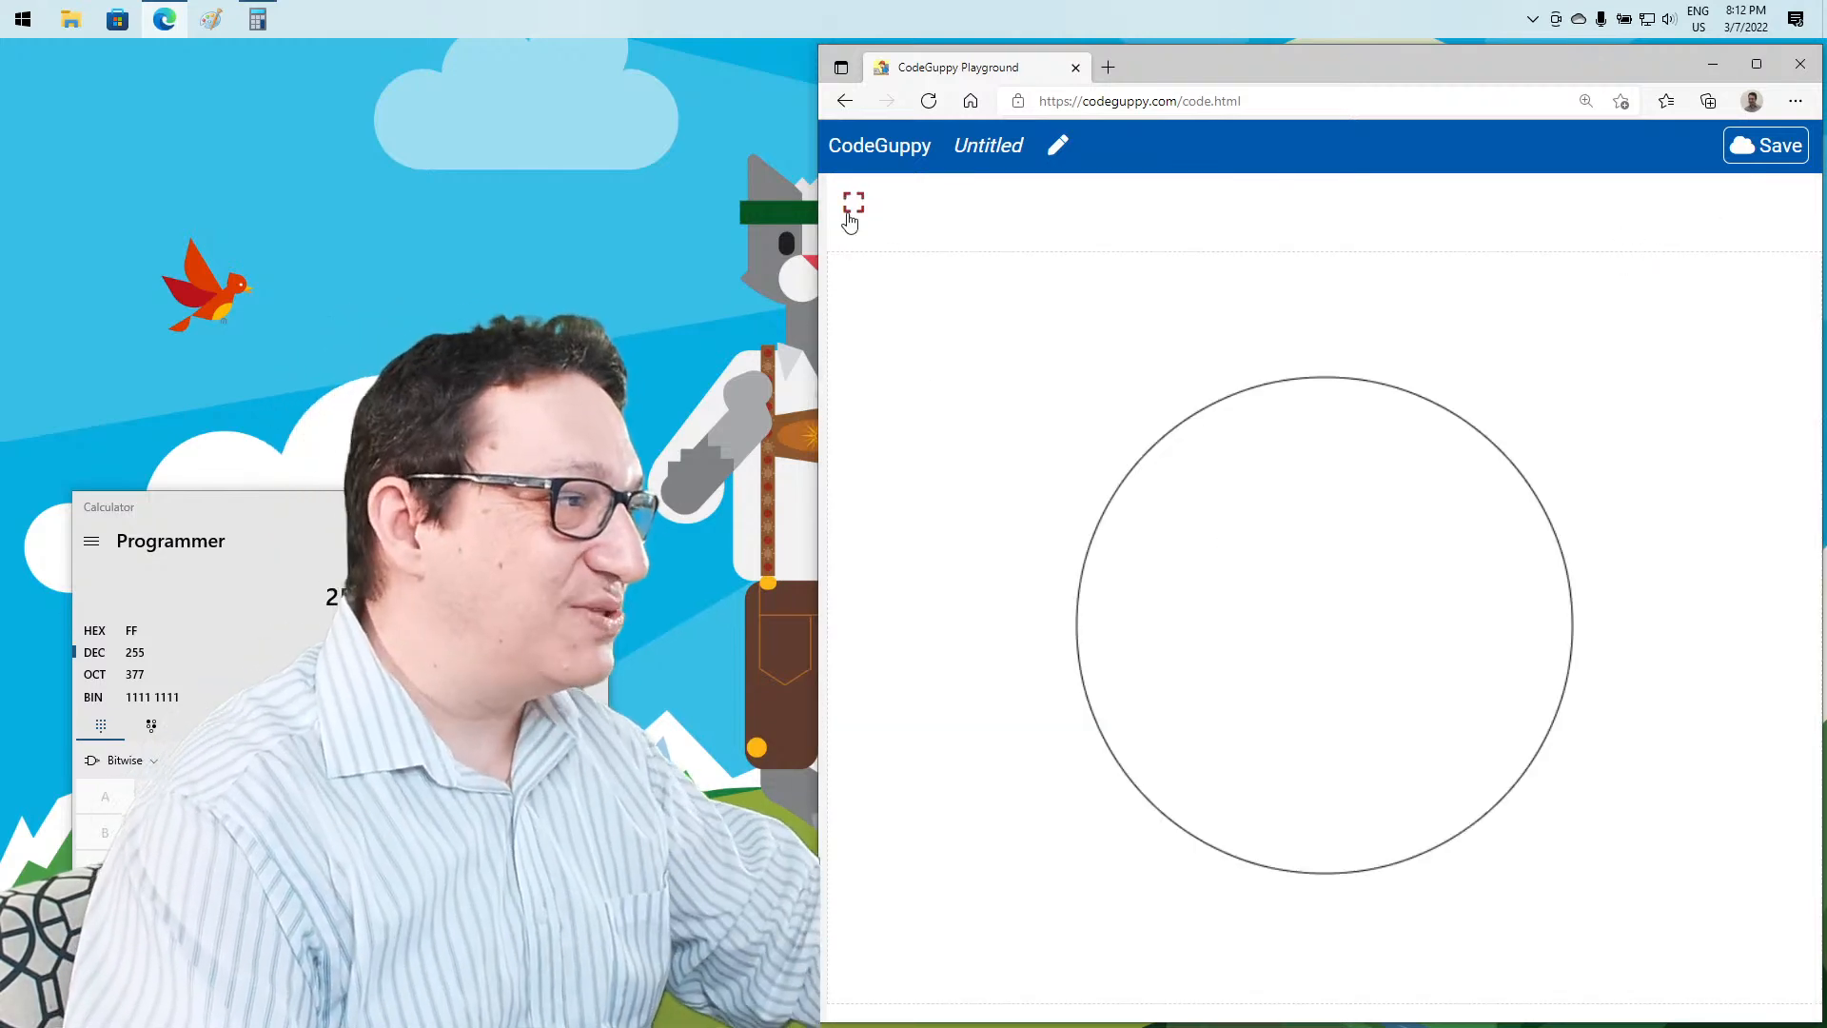
left_click(852, 202)
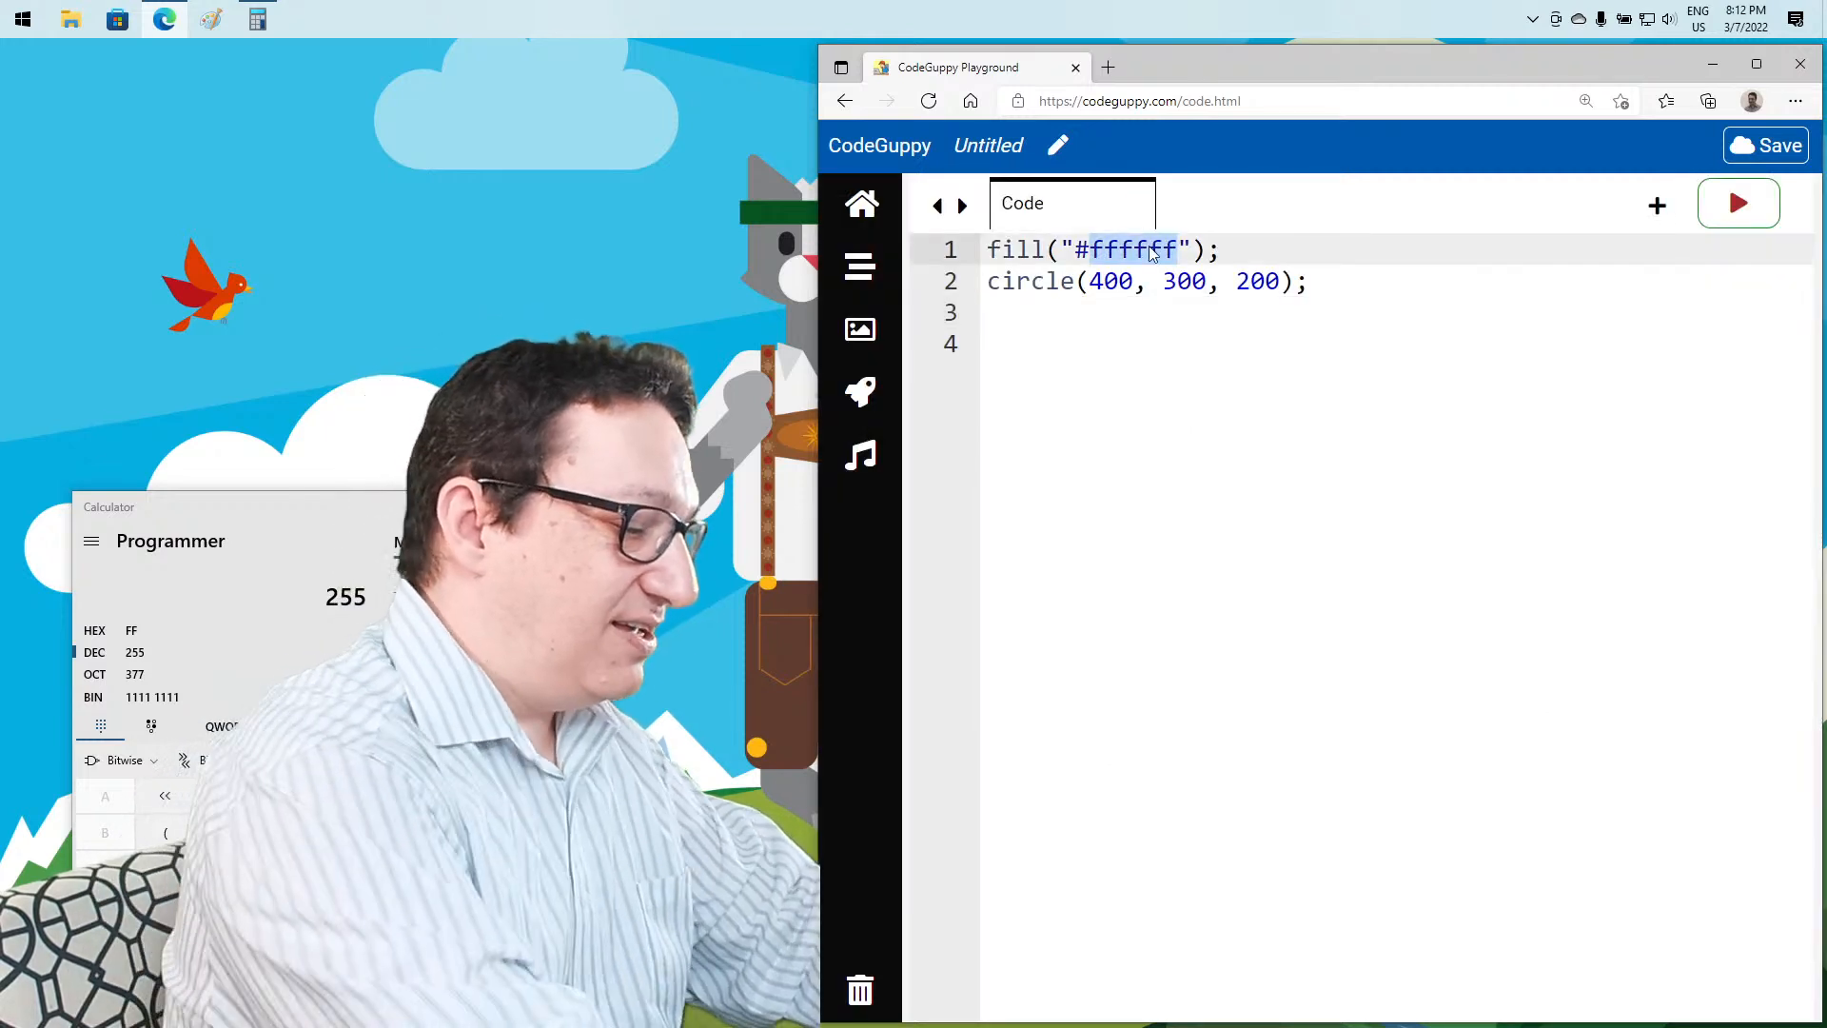
type("000000")
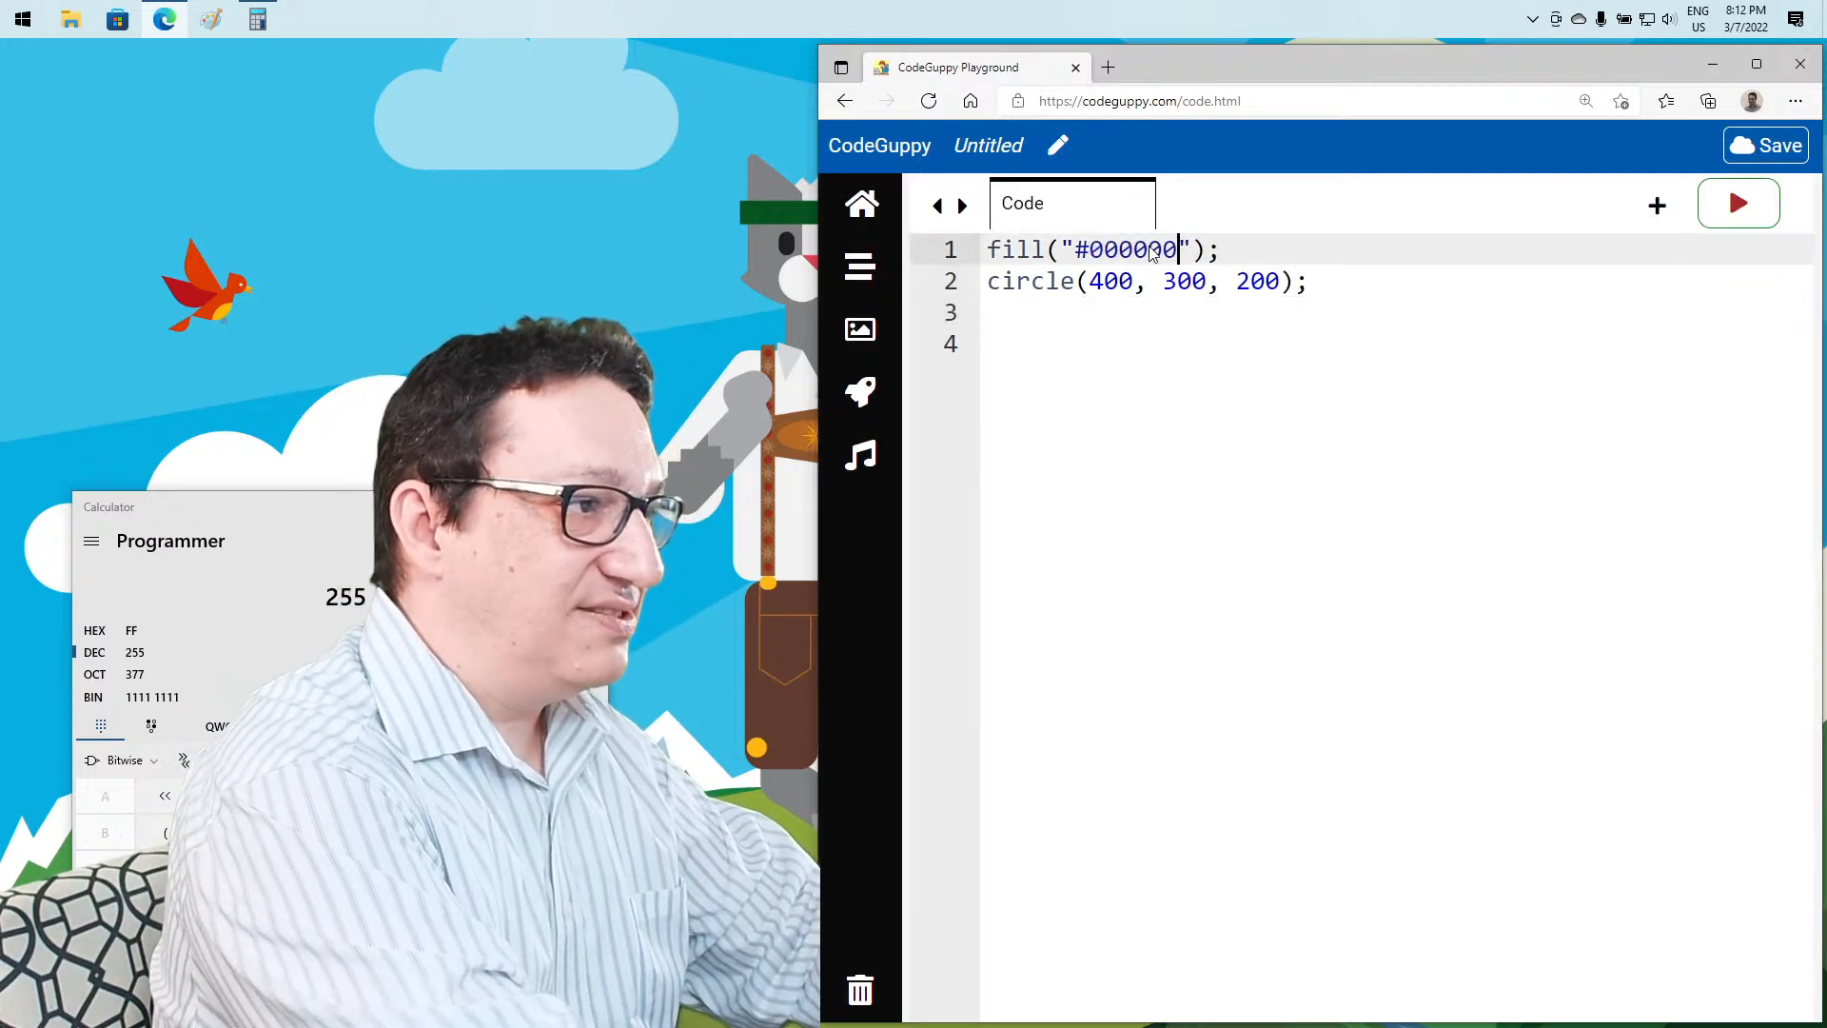
left_click(1737, 202)
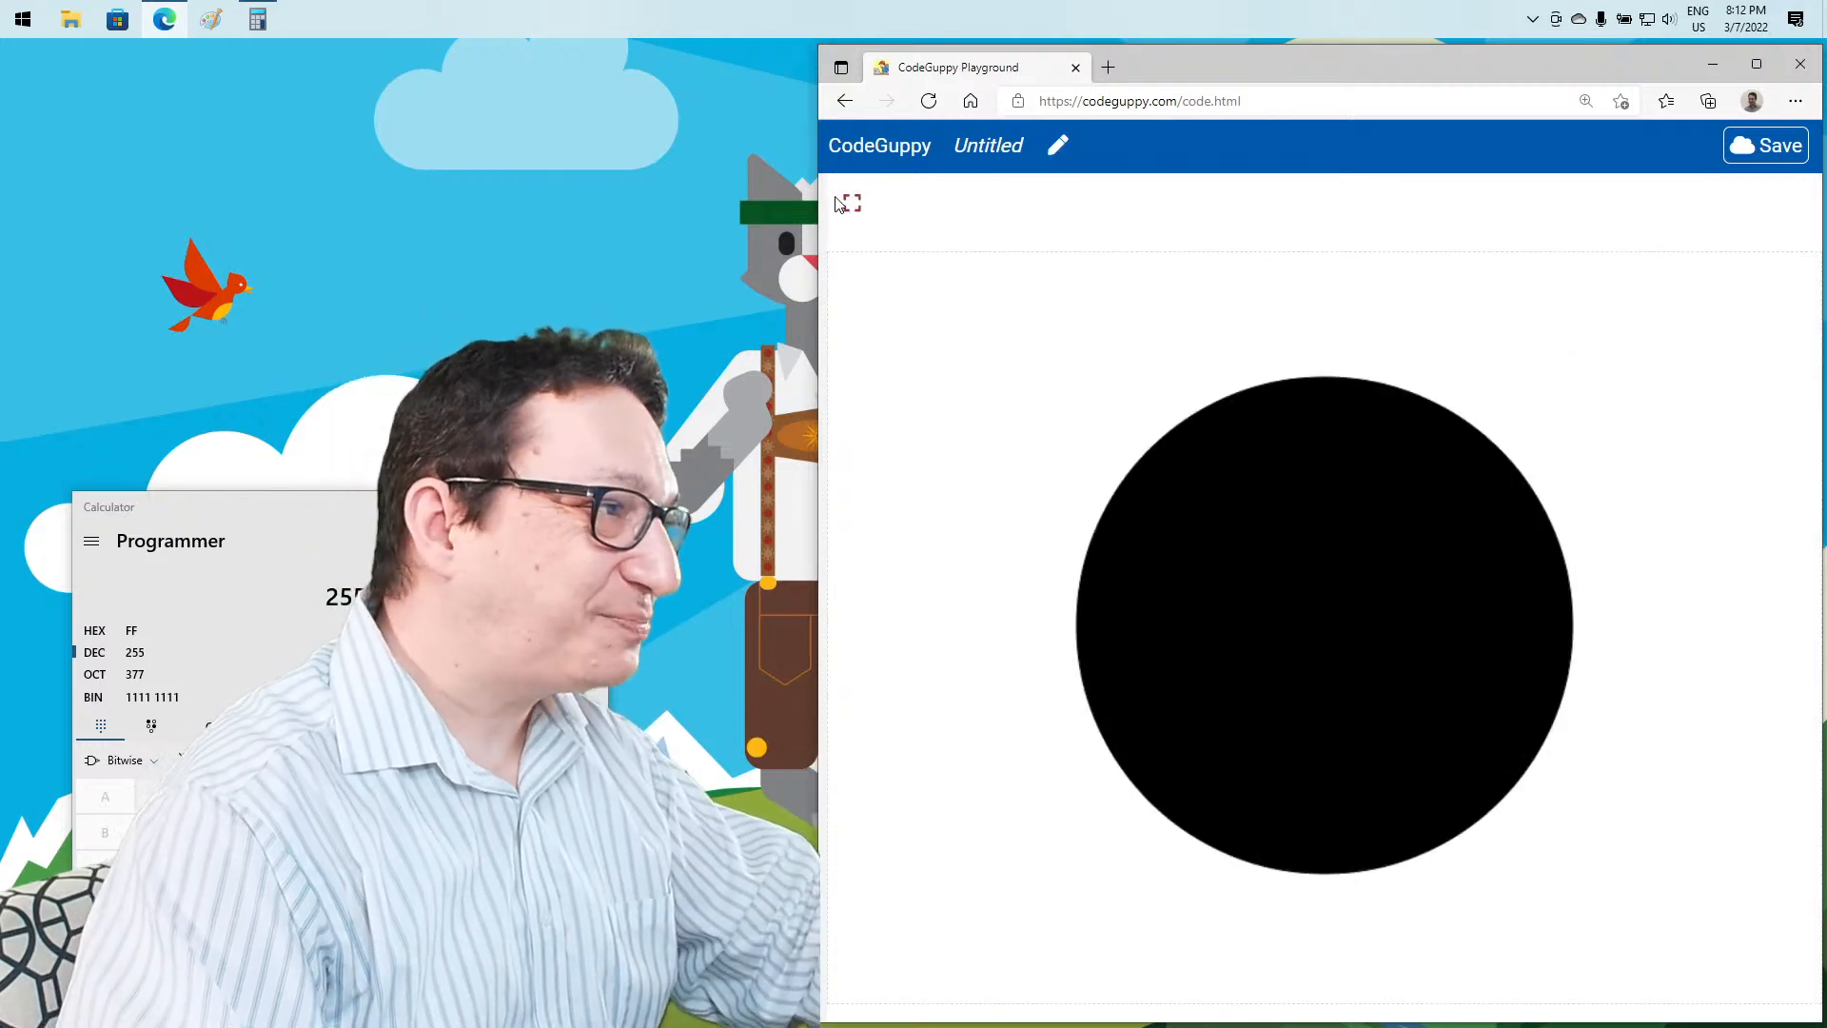
Try fills #ff0000, #100000 and #aa0000, running the sketch after each
left_click(848, 202)
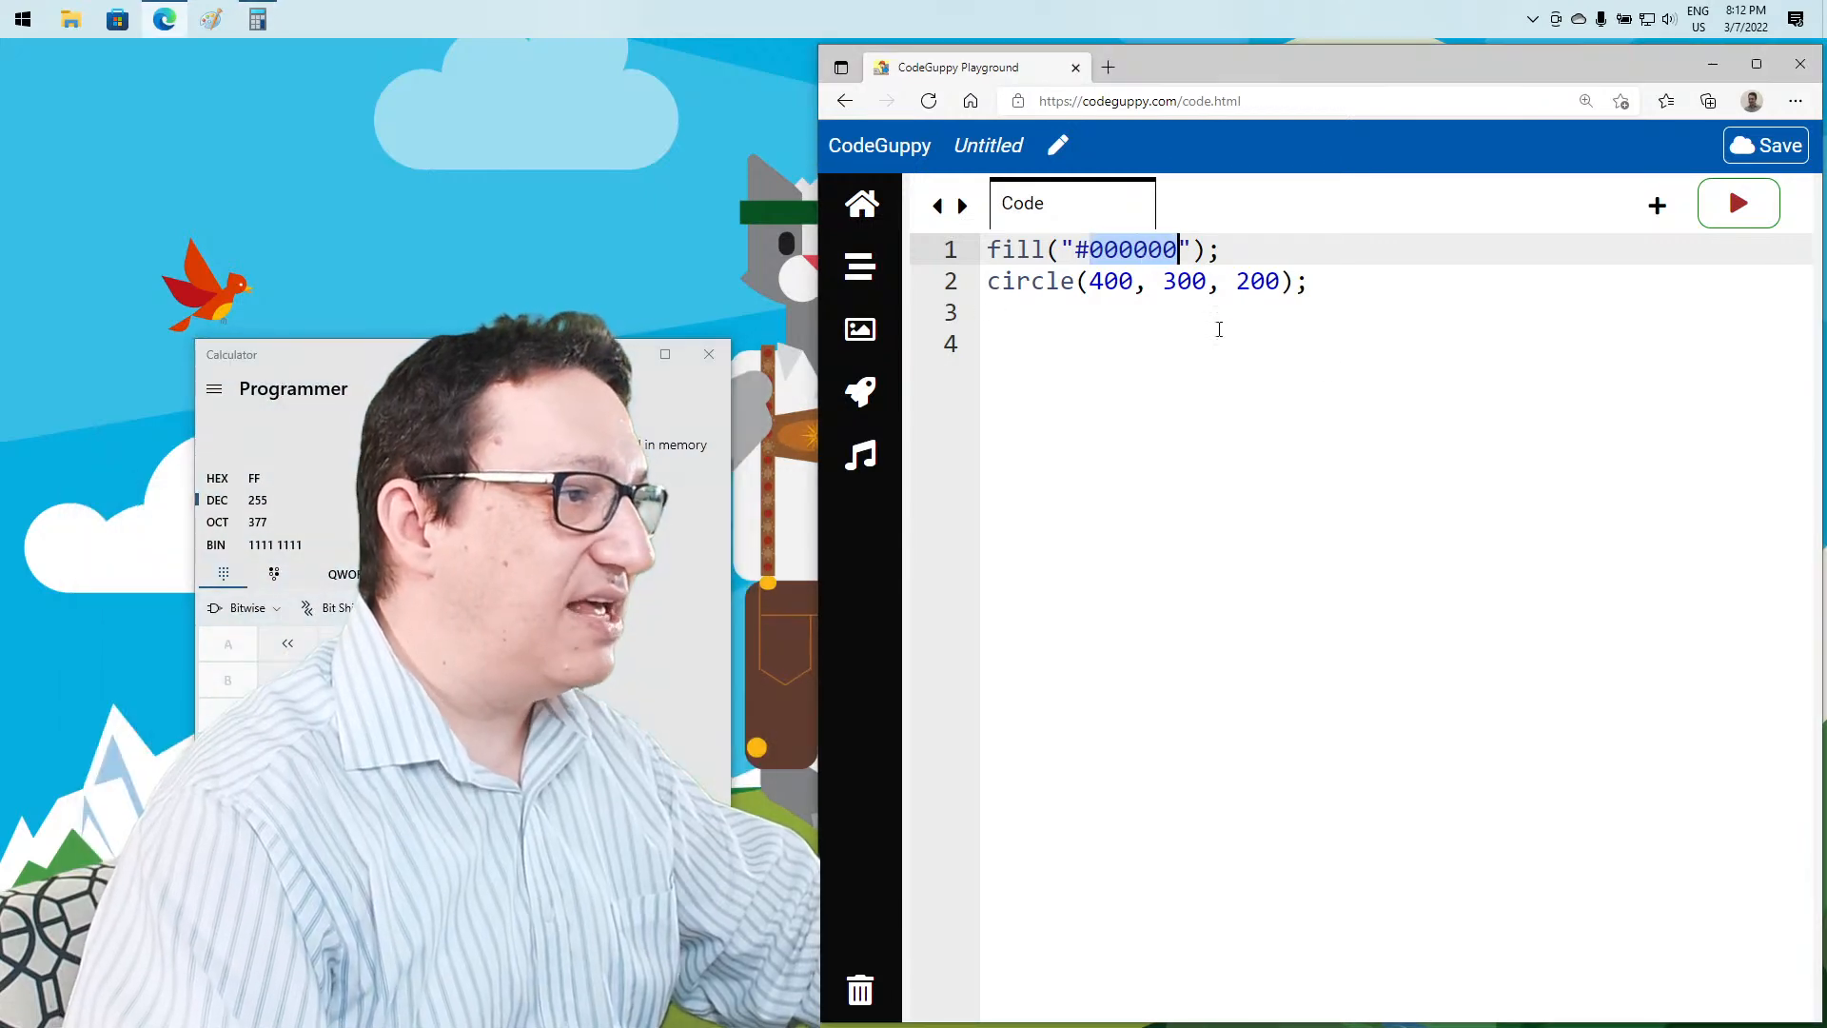
type("f")
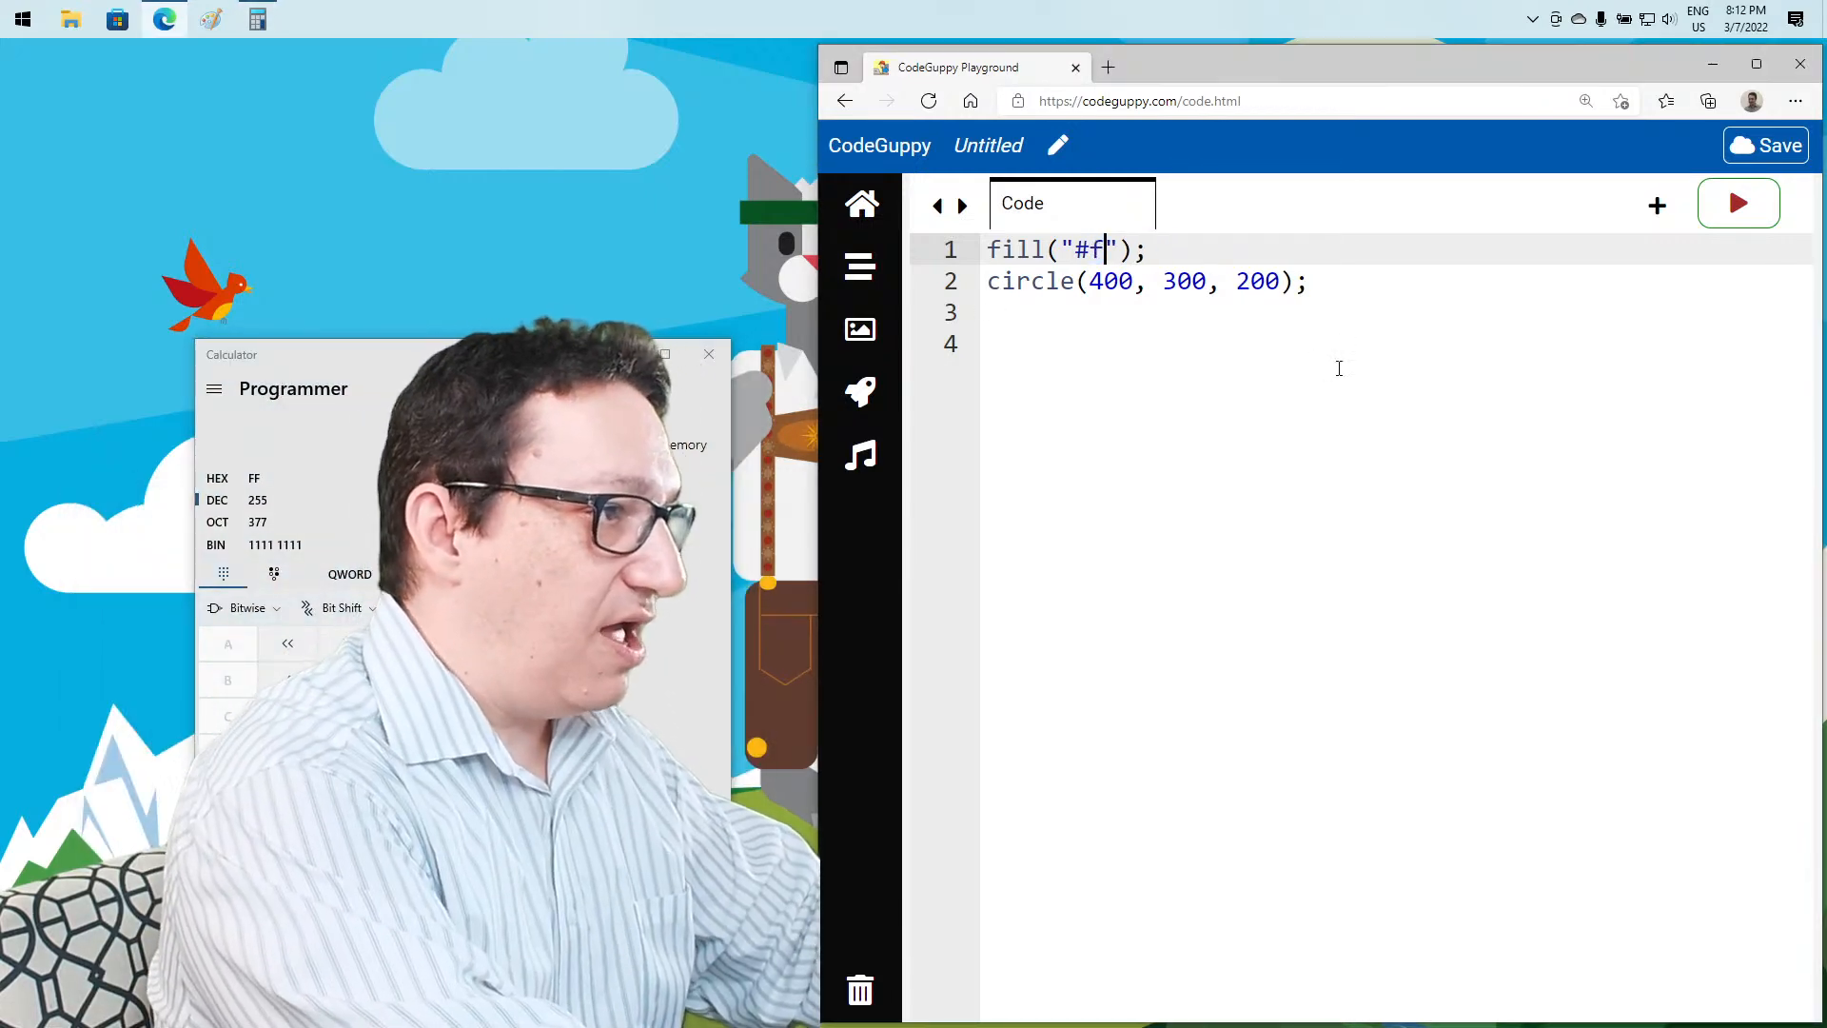
type("f")
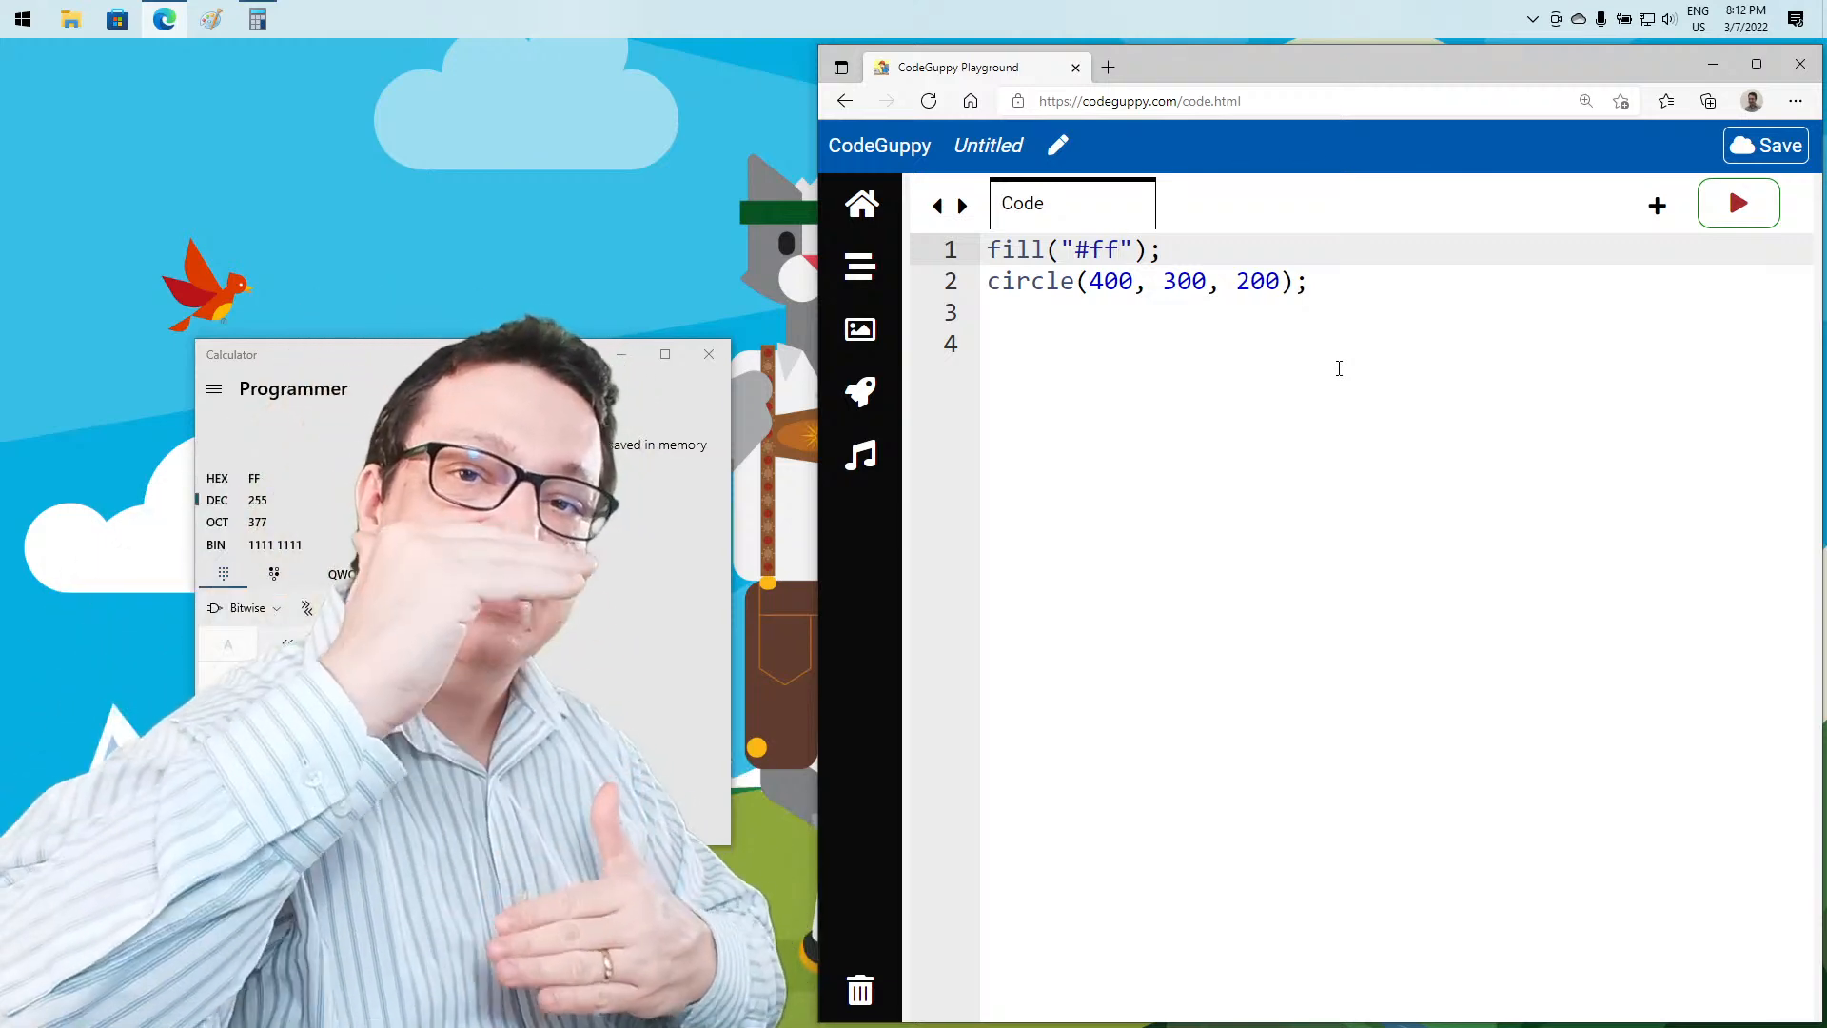
type("000")
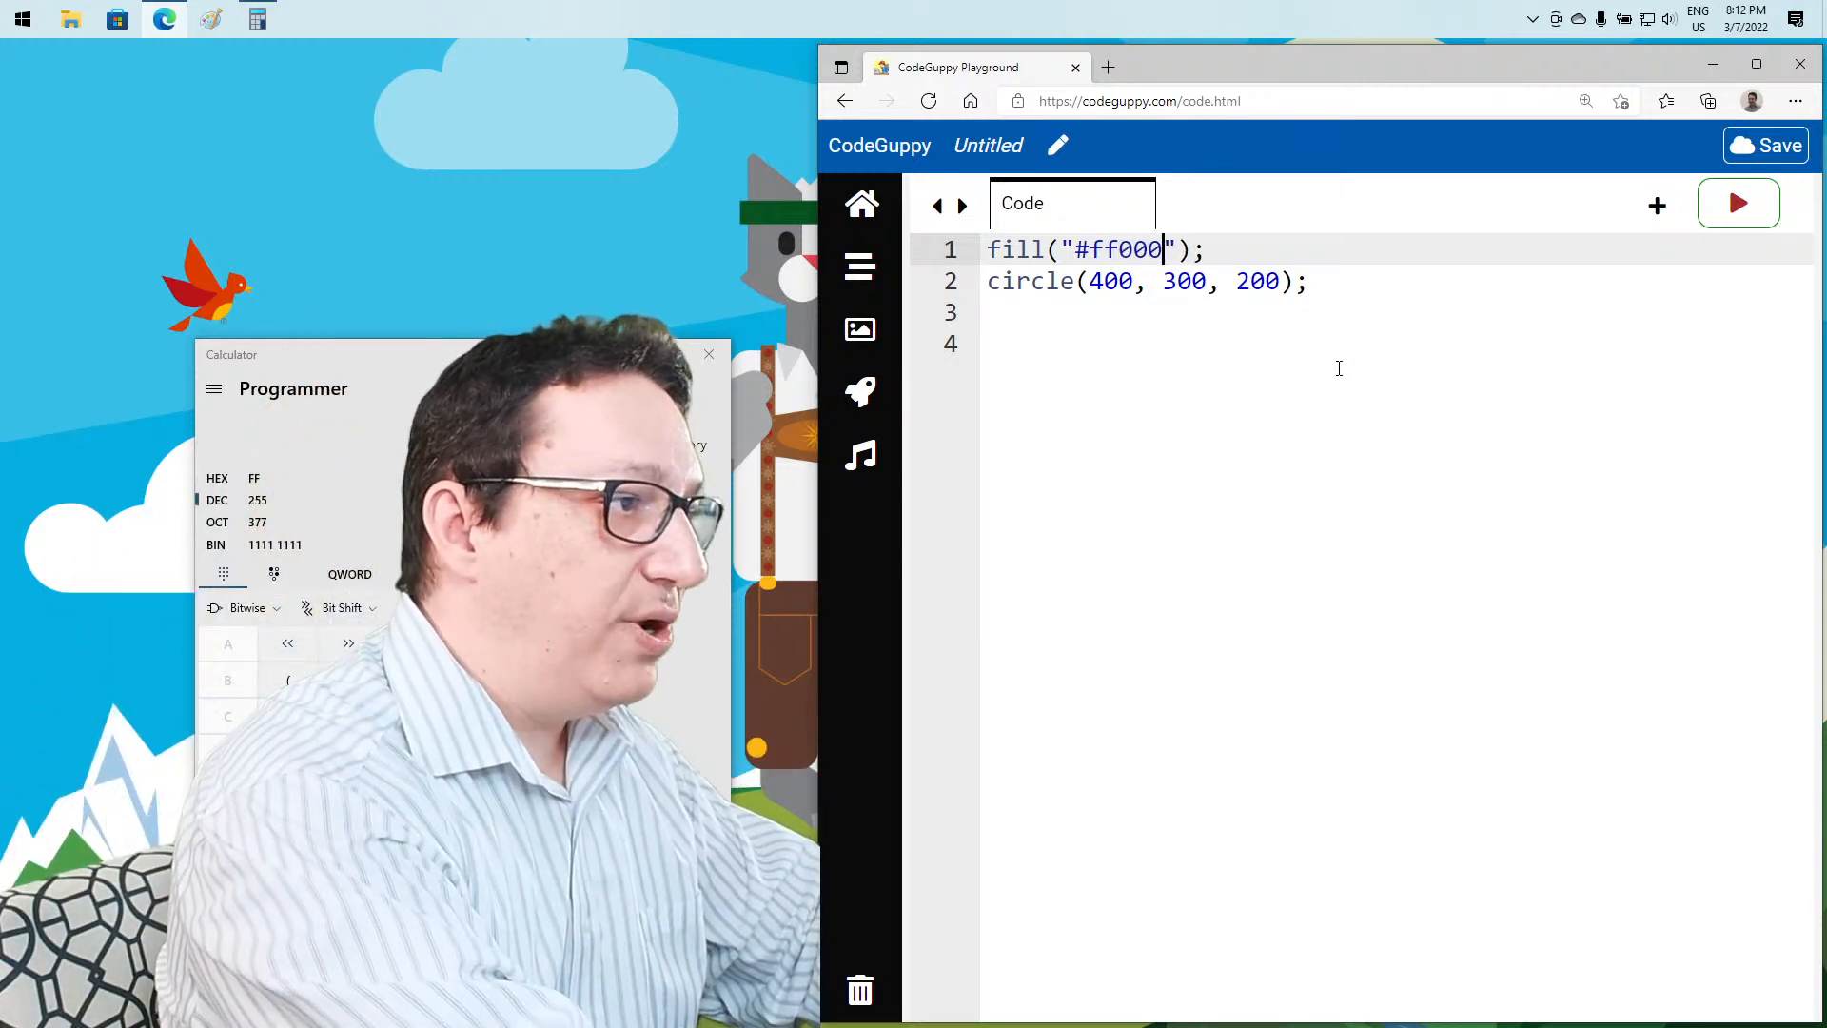
type("0")
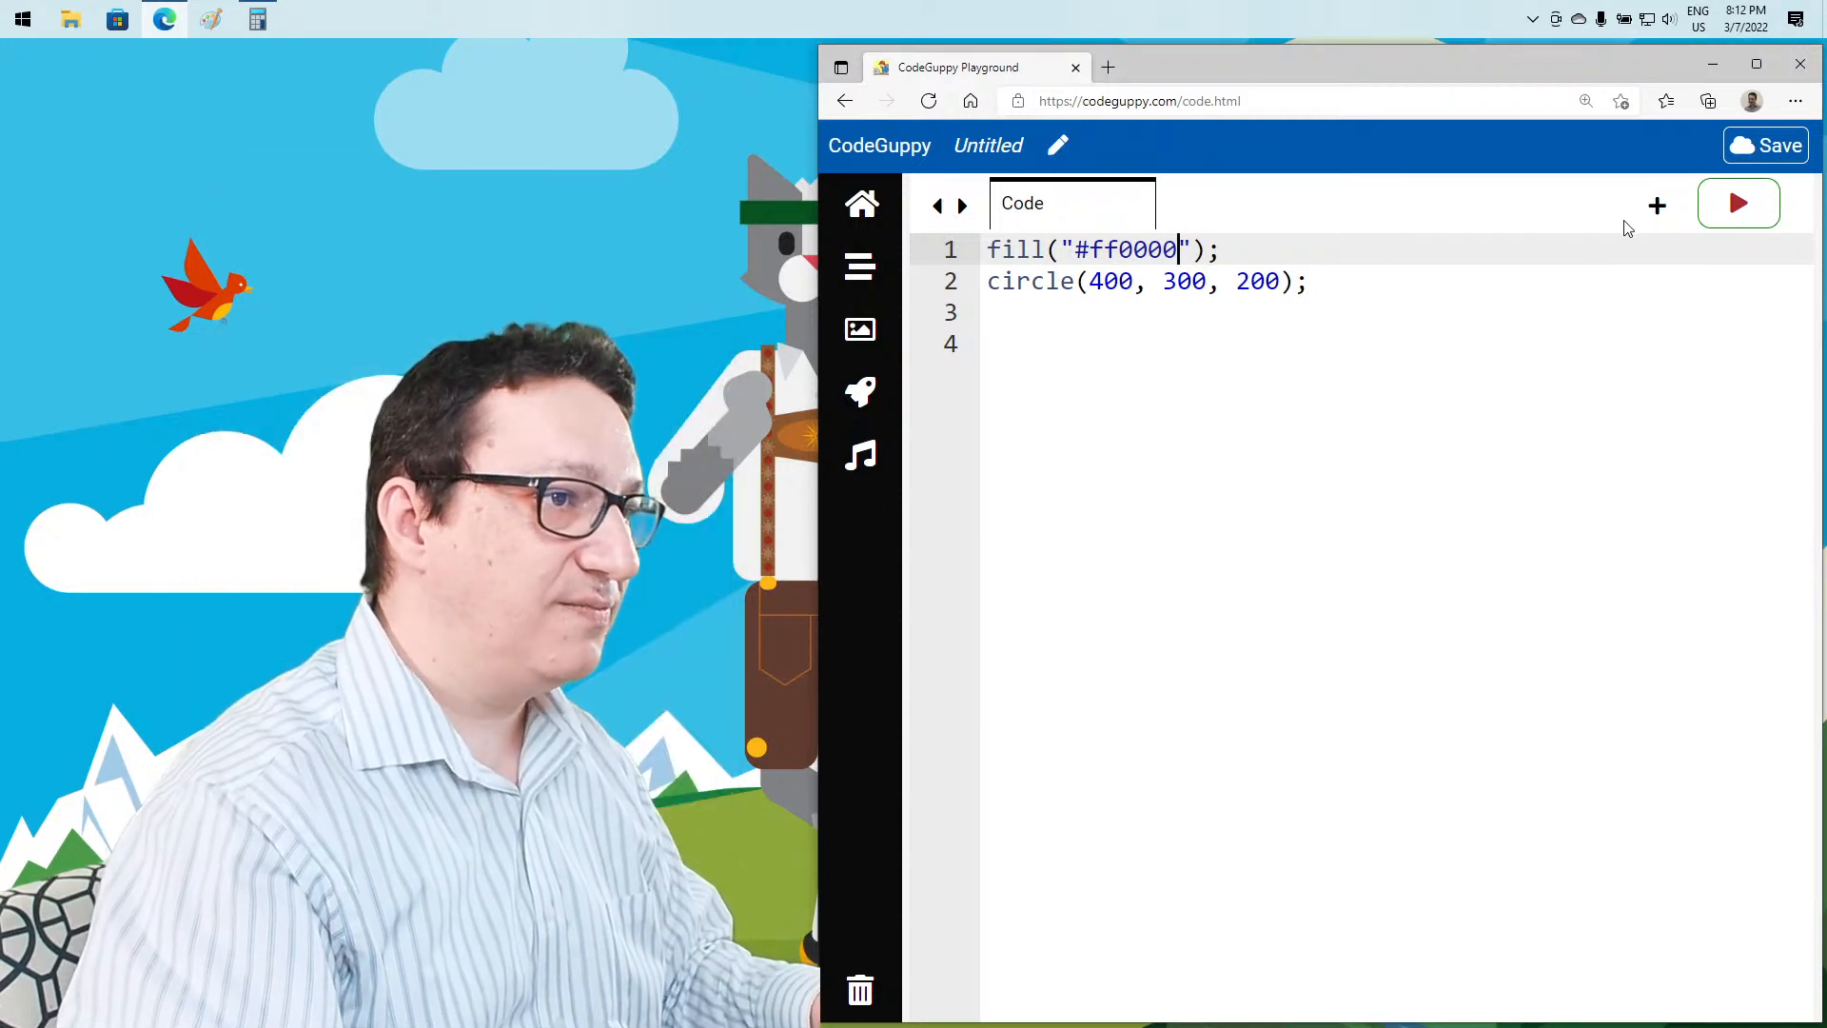
left_click(1737, 203)
type("10")
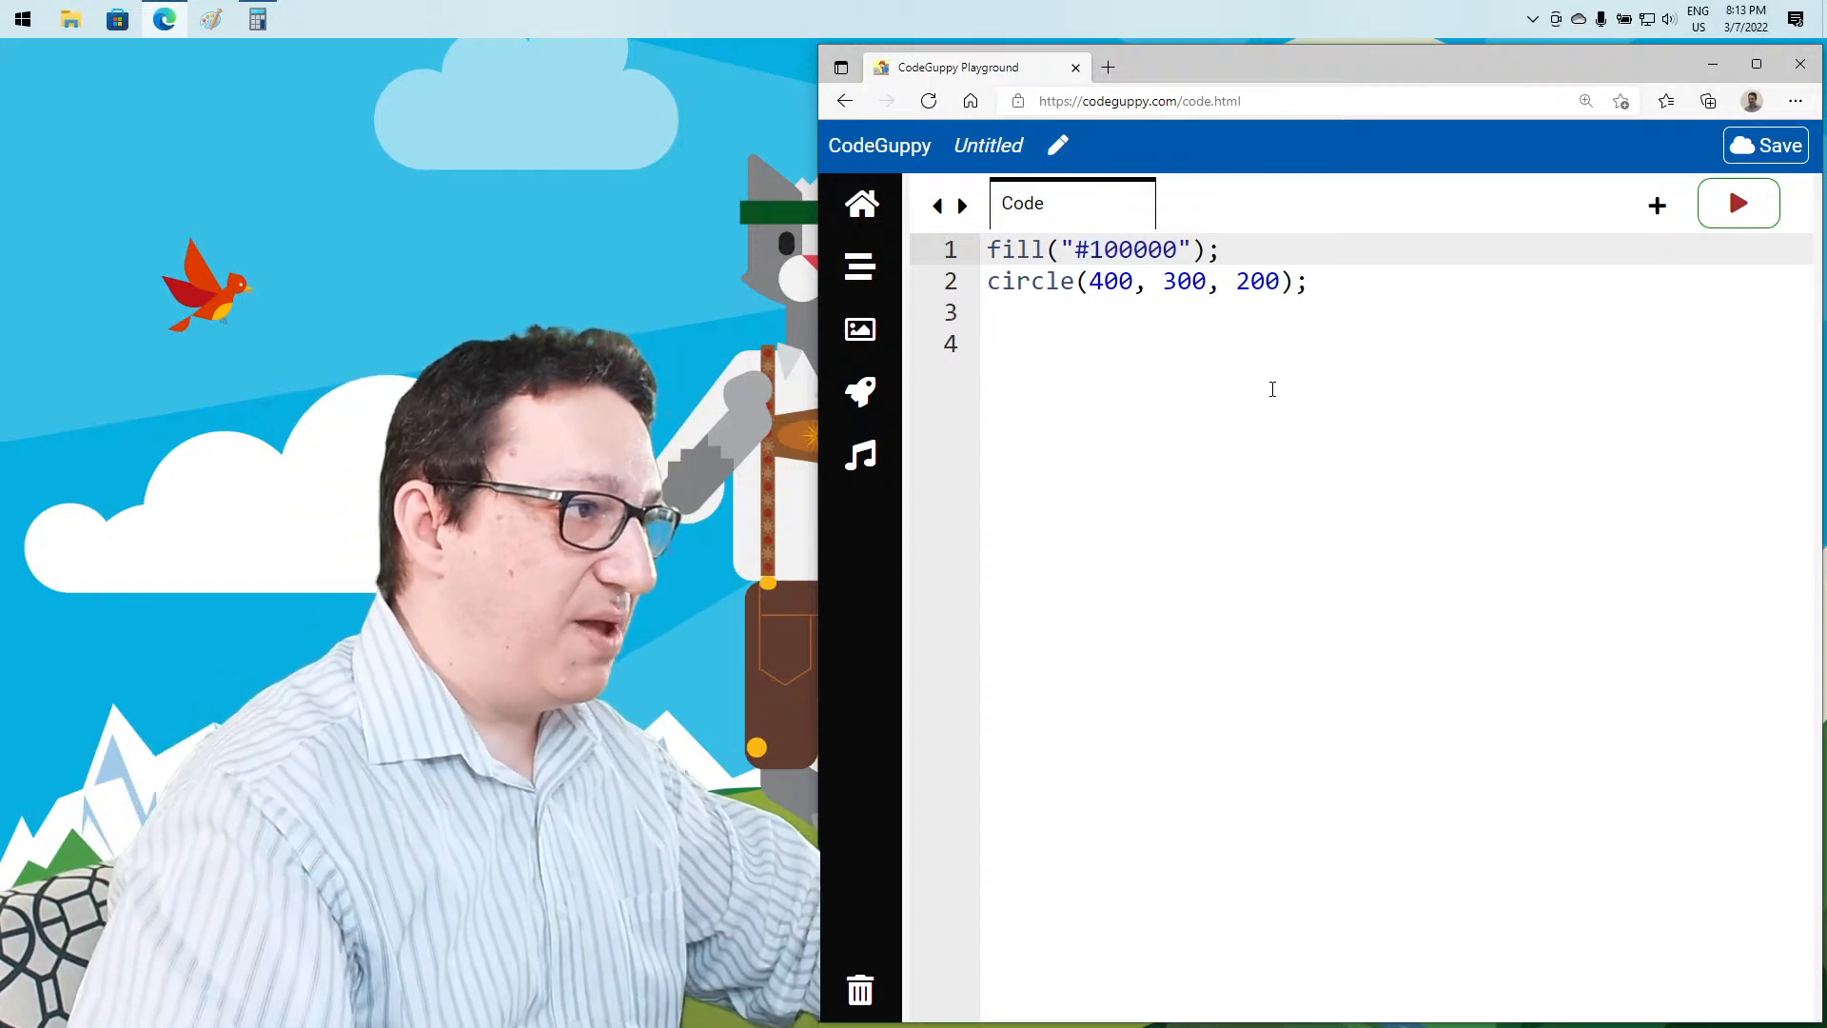
left_click(1738, 203)
type("aa")
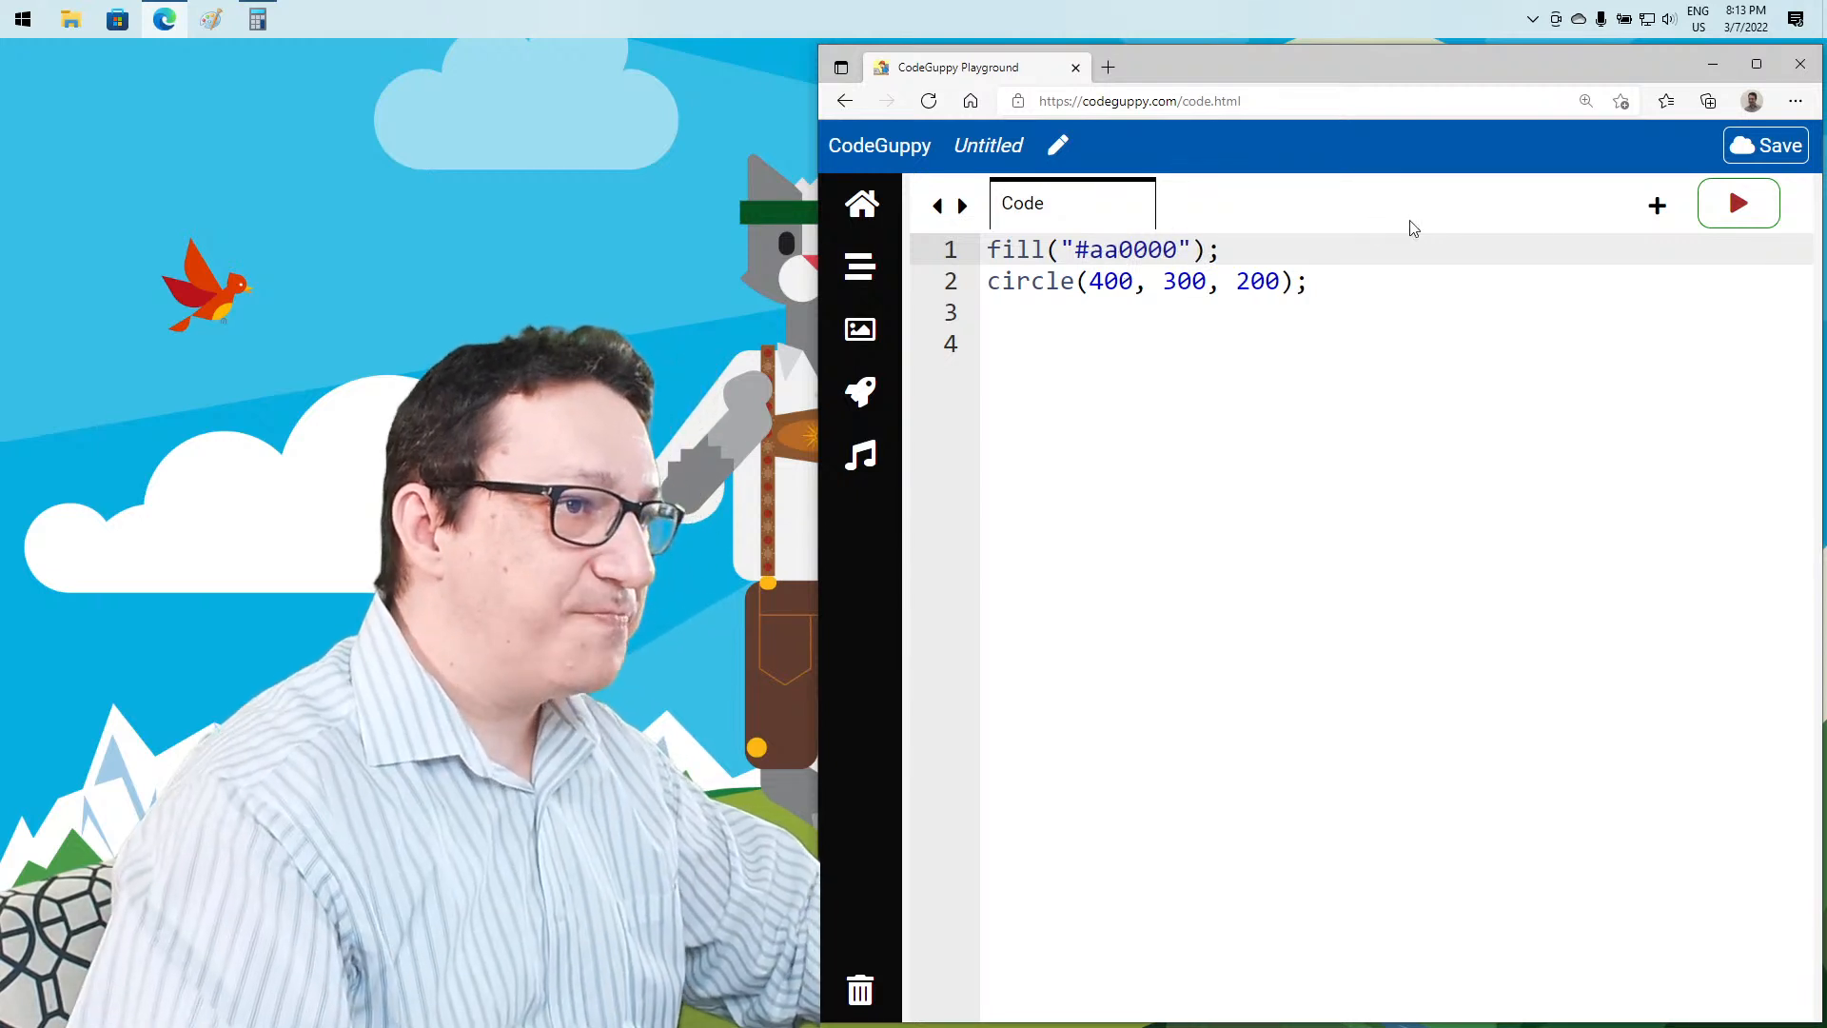
left_click(1738, 202)
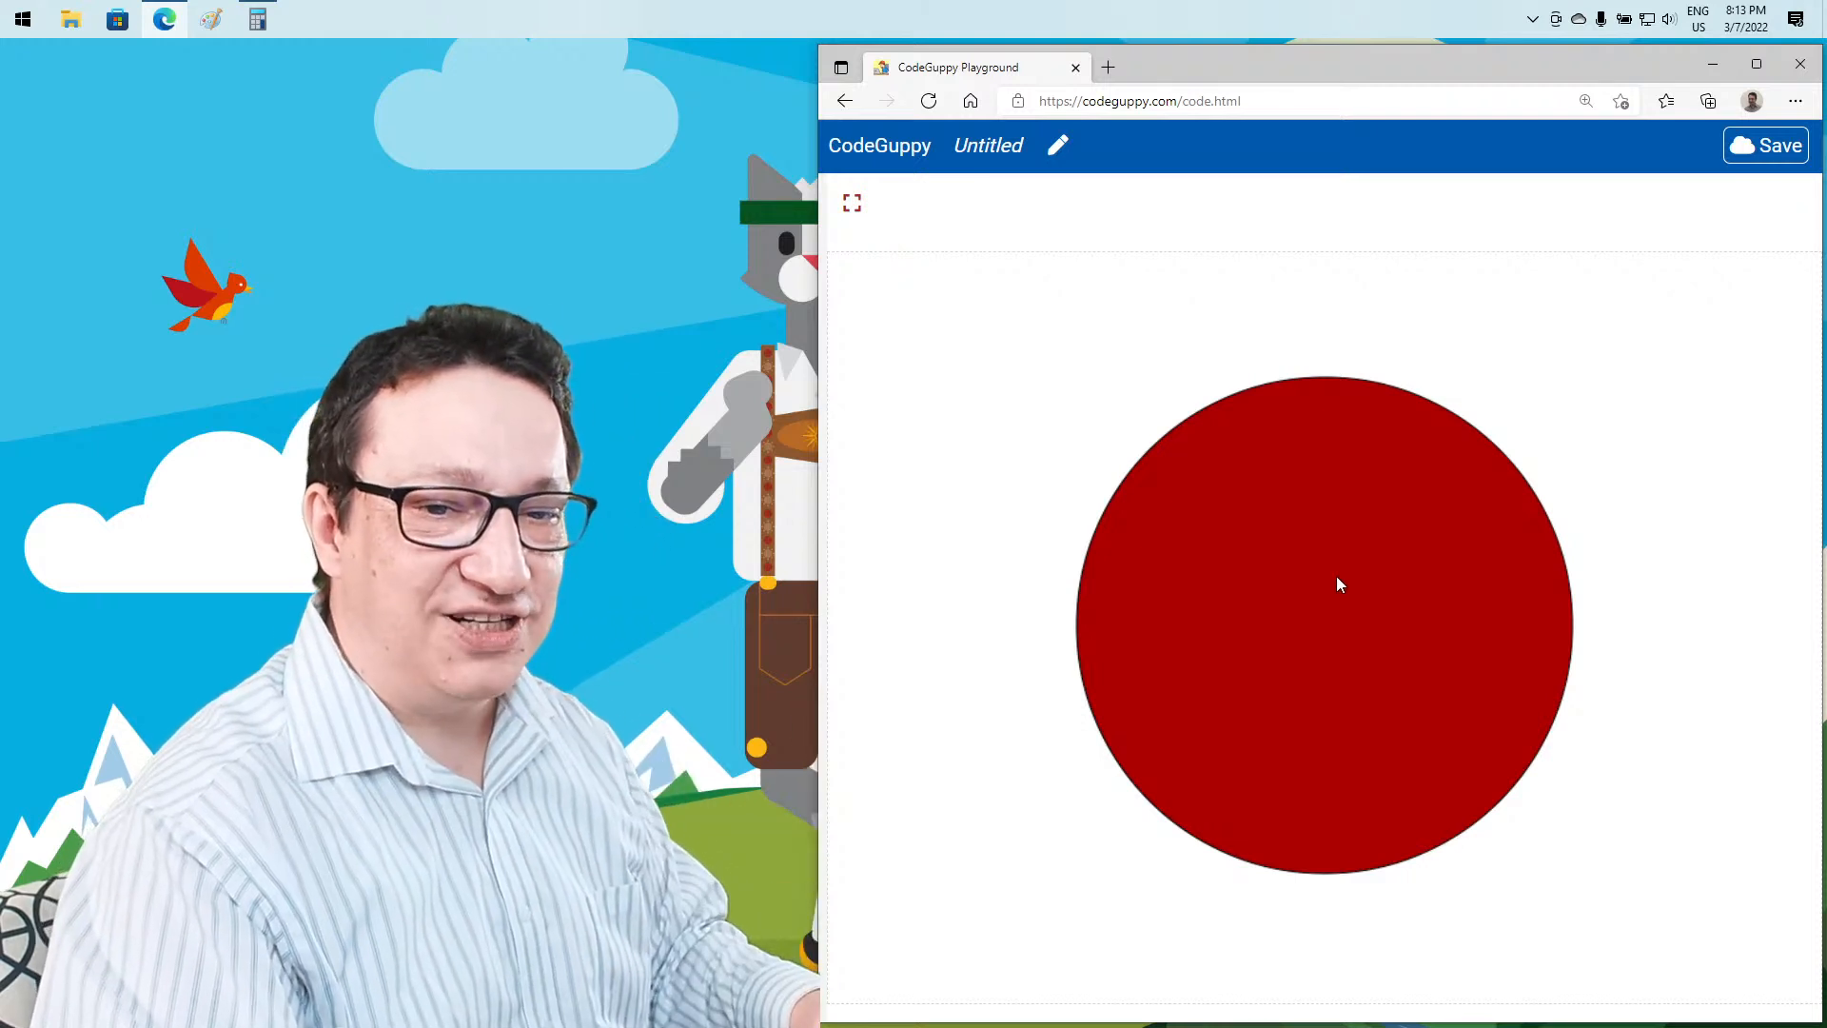
Move Paint over the code and pick pink in Edit Colors, reaching RGB 251, 87, 247
left_click(860, 266)
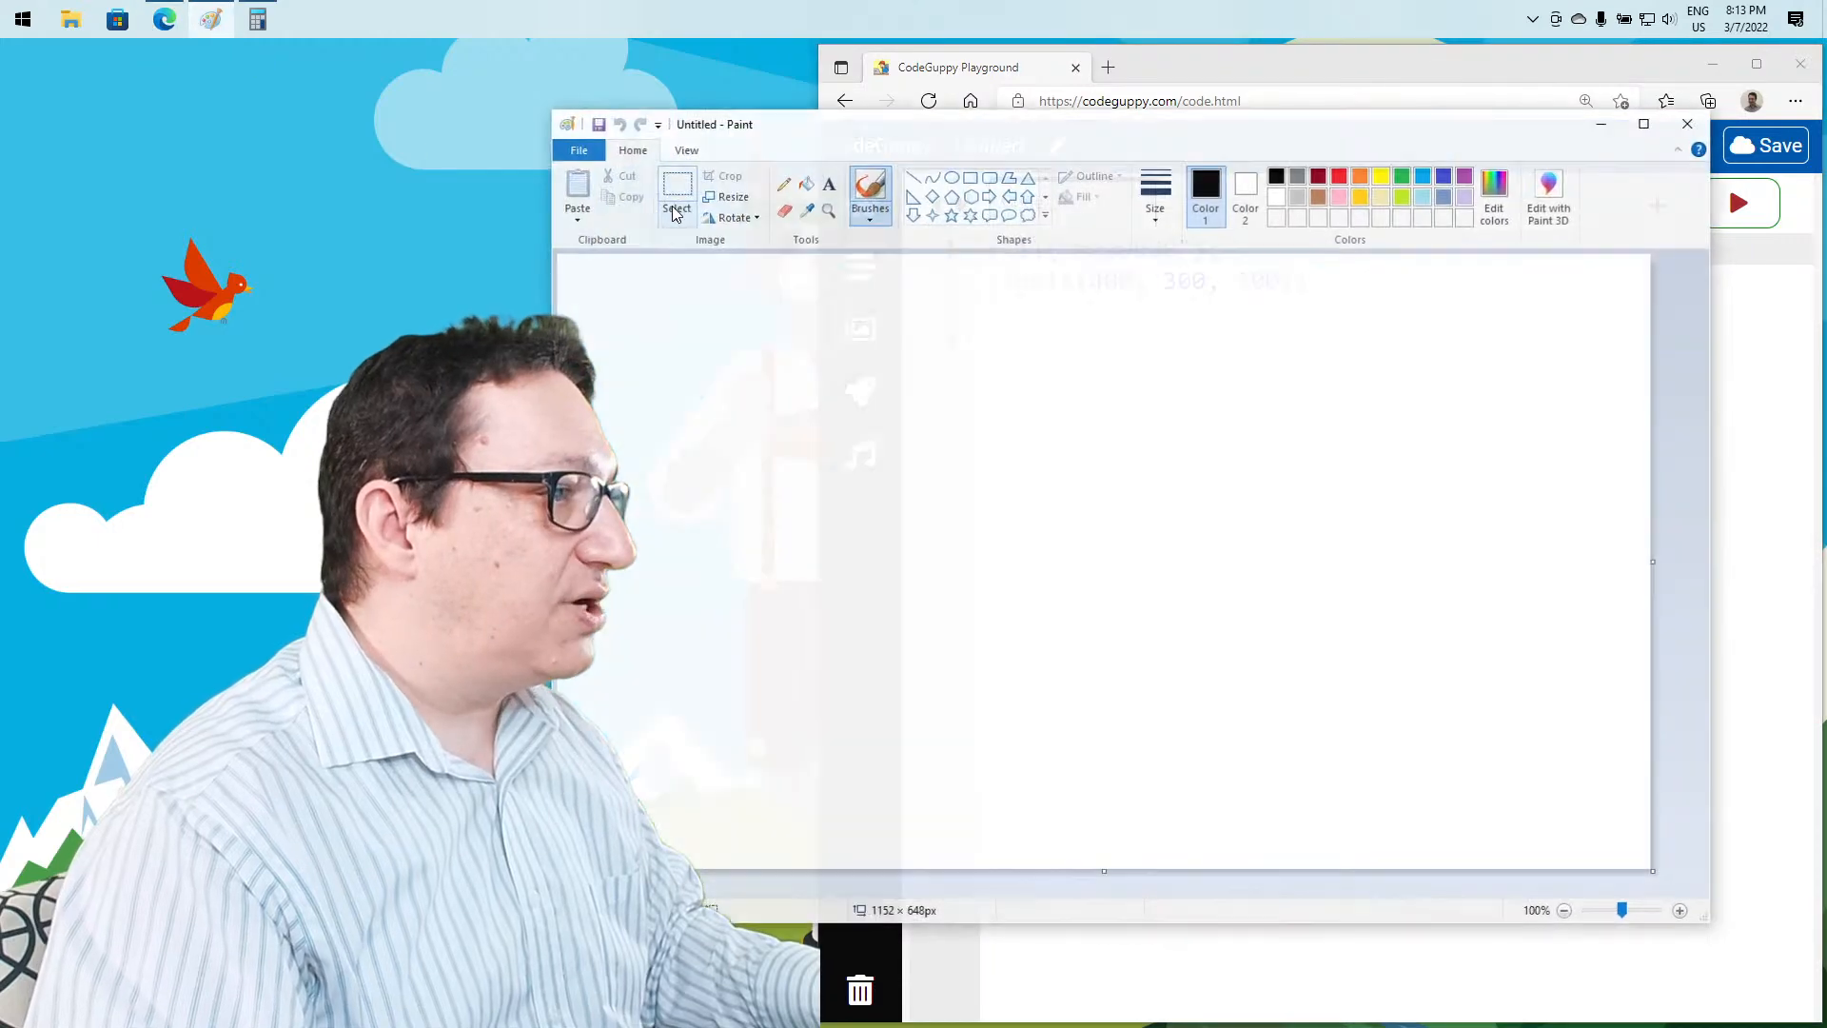
left_click_drag(714, 124, 442, 185)
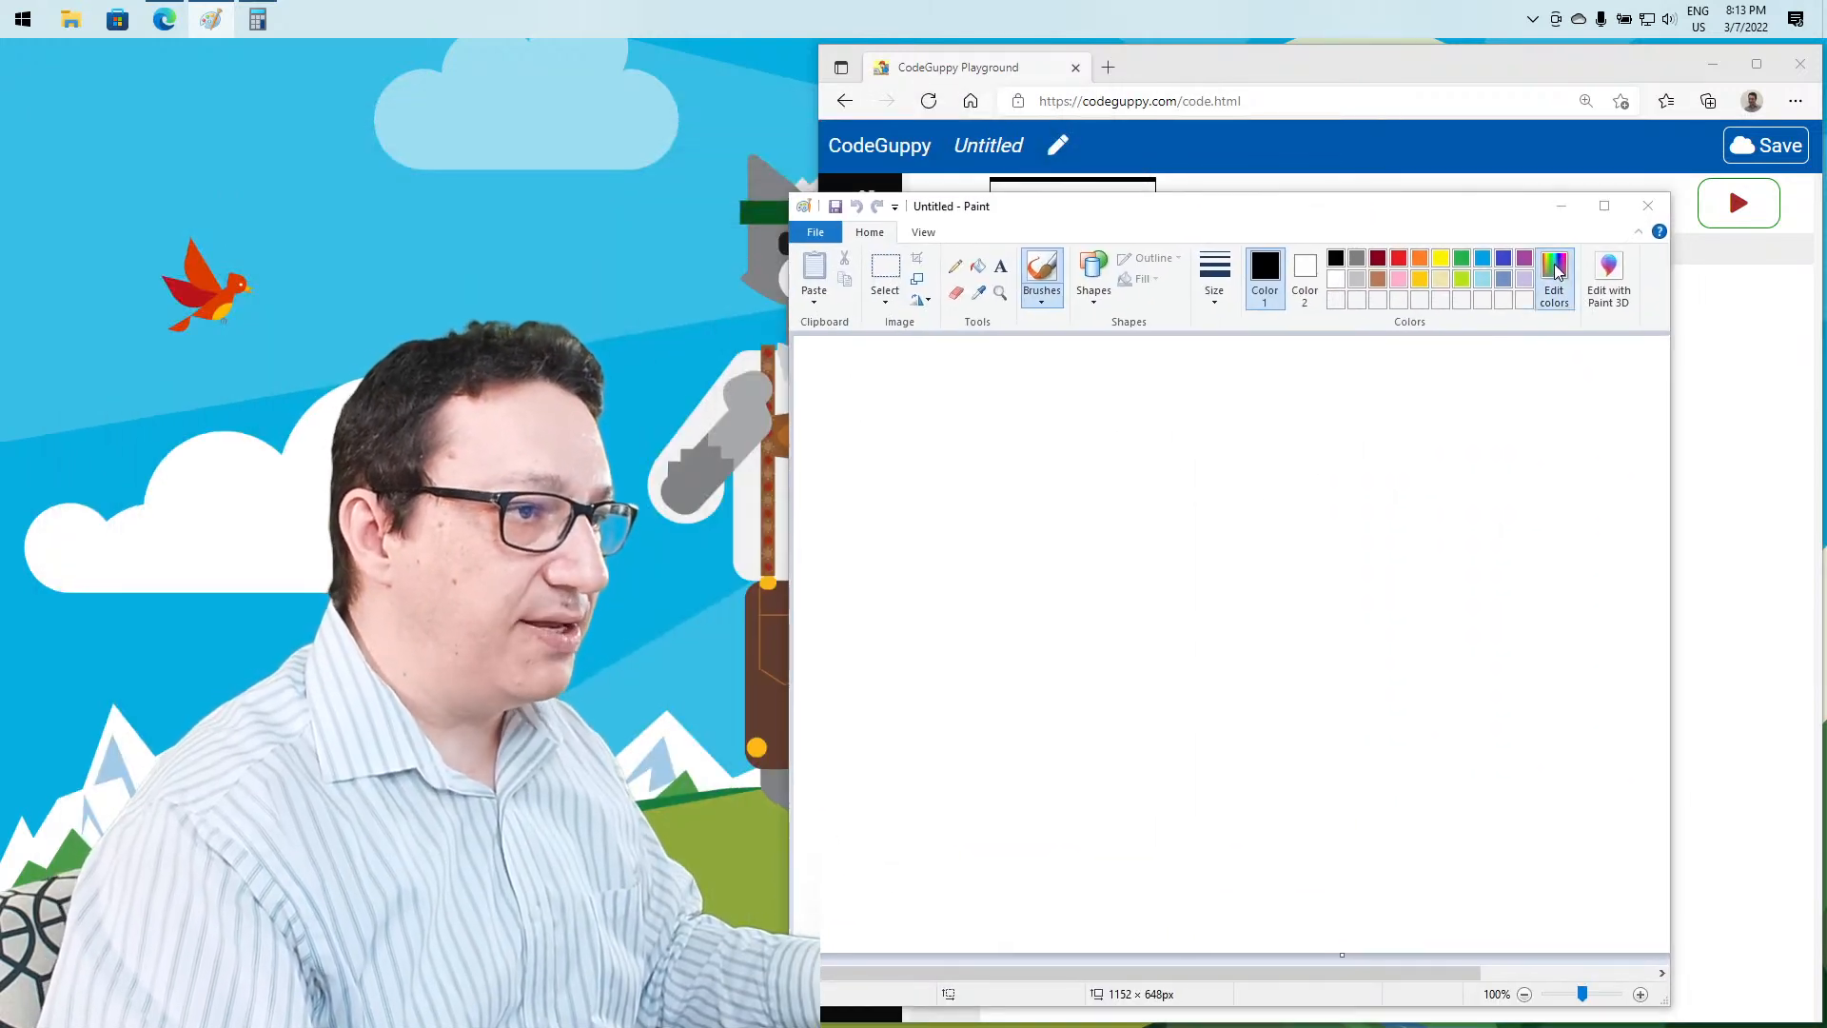
left_click(1552, 274)
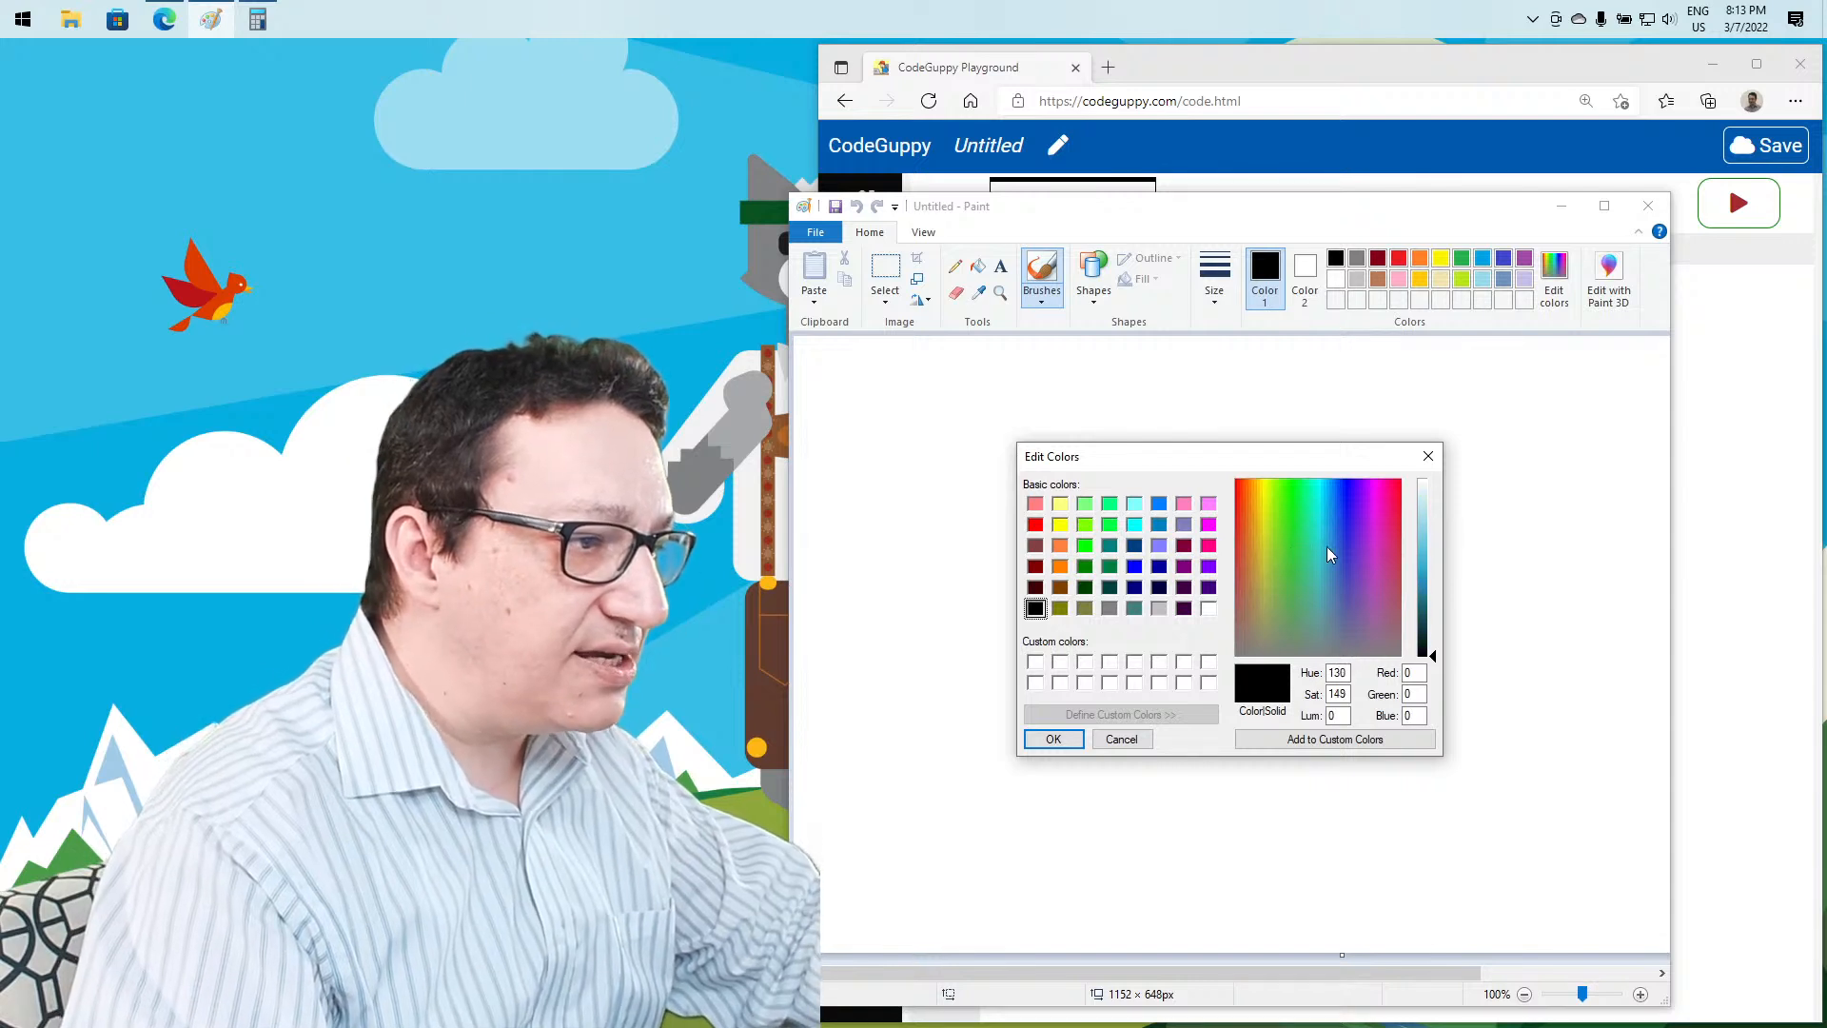
left_click(1328, 545)
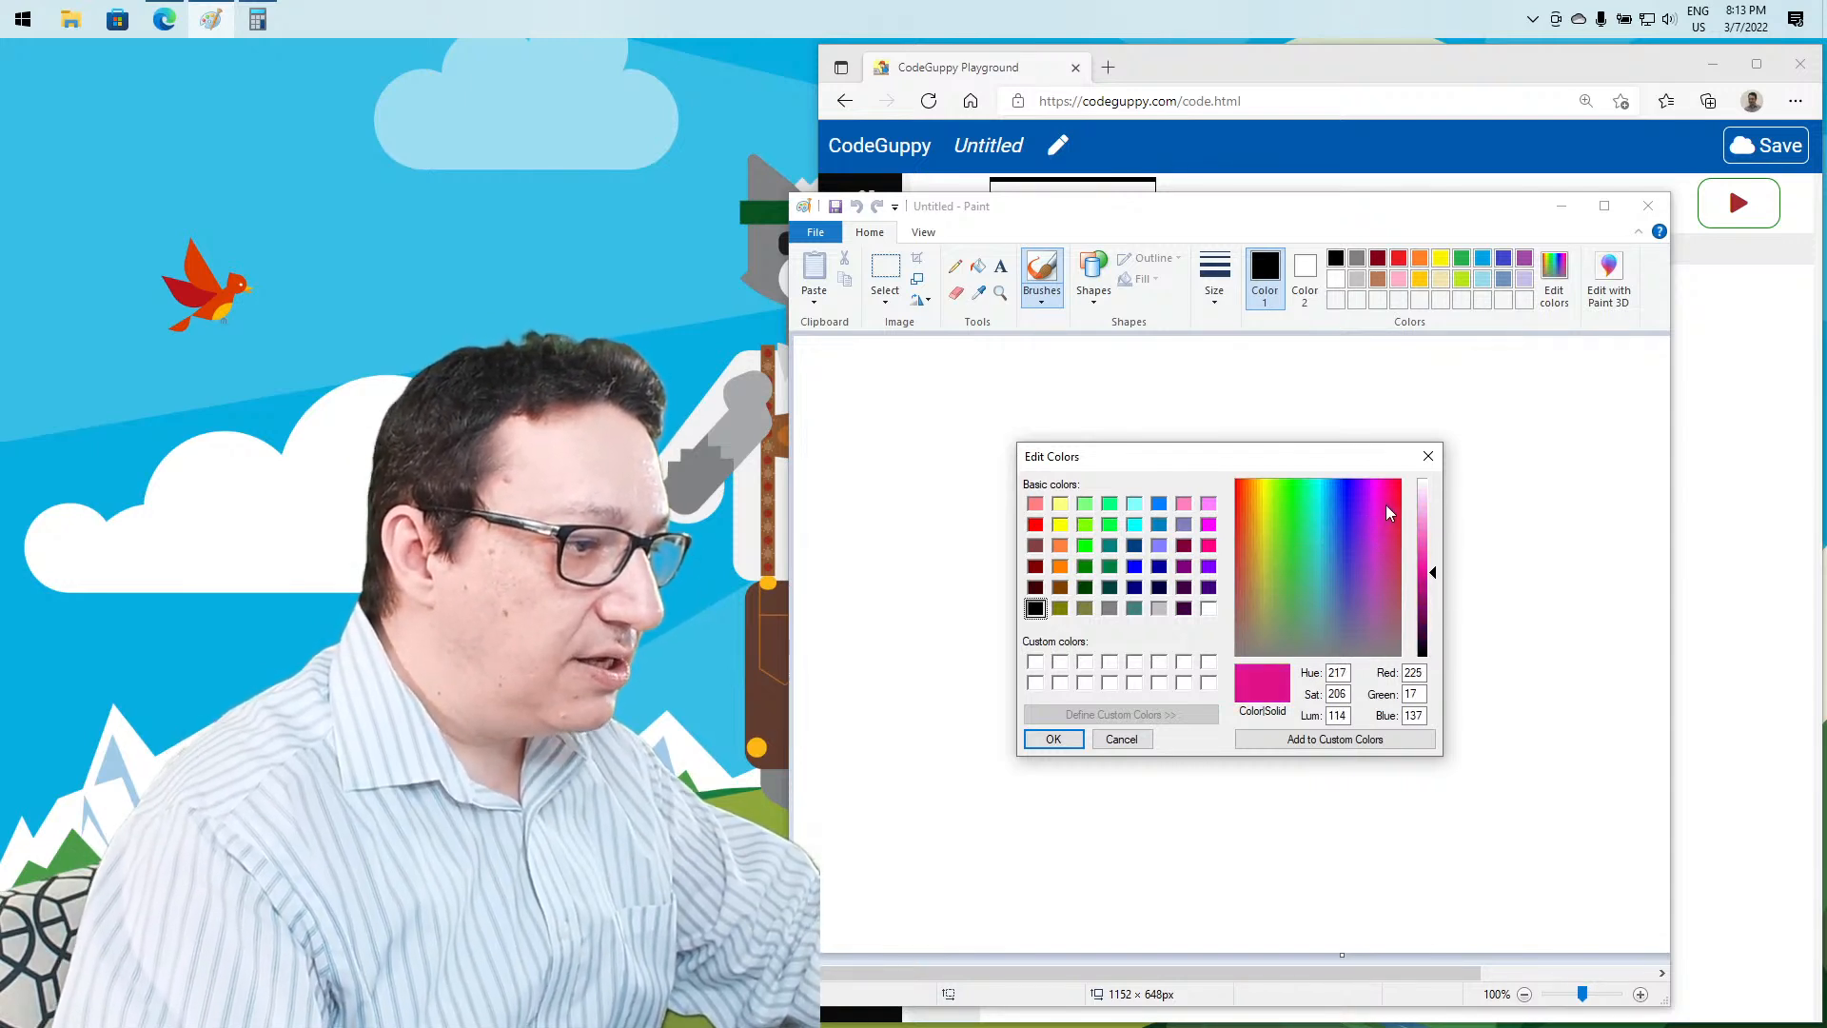
left_click(1375, 502)
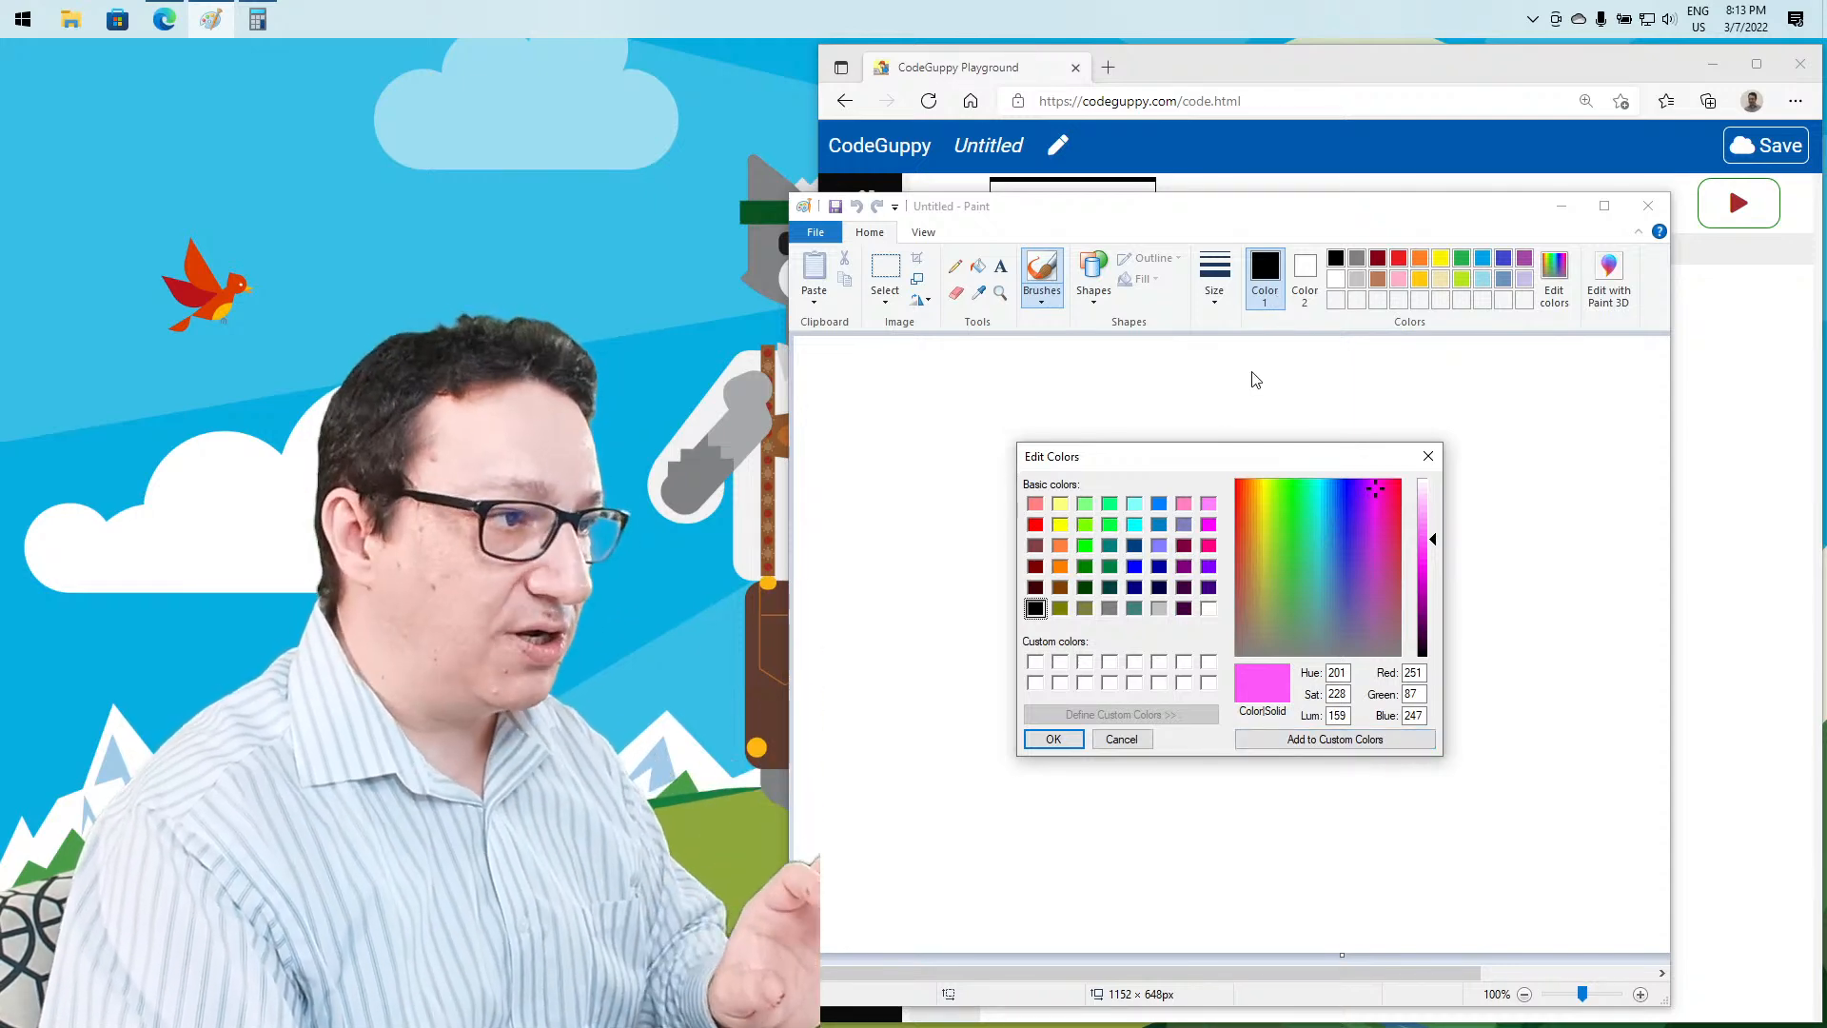
mouse_move(1327, 463)
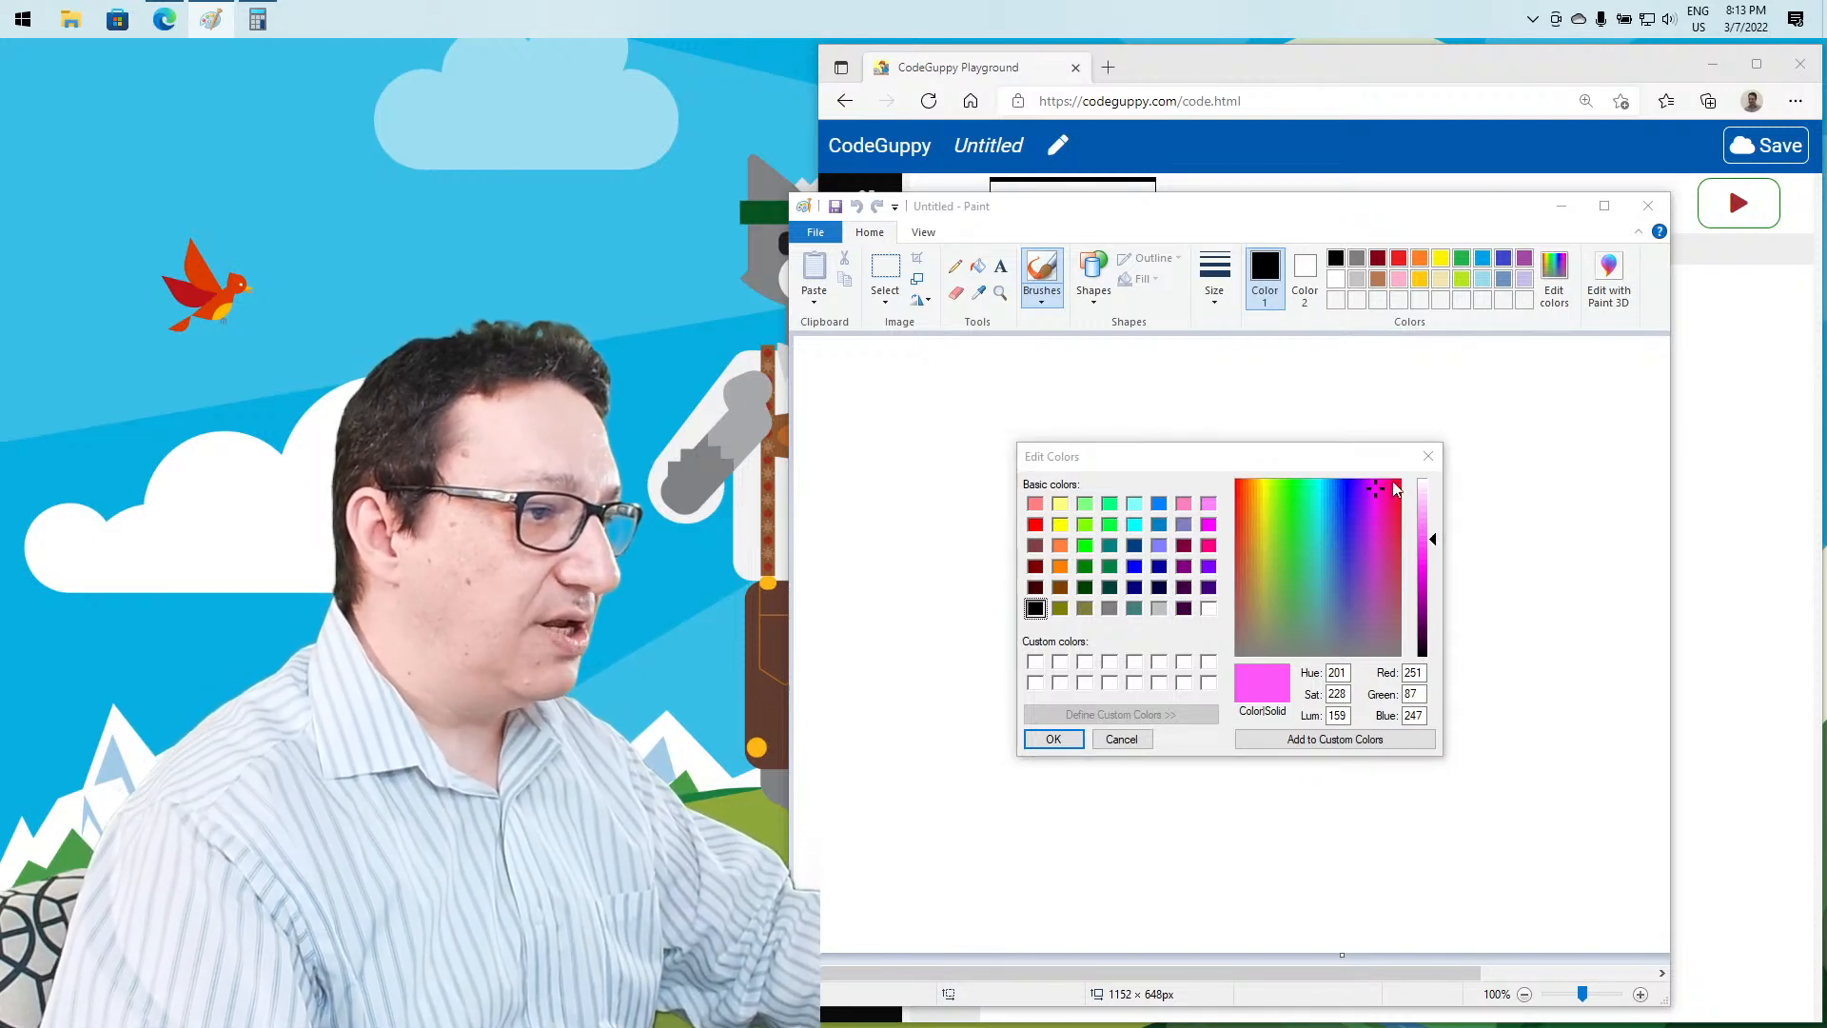
Use the Paint pink RGB 237, 112, 215 as fill "#ed70d7" and run the sketch
left_click(1050, 739)
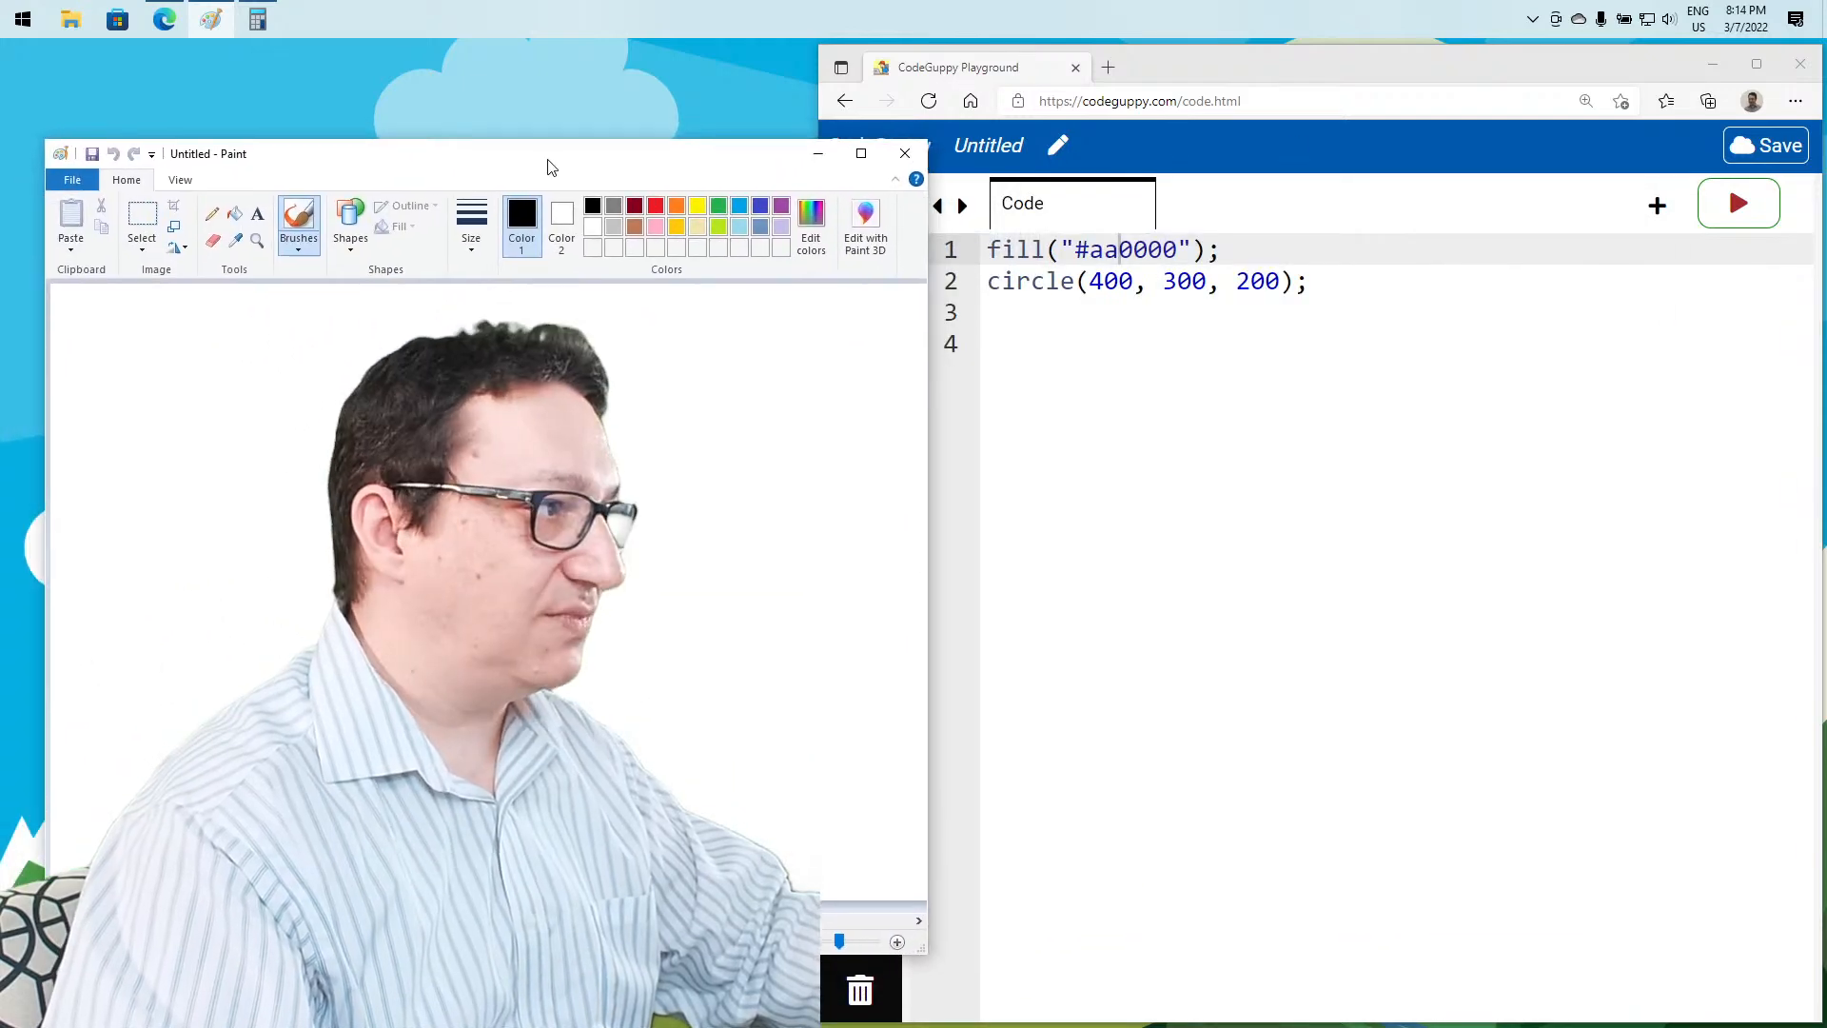
left_click(811, 221)
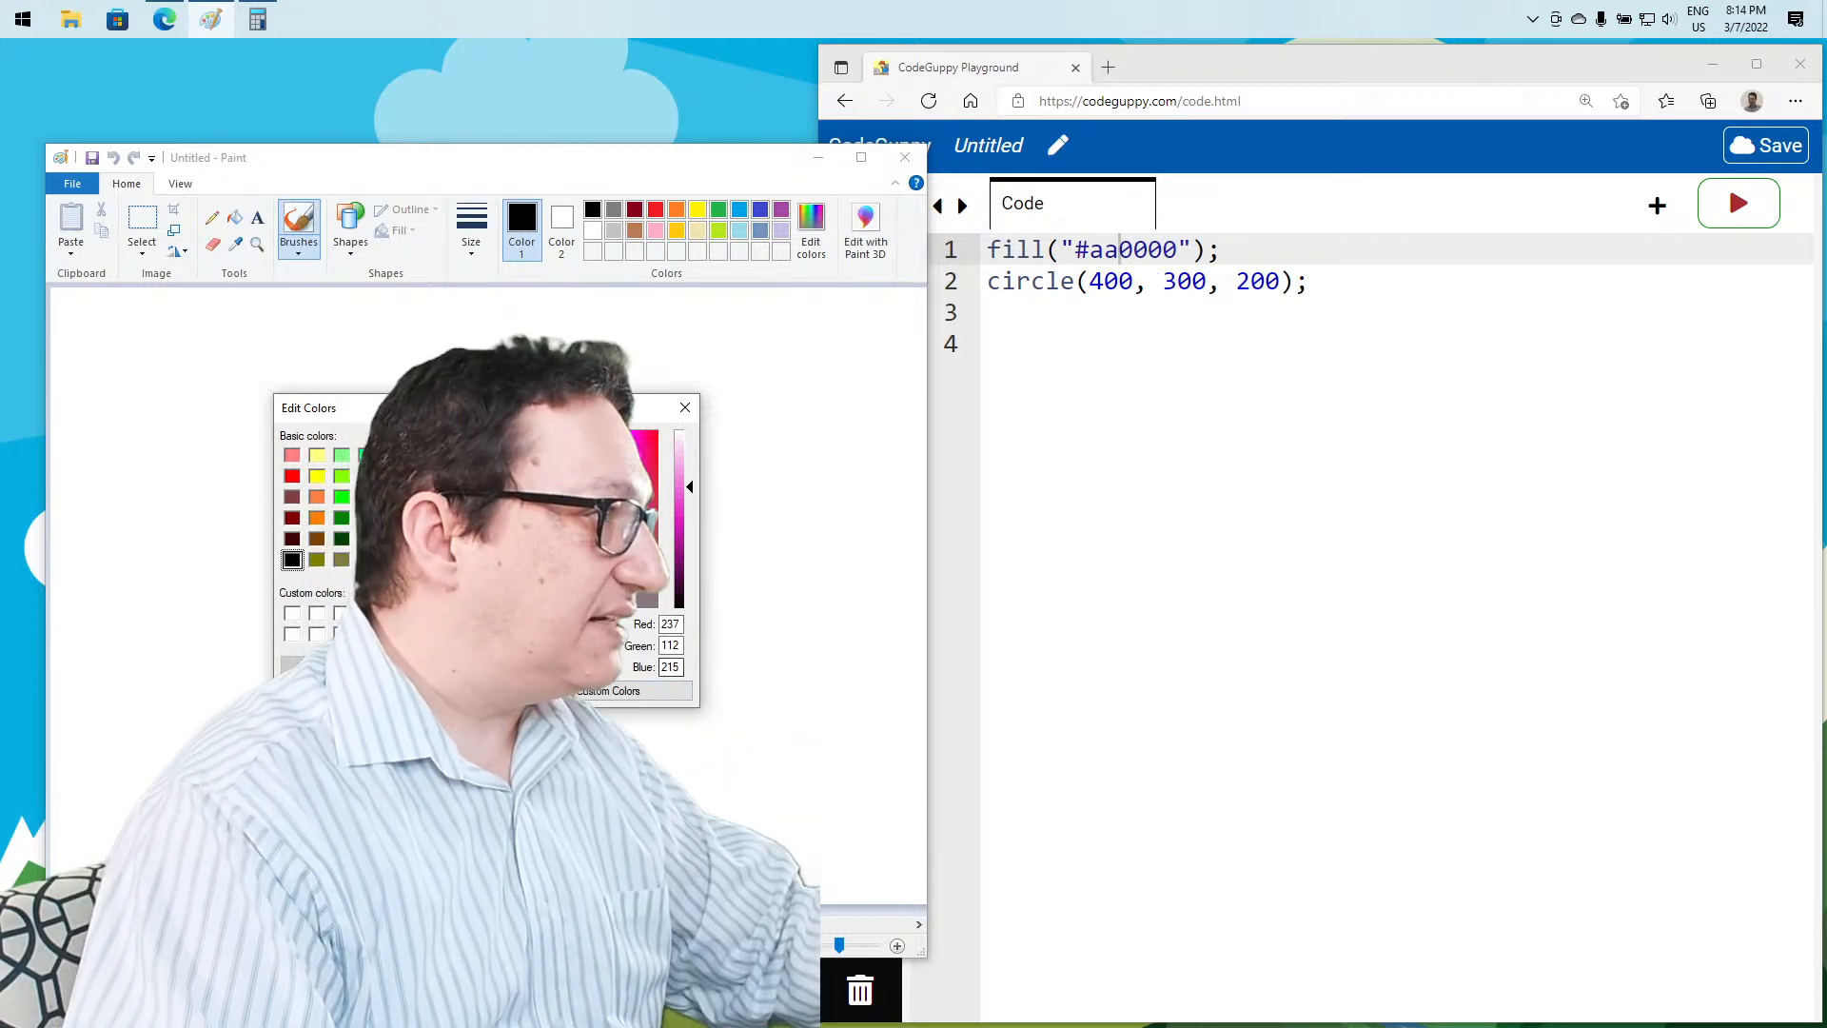
left_click(635, 469)
type("ed70d7")
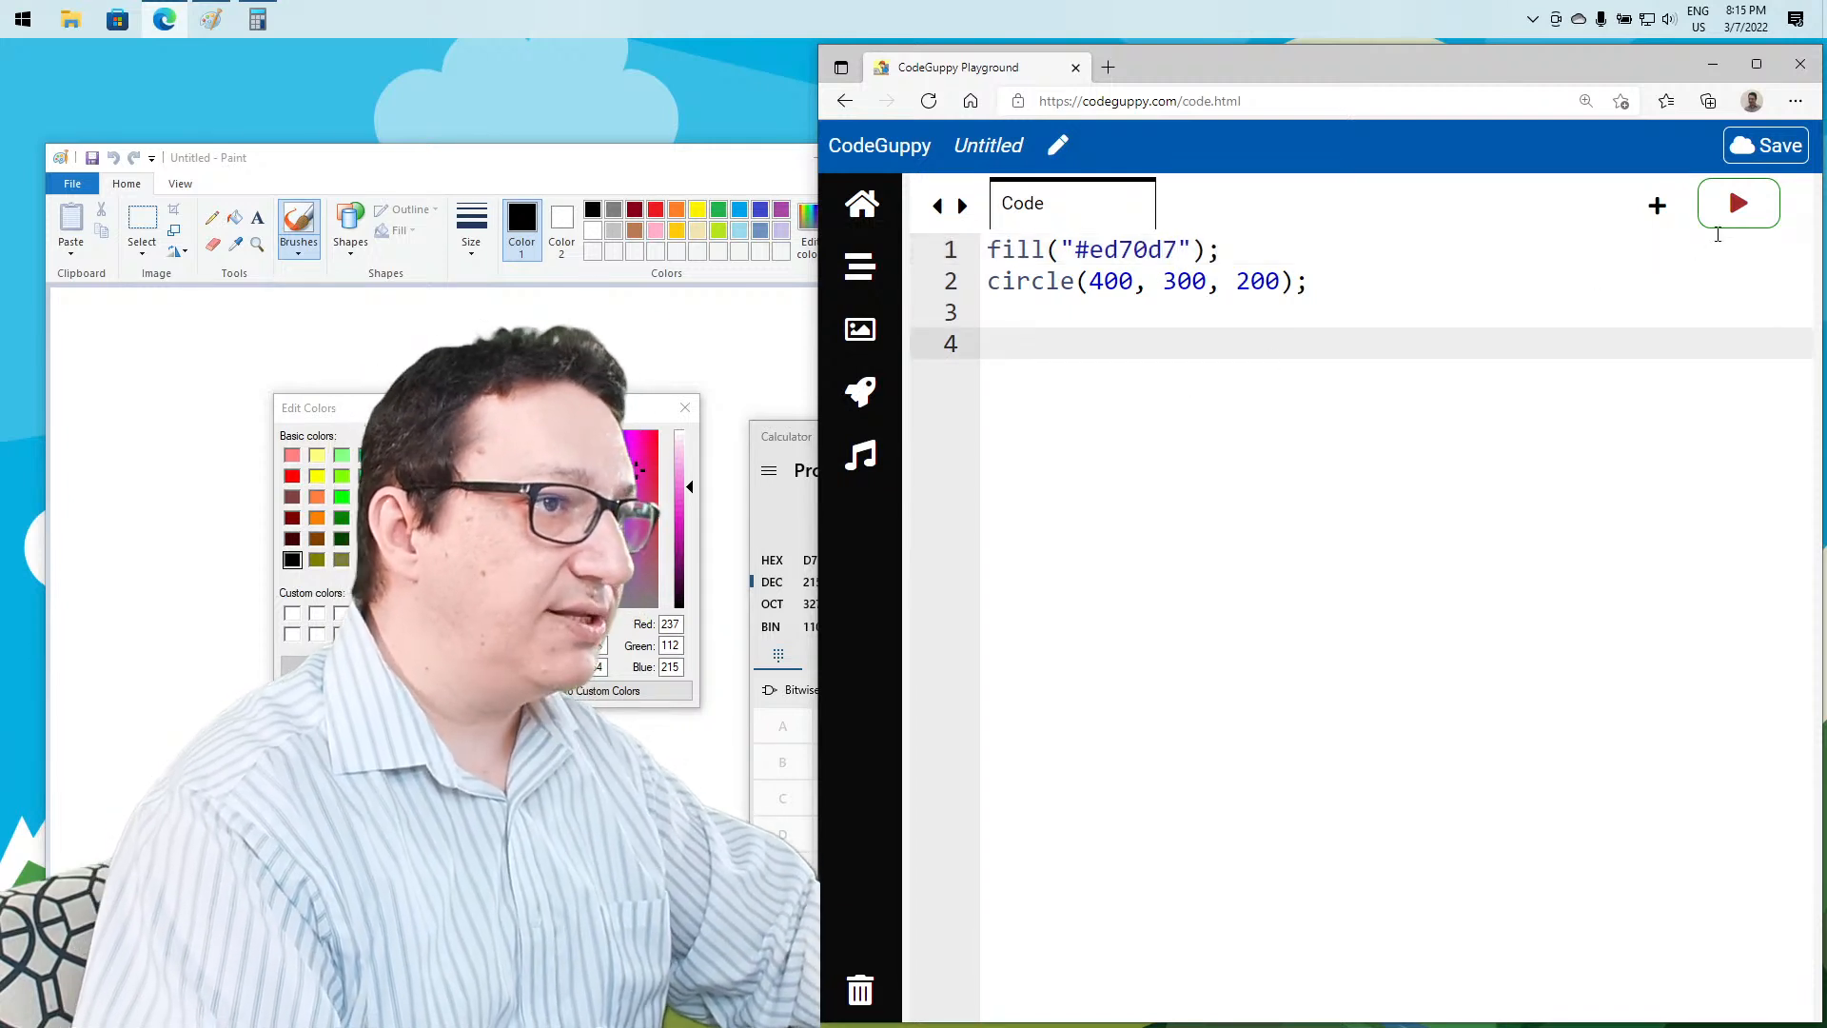
left_click(1738, 203)
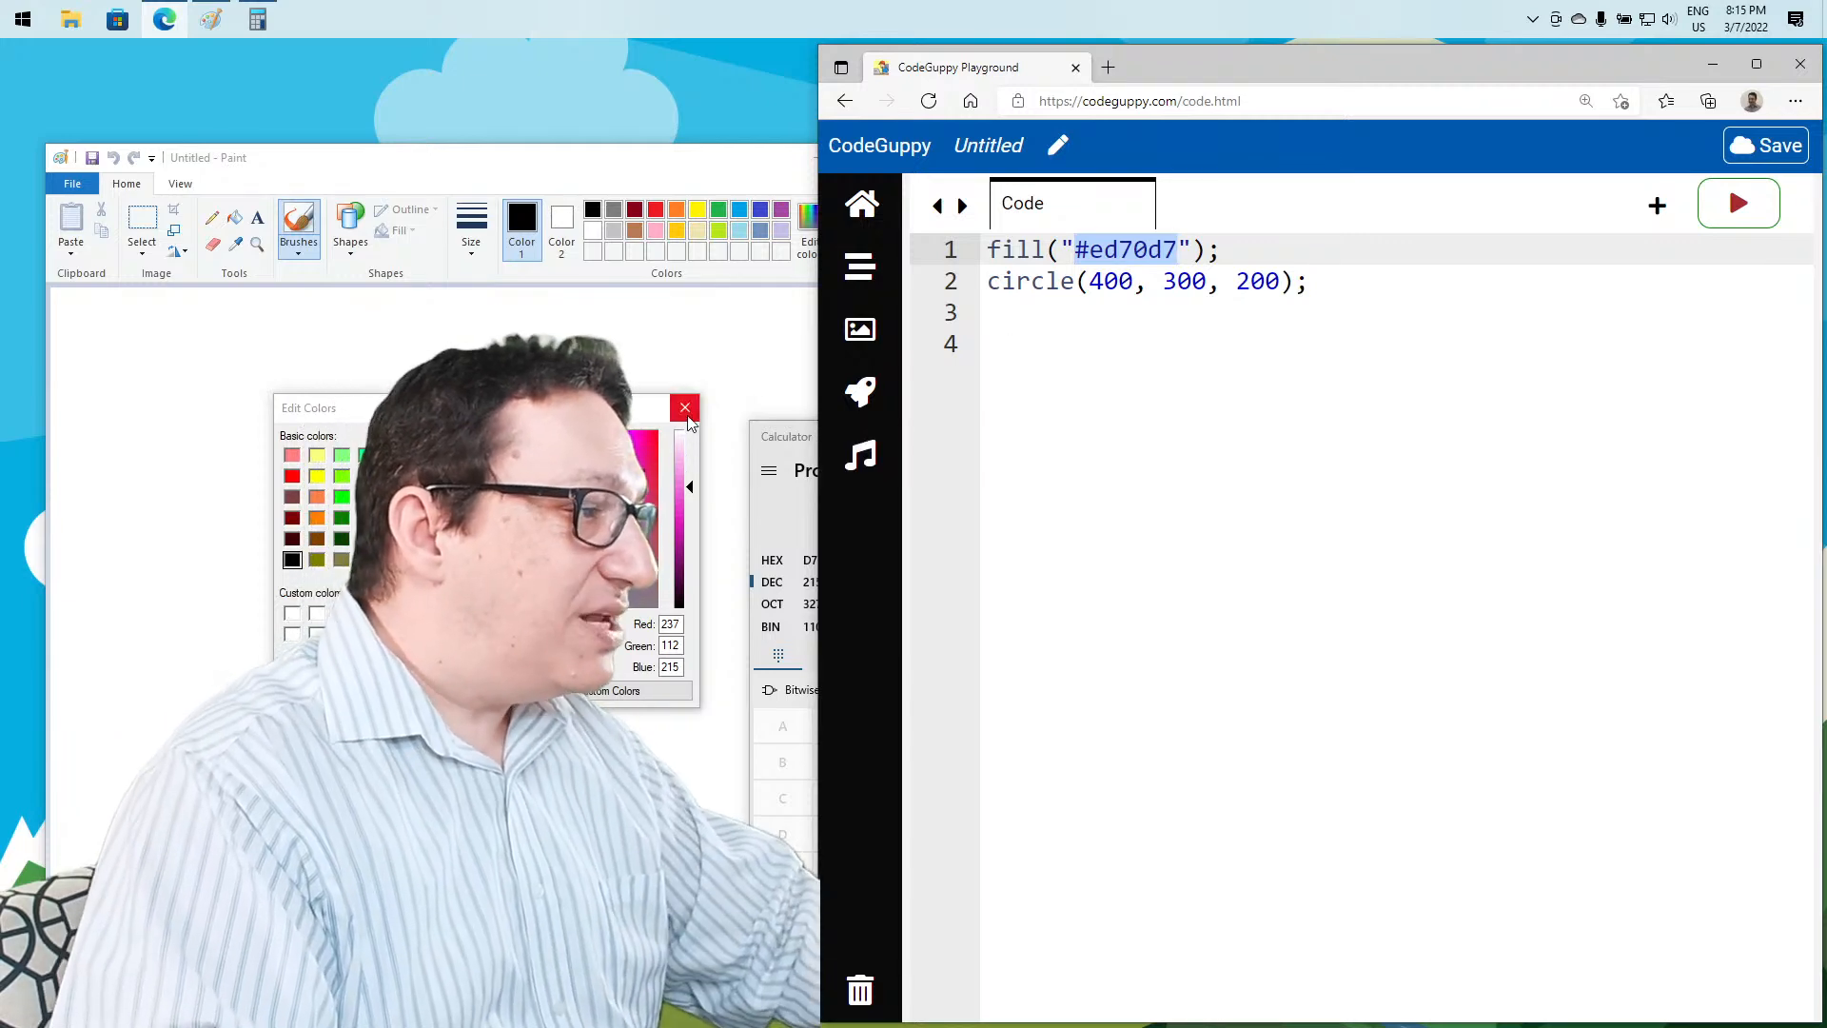
Close the colour editor and Calculator, then write a rect(0, 0, …, 100) bar
left_click(684, 408)
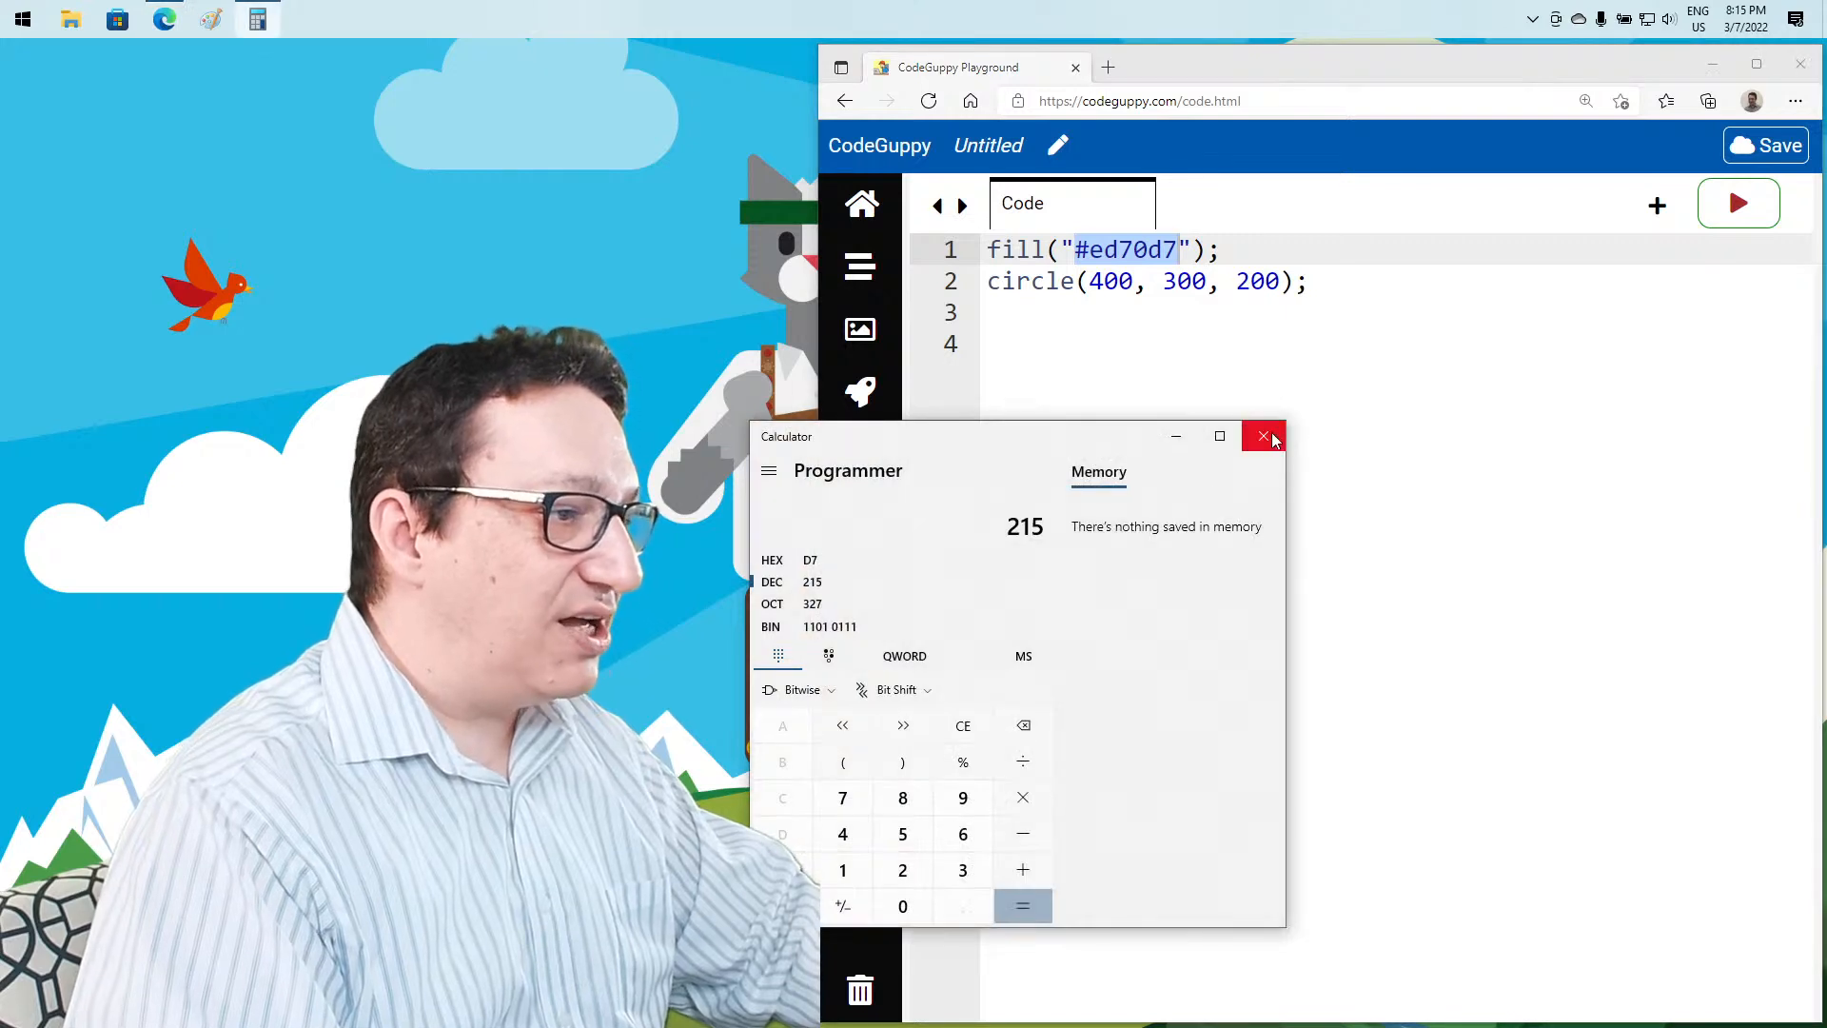
left_click(1262, 436)
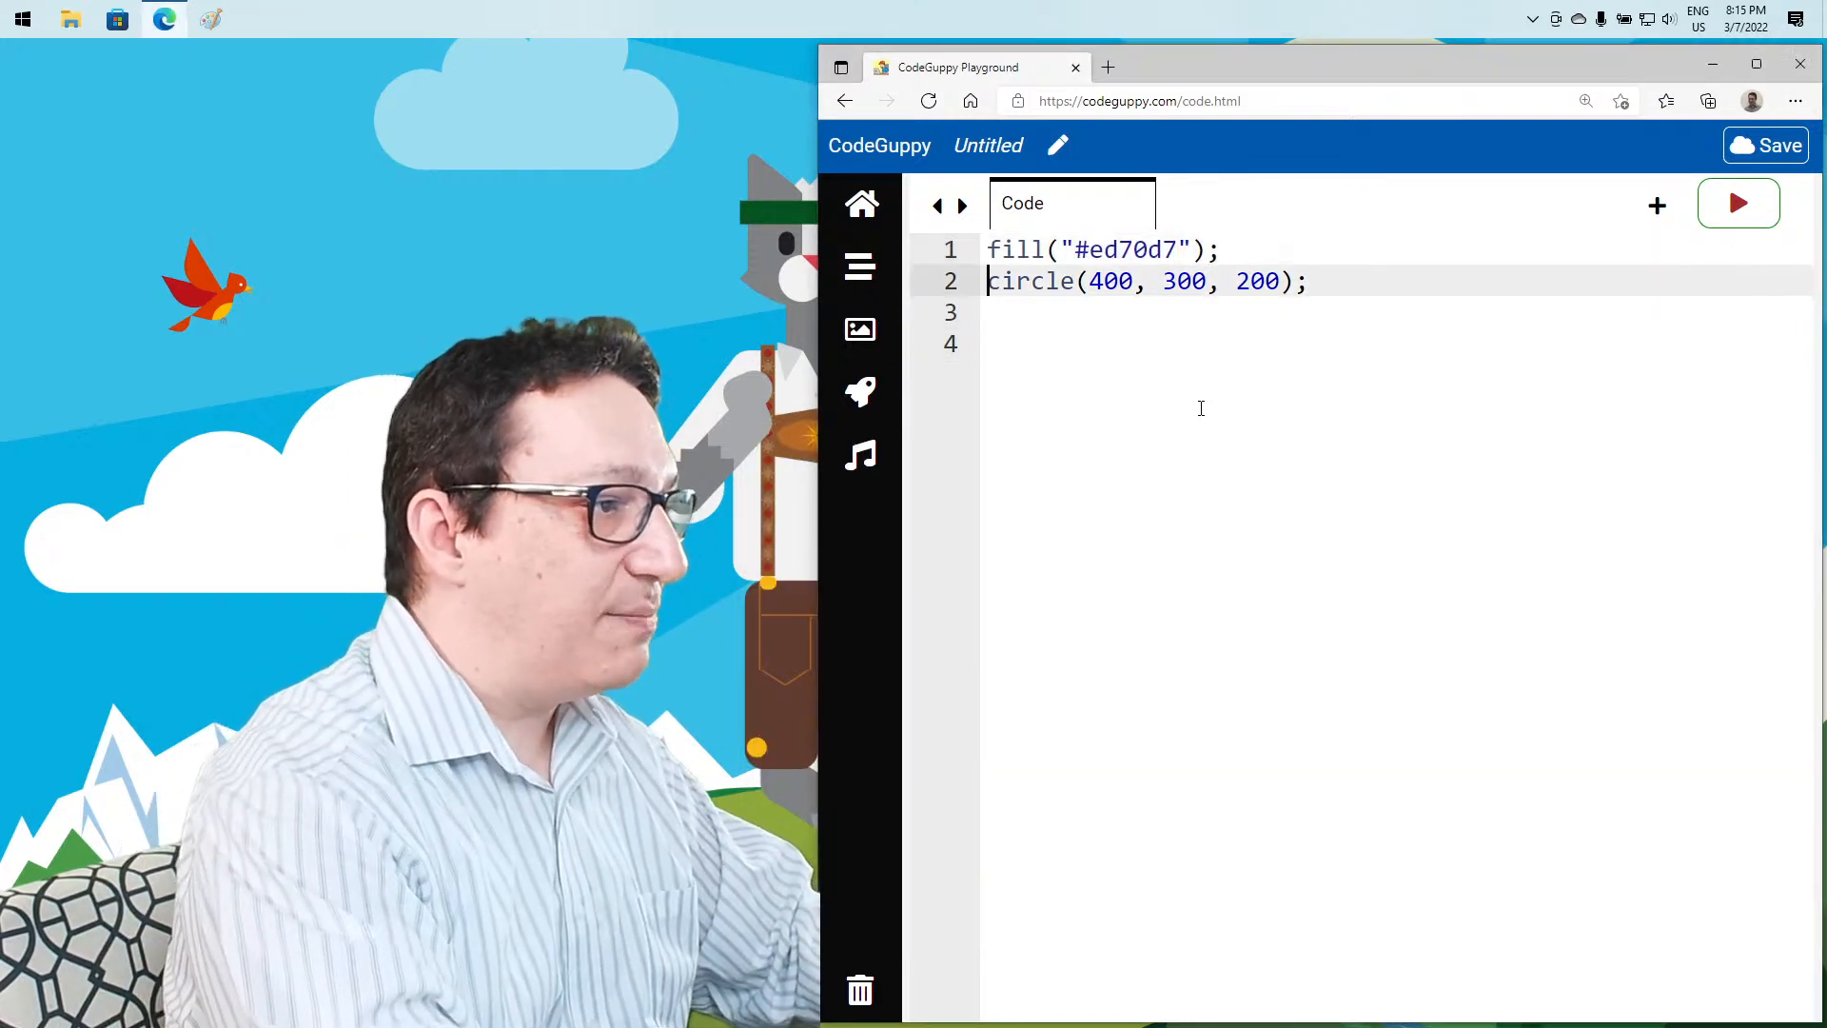
type("r")
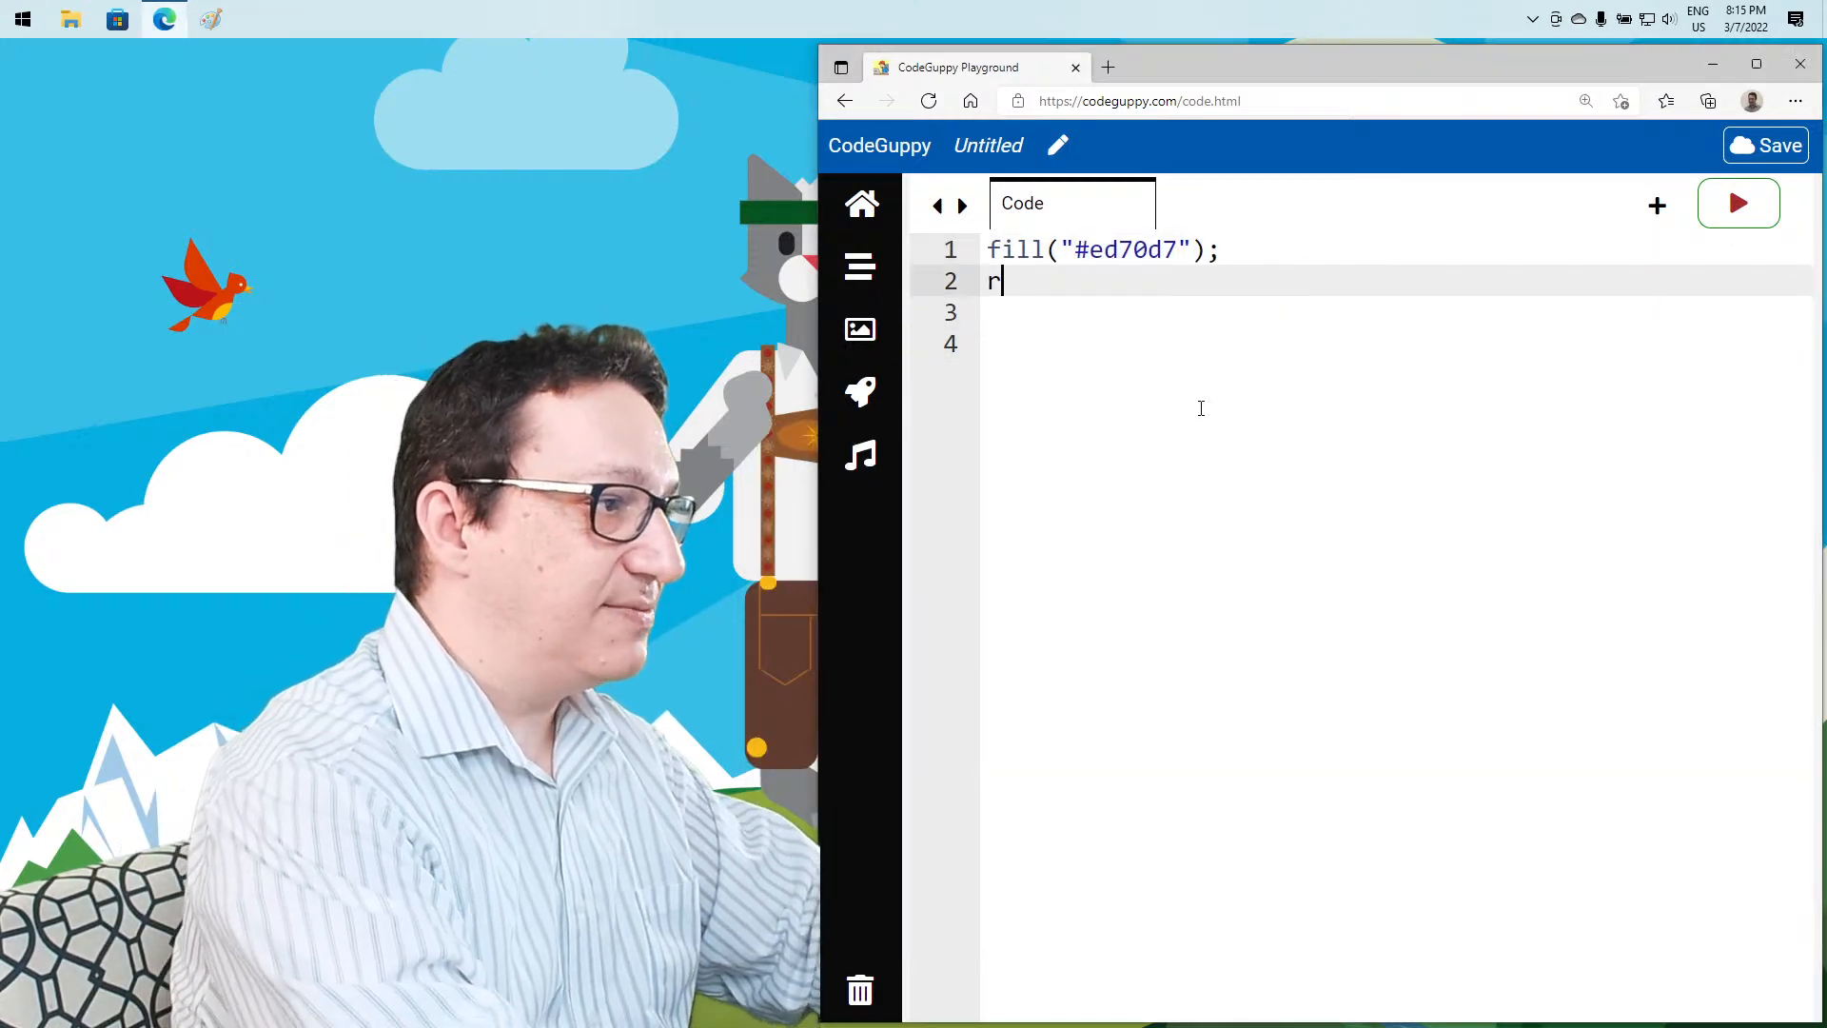
type("ect(0, 0, 800,")
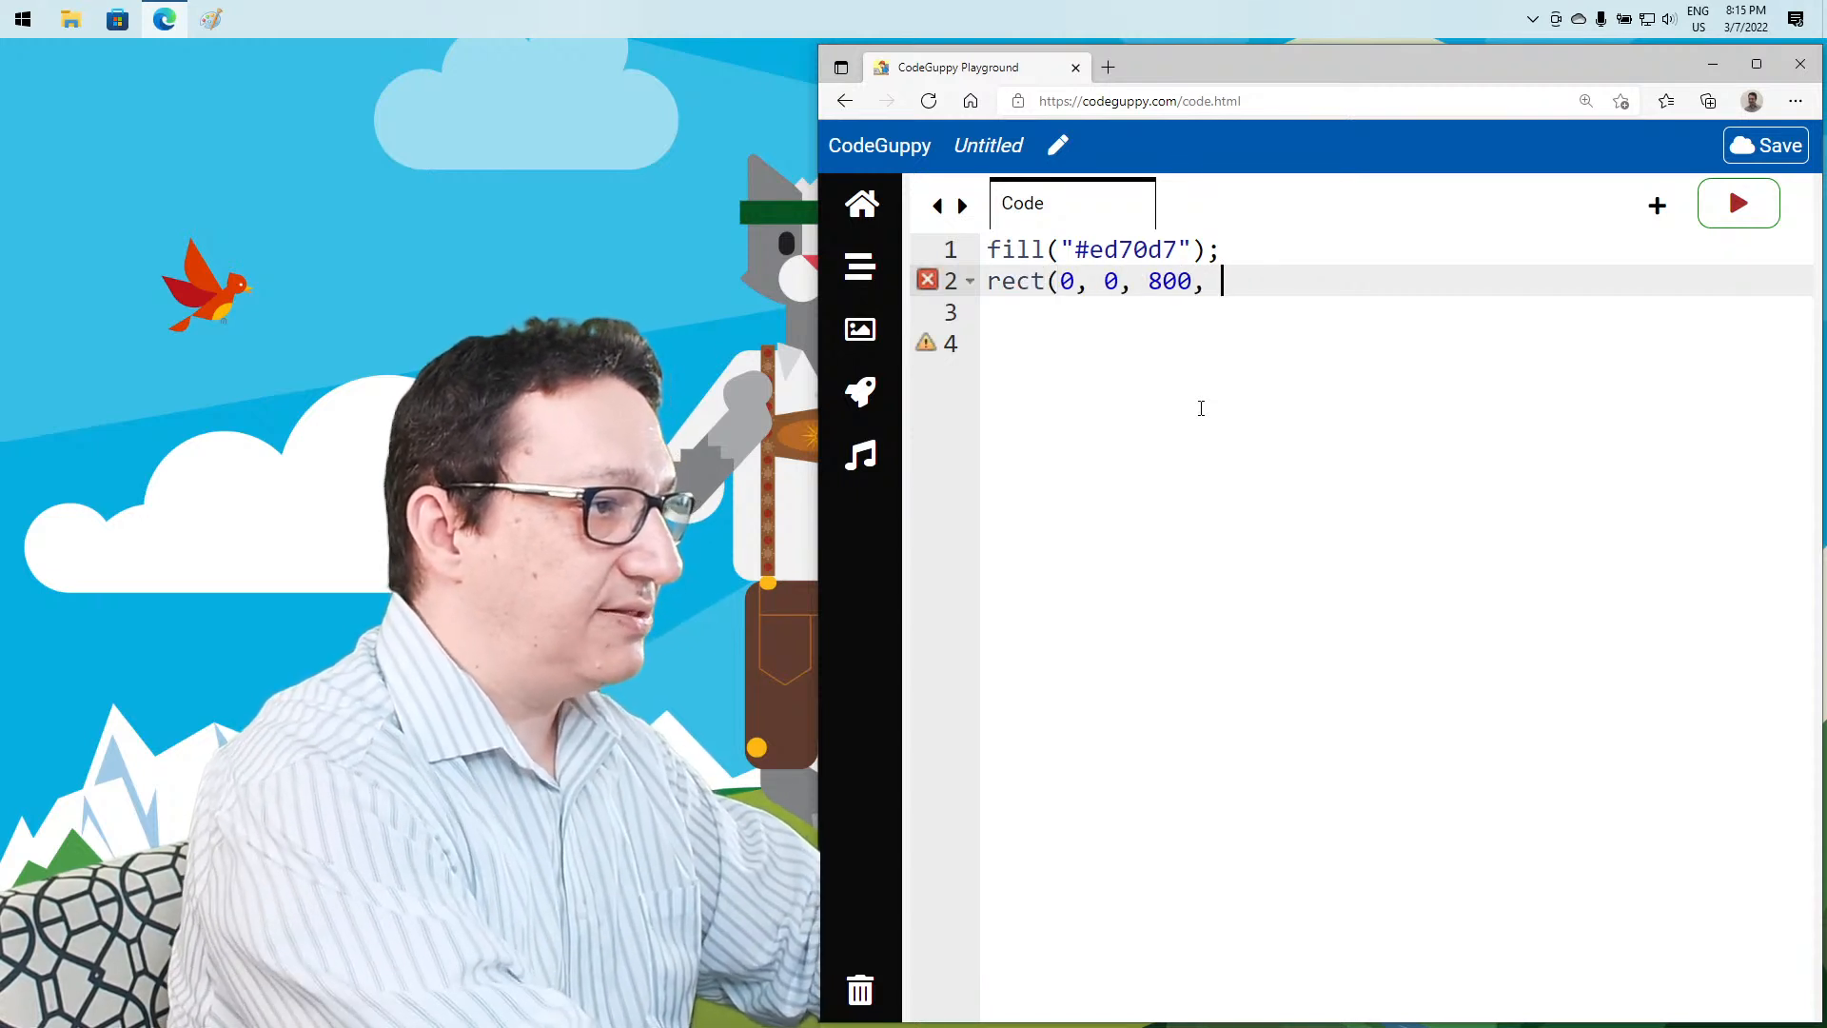
type("100);")
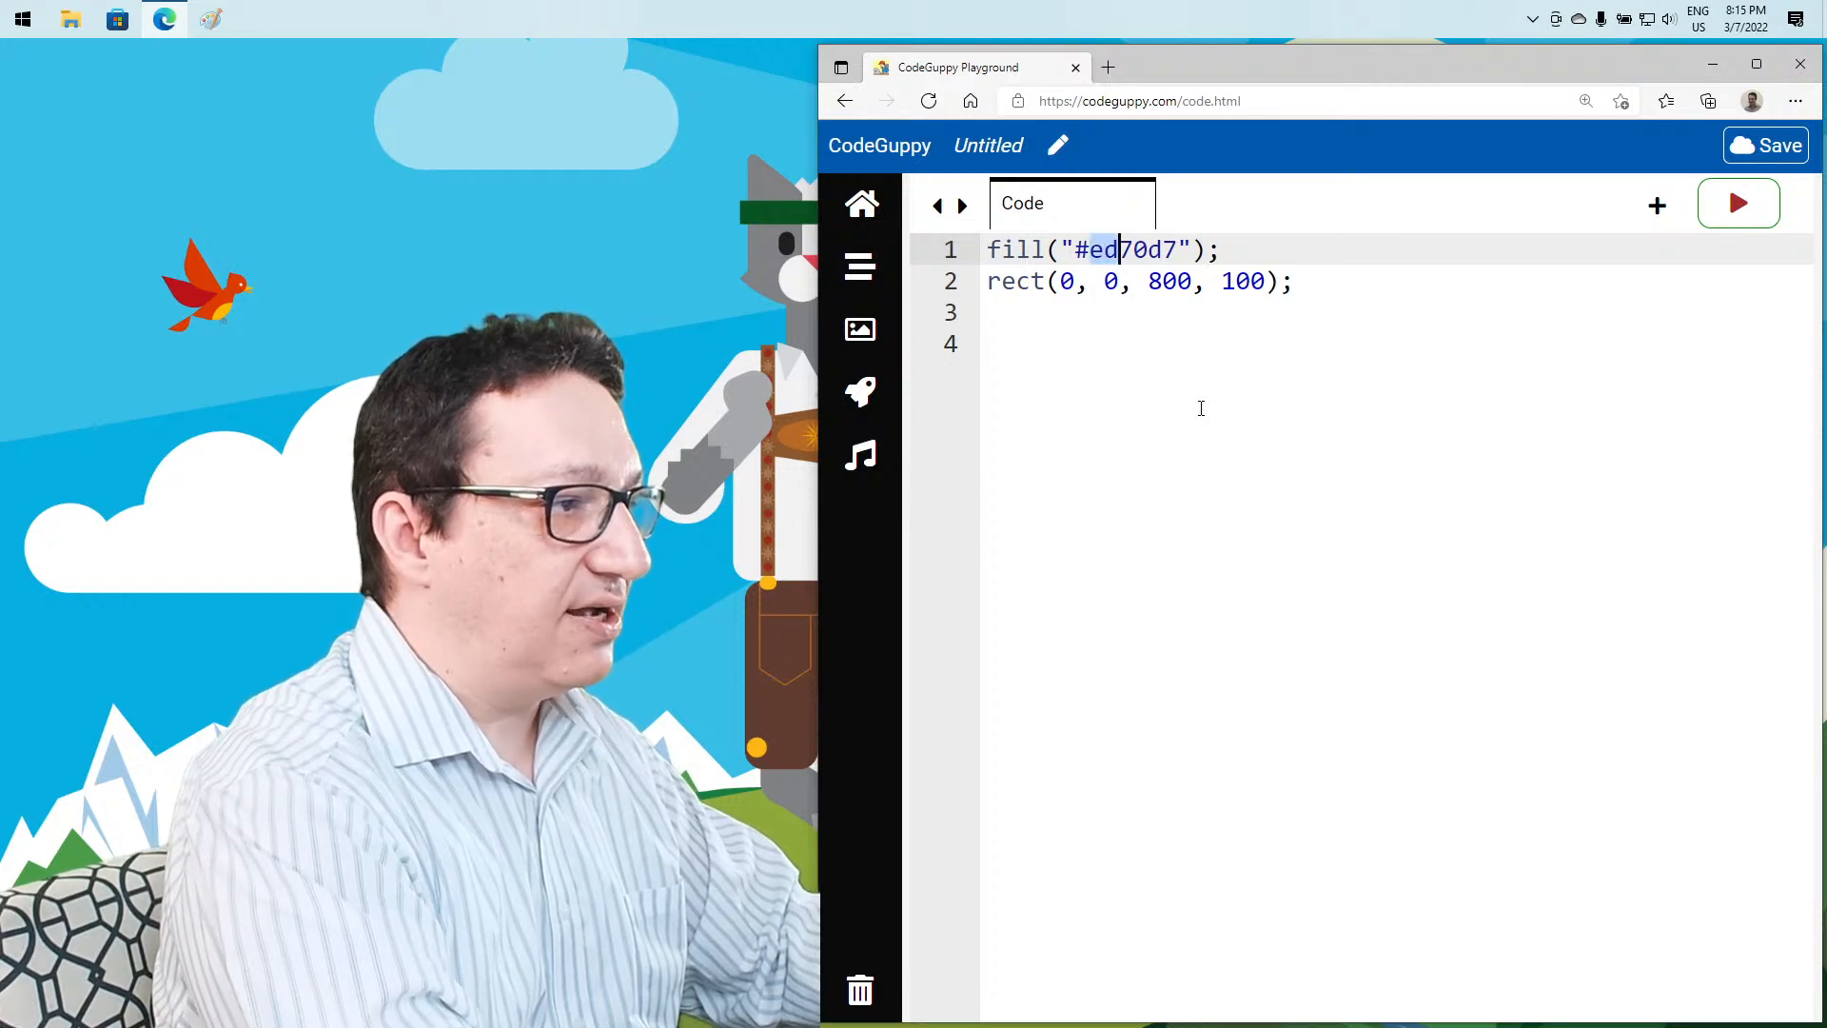
Add red #ff0000 and blue #0000ff bars, placing them at y 300 and 500
type("#ff0000")
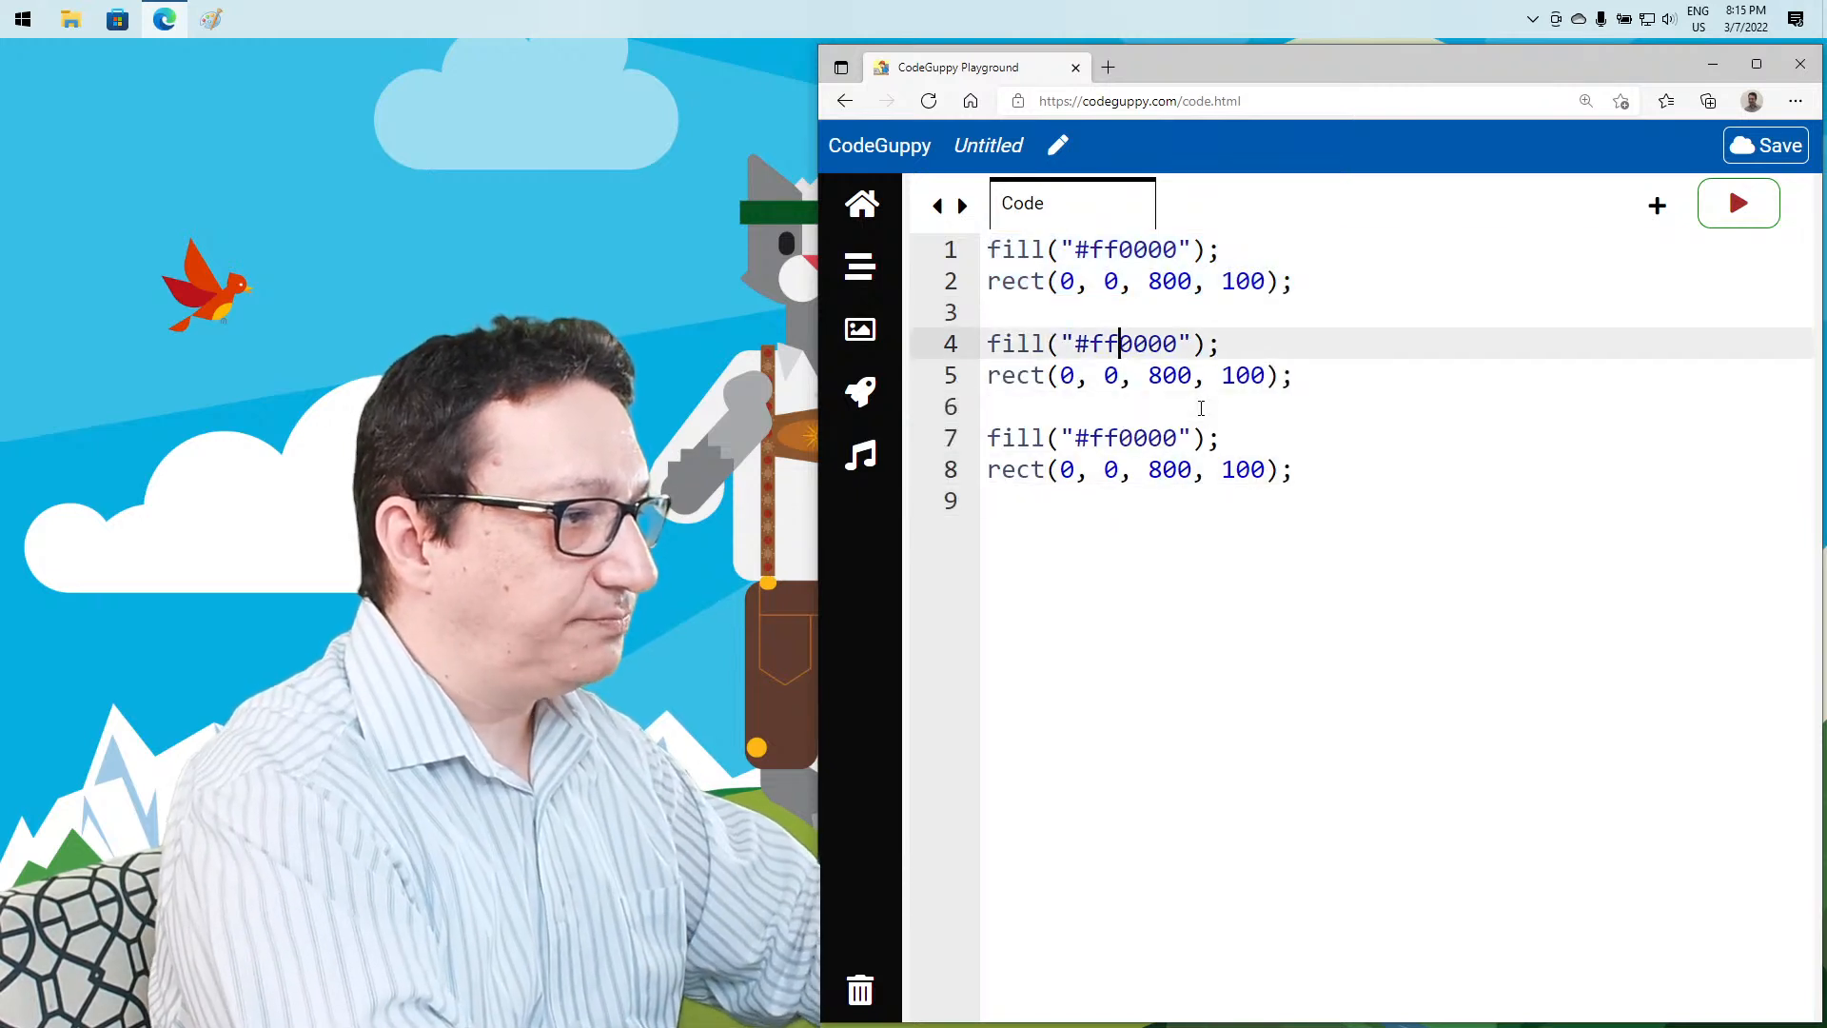
type("0-")
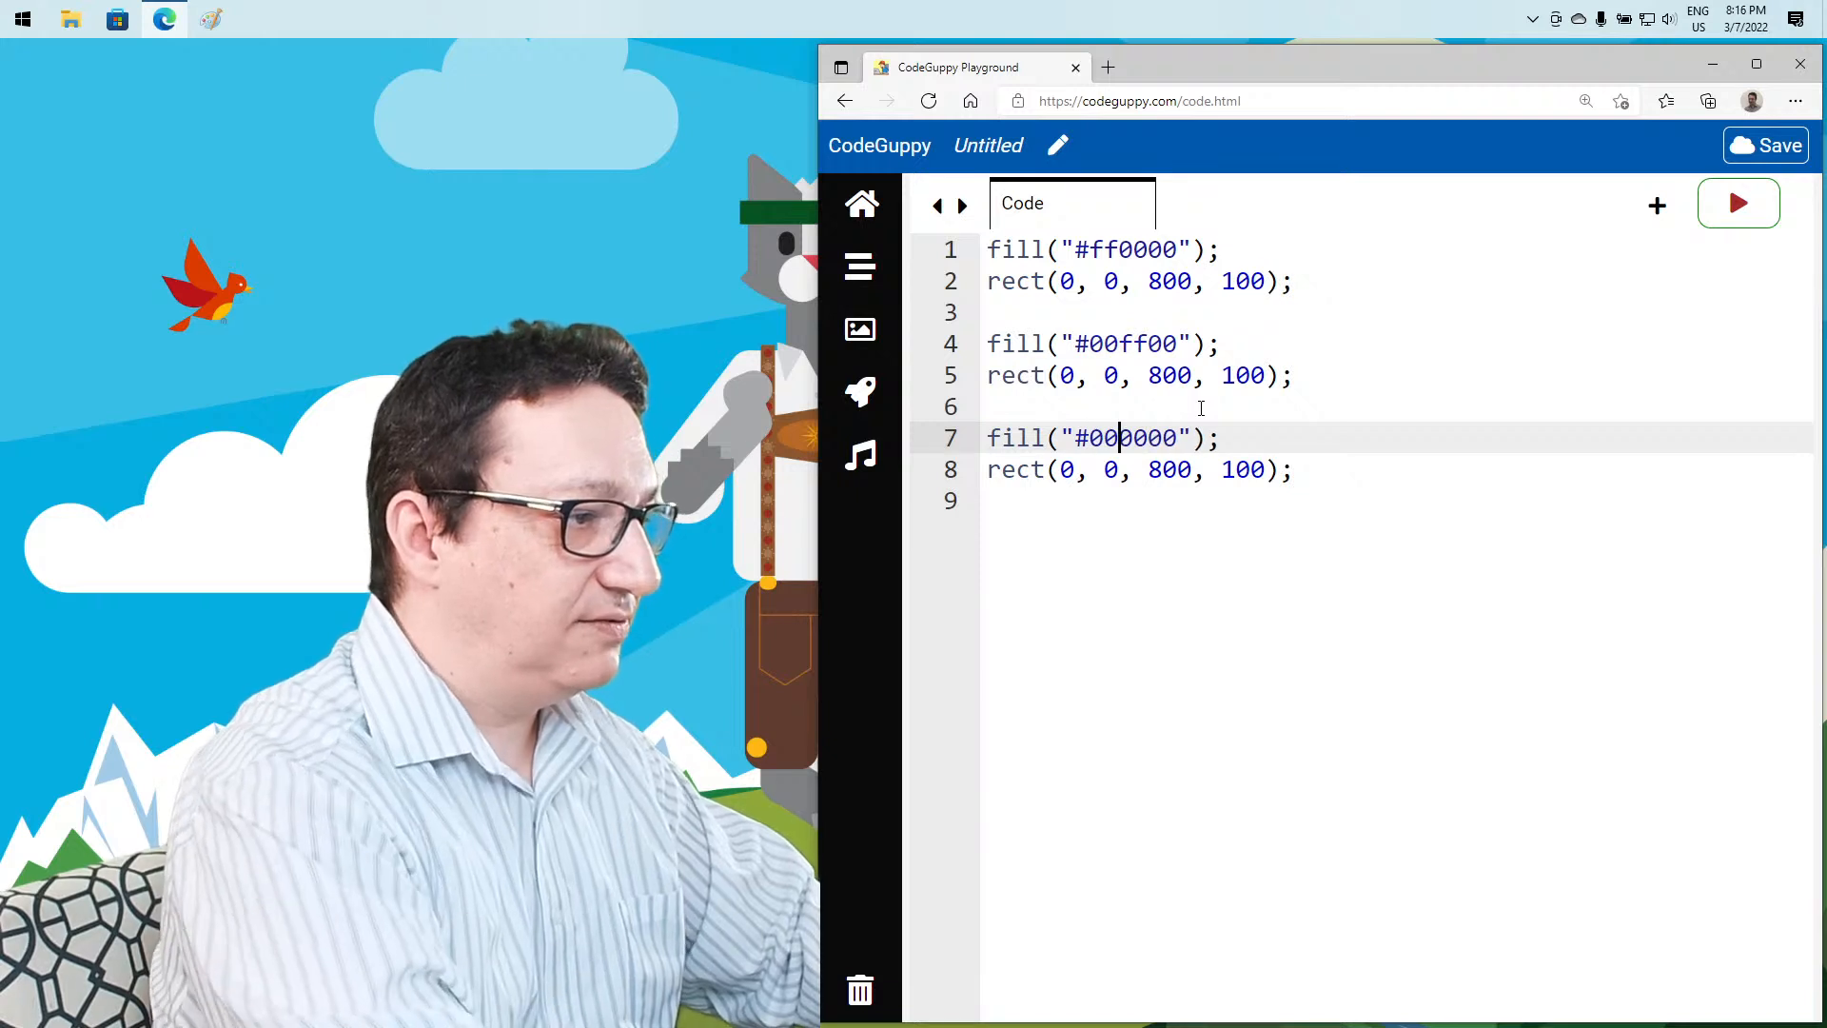
type("0000ff")
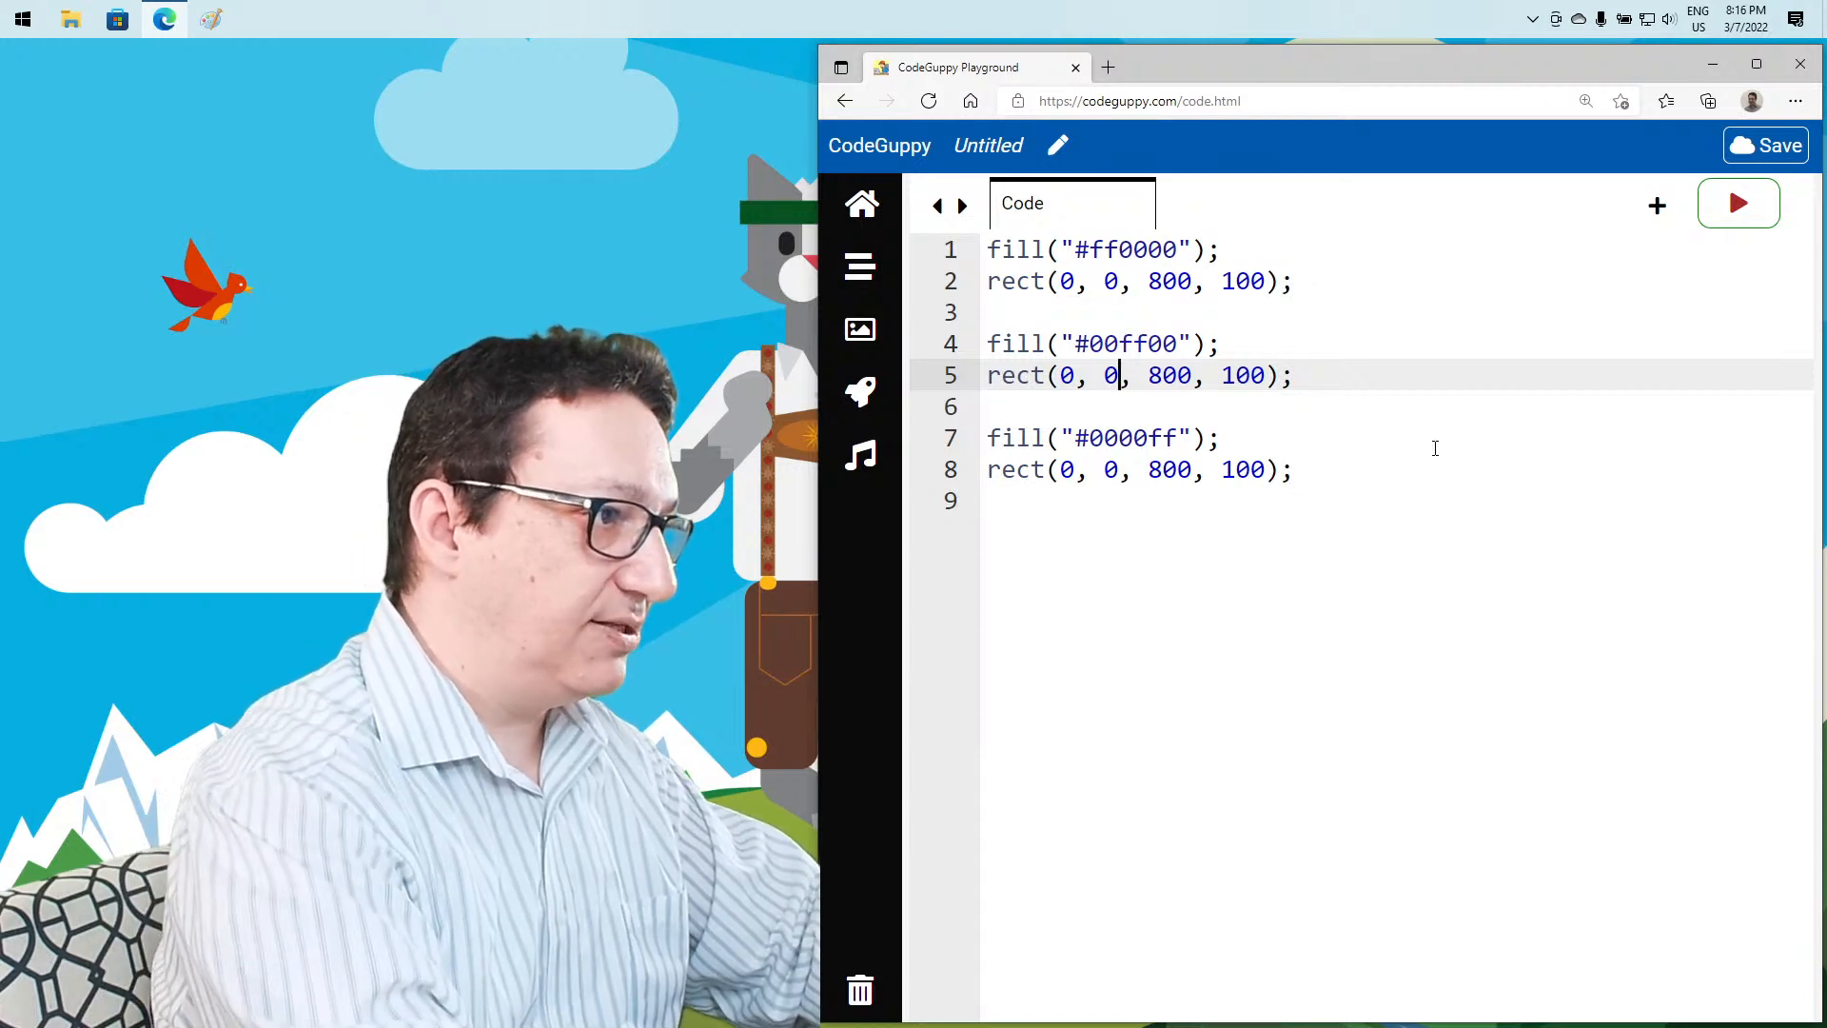
type("300")
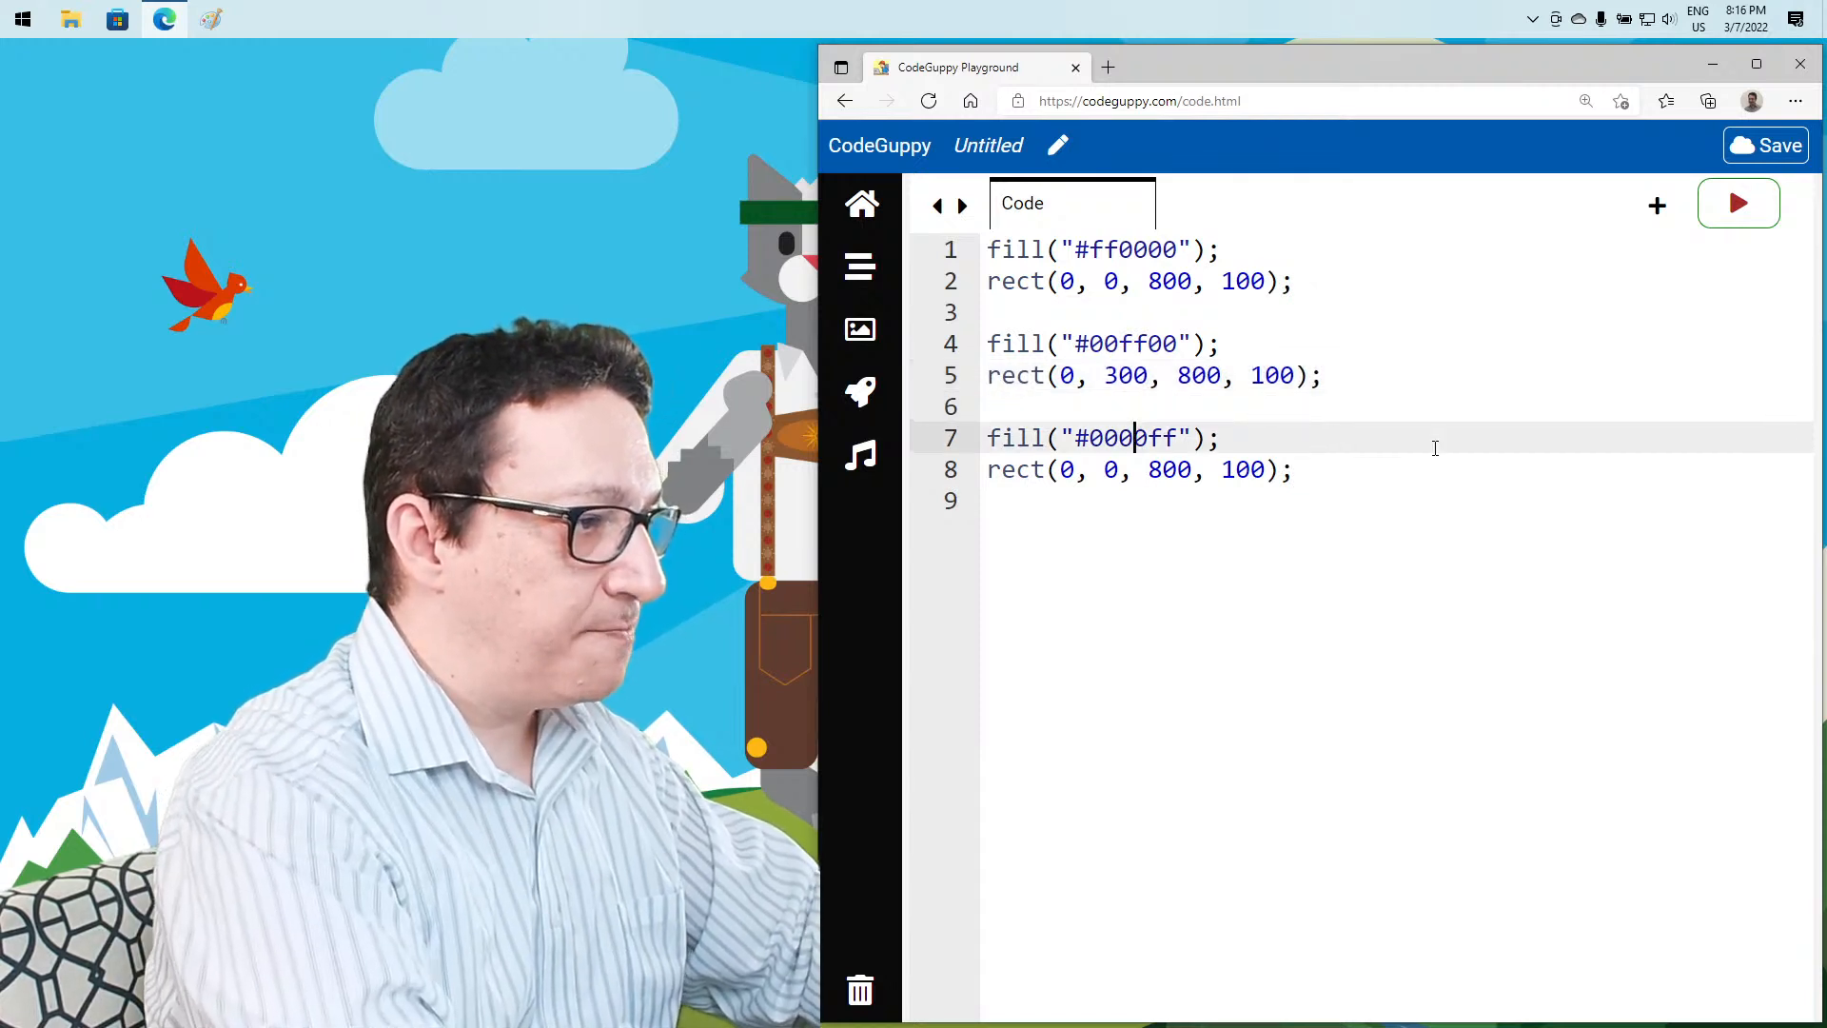
type("4")
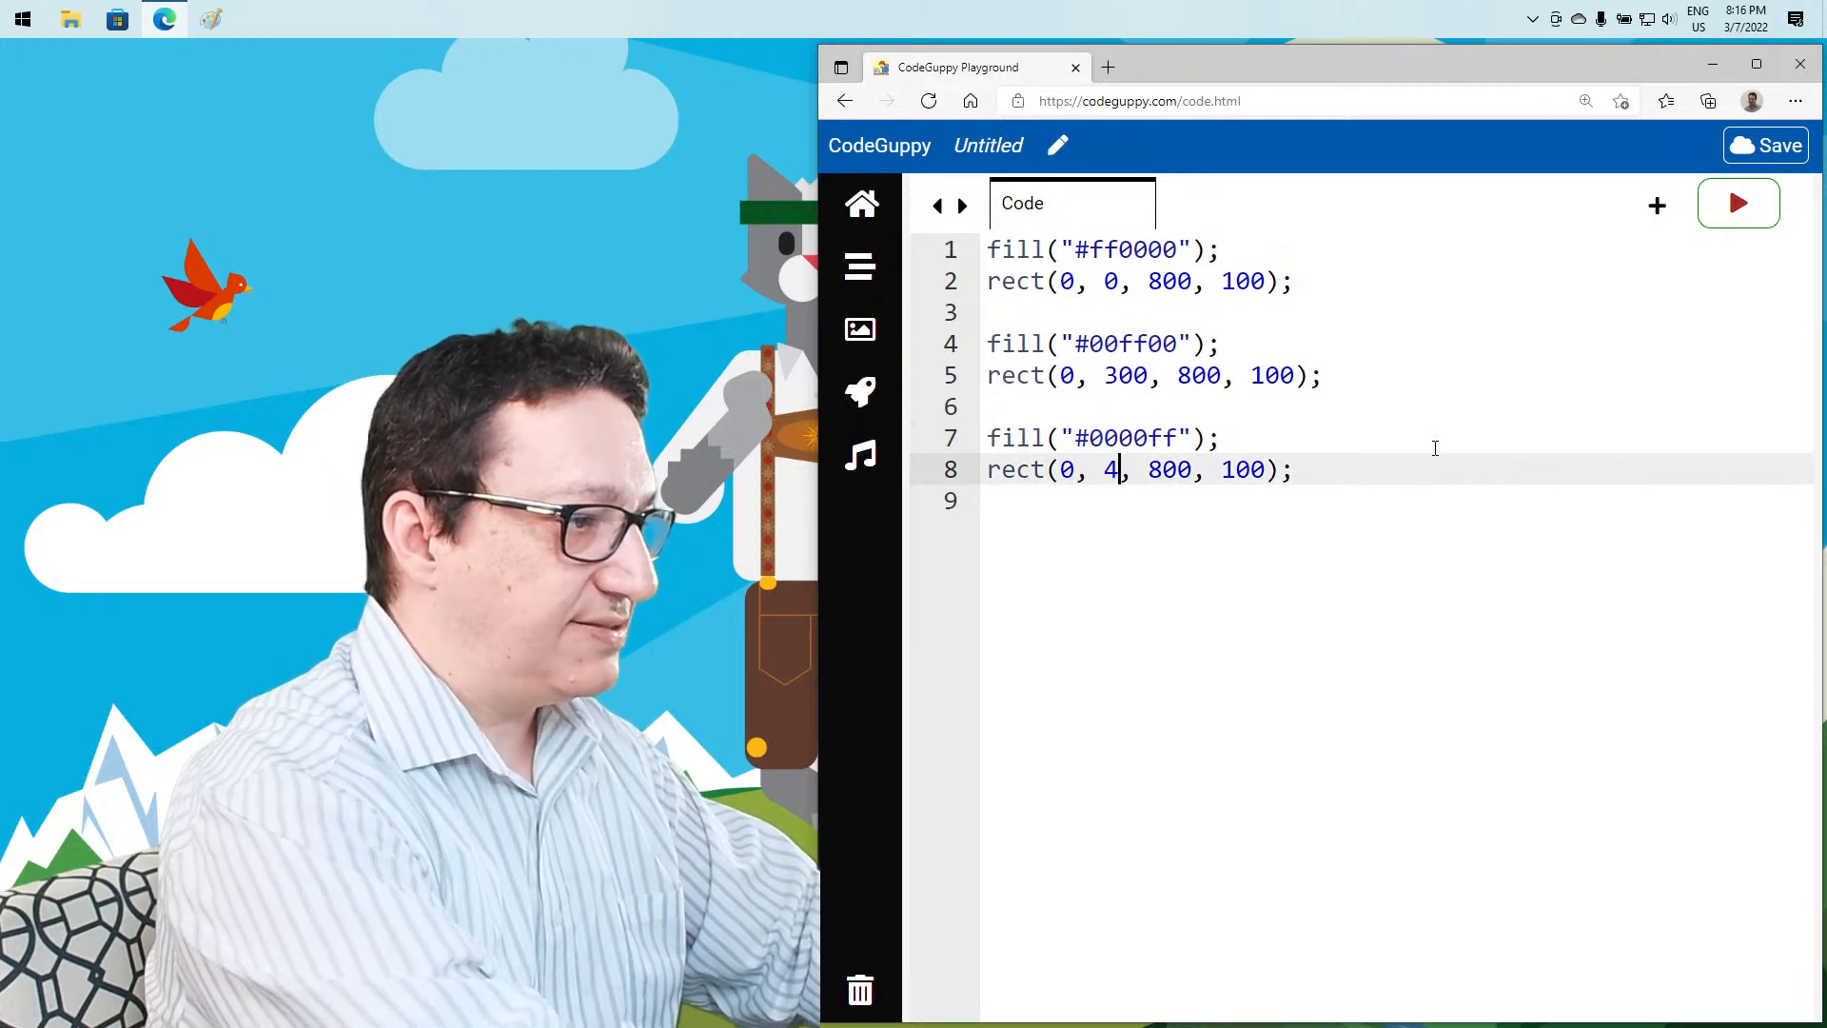
type("500")
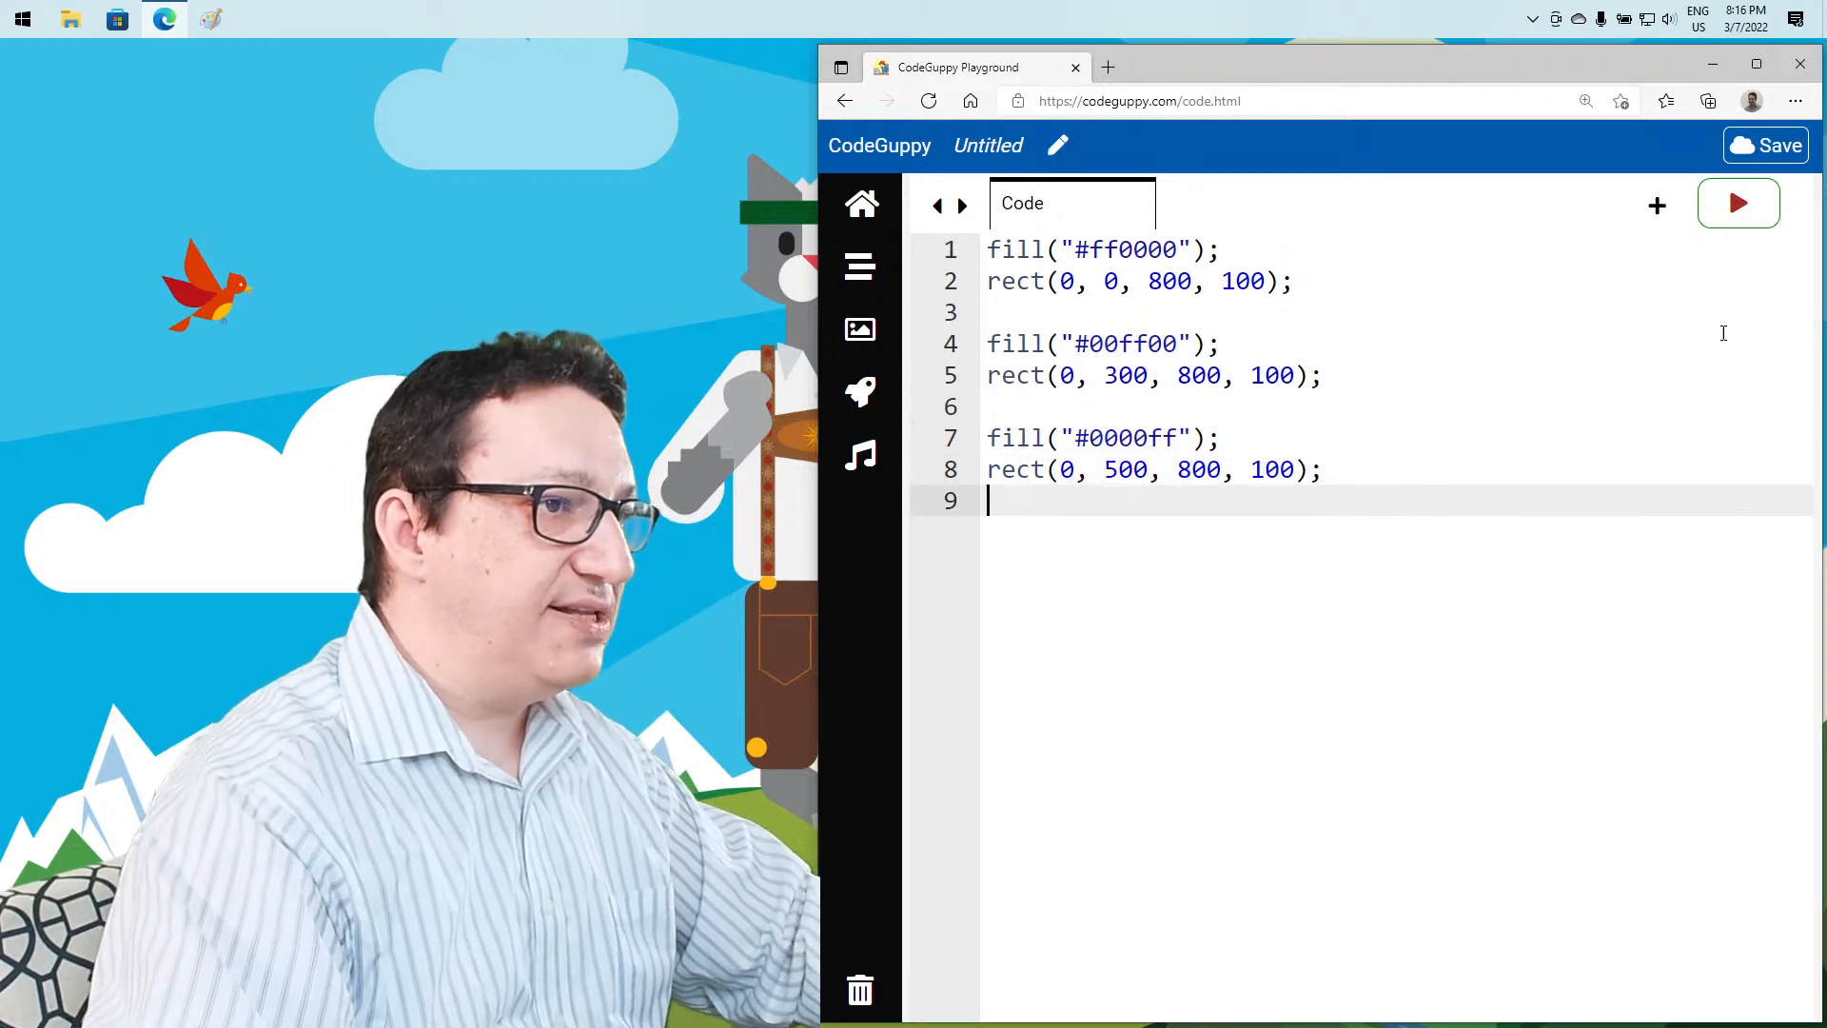
left_click(1738, 202)
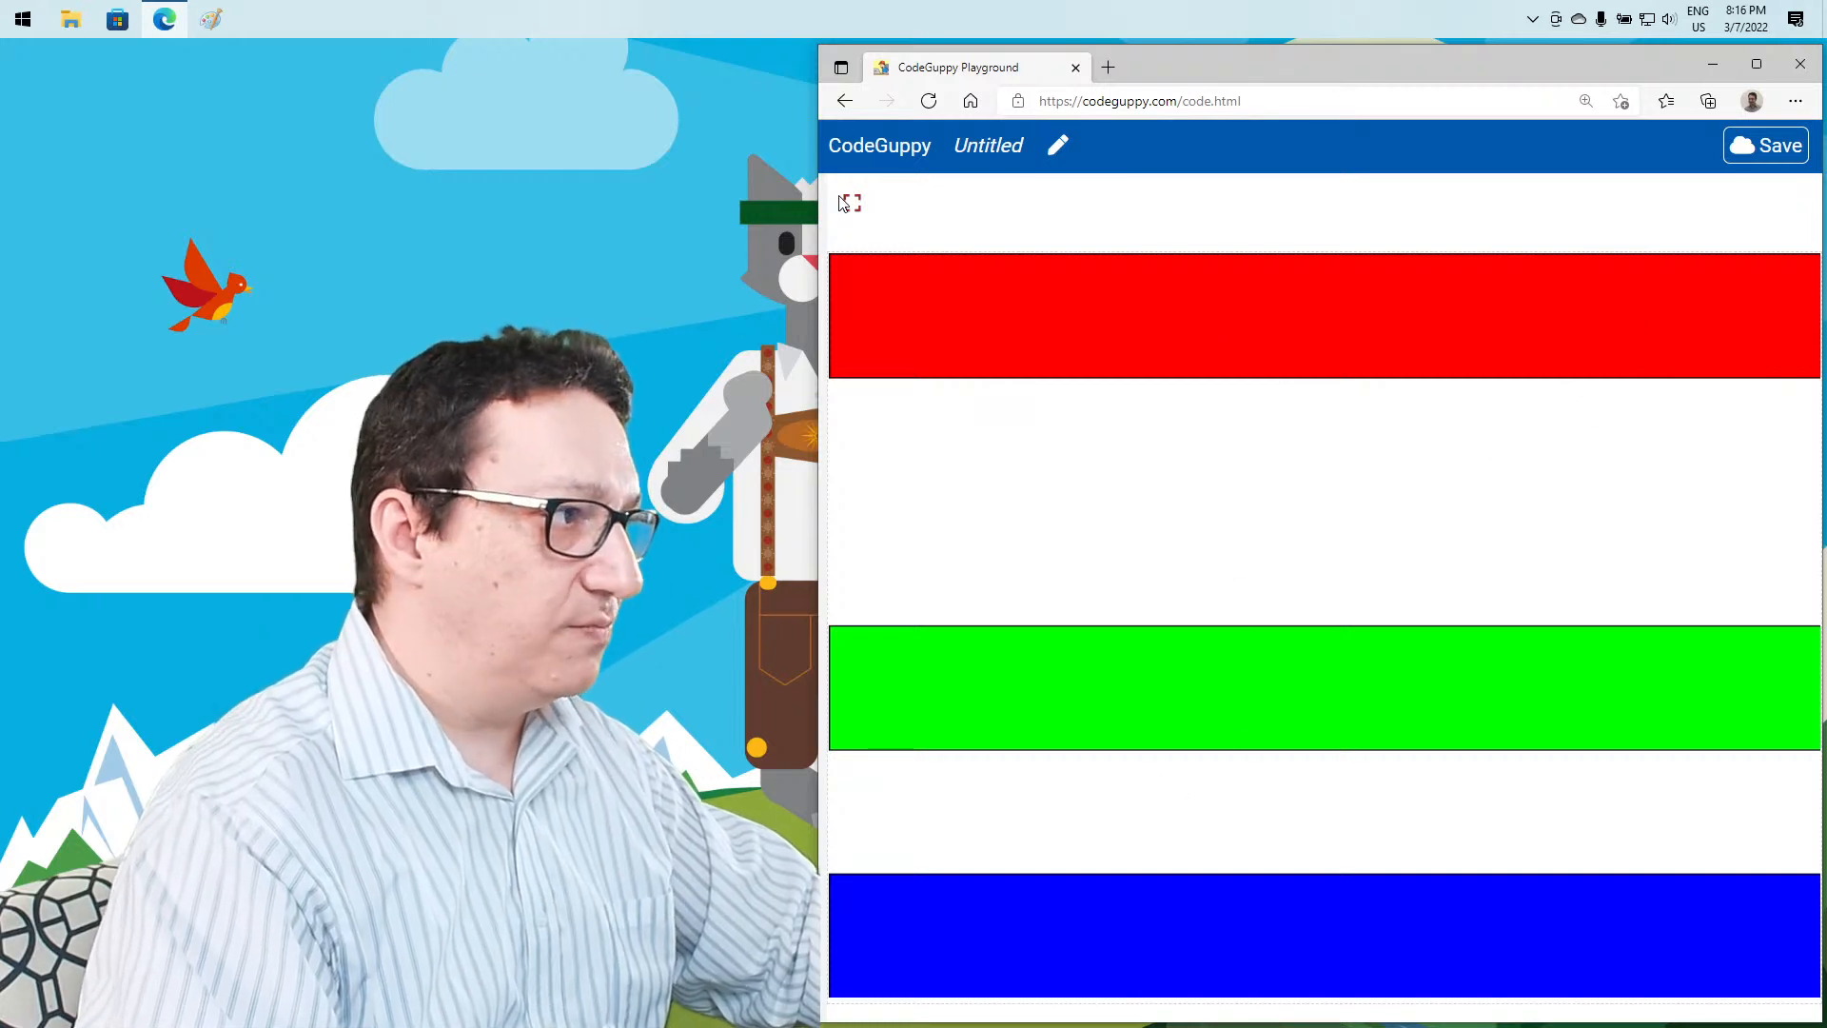
left_click(848, 203)
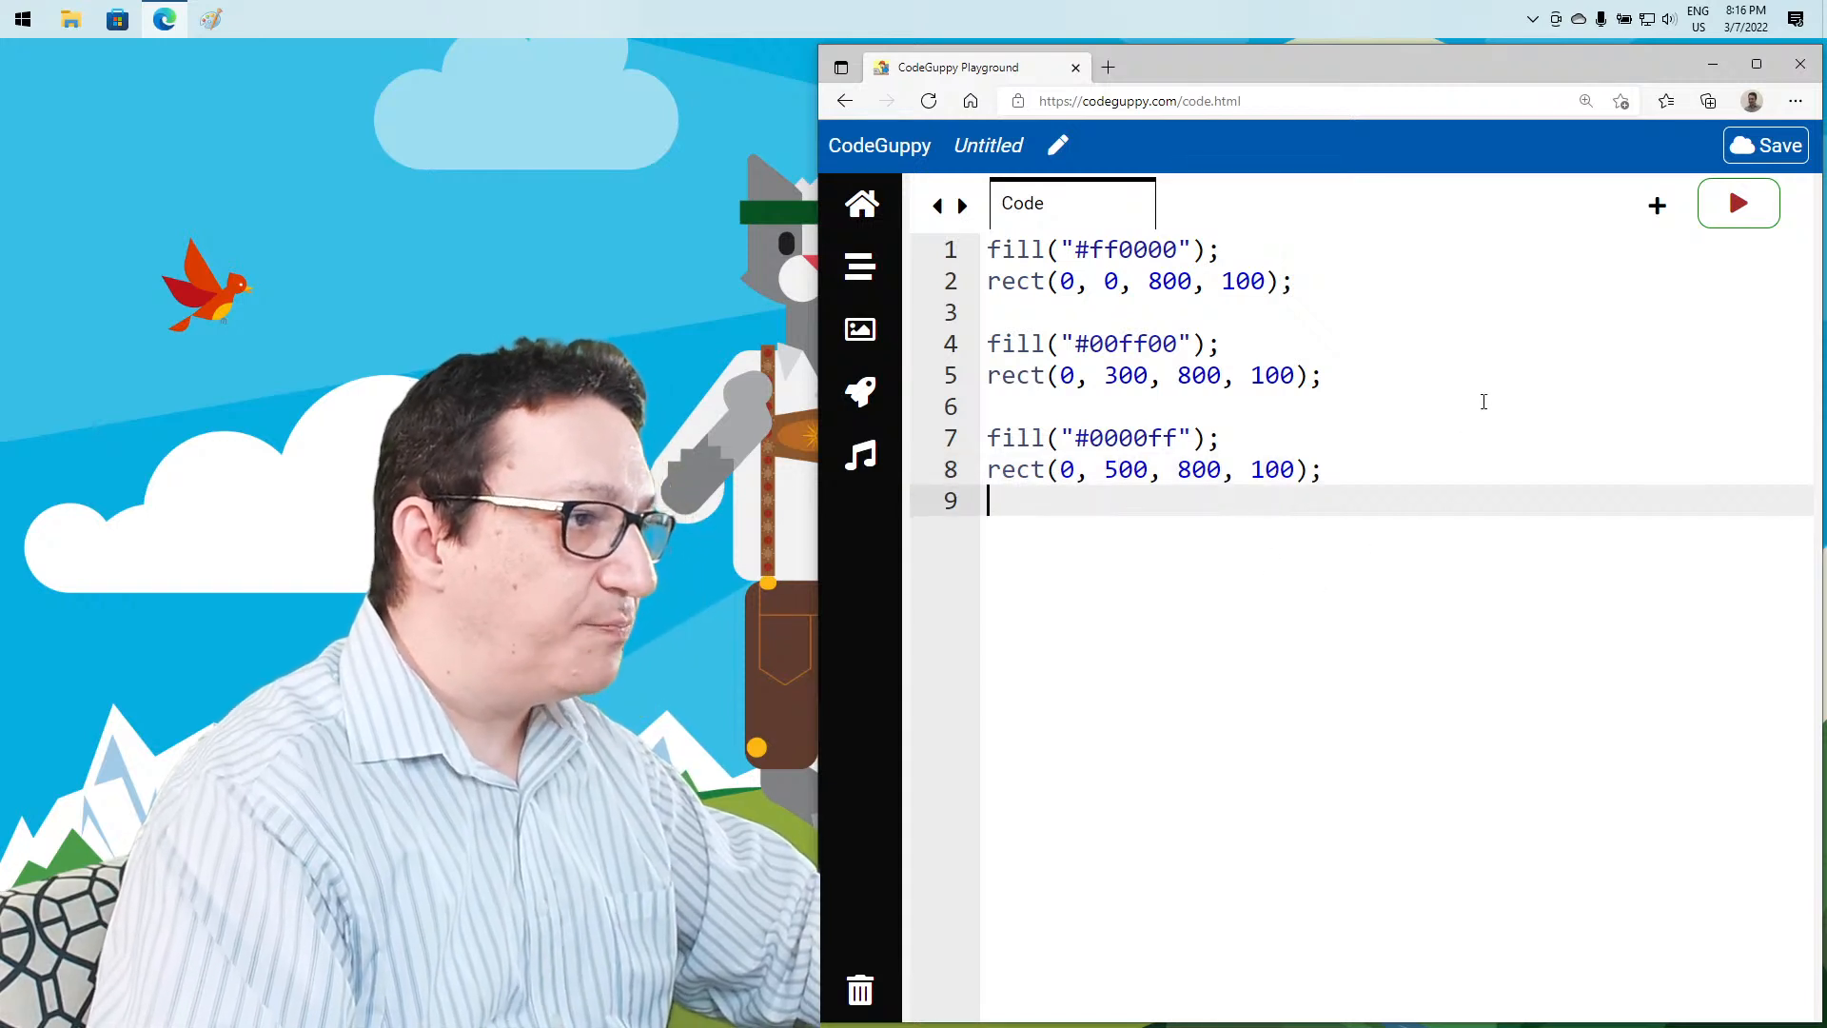
left_click(1737, 202)
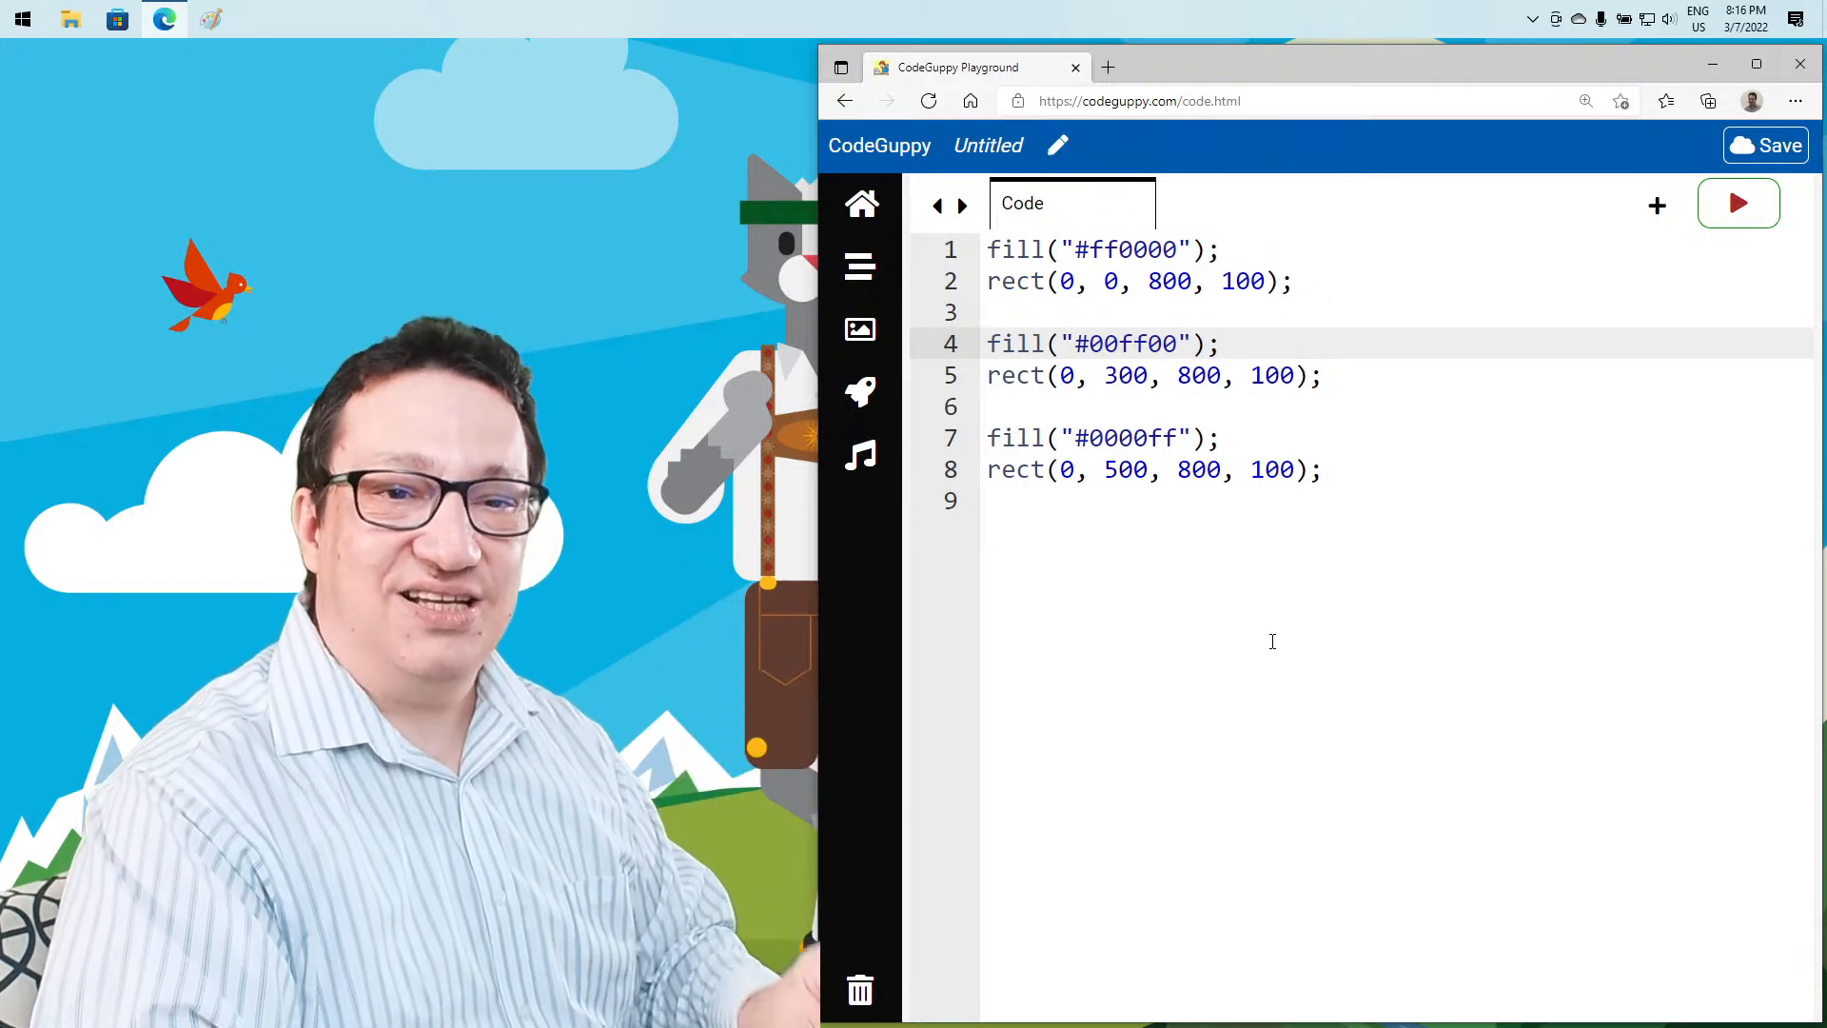
mouse_move(1250, 583)
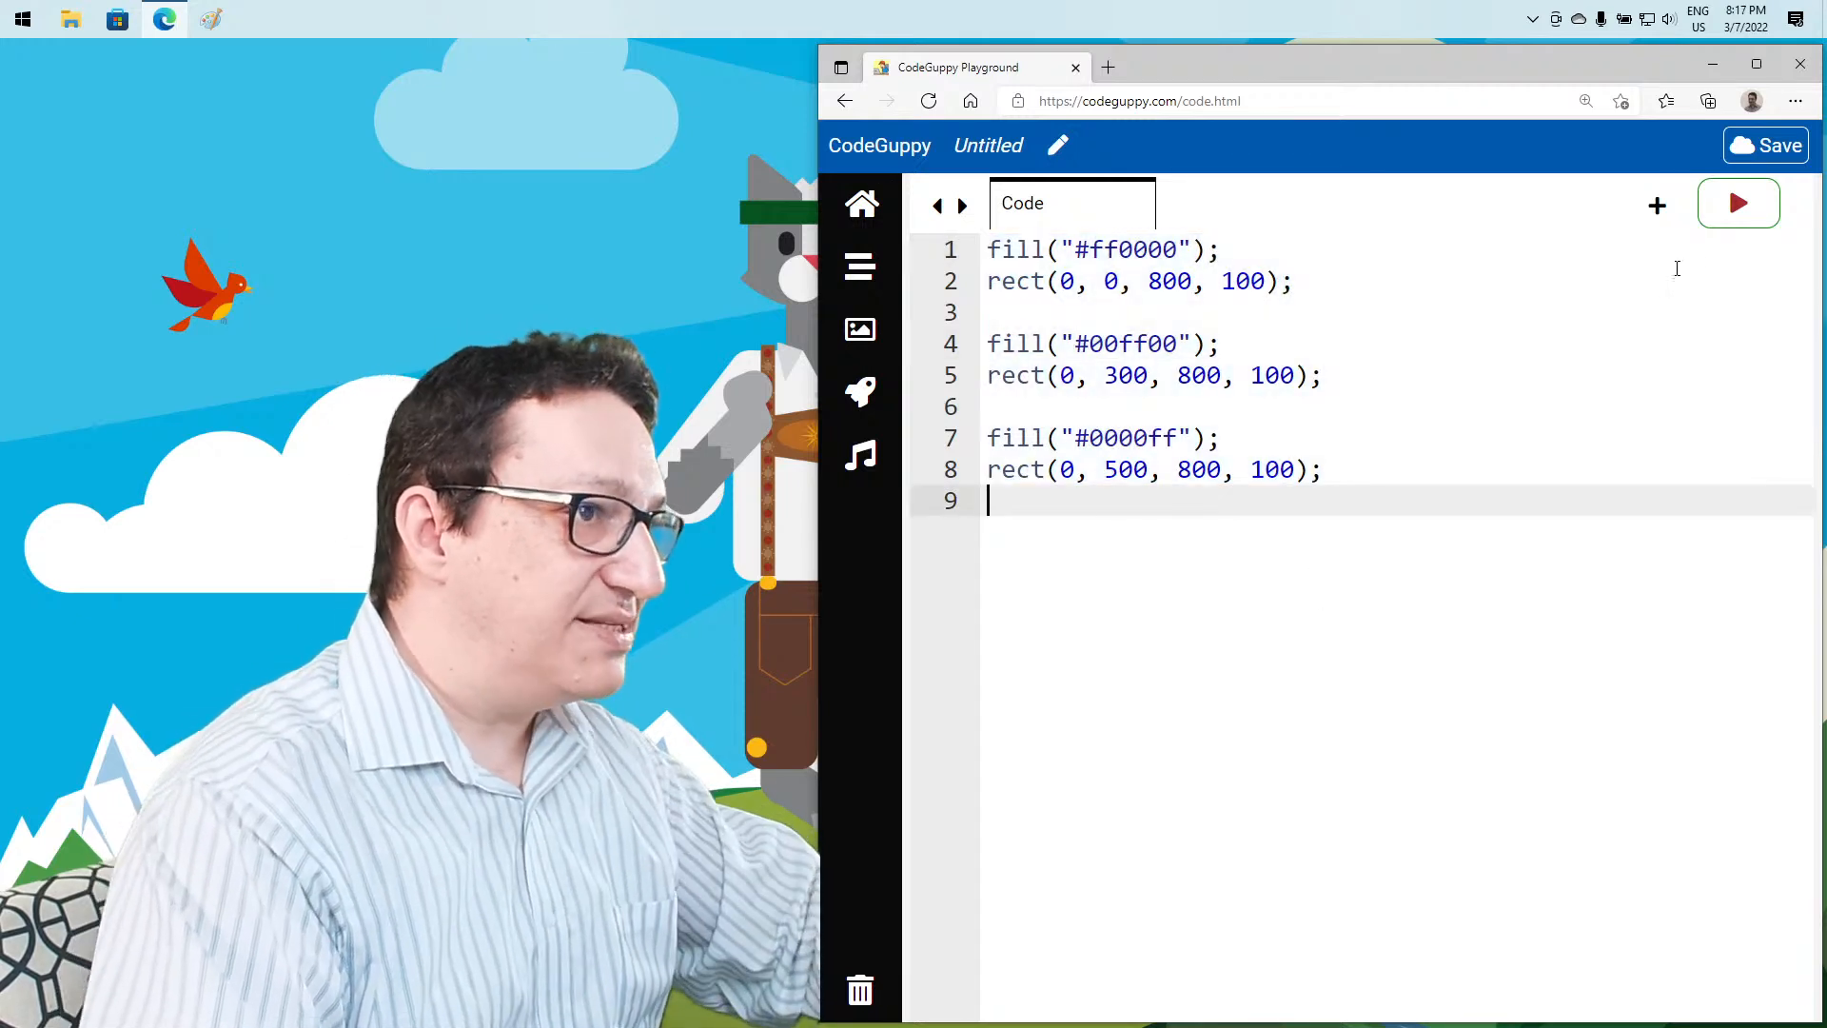
Rename the untitled sketch to 'Colors' and save it
left_click(986, 145)
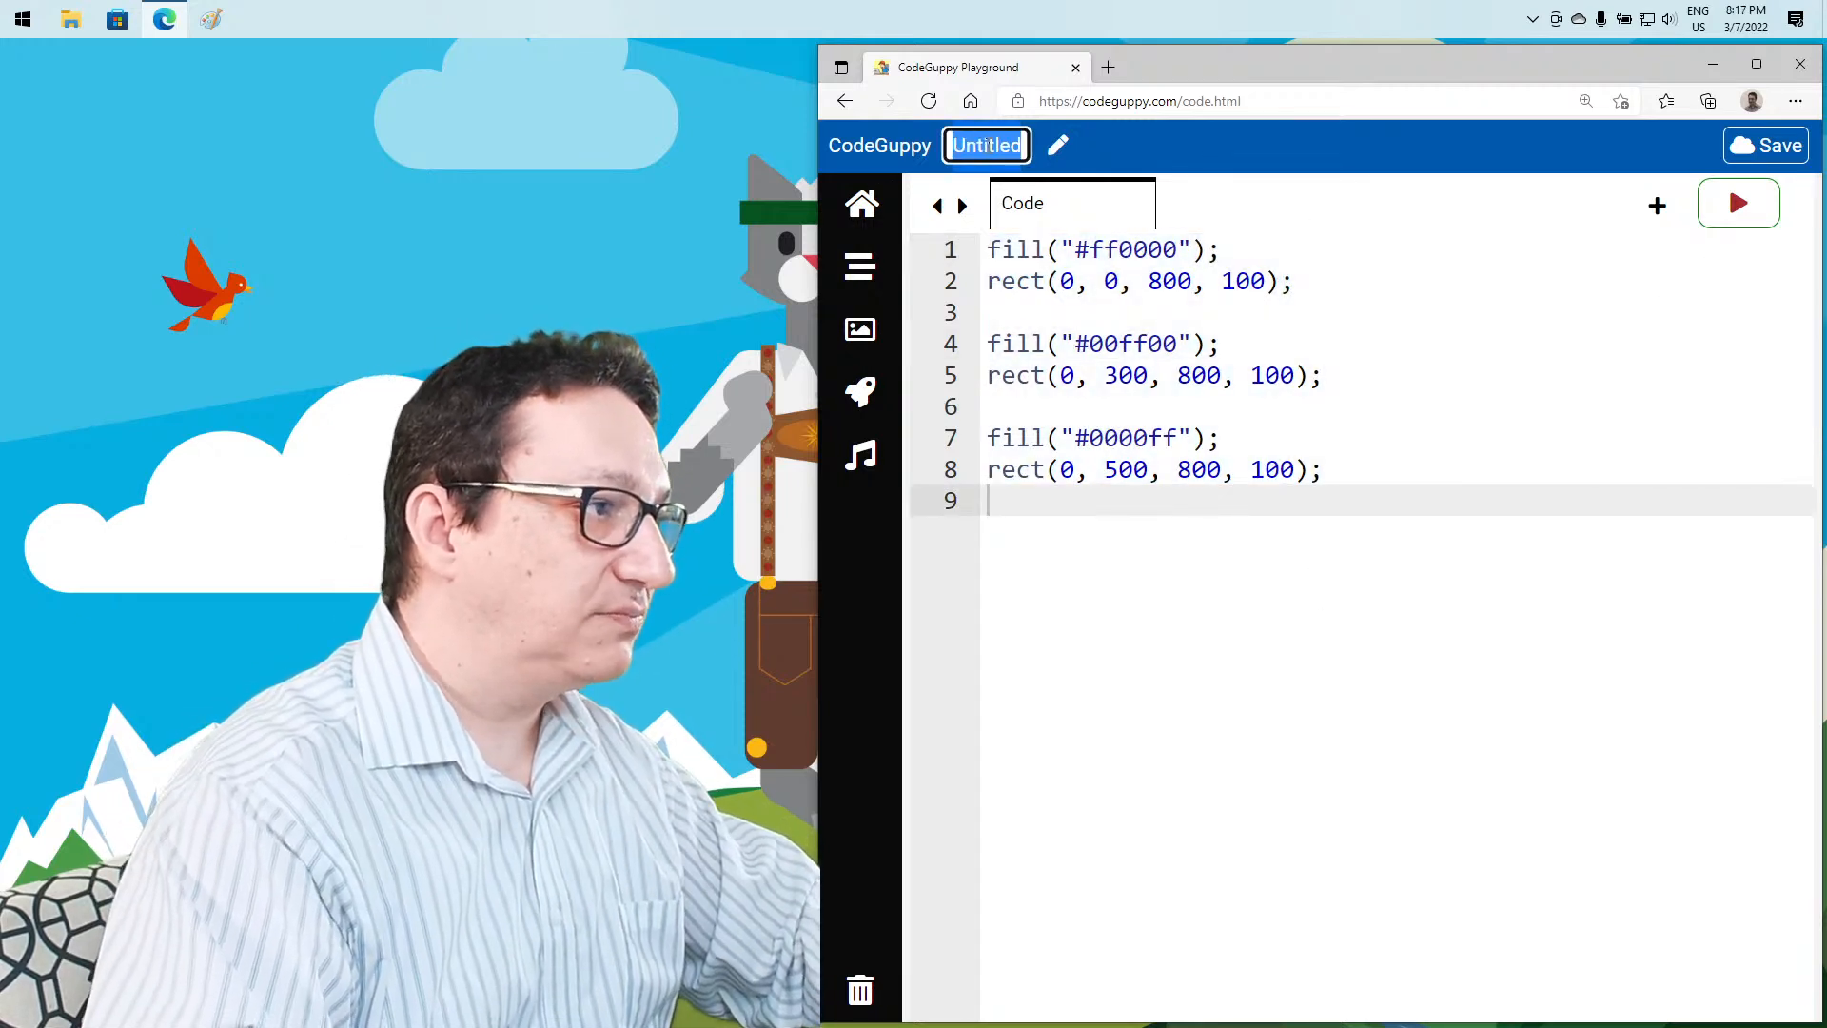
type("Colors")
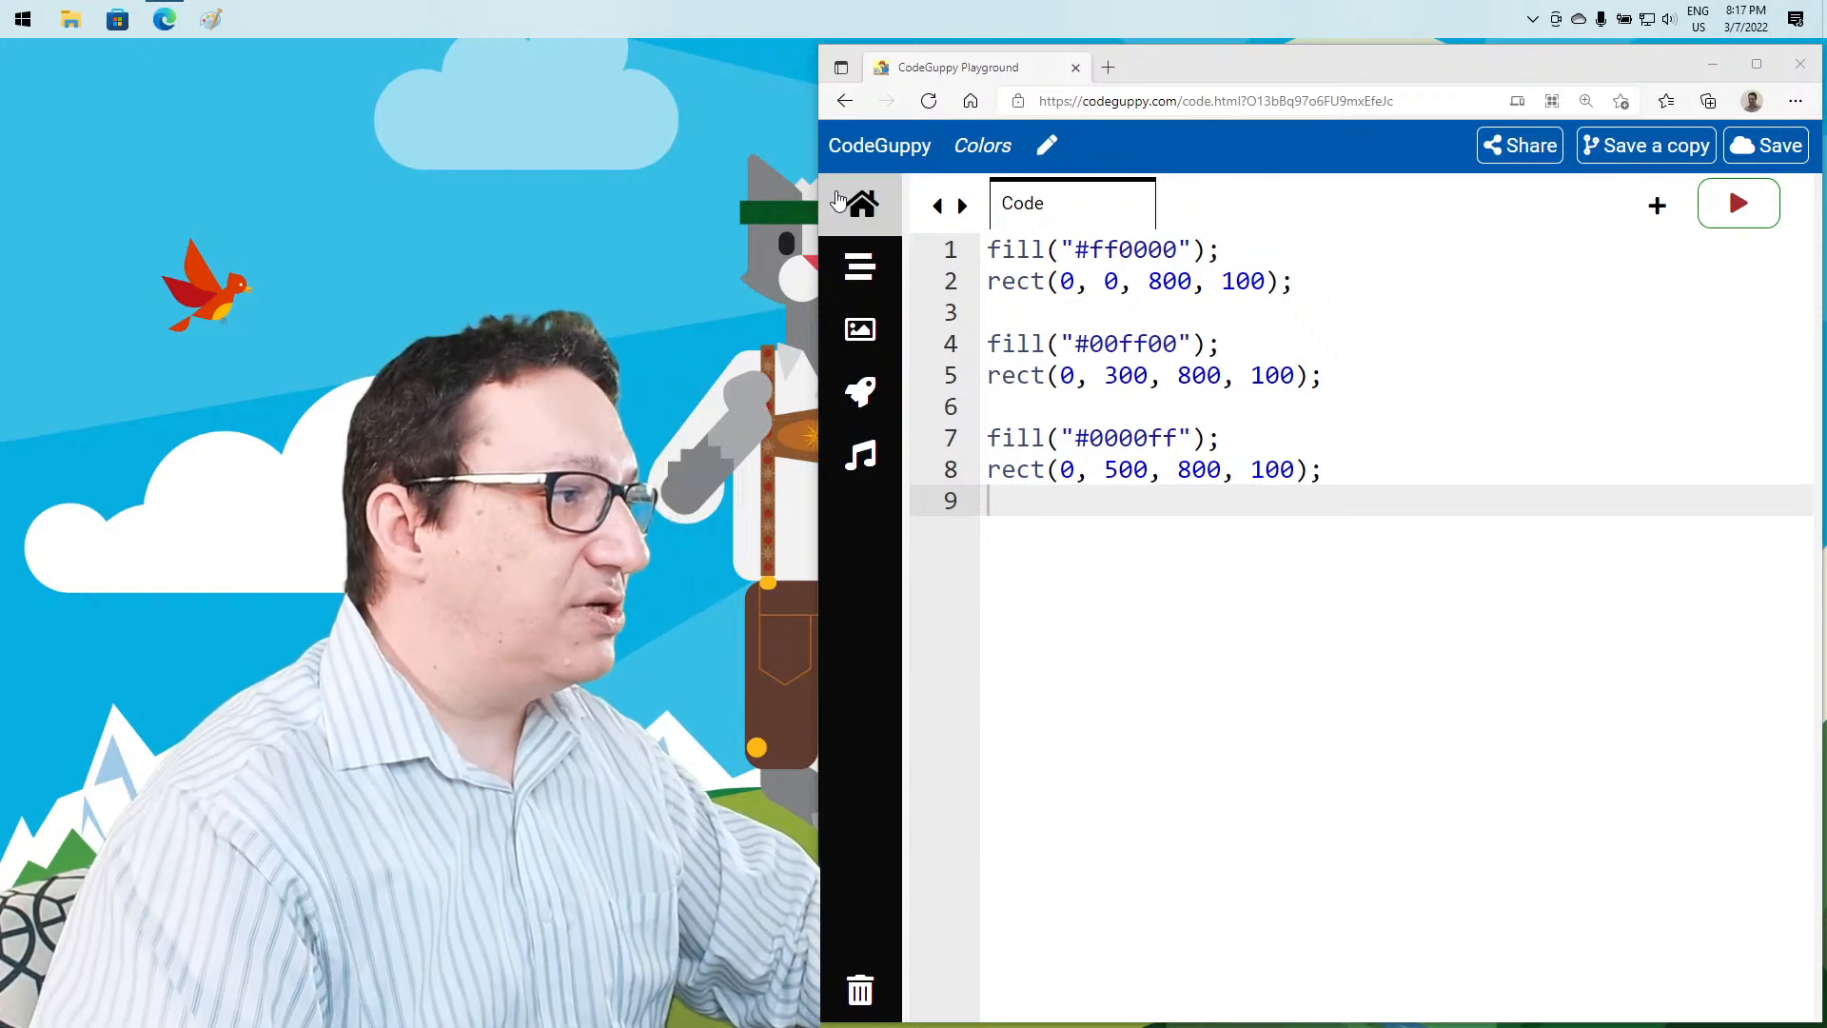
From Home, browse Tutorials > Math and start the Bin-Dec-Hex Explorer
left_click(861, 202)
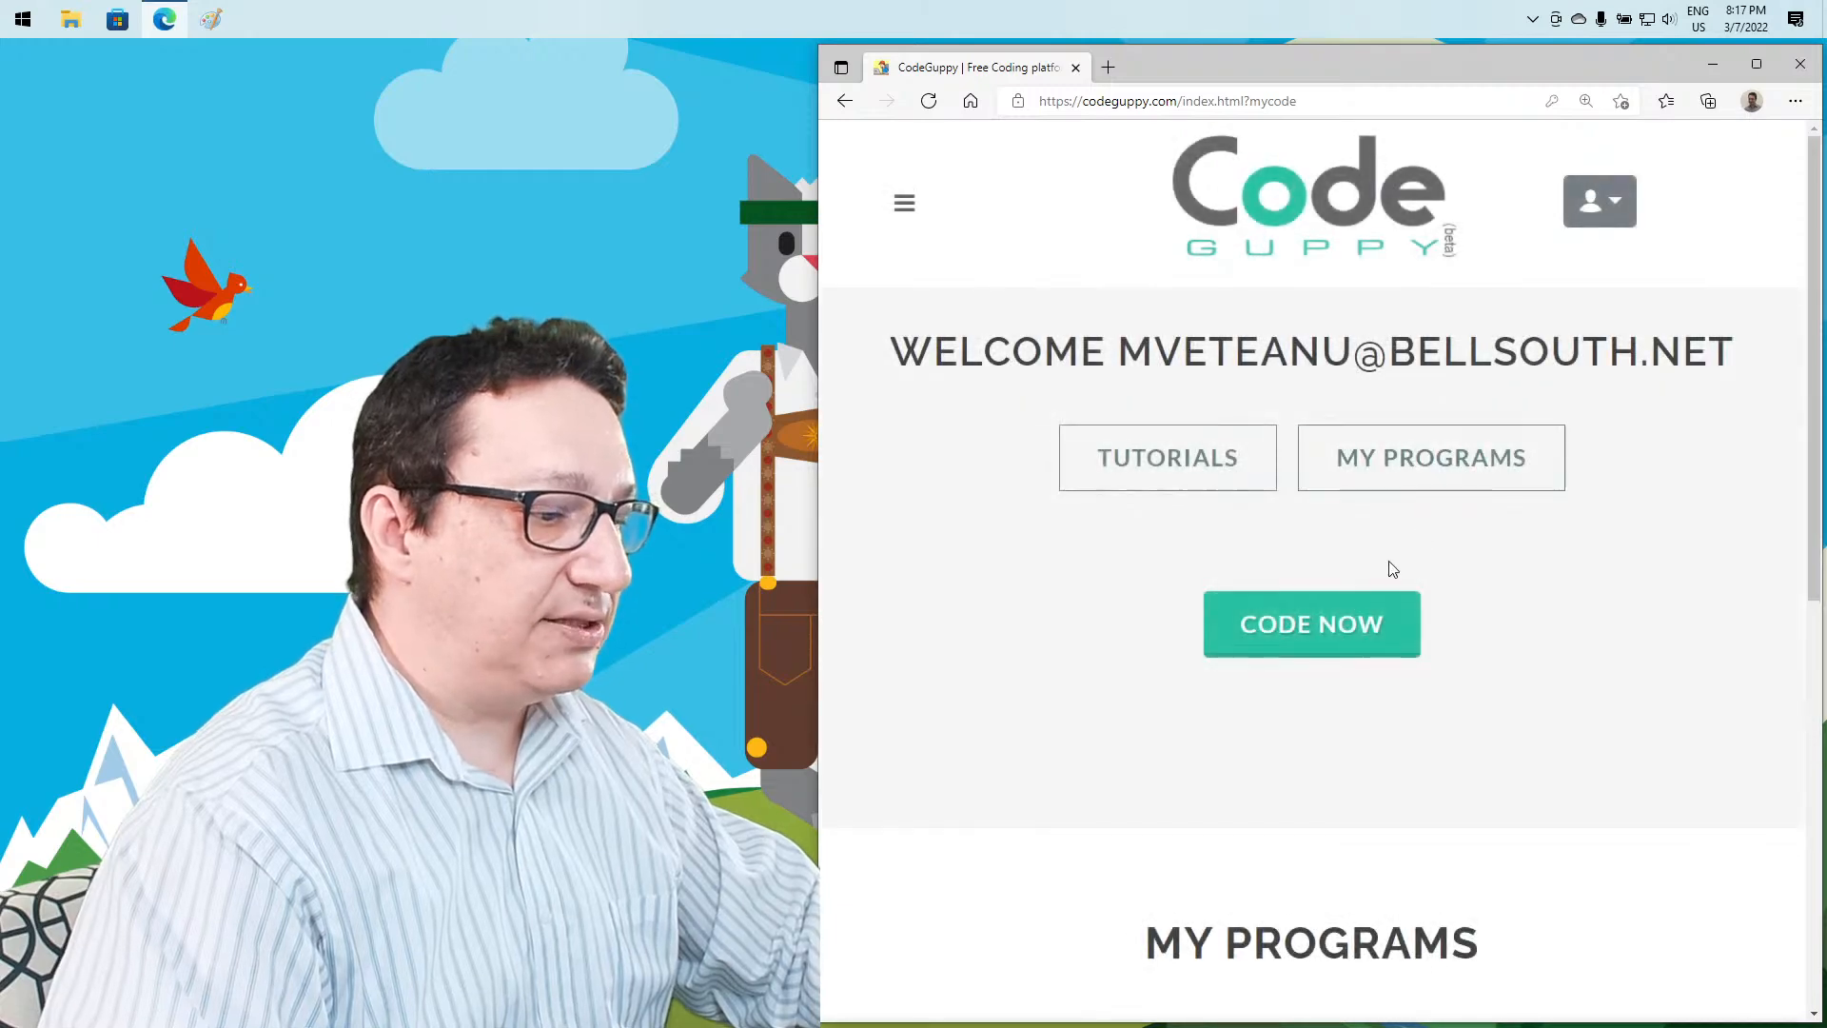
left_click(1166, 456)
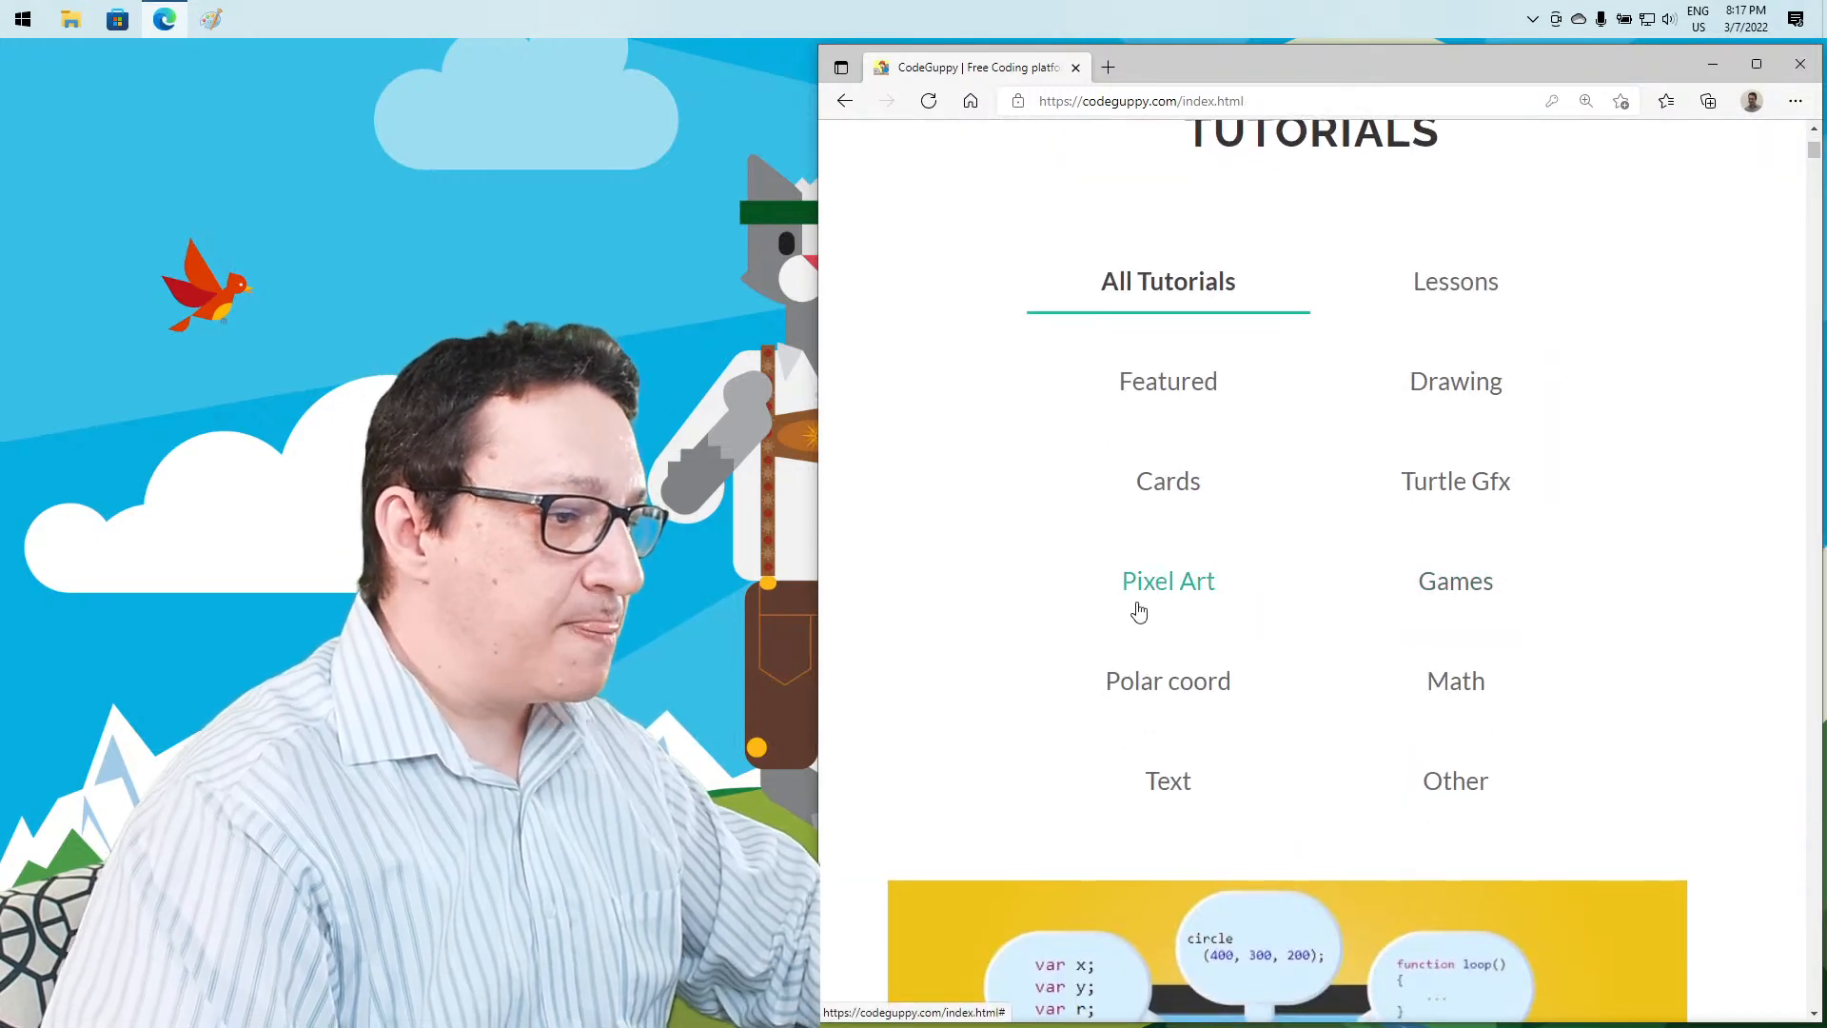
left_click(1454, 681)
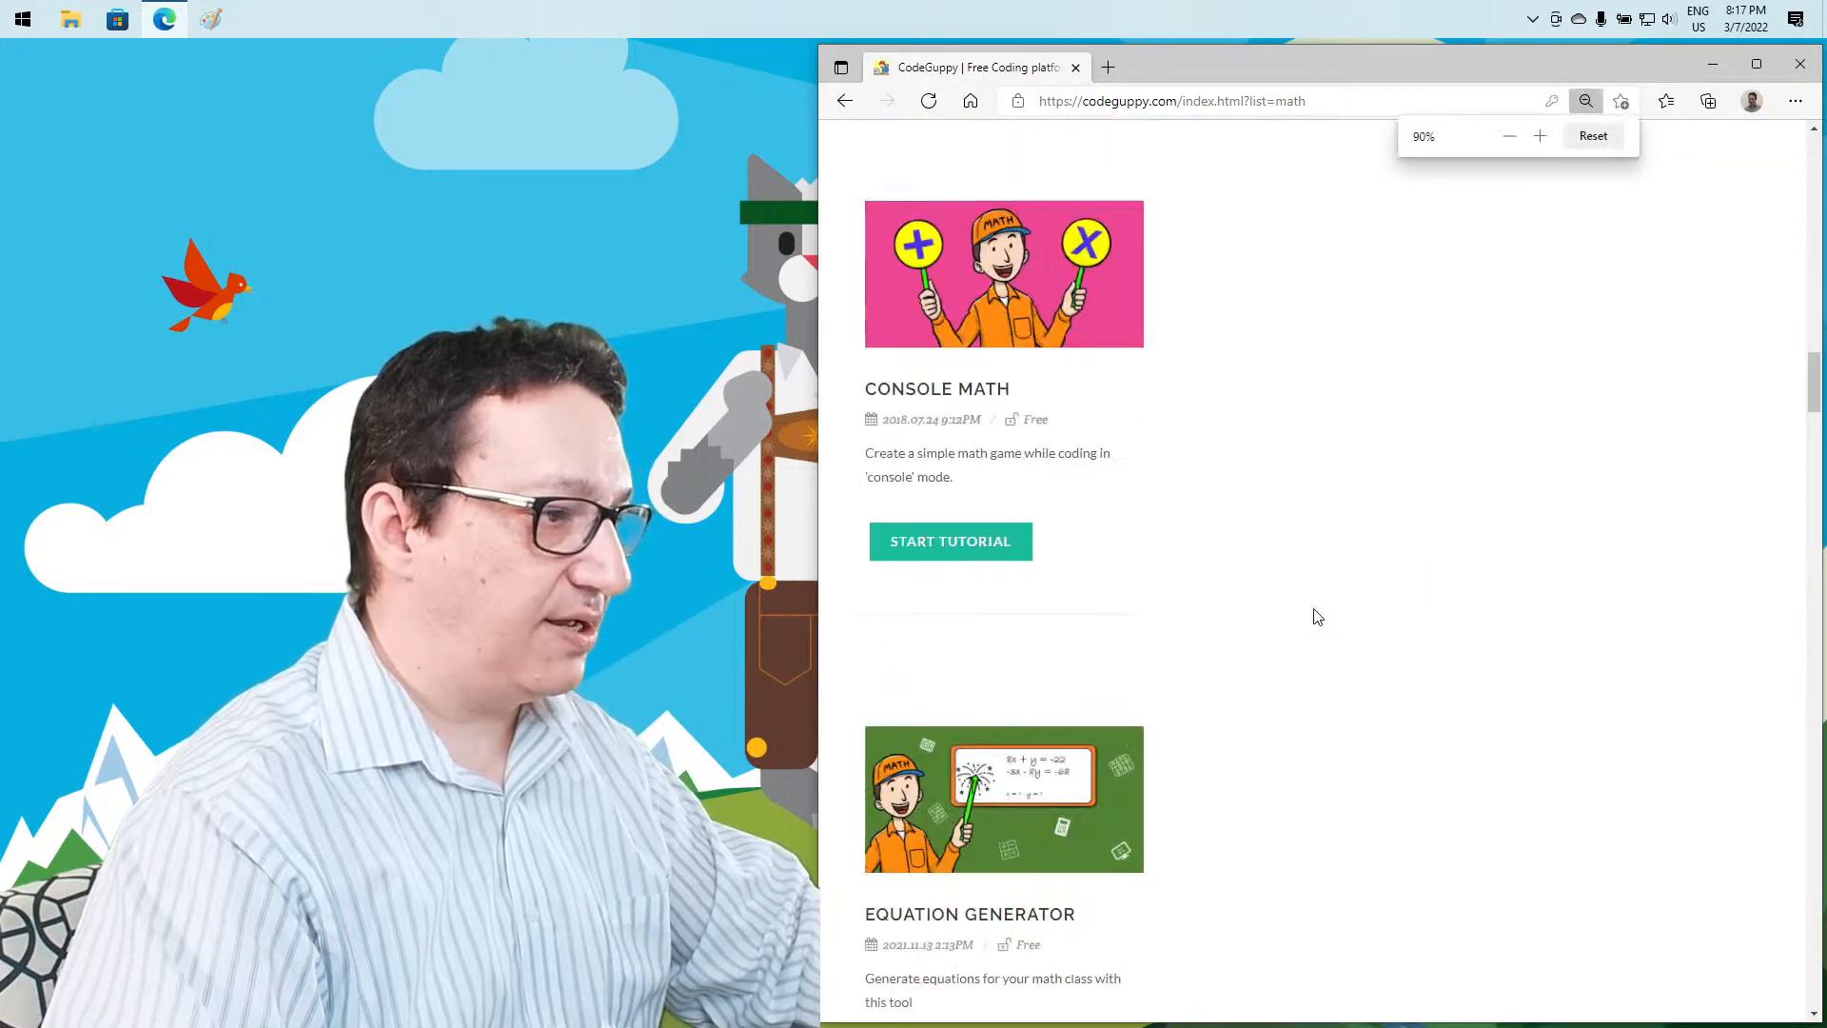
scroll("down", 3)
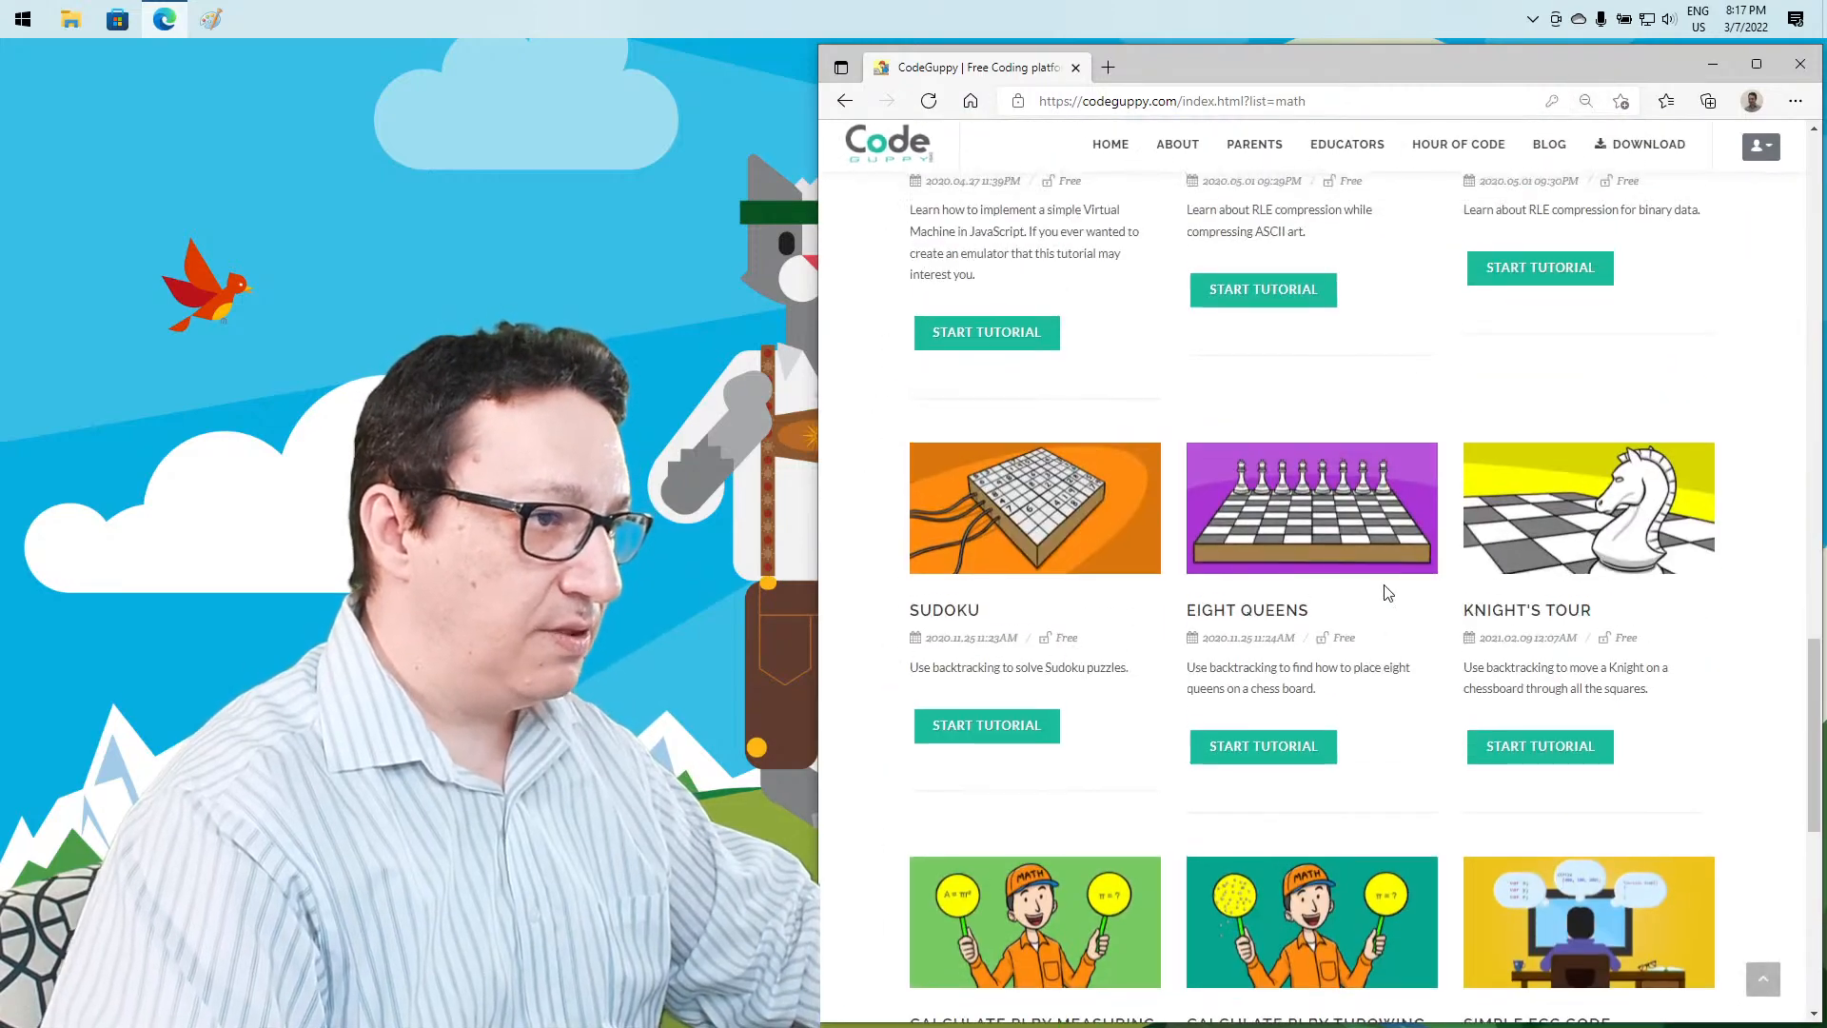
scroll("down", 3)
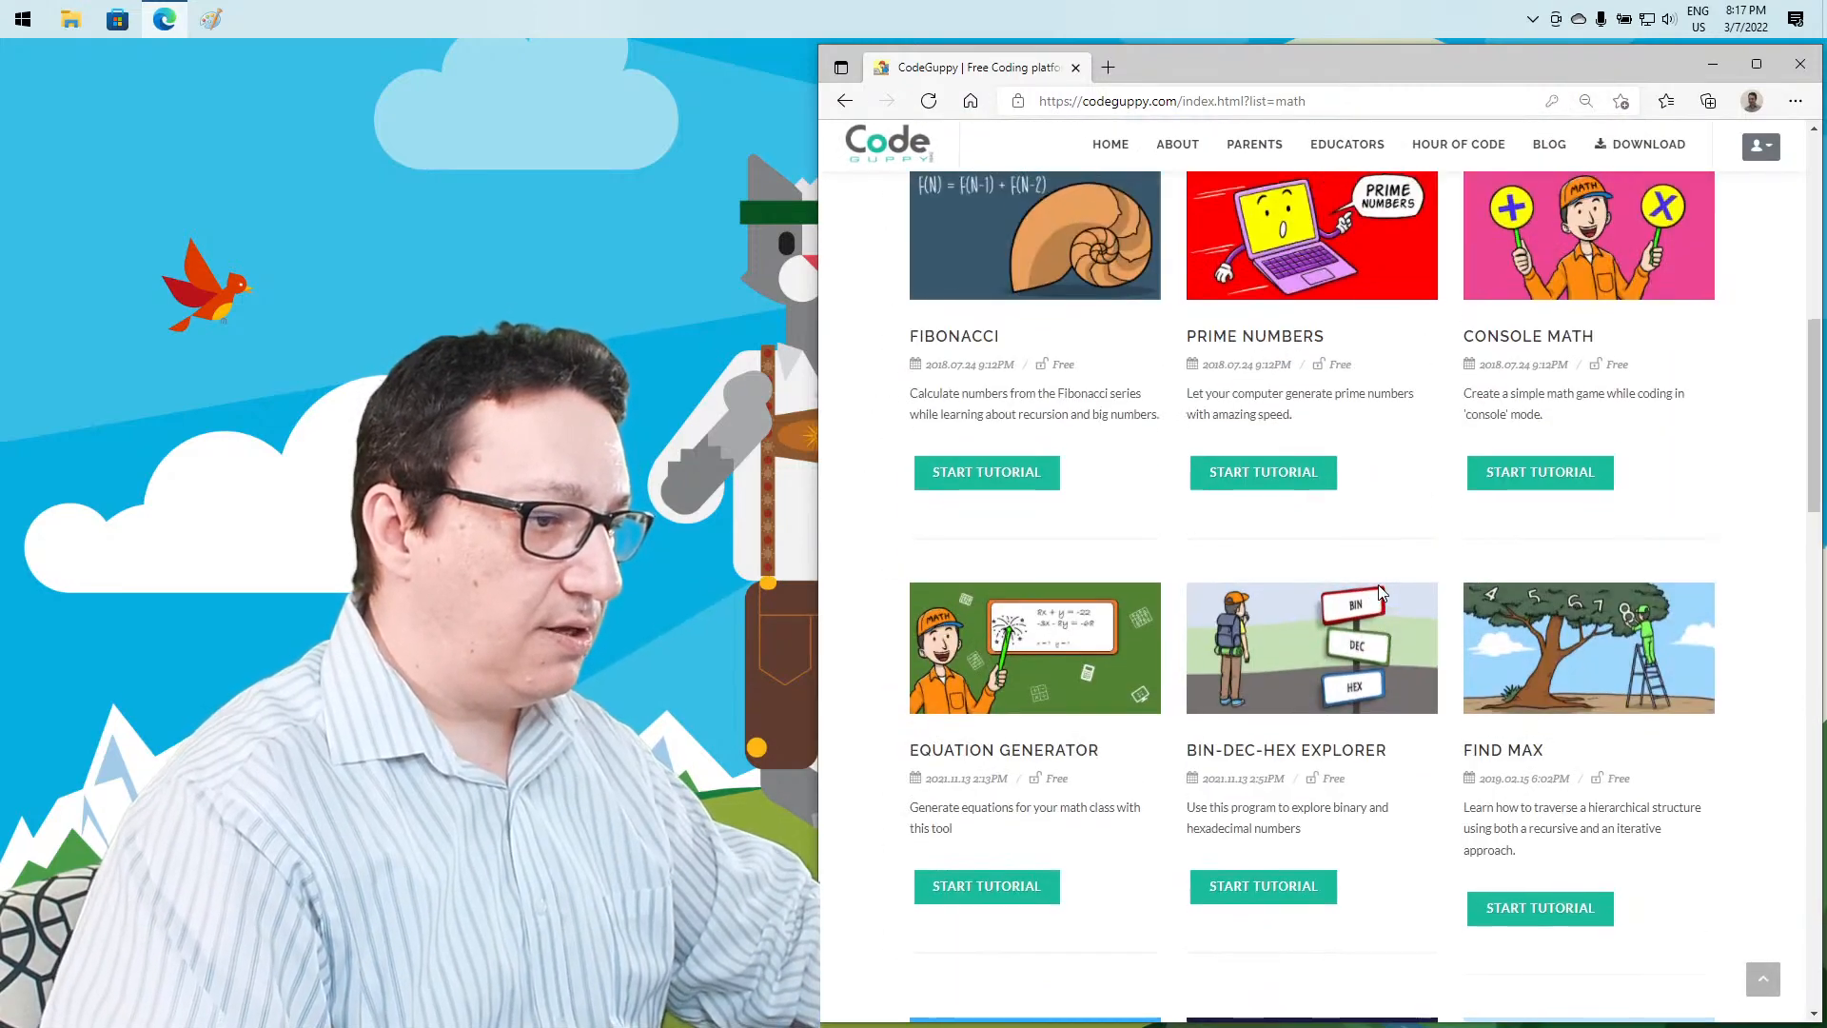
mouse_move(1287, 749)
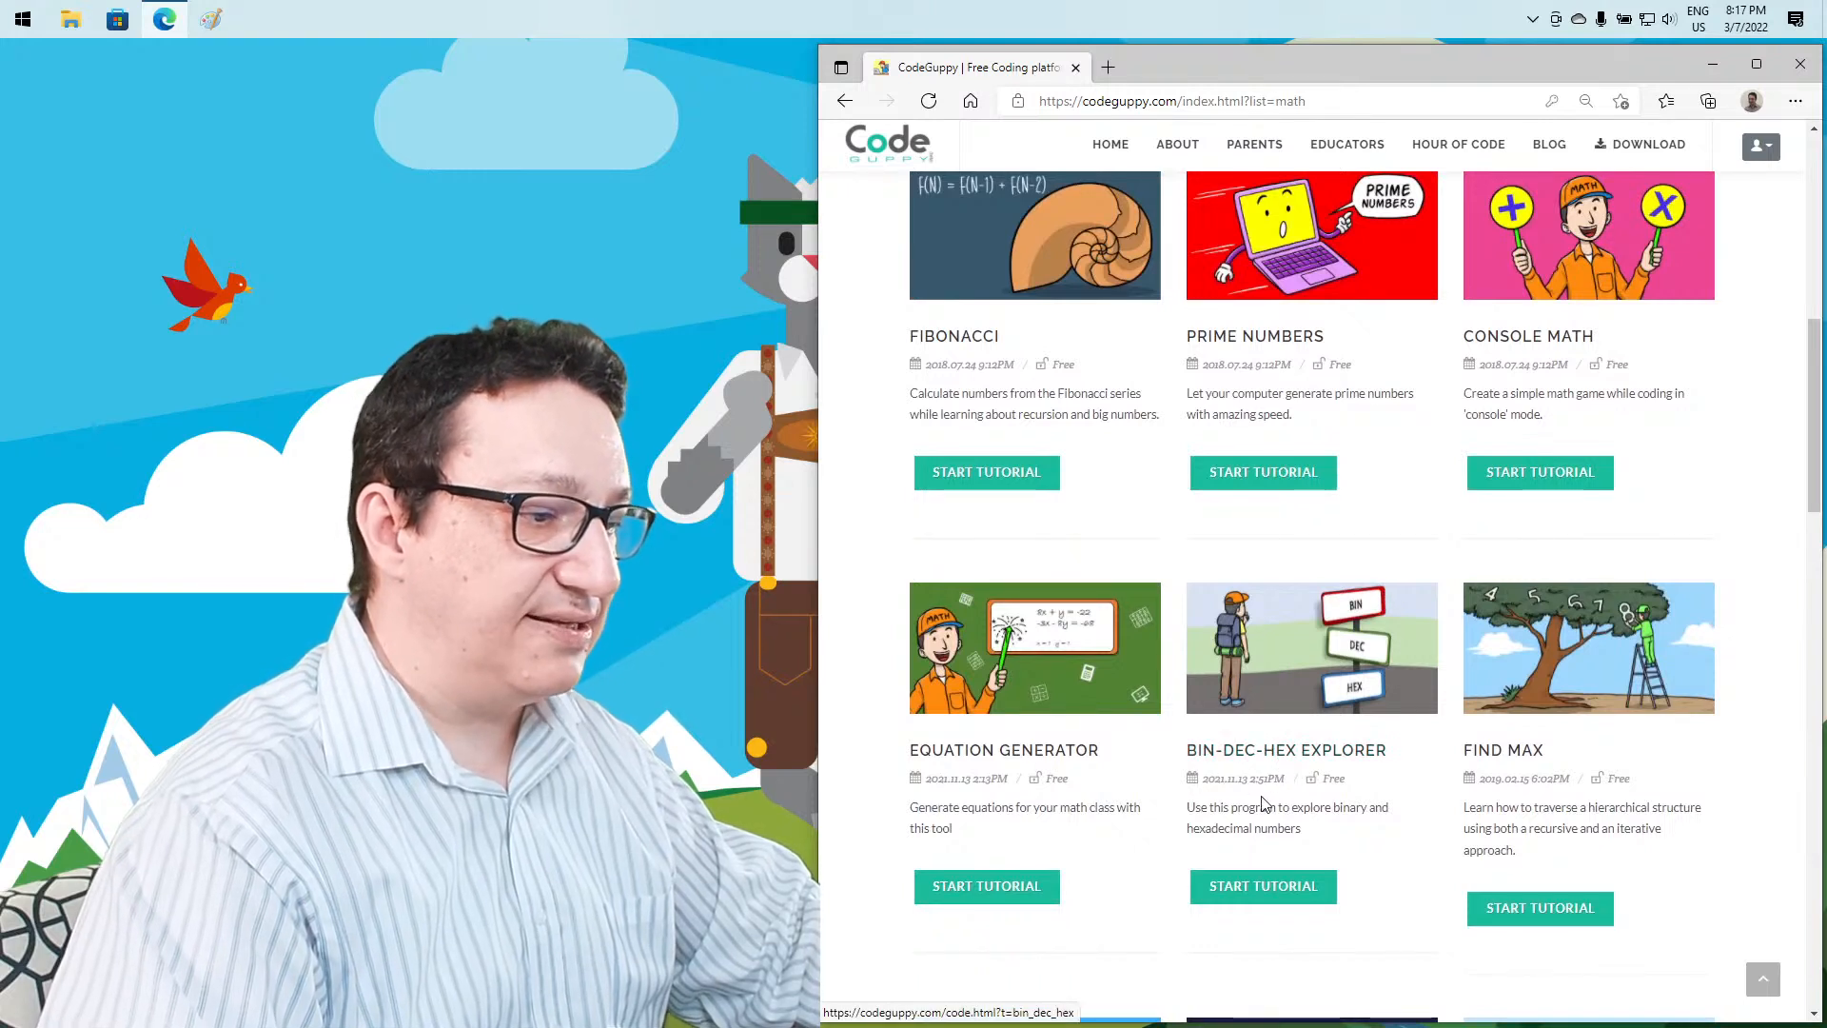
left_click(1262, 885)
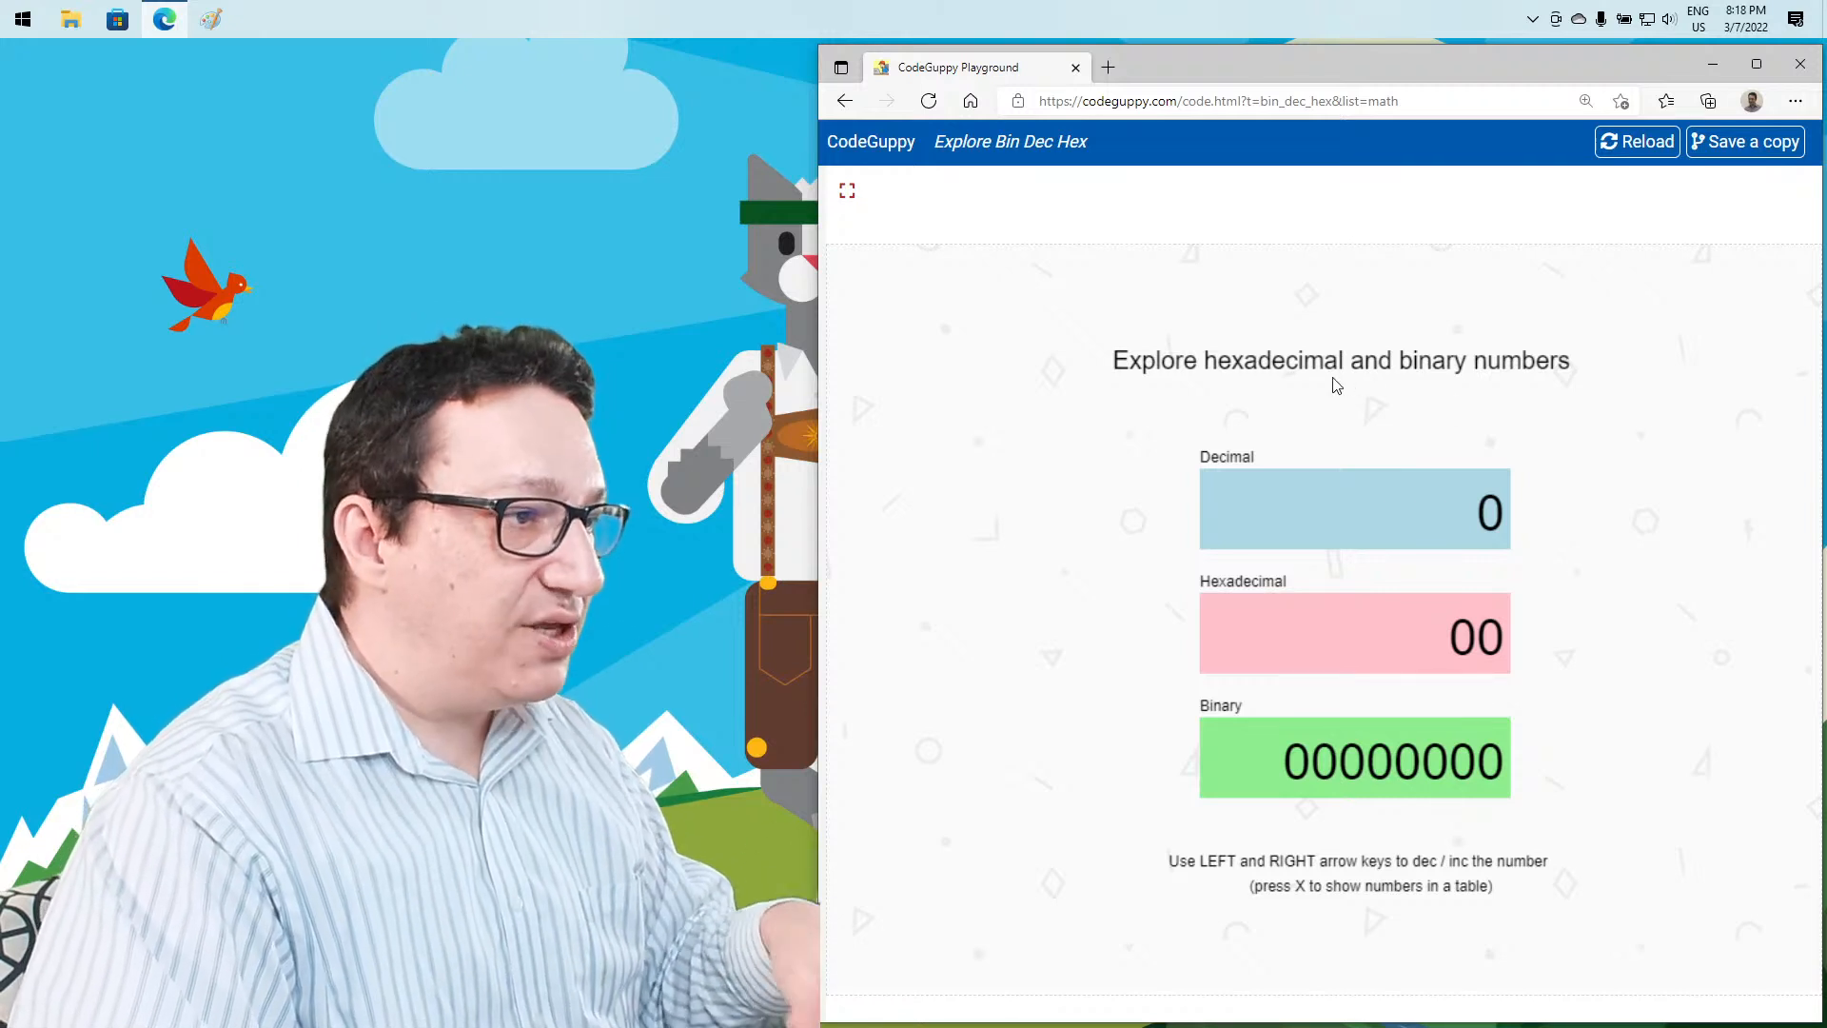
Step the Bin-Dec-Hex Explorer to decimal 33 (hex 21, binary 00100001), then stop it and return home
key("right")
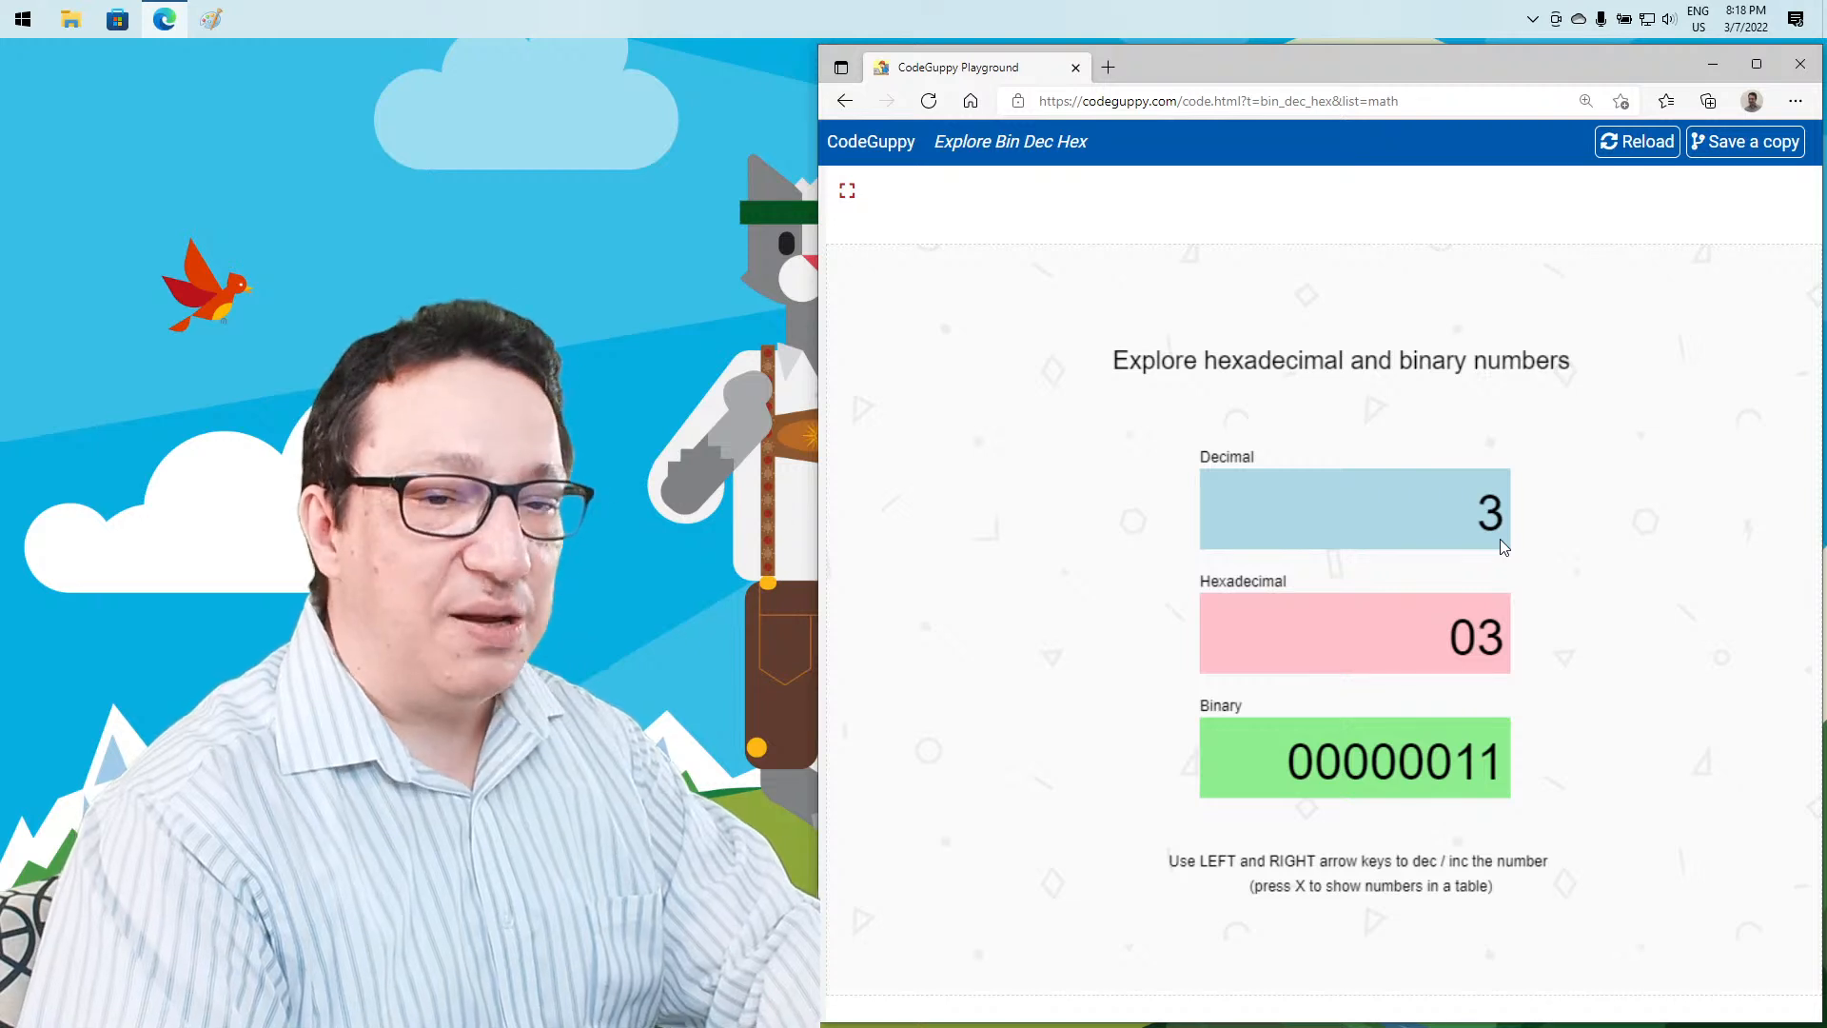
mouse_move(1486, 624)
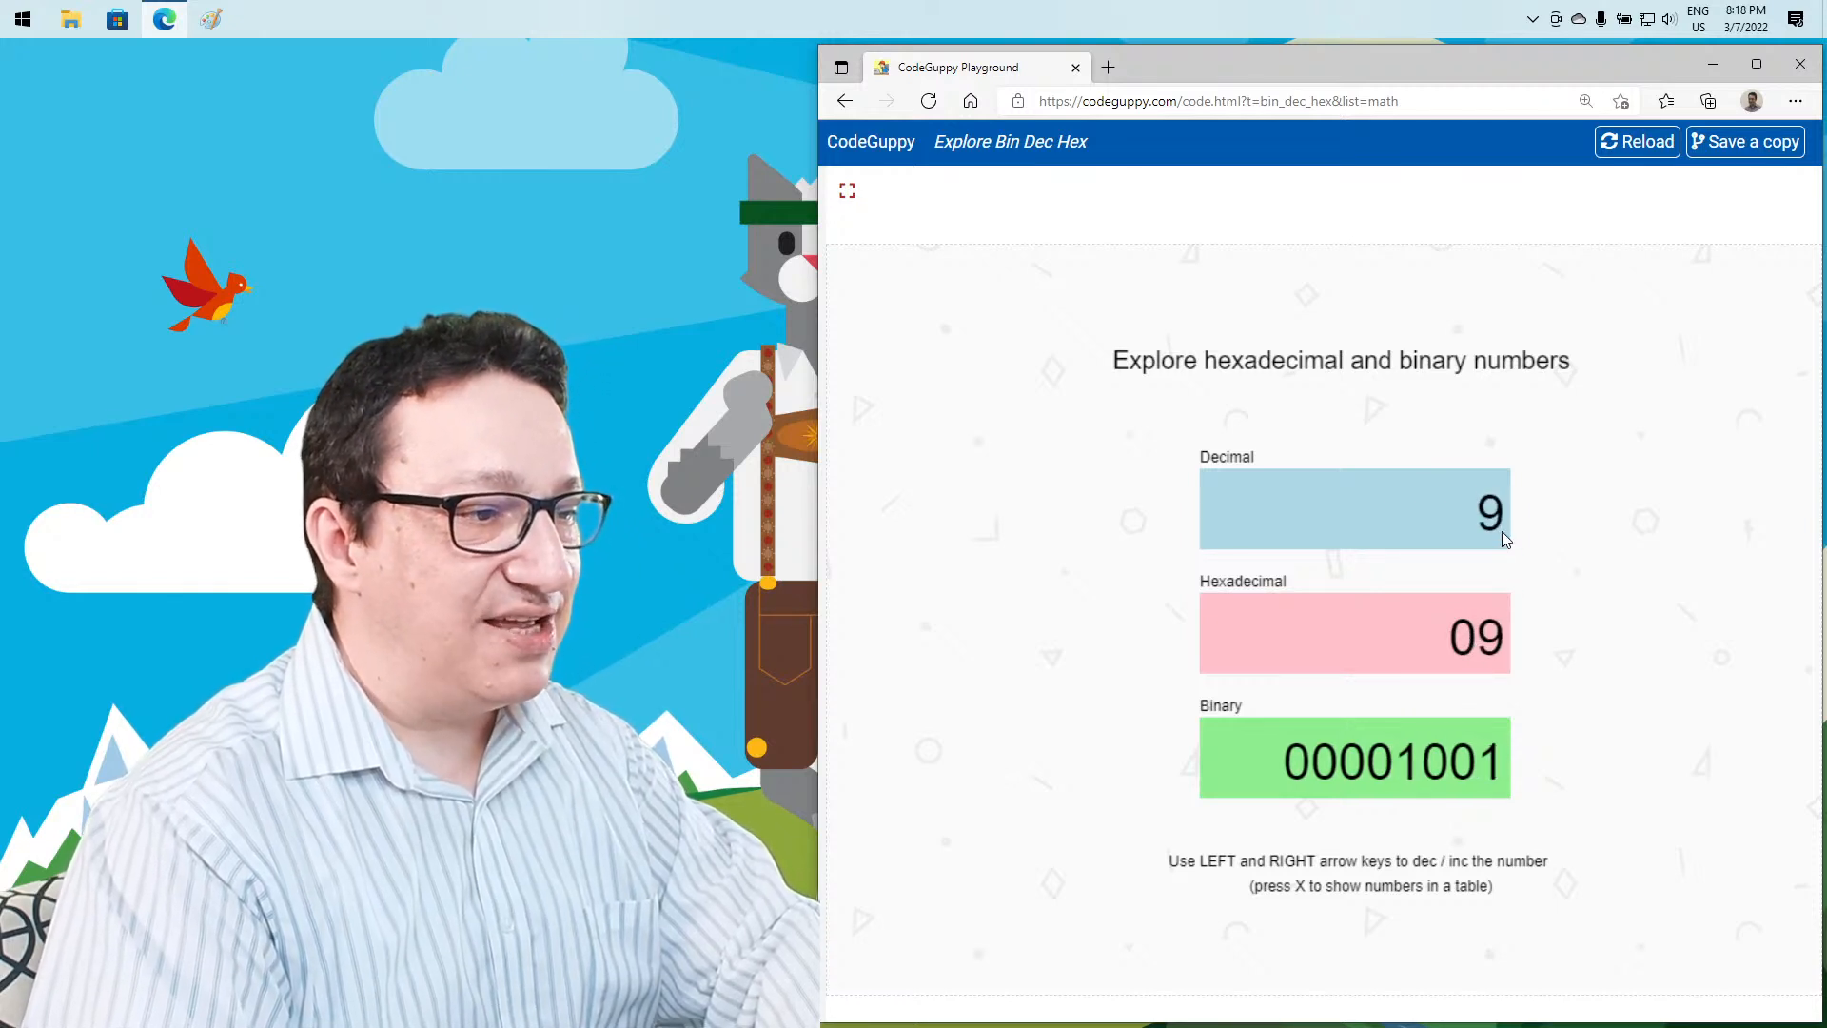
mouse_move(1503, 540)
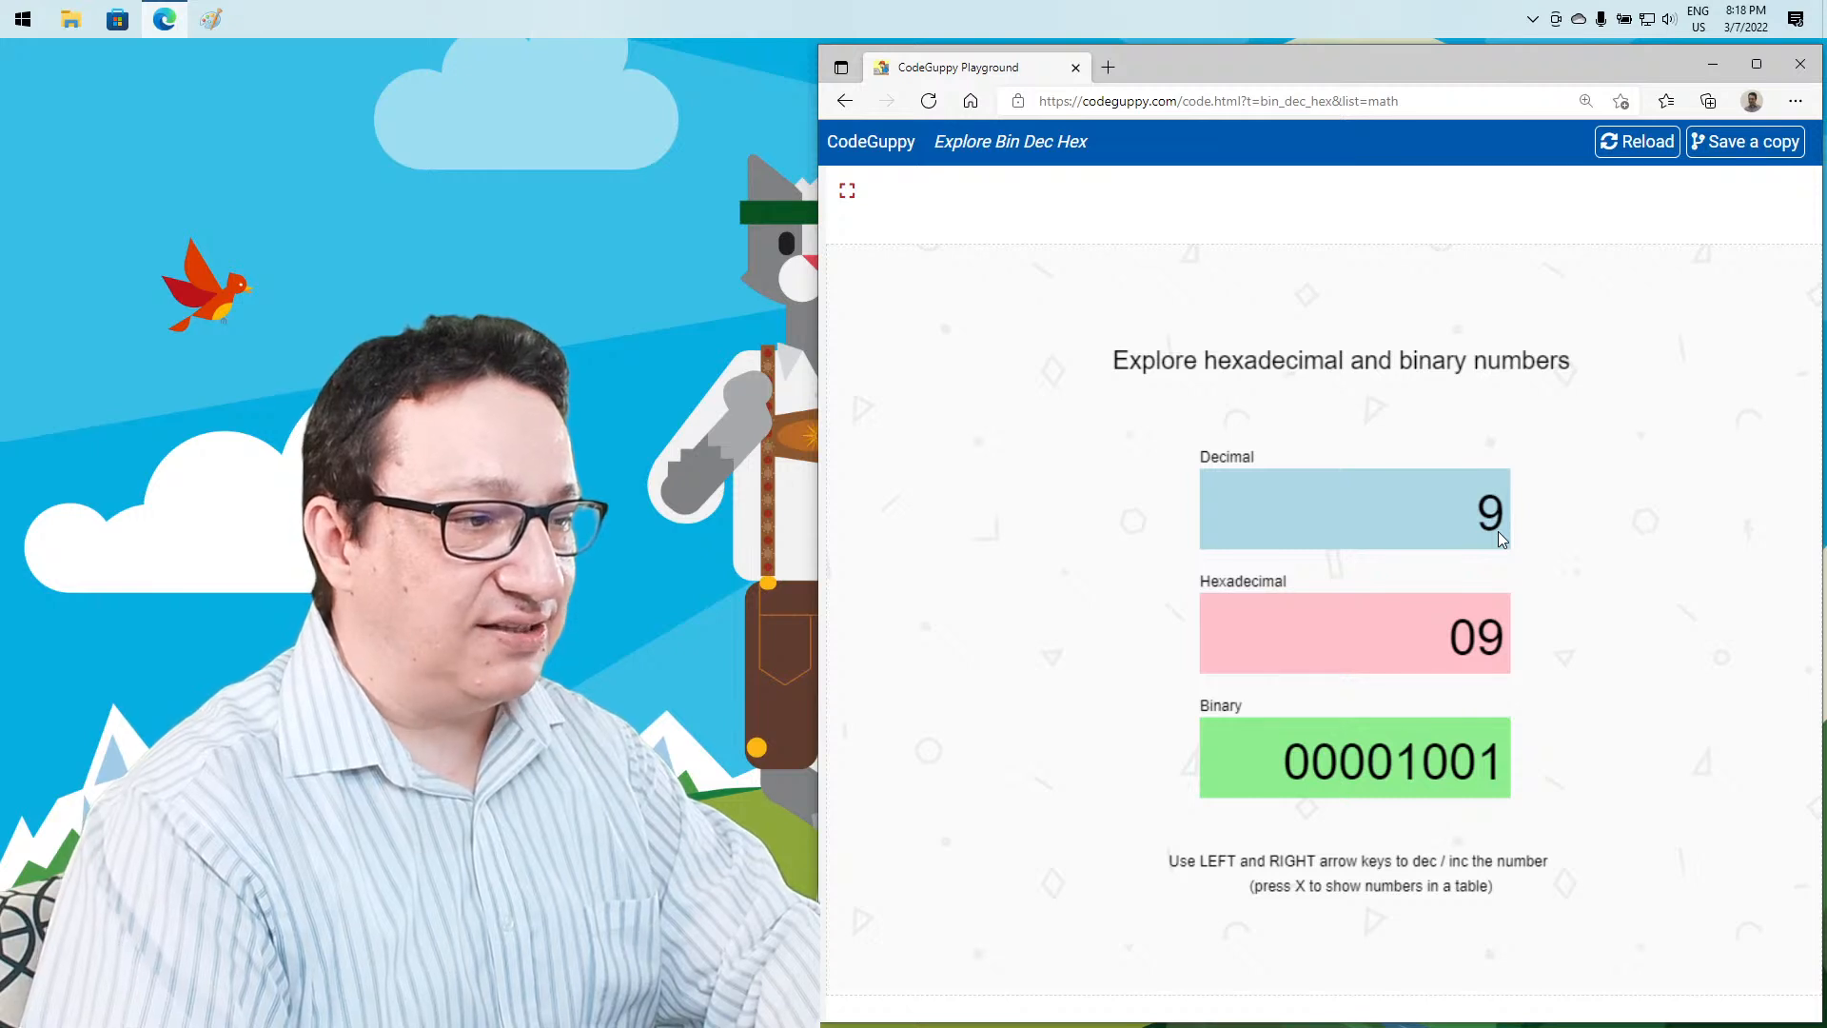
mouse_move(1504, 519)
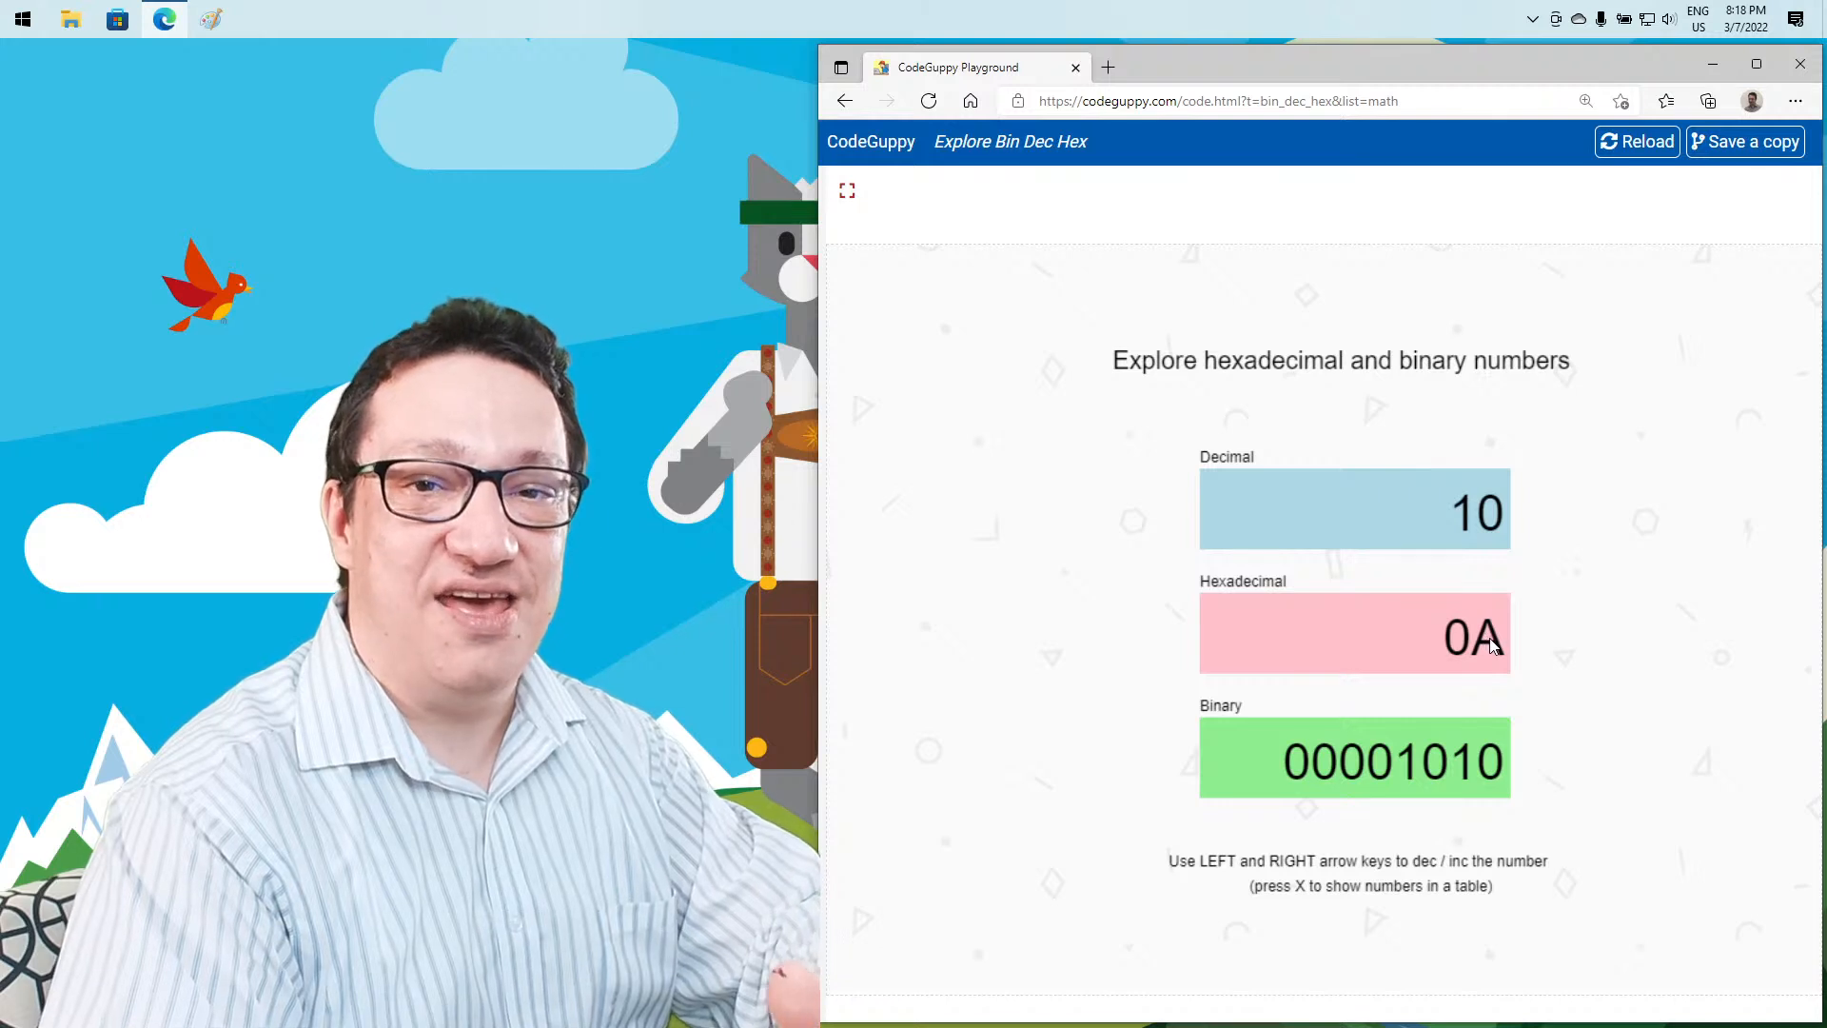
key("Right")
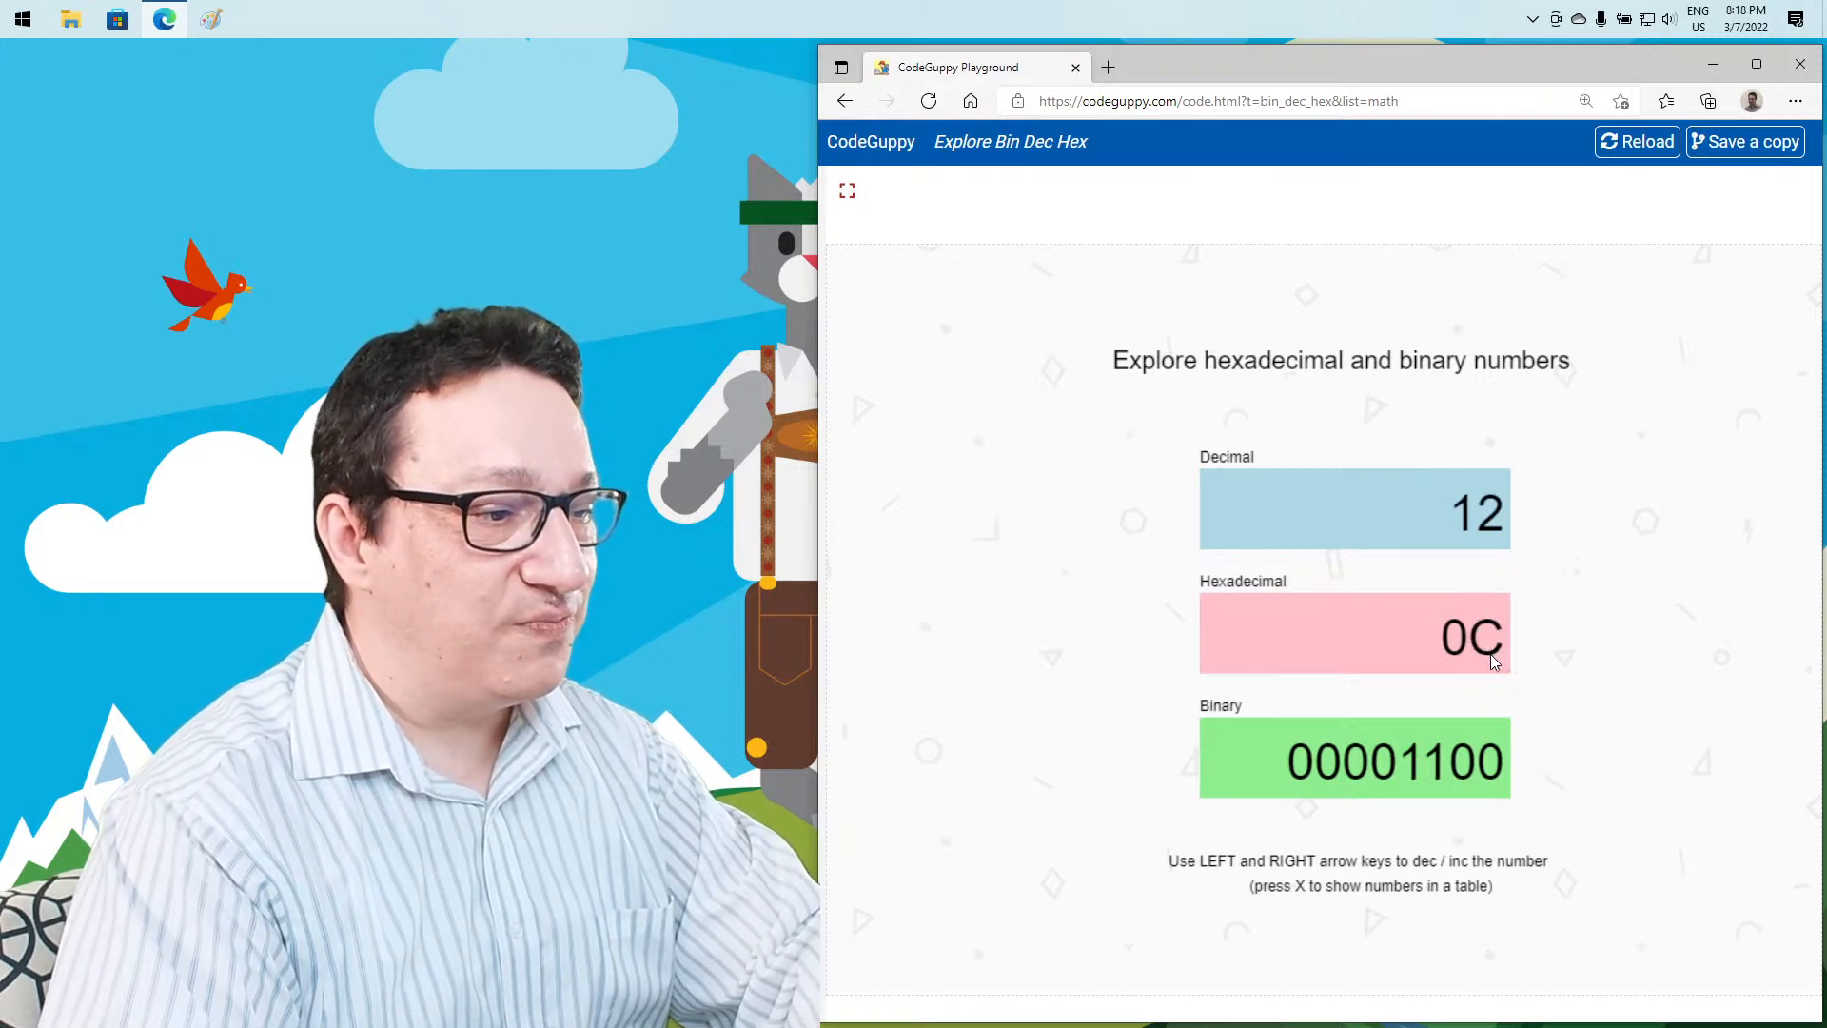
key("Right")
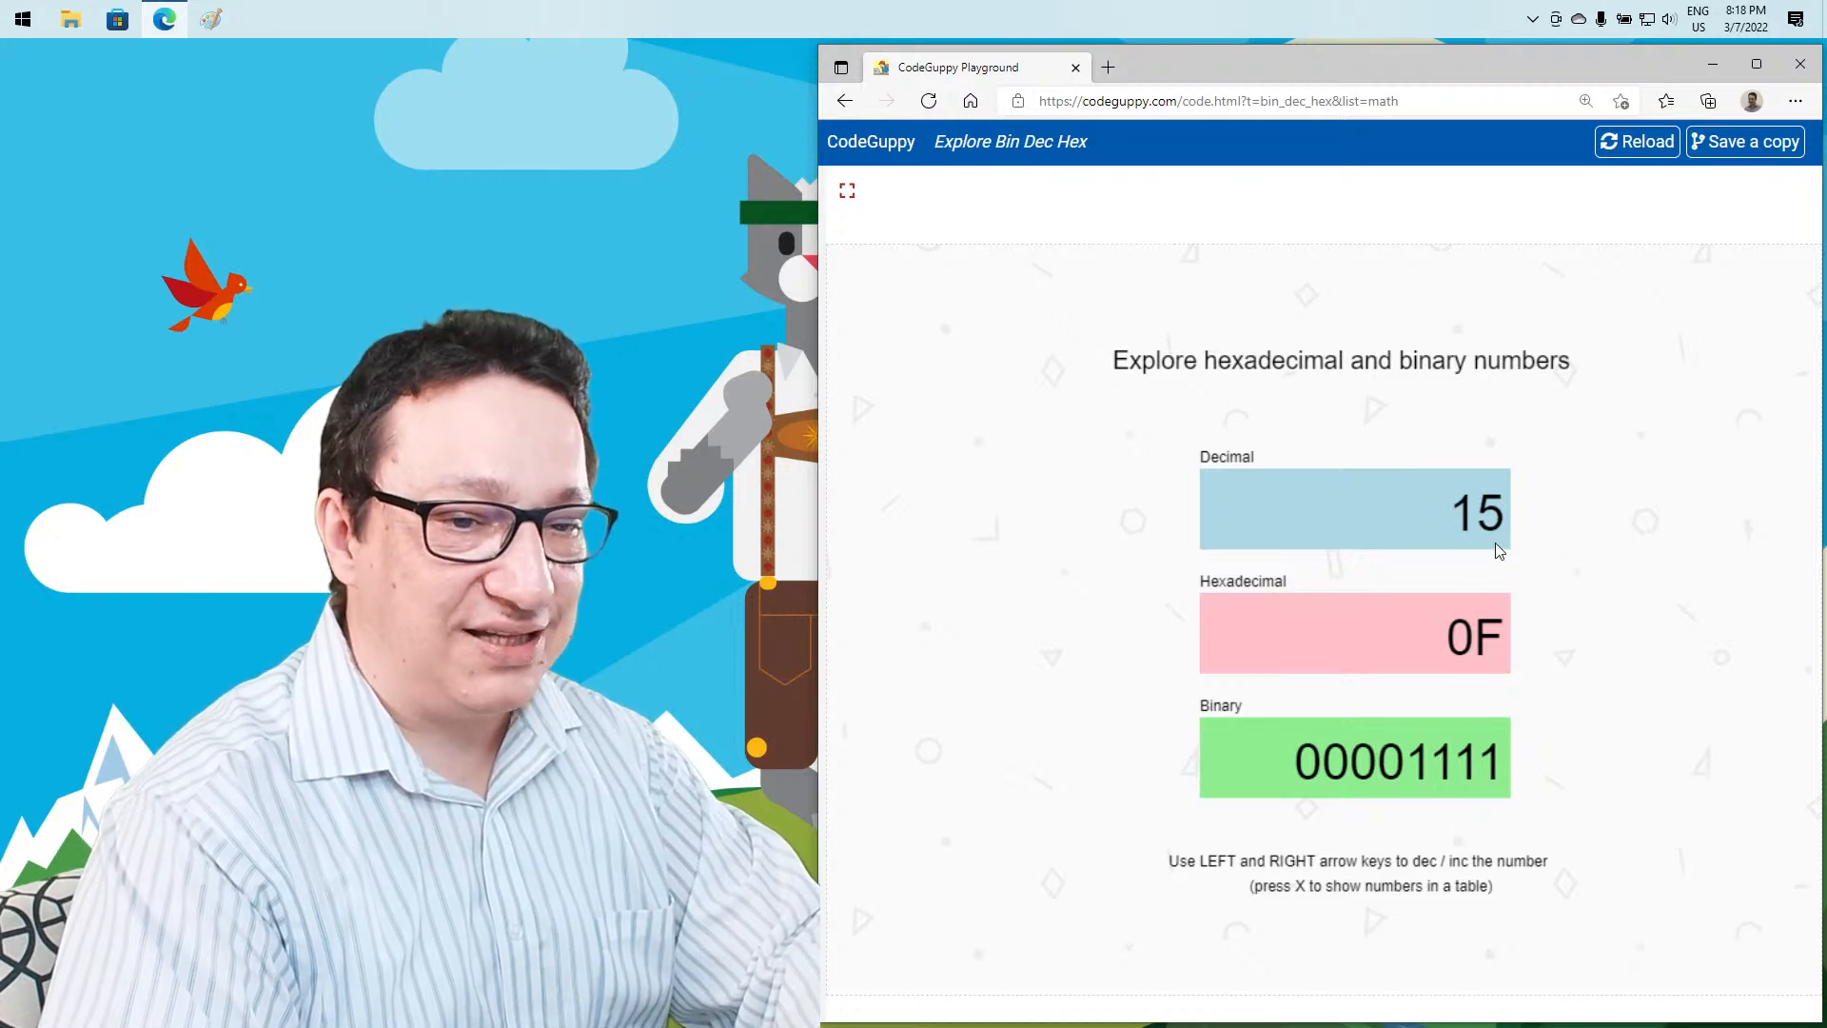
mouse_move(1458, 602)
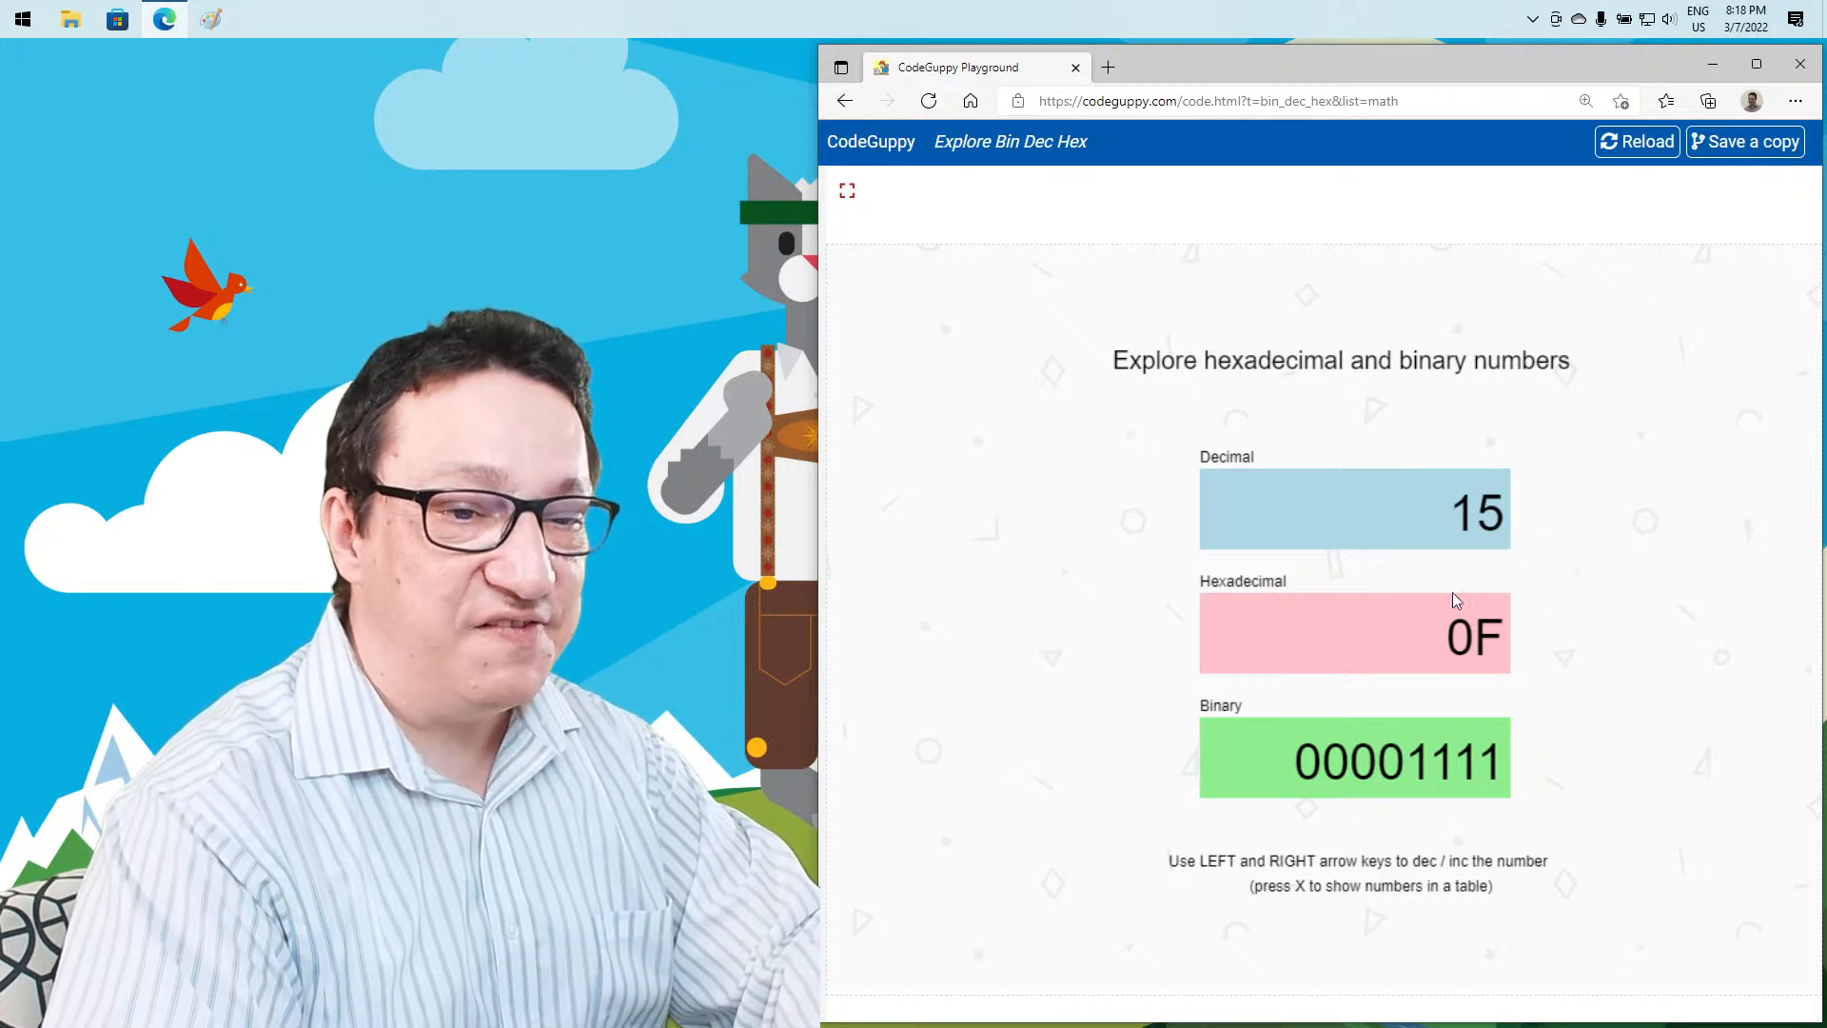
key("Right")
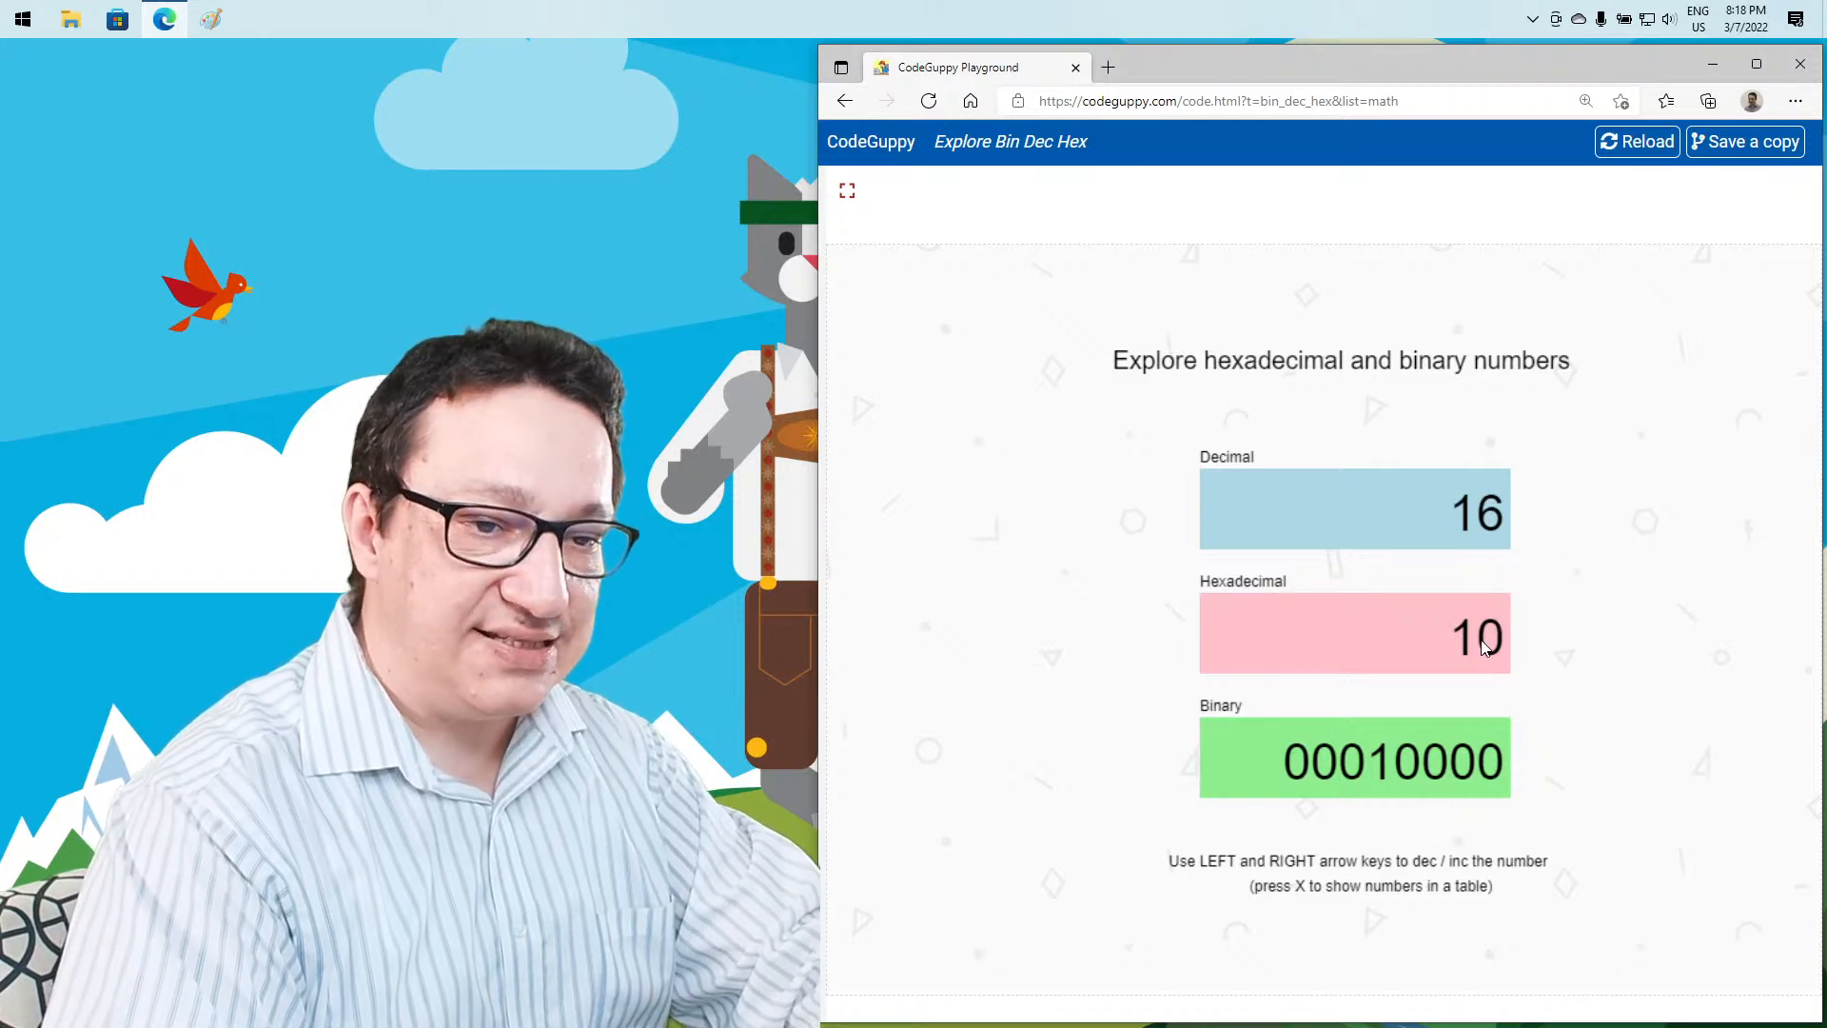
mouse_move(1495, 639)
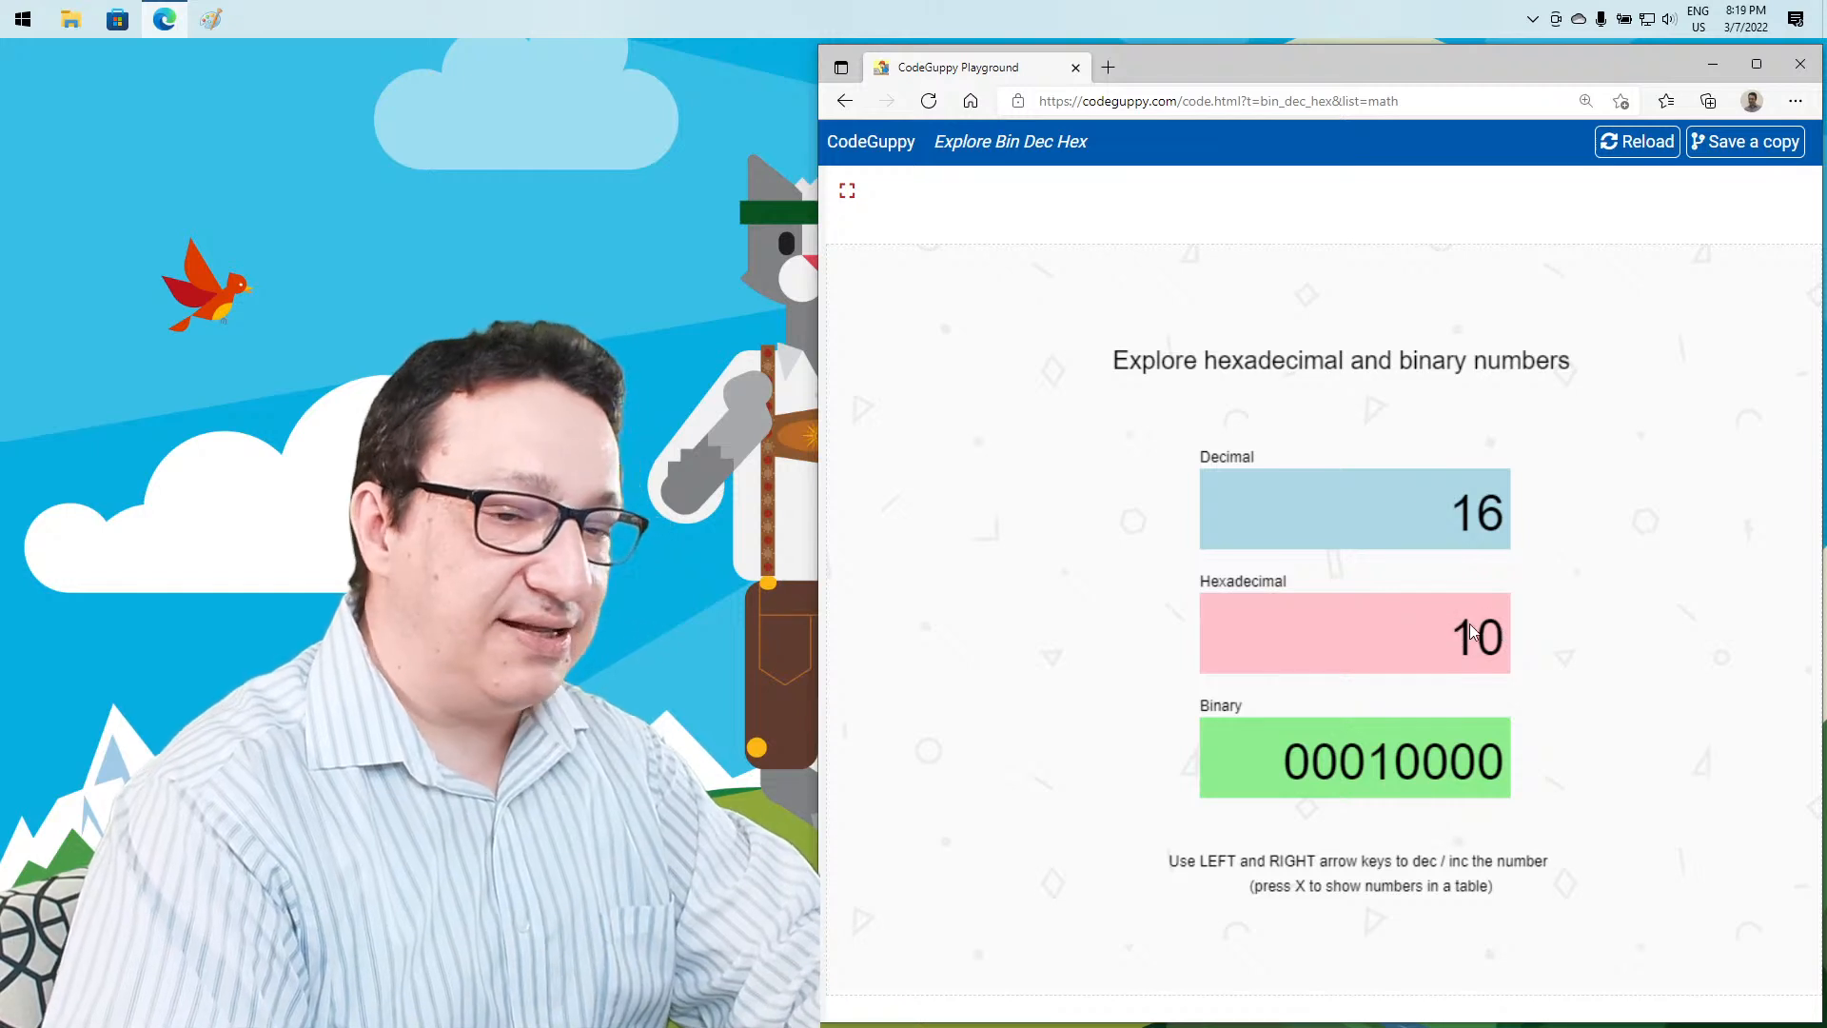
mouse_move(1475, 650)
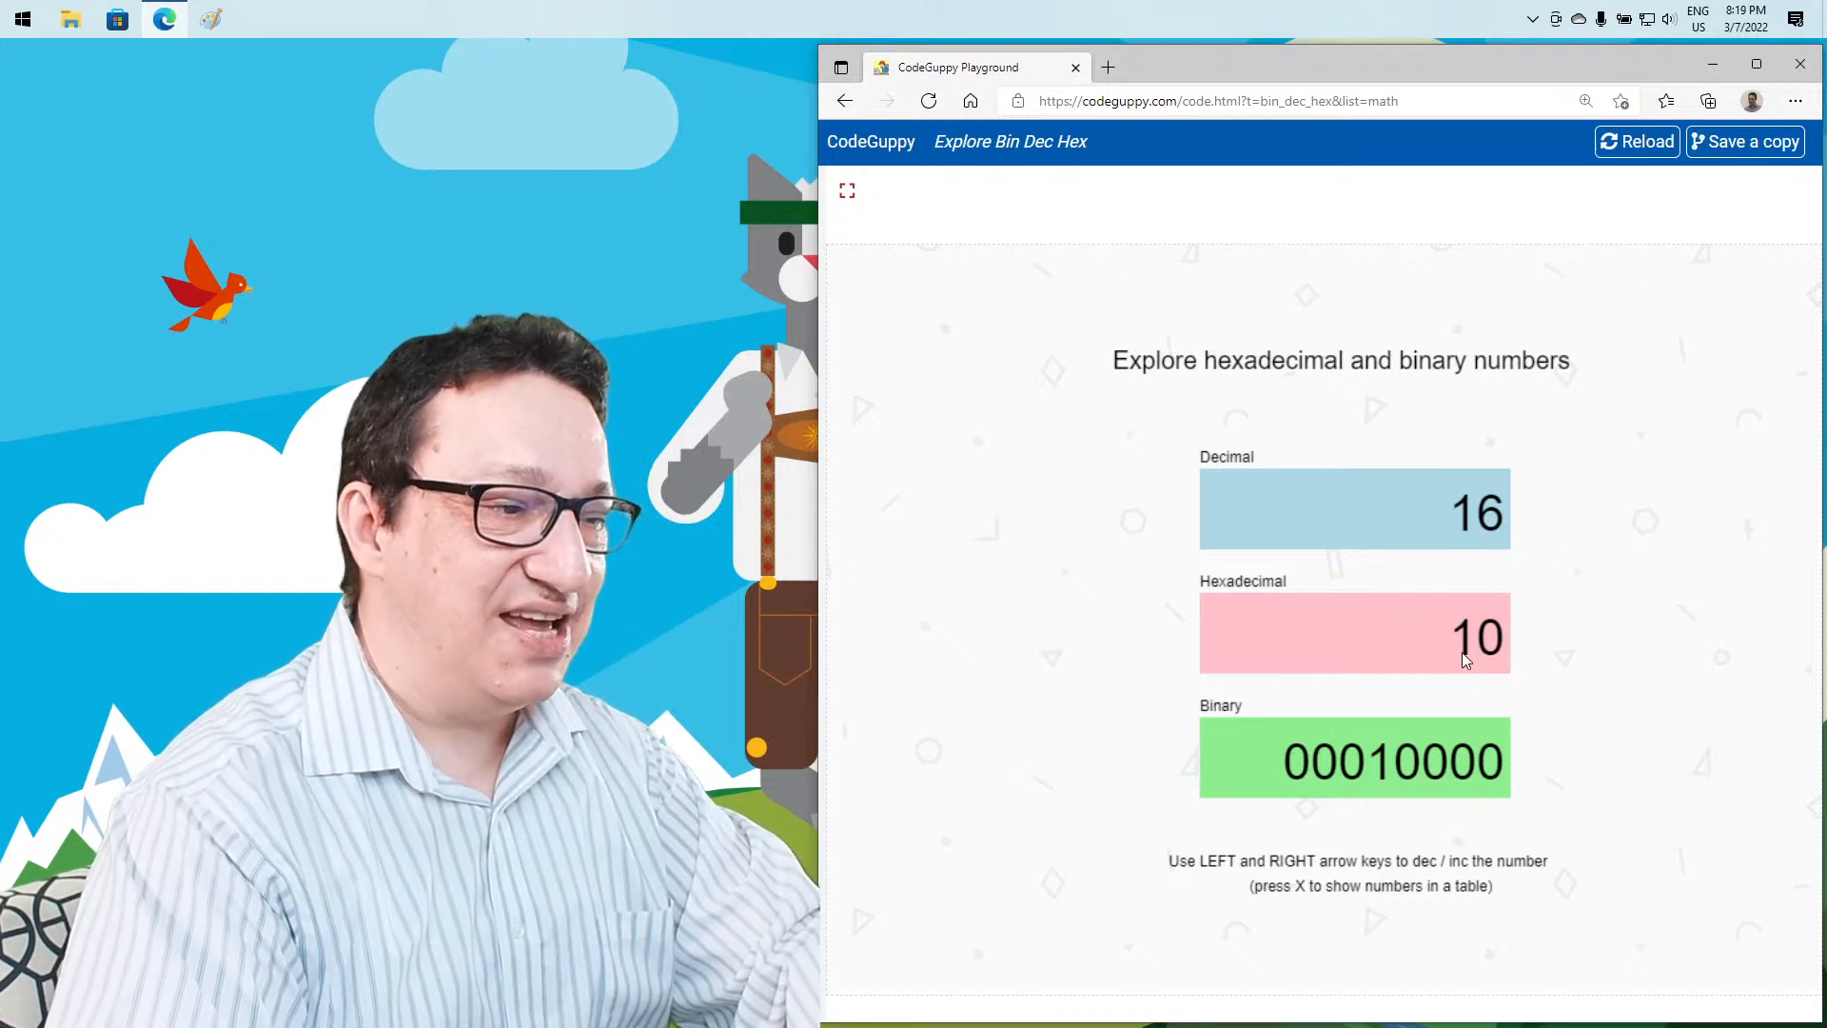
key("right")
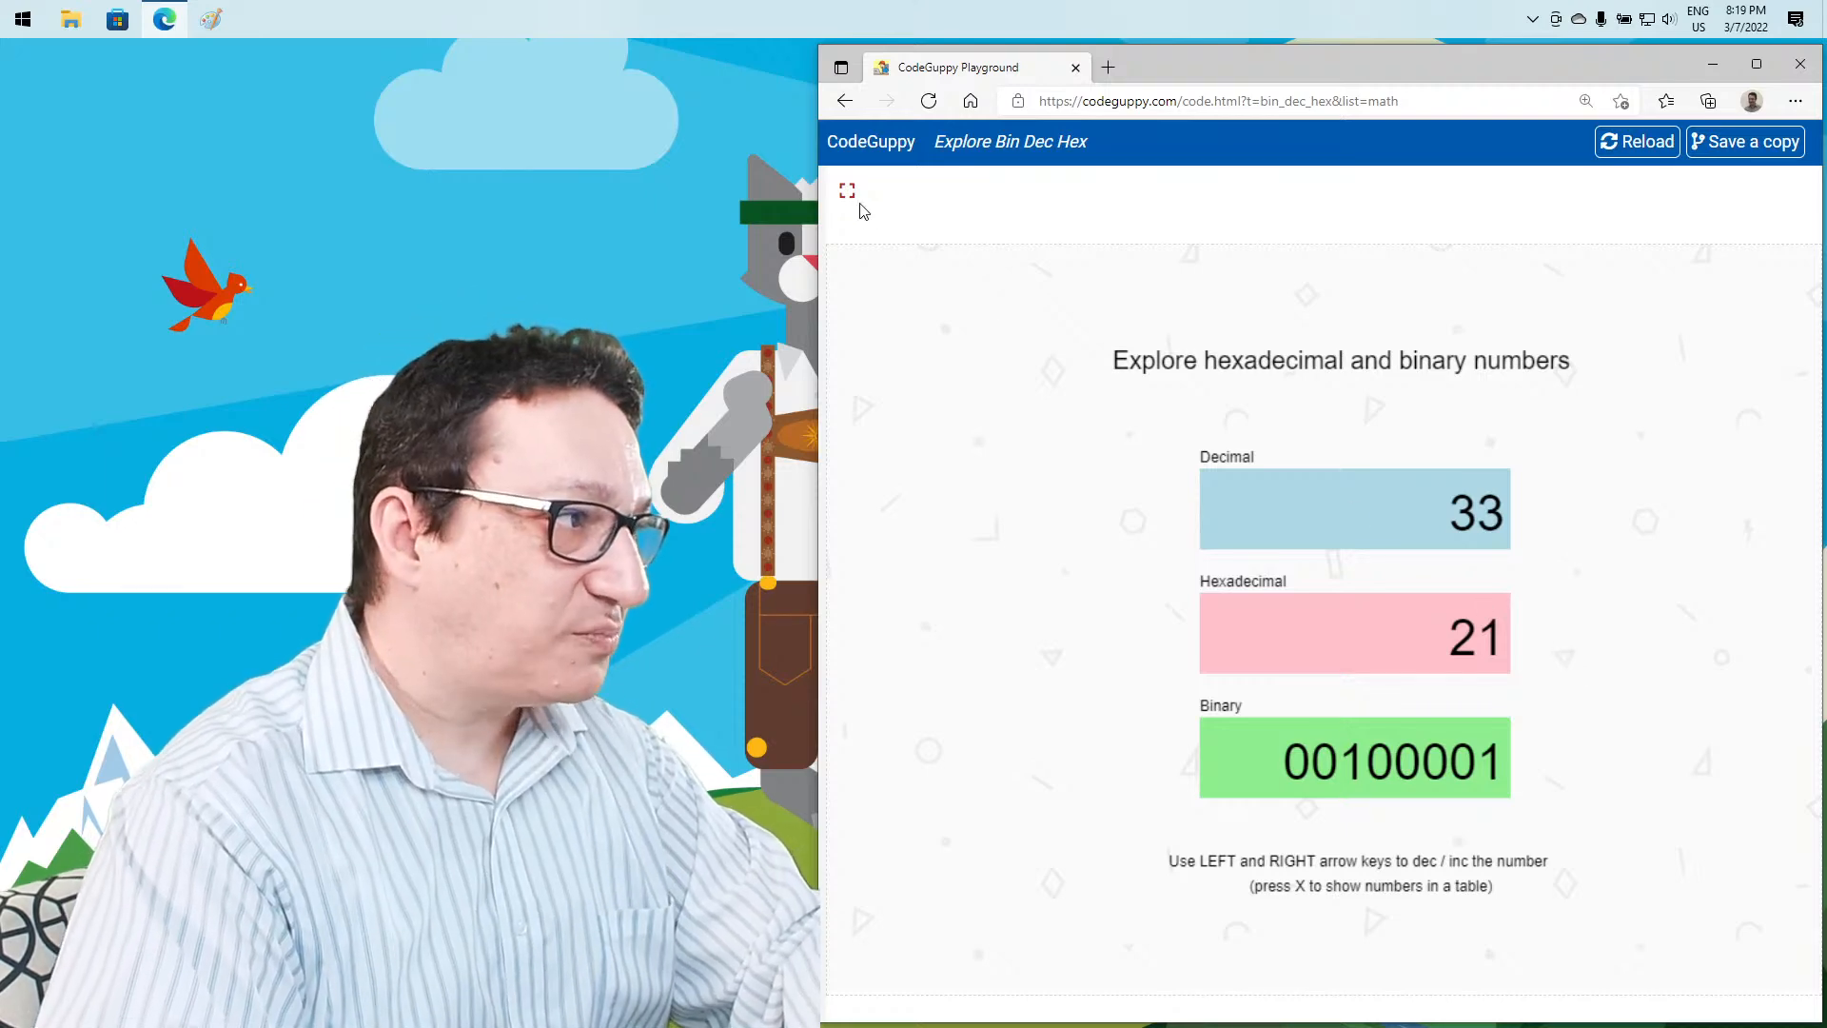
left_click(847, 191)
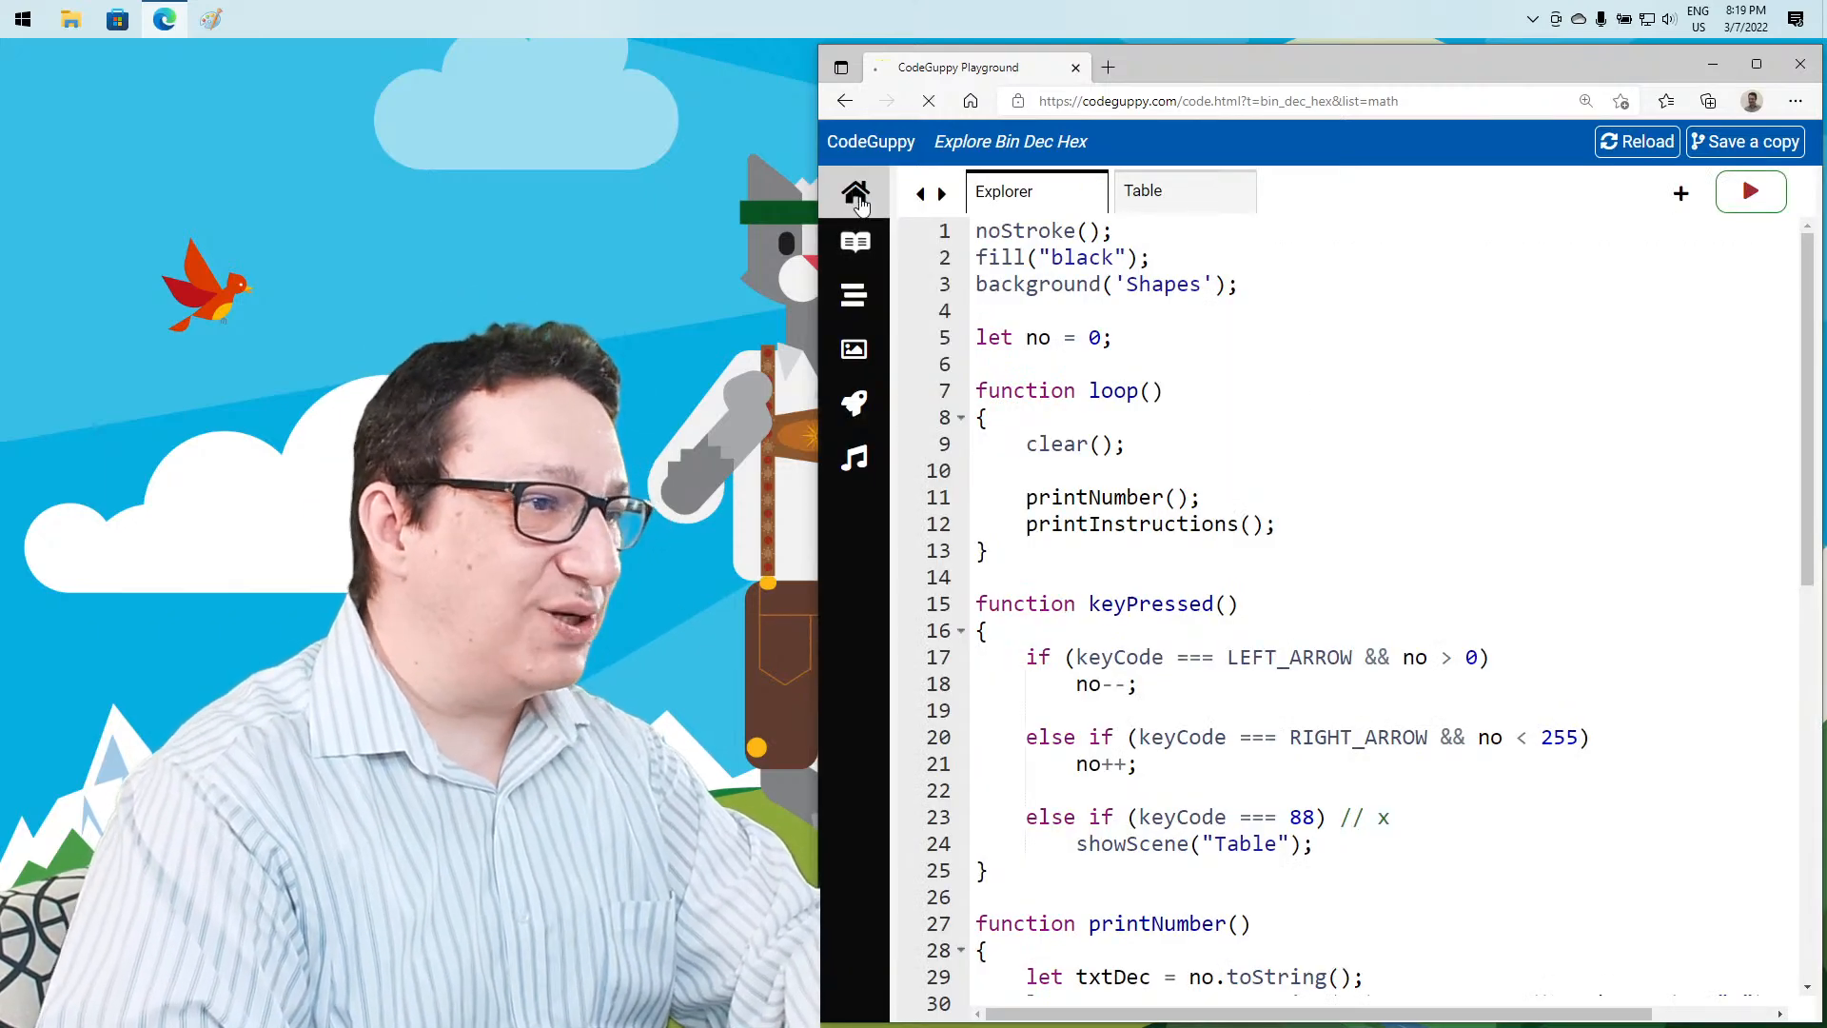
left_click(856, 192)
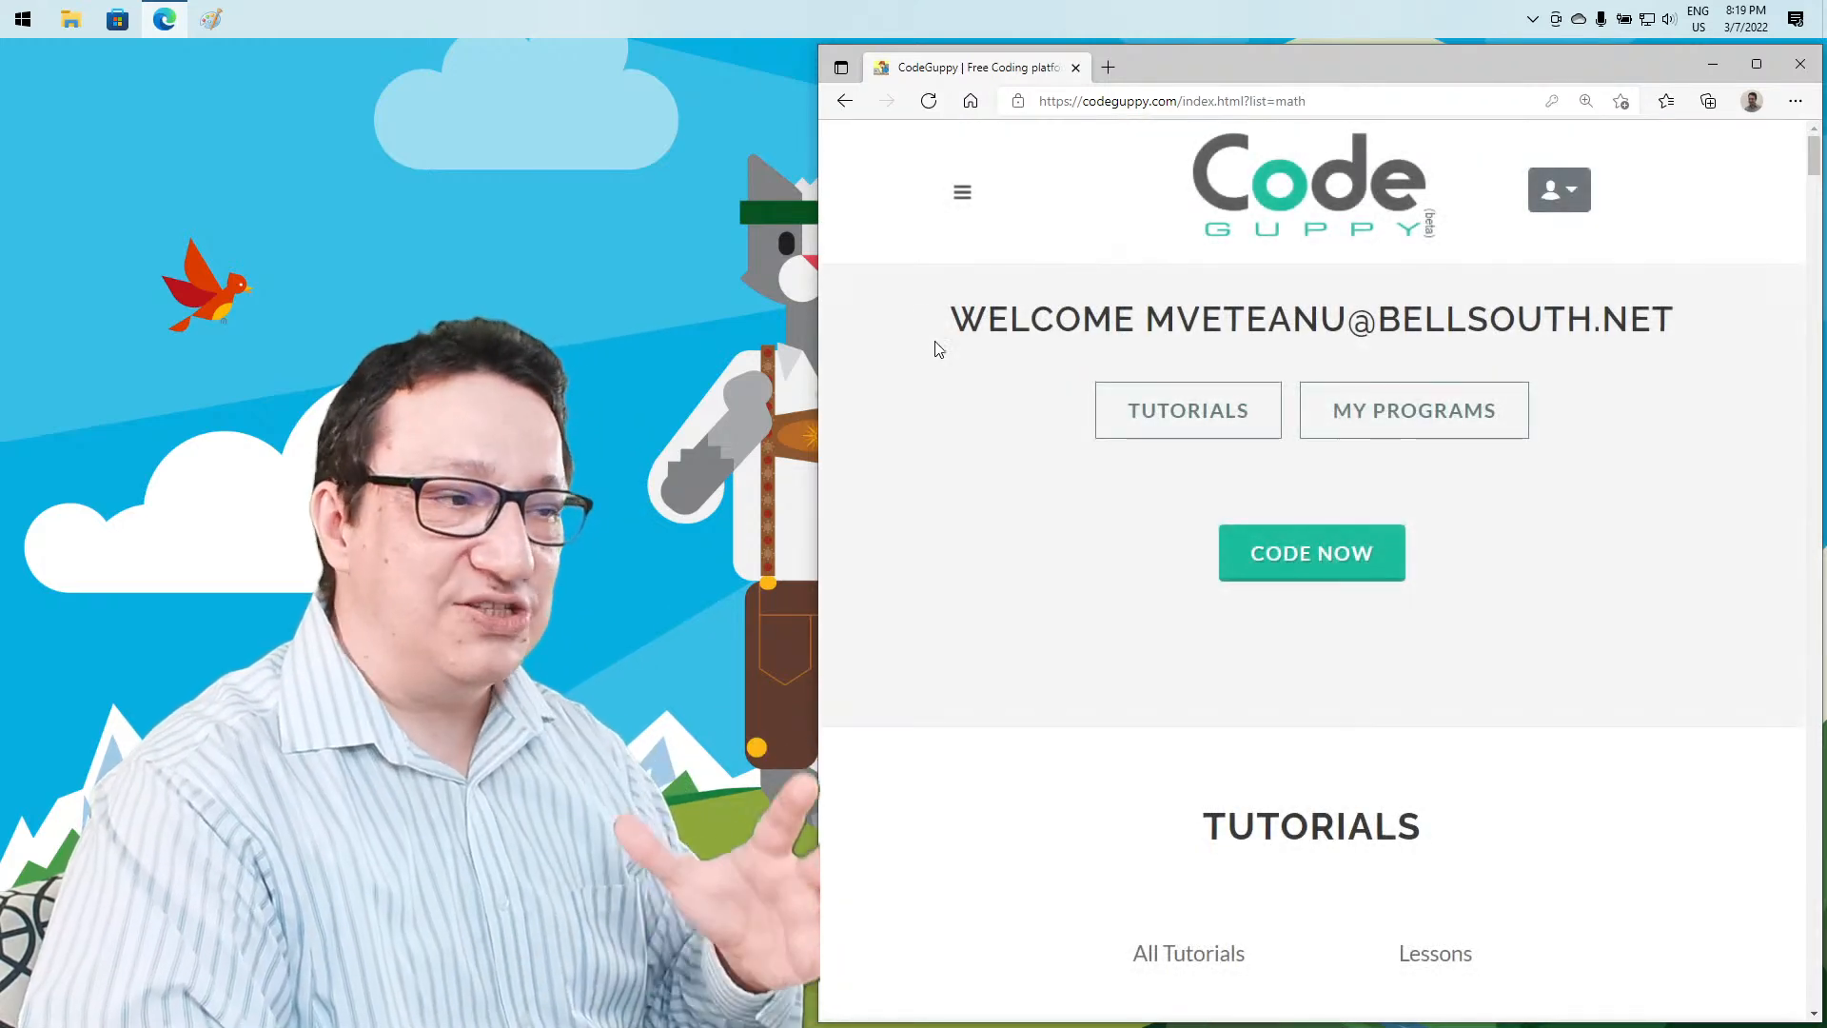